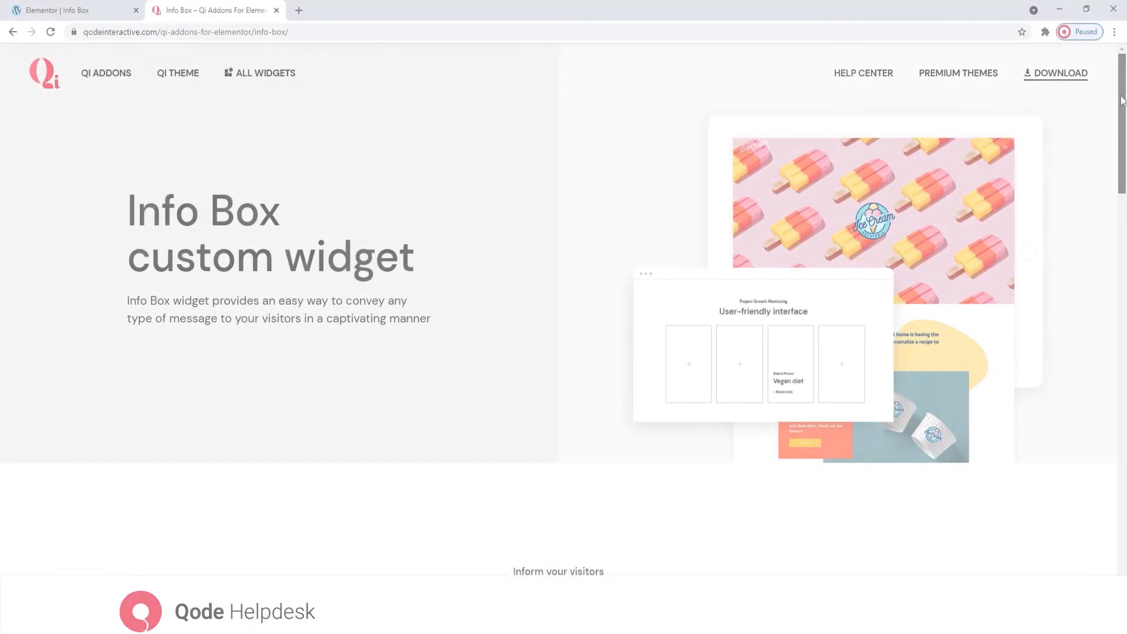
Scroll down through the reference page showing the finished info boxes.
scroll("down", 3)
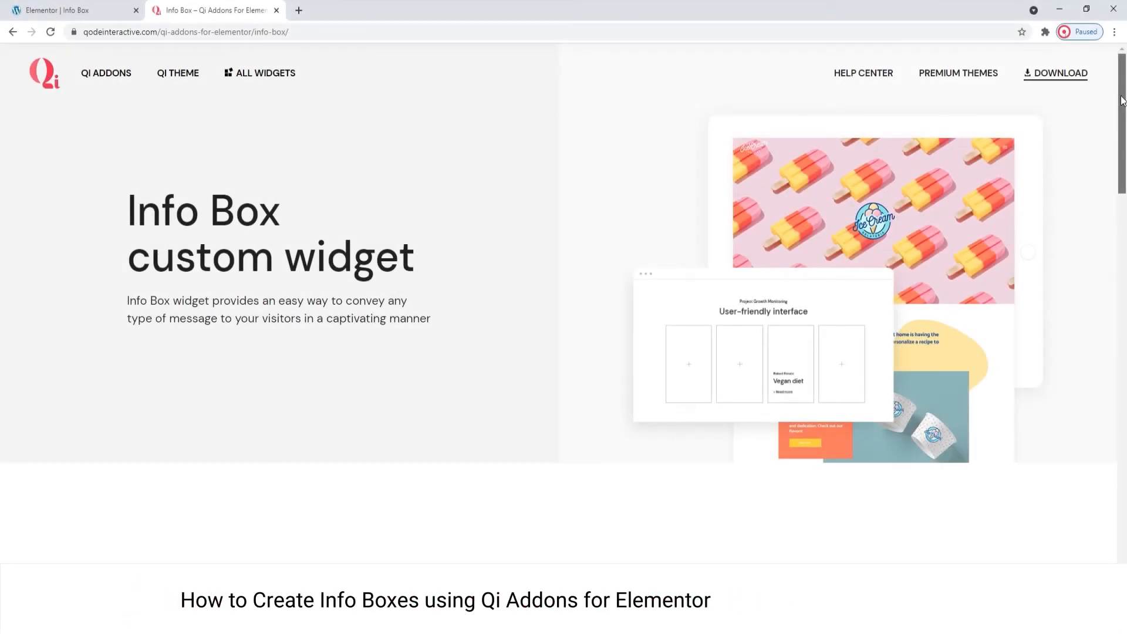
scroll("down", 3)
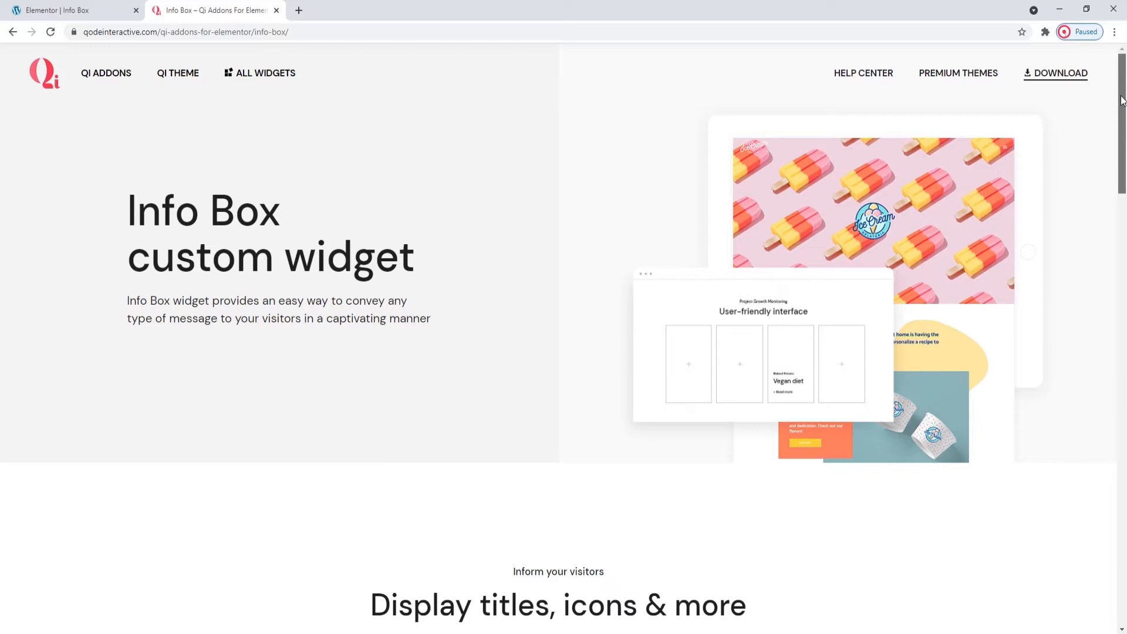
scroll("down", 3)
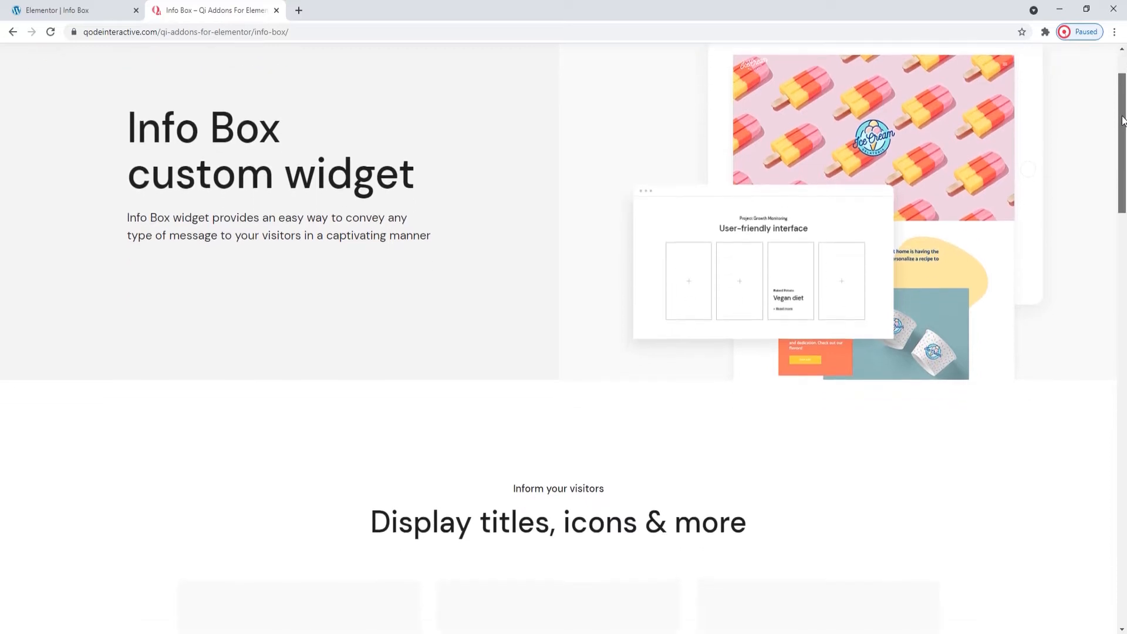
scroll("down", 3)
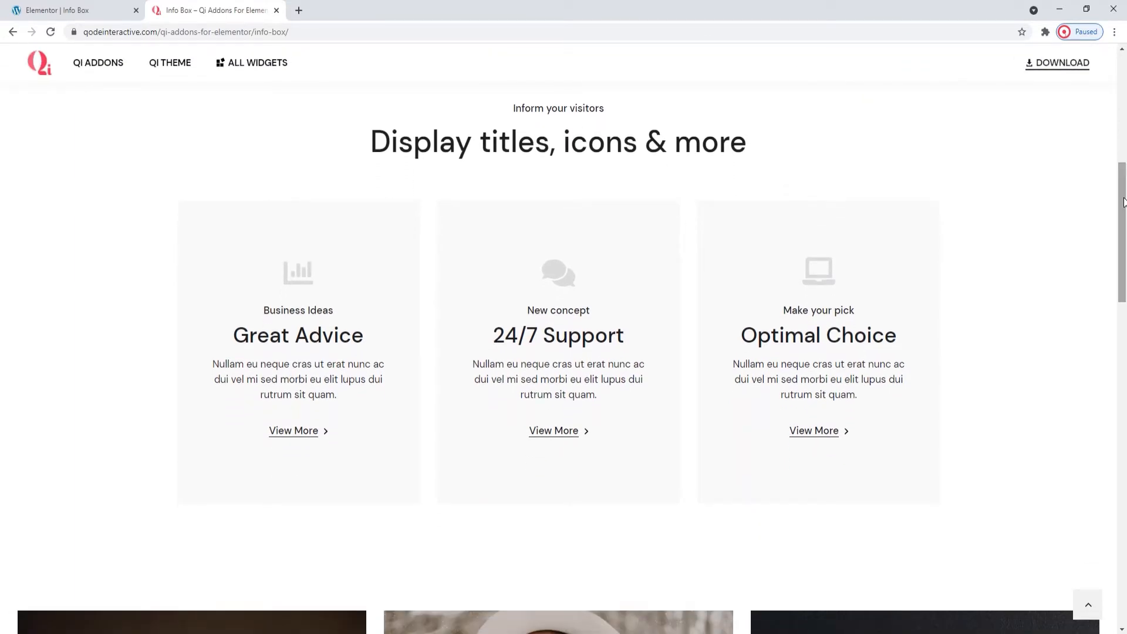
scroll("down", 3)
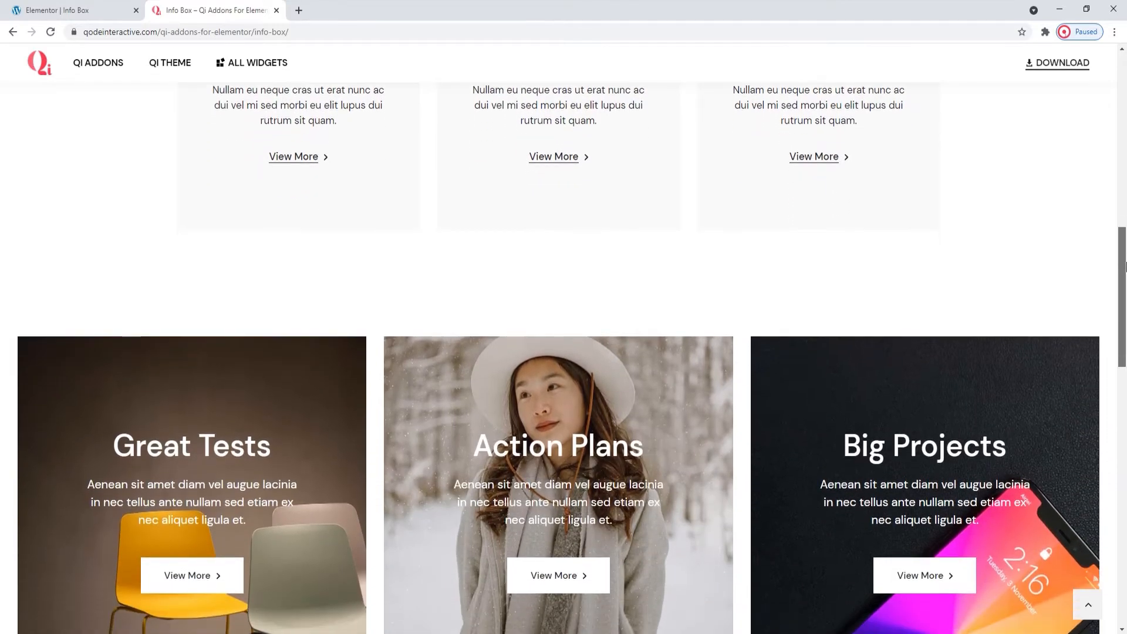
scroll("down", 3)
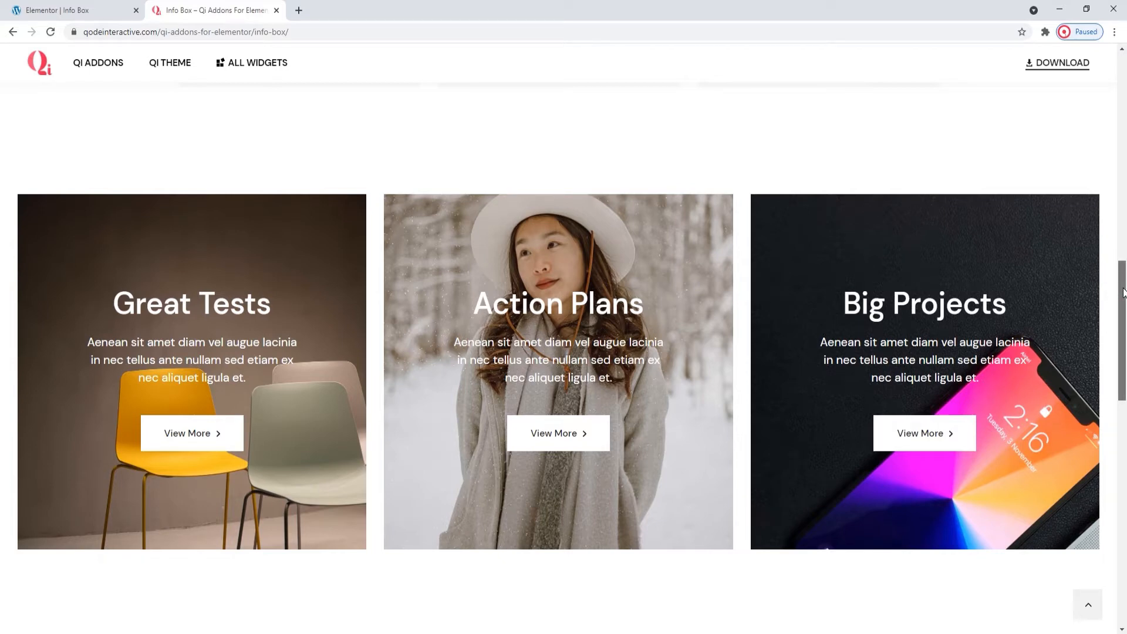
scroll("down", 3)
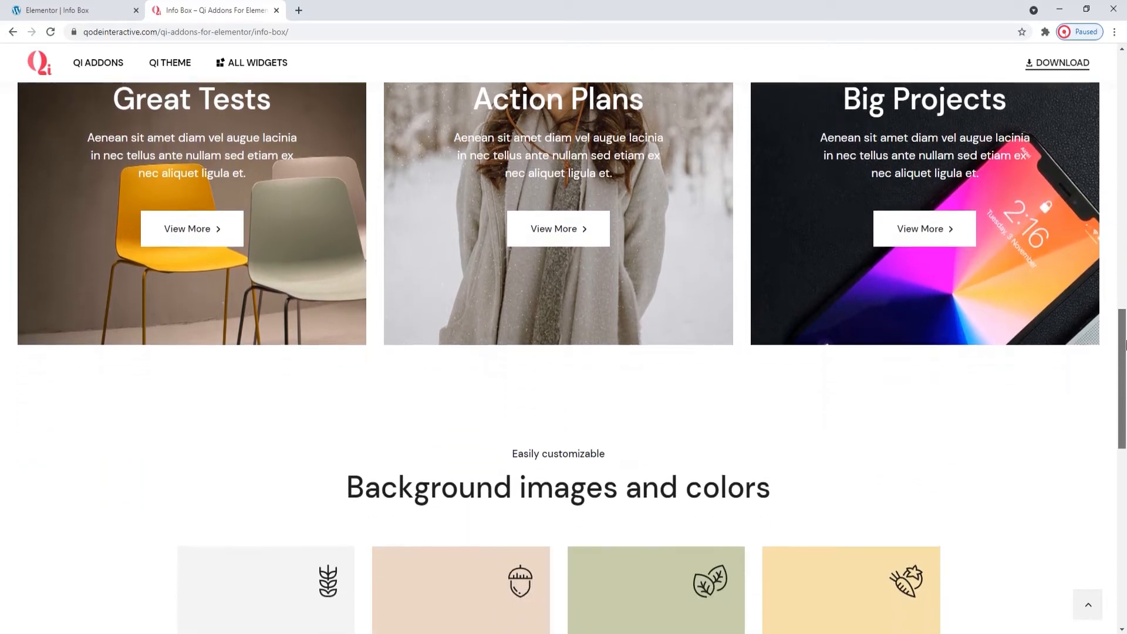
scroll("down", 3)
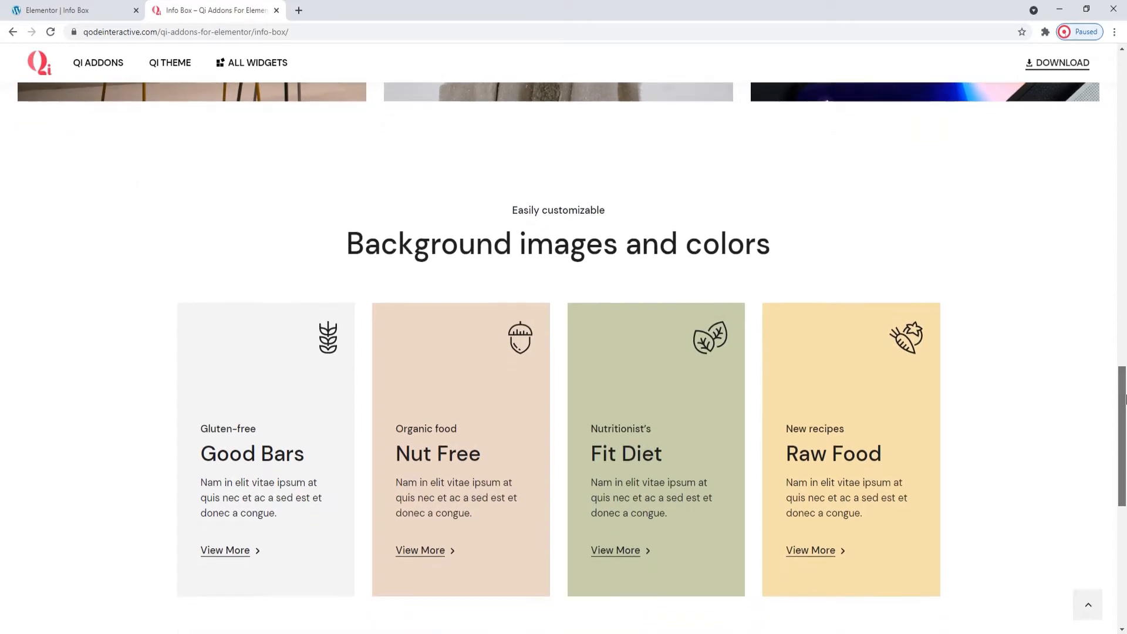
scroll("down", 3)
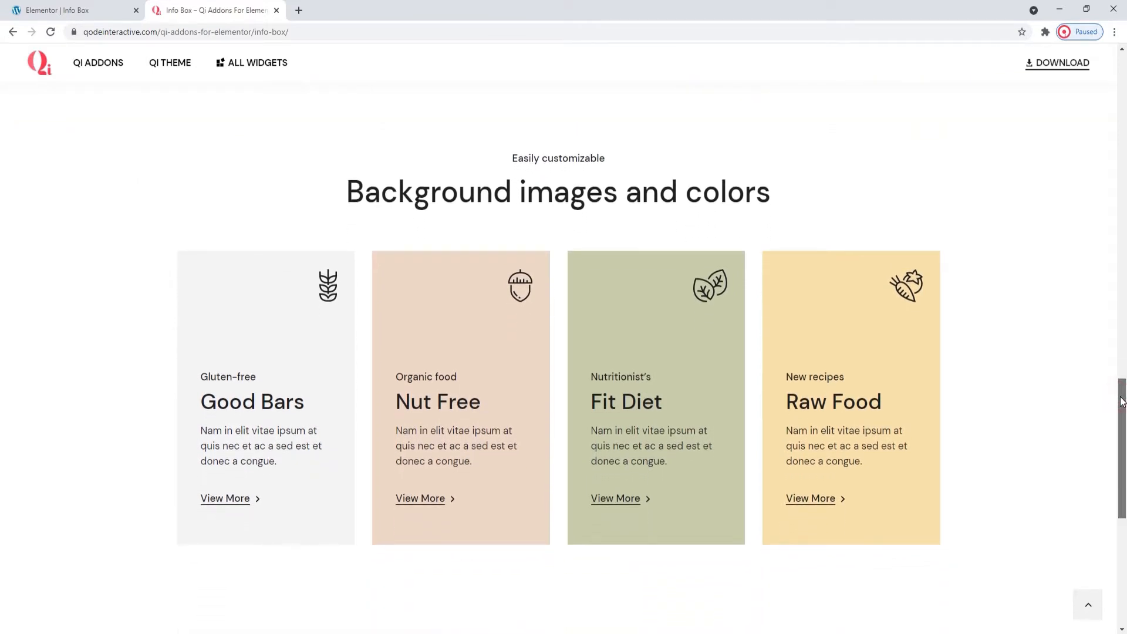
scroll("down", 3)
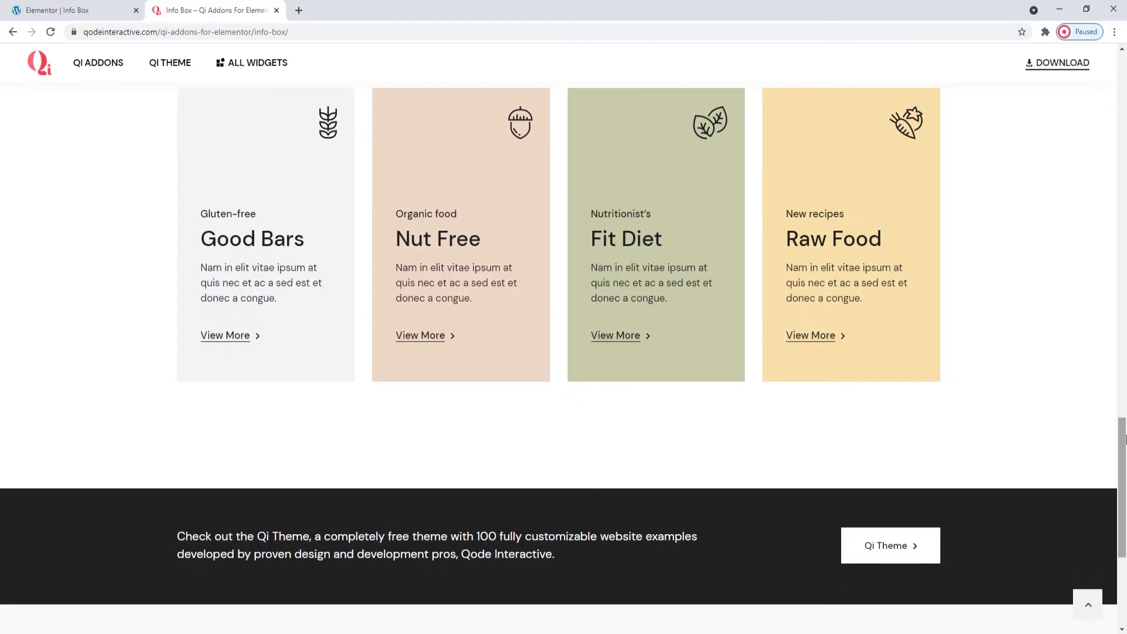
Switch to the Elementor page and search the widgets for 'info box' to place one in the first column.
left_click(58, 10)
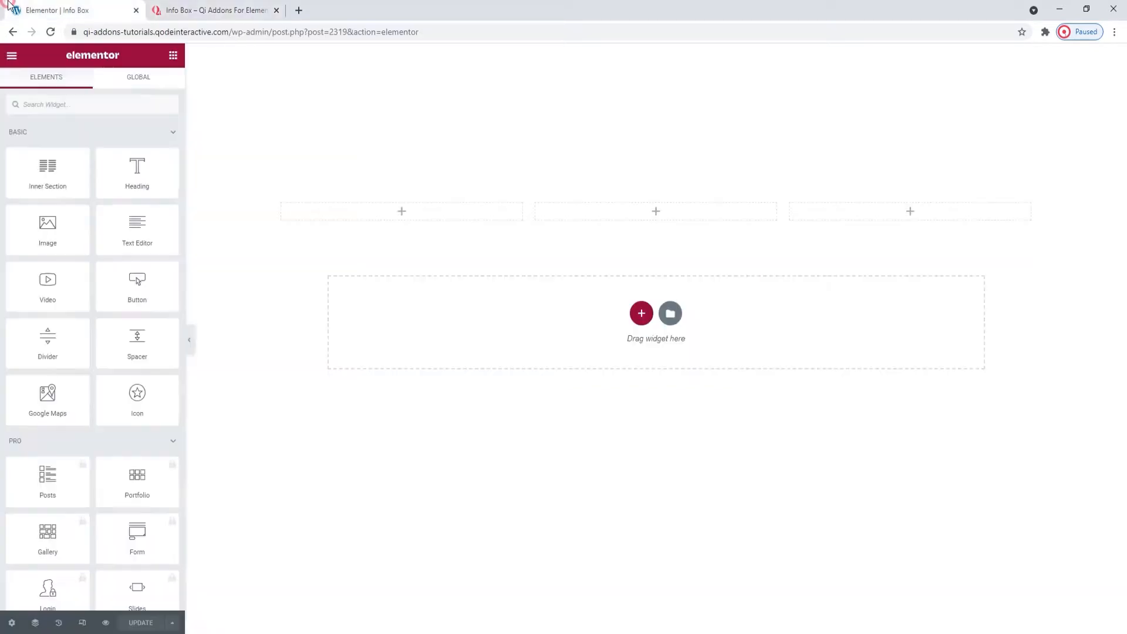
key("ctrl+plus")
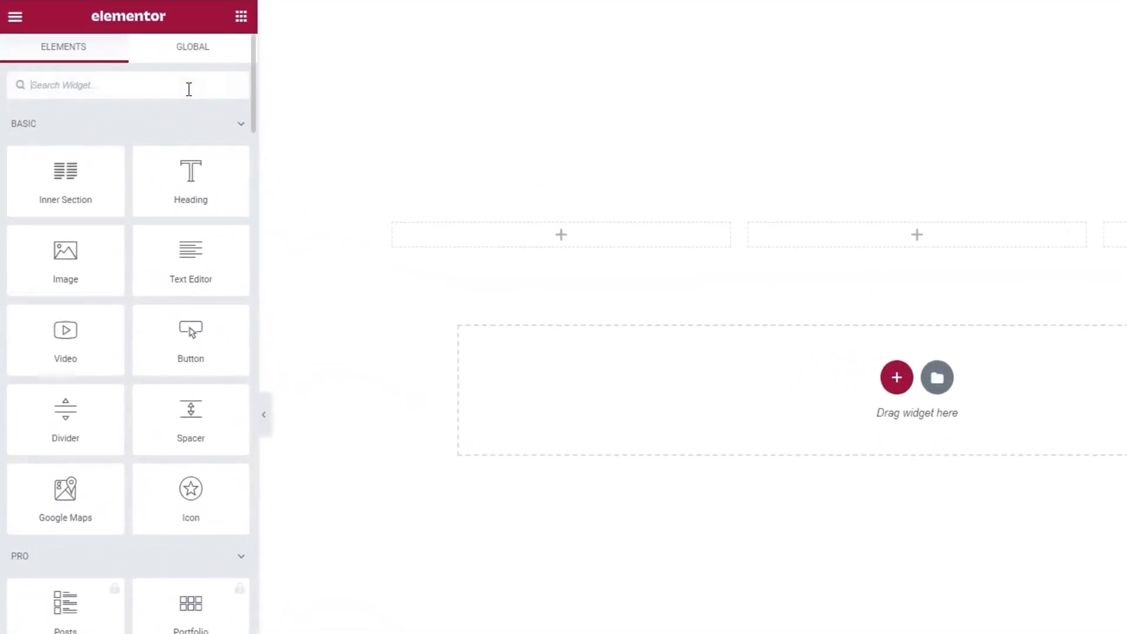
type("info box")
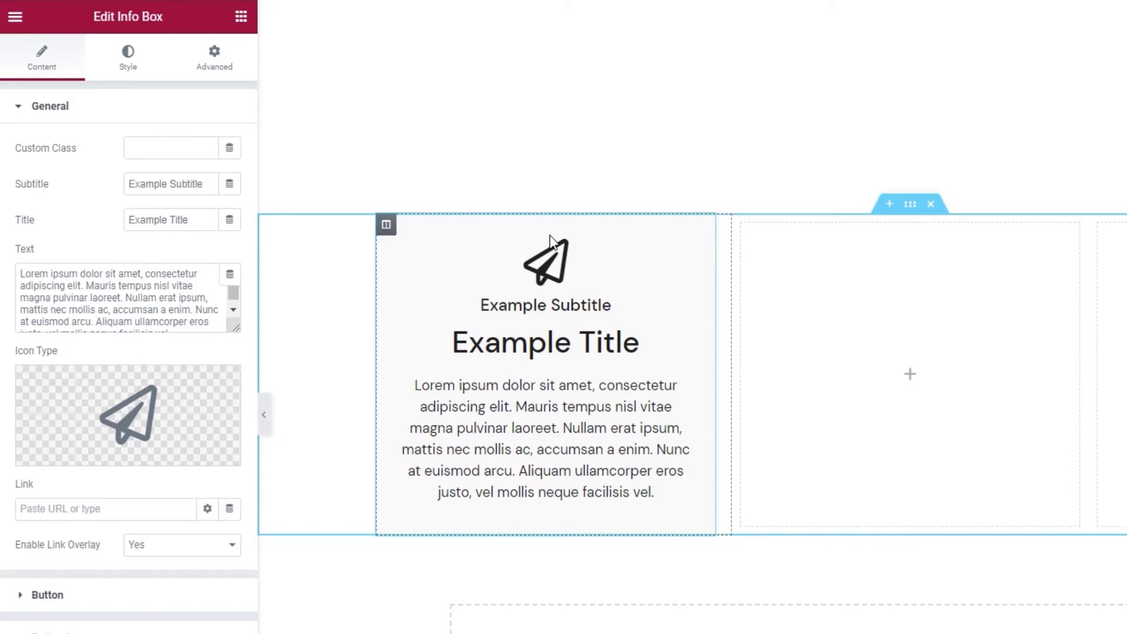
mouse_move(552, 266)
type("B")
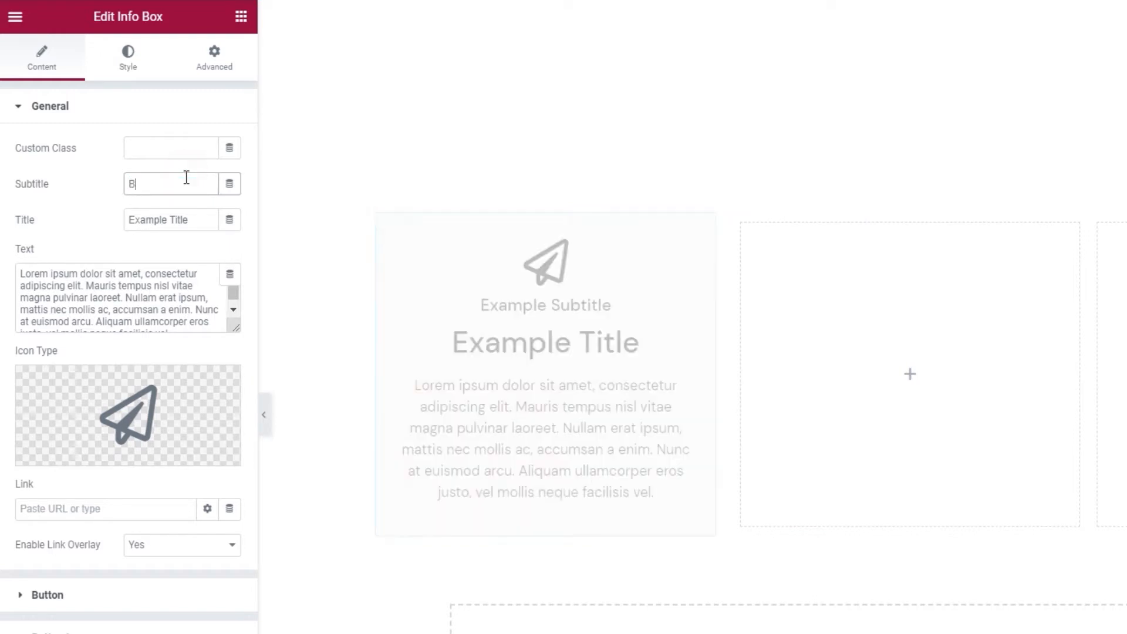
Set the subtitle to 'Business Ideas' and the title to 'Great Advice'.
type("usiness Ideas")
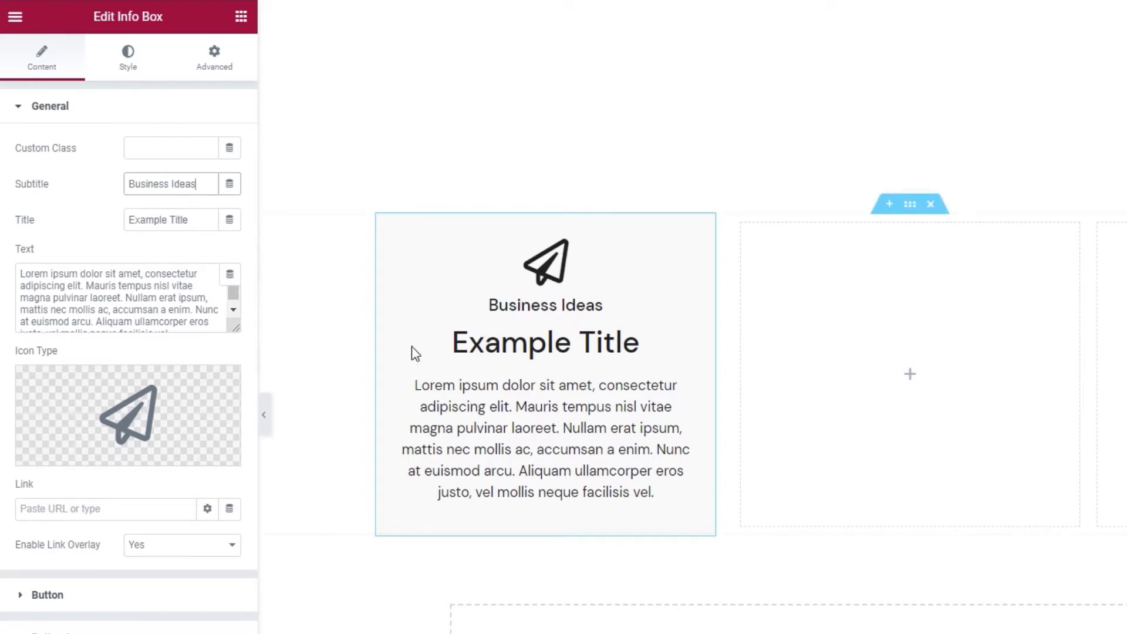
left_click(164, 219)
type("Great Advice")
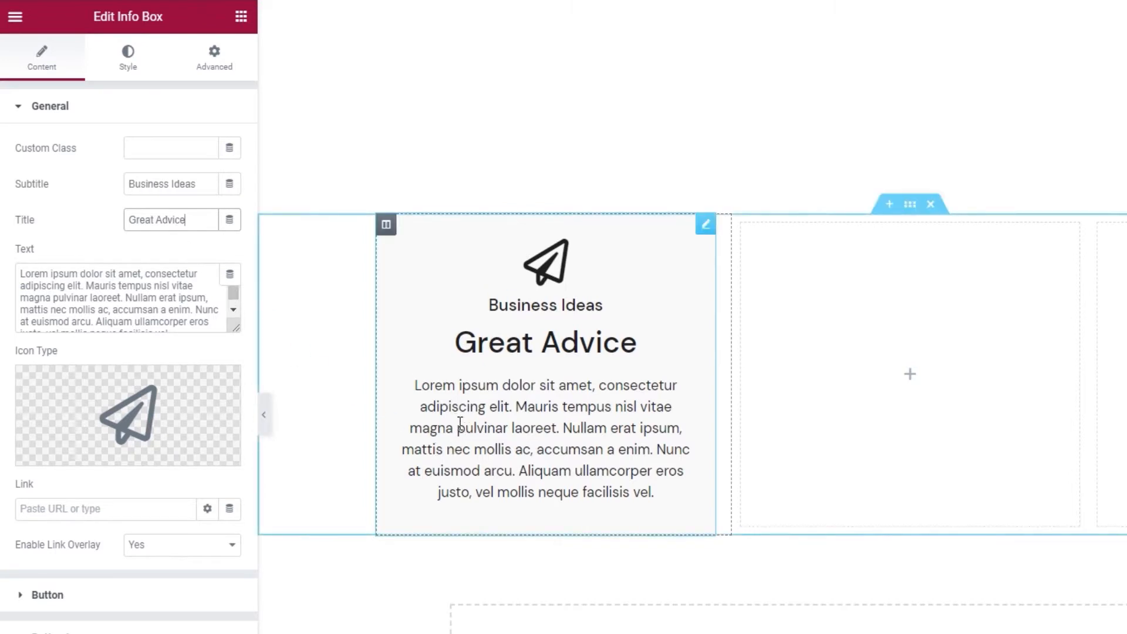
Replace the body text with 'We can help you with problem analysis, risk assessment and business advice on future steps.'.
triple_click(128, 297)
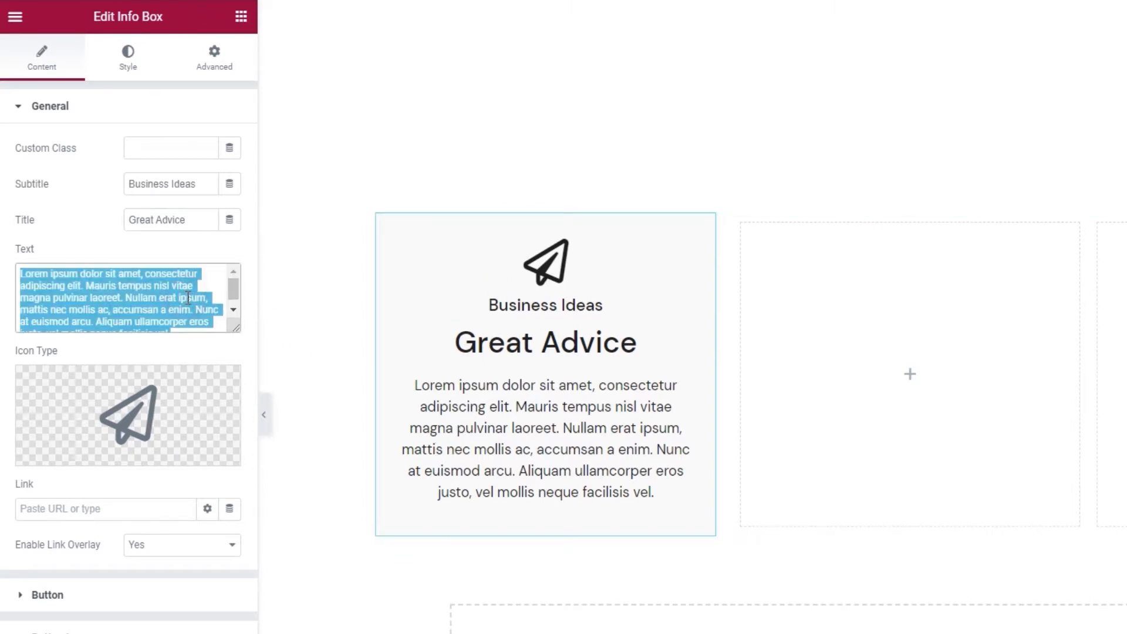
type("We can help")
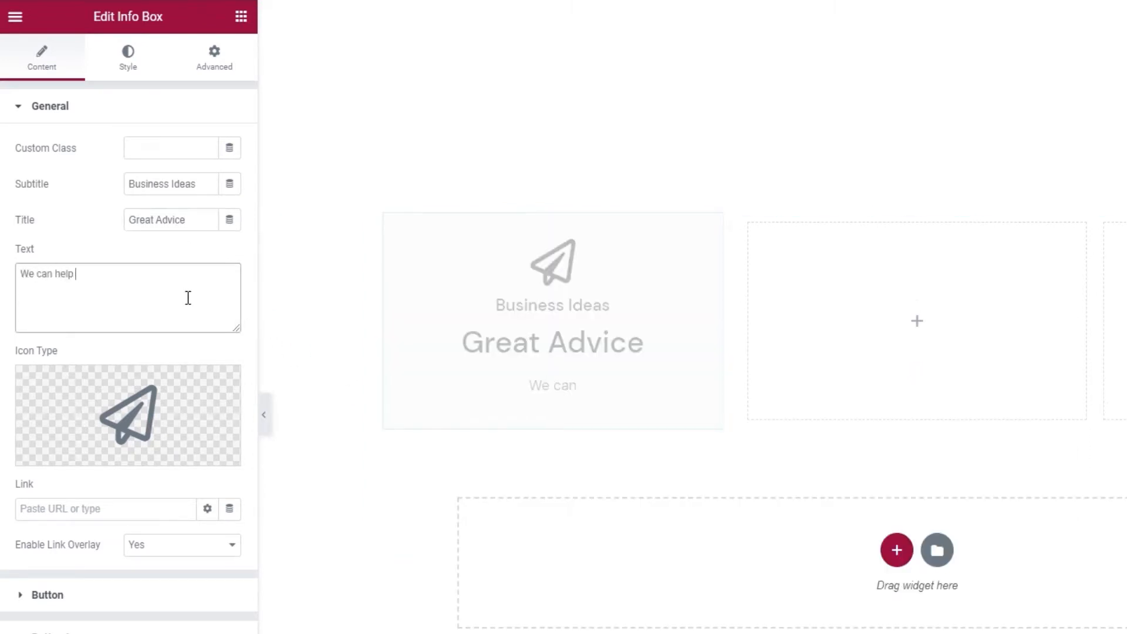
type("you with problem anal")
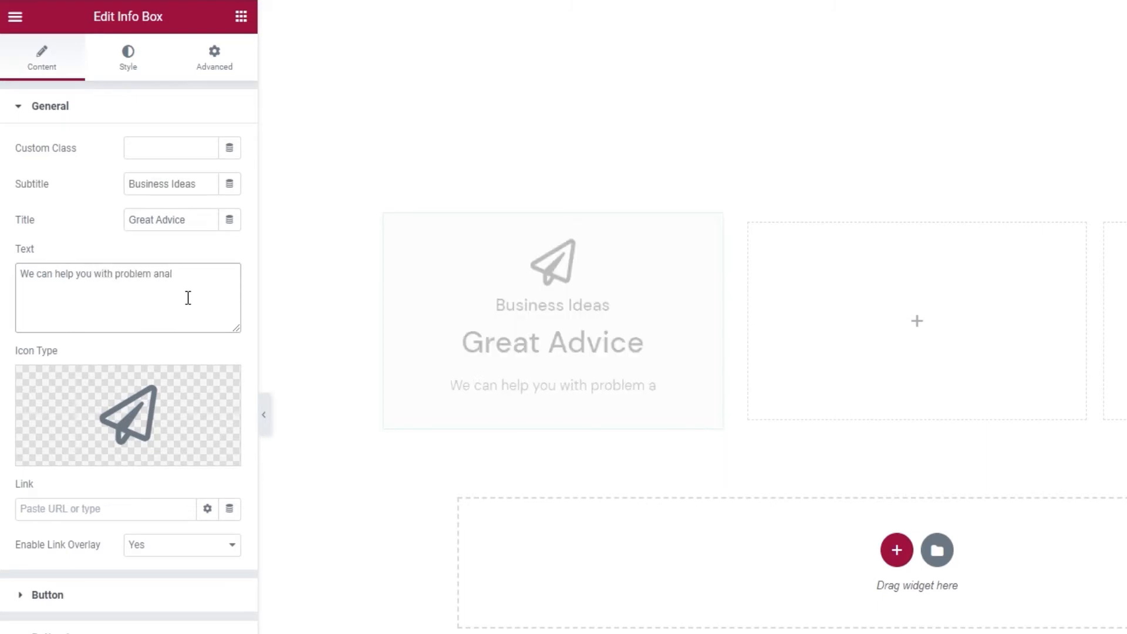
type("ysis, risk assessment")
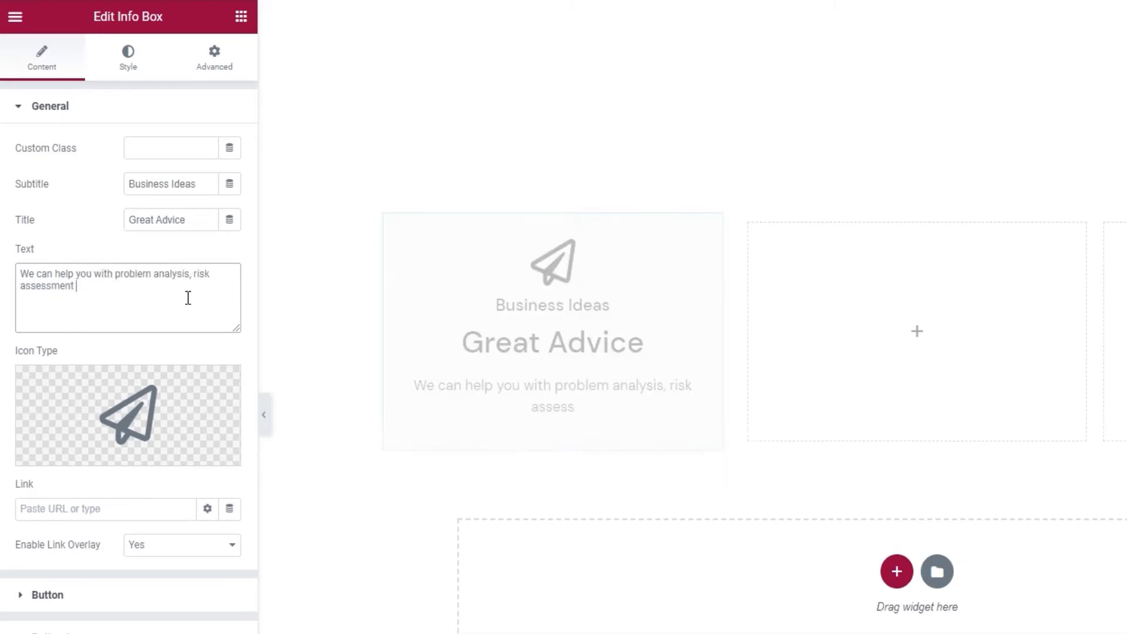
type("and business advice on")
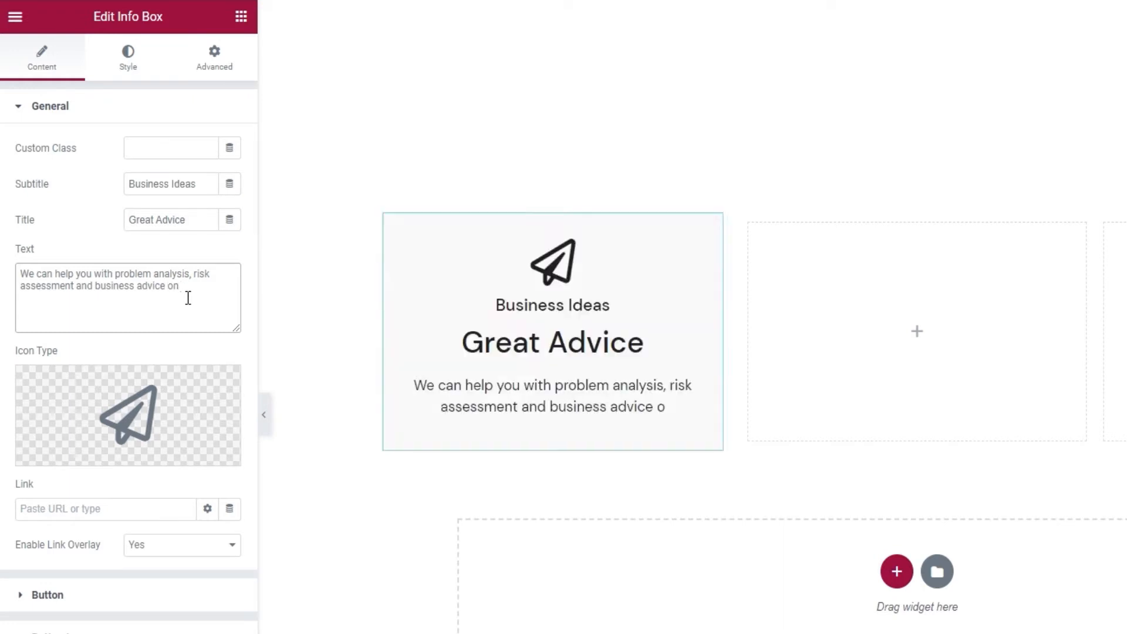
type("future steps.")
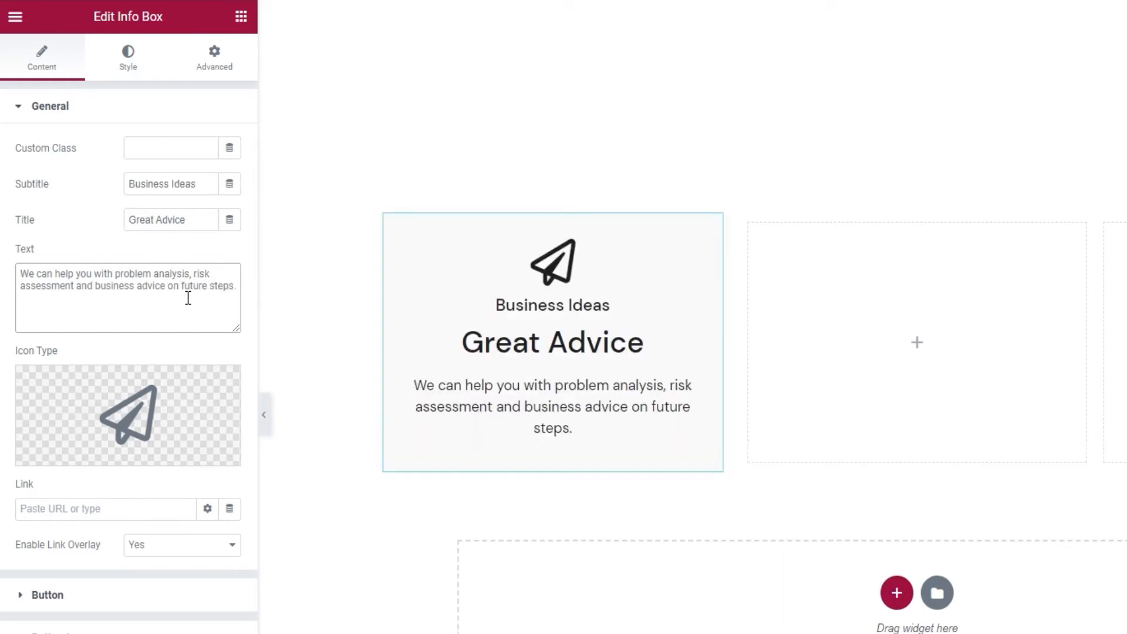
mouse_move(167, 401)
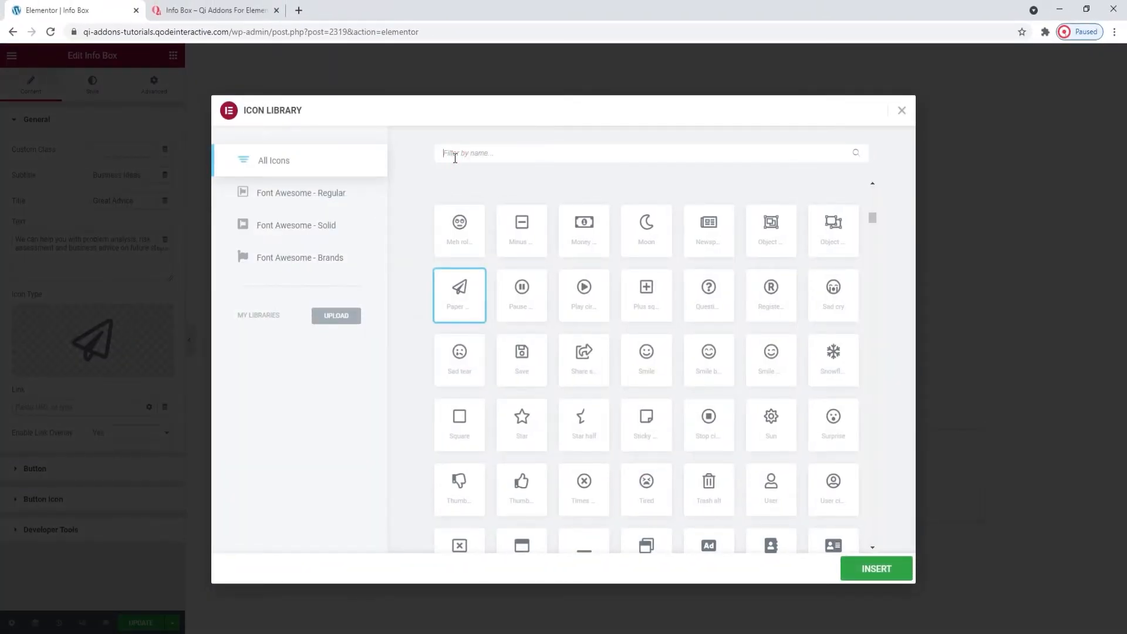
Search the Icon Library for 'chart' and insert the Chart bar icon into the info box.
type("c")
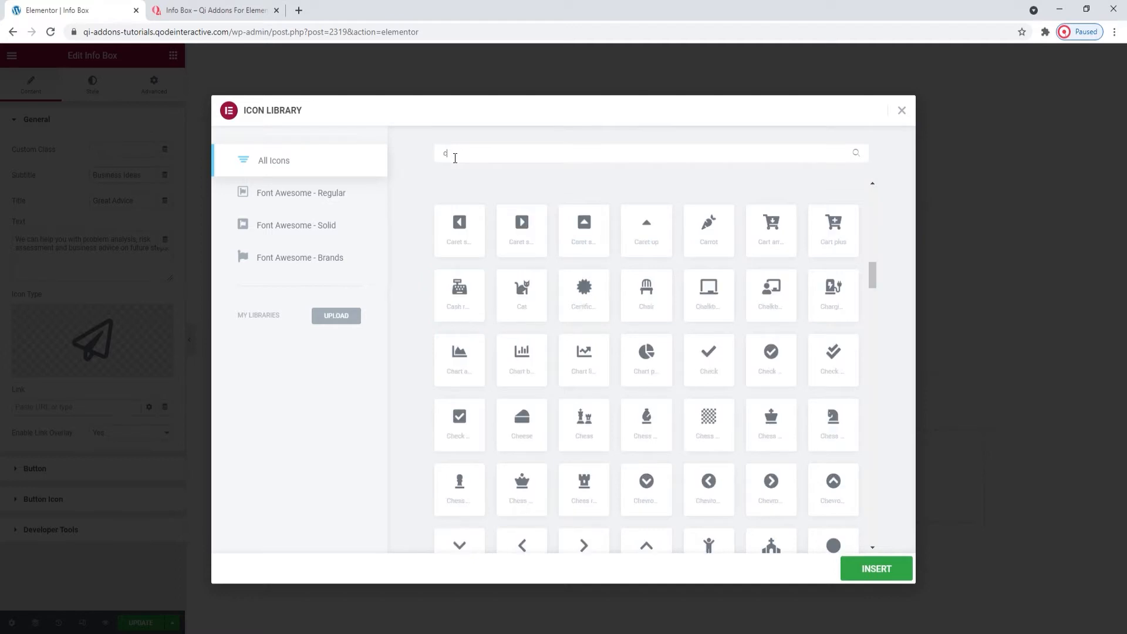
type("chart")
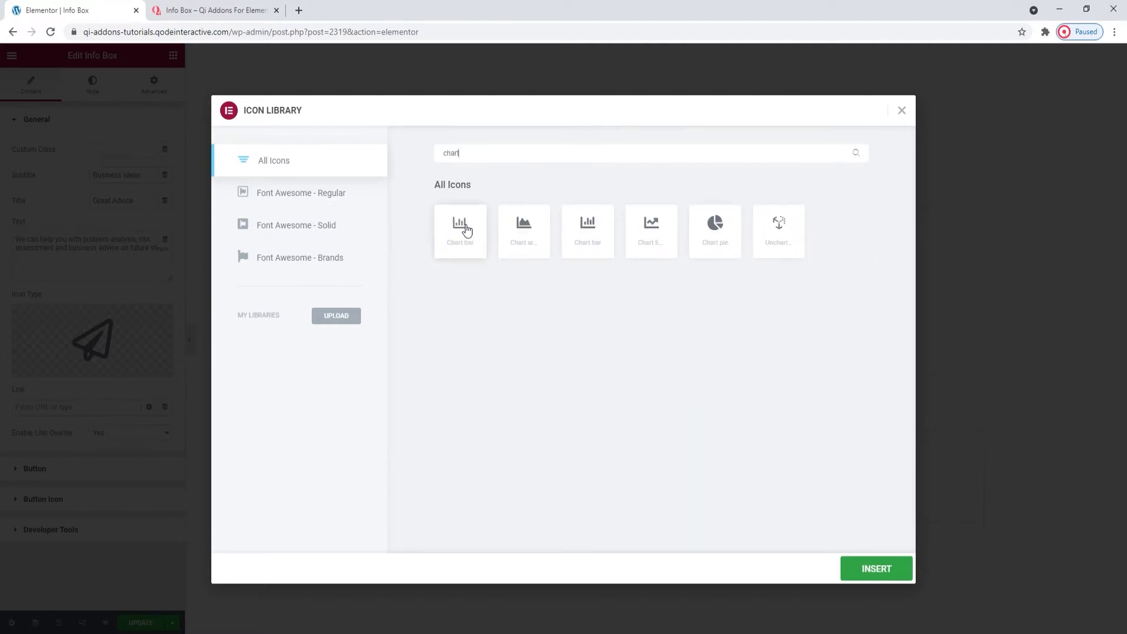
mouse_move(585, 247)
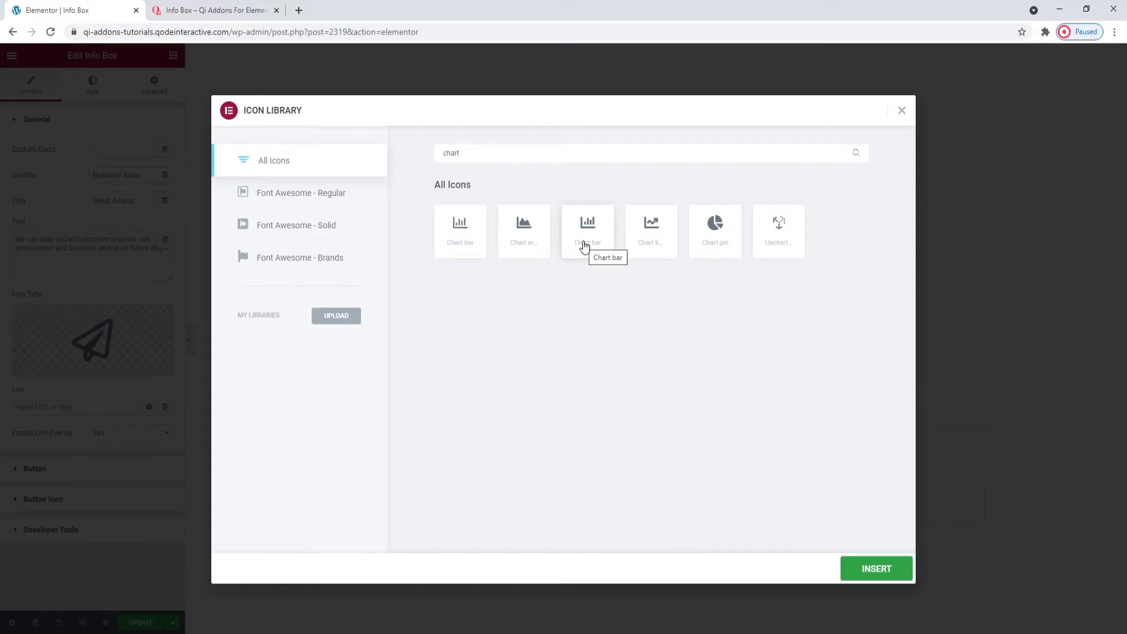
left_click(587, 231)
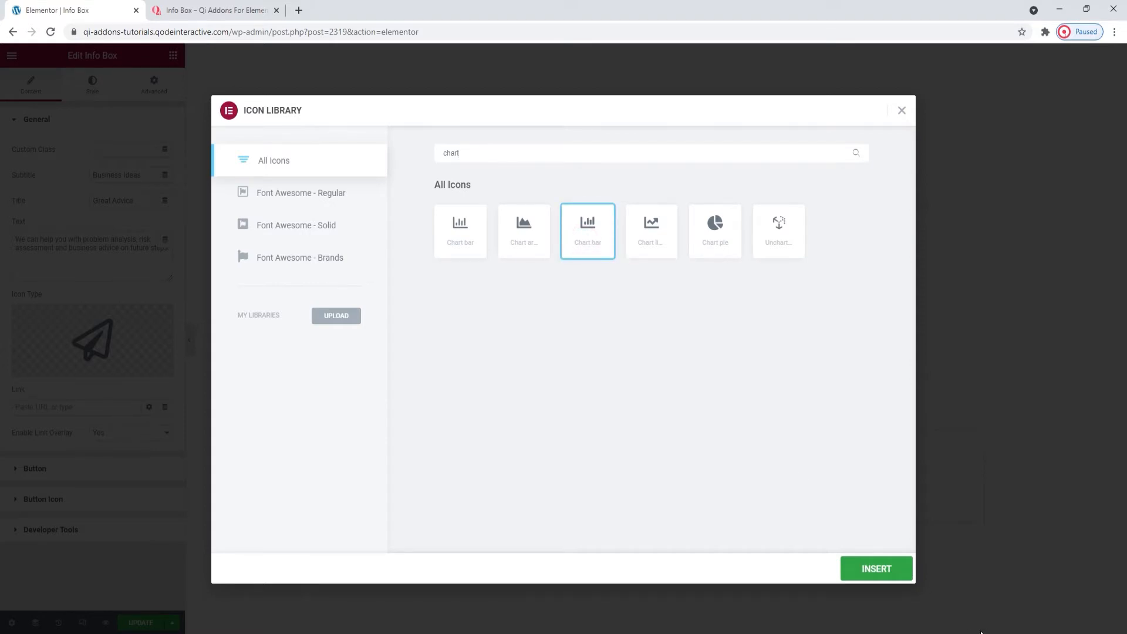
left_click(876, 569)
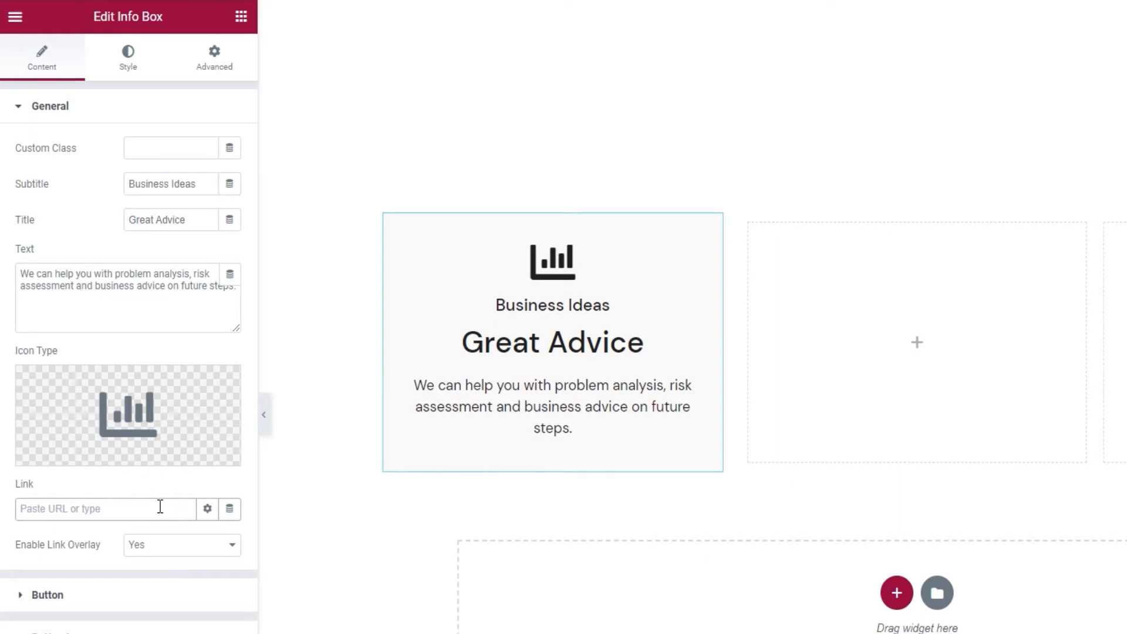
Set the link to '#', switch Enable Link Overlay to No and reveal the button settings.
type("#")
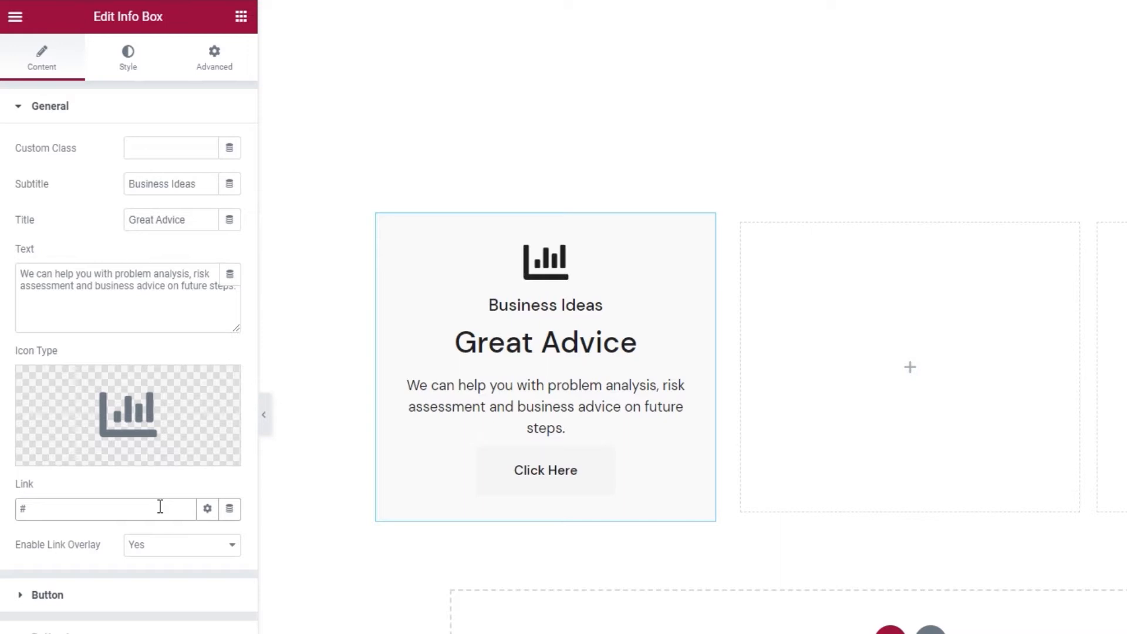
mouse_move(177, 556)
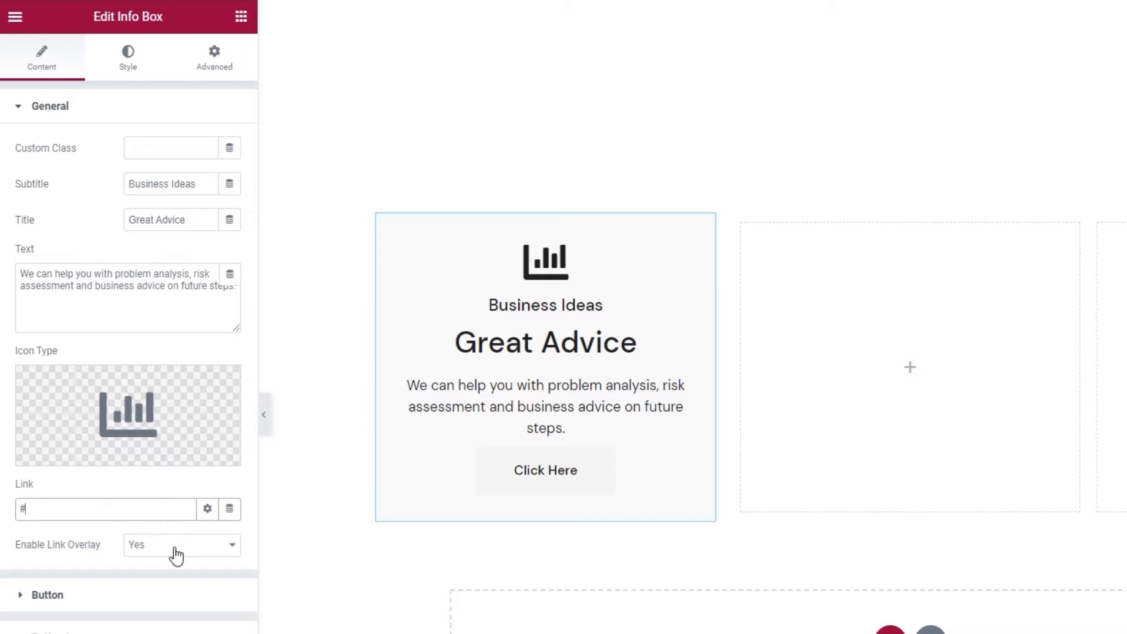
left_click(180, 544)
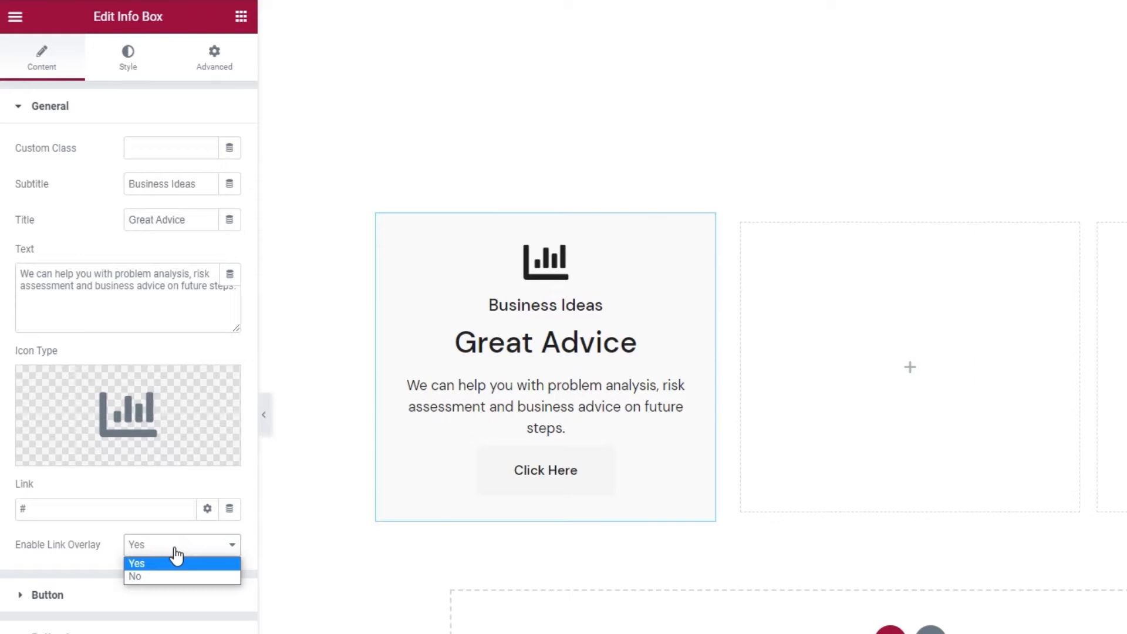
left_click(136, 563)
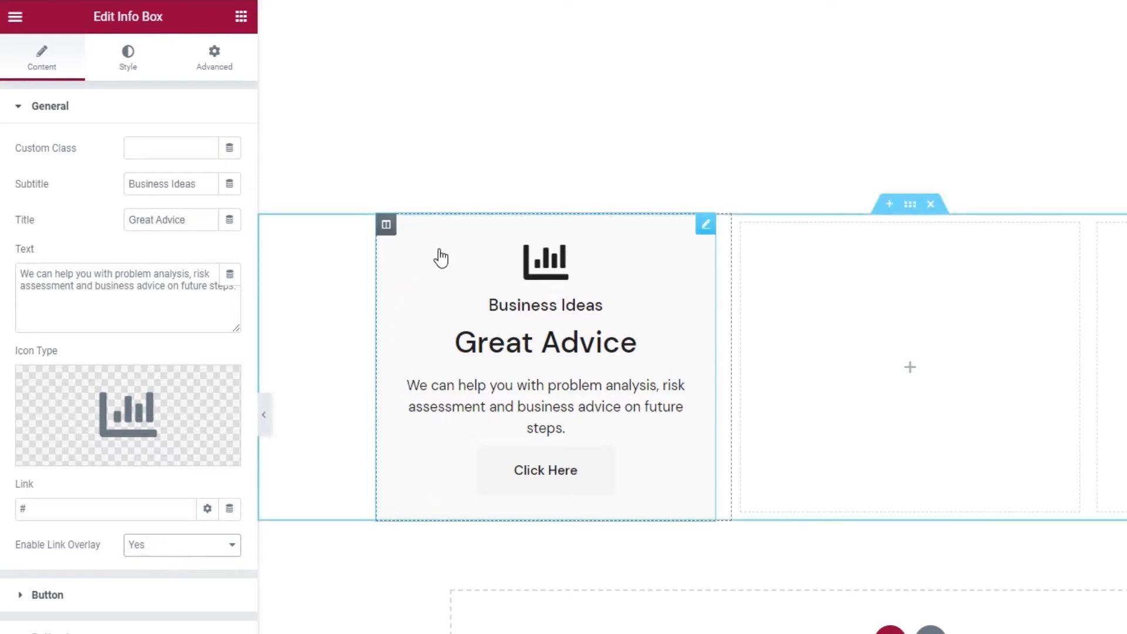
mouse_move(676, 430)
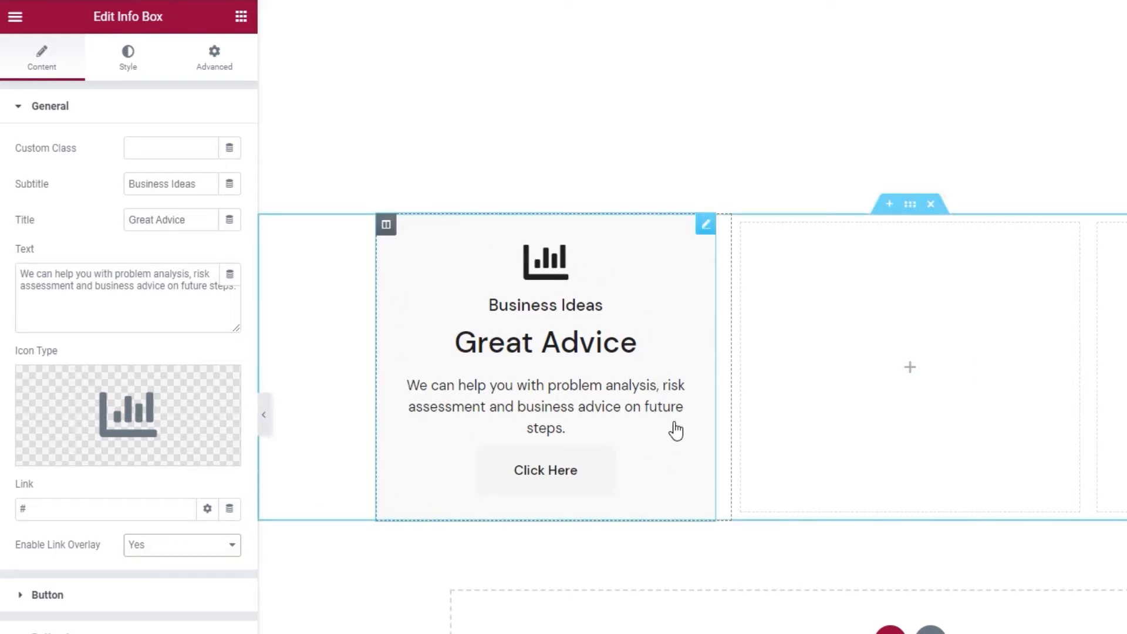
mouse_move(229, 508)
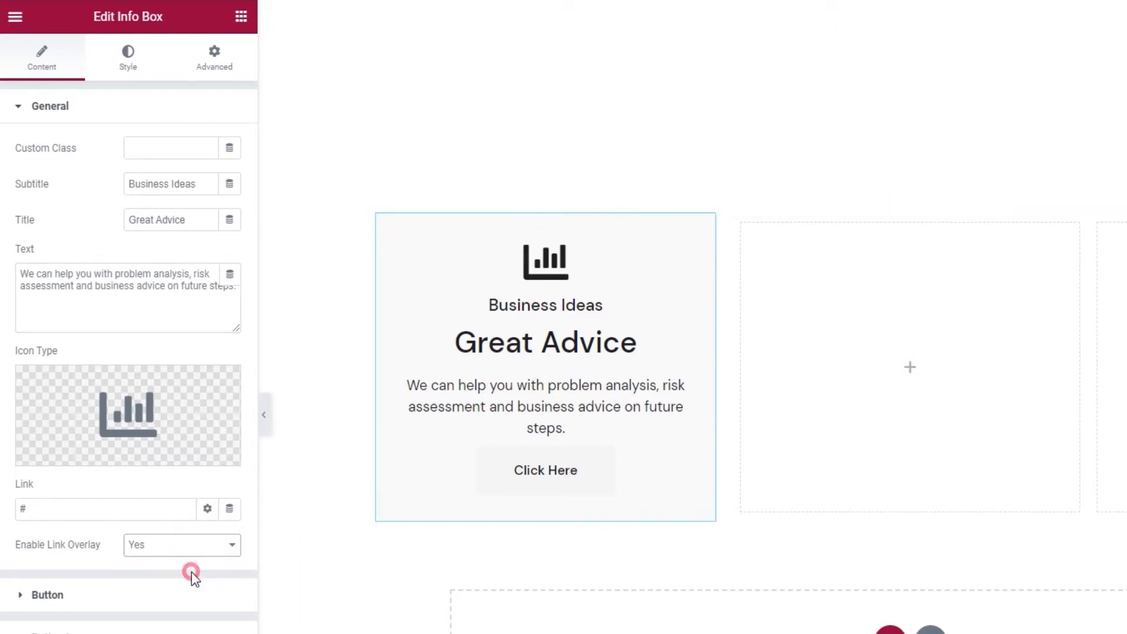
left_click(181, 544)
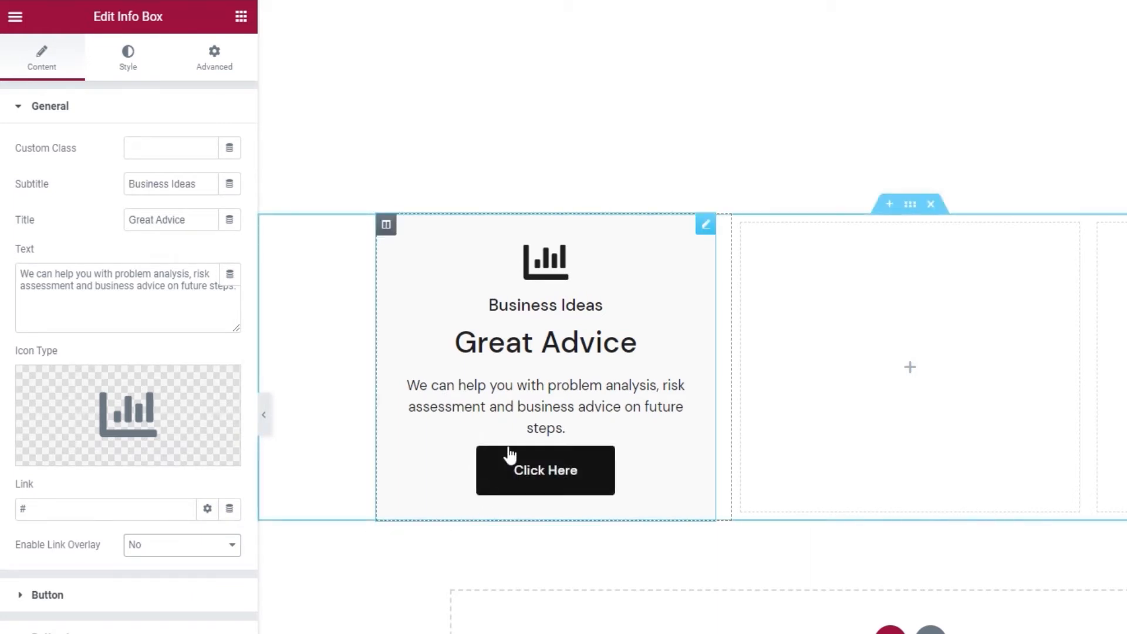
mouse_move(545, 309)
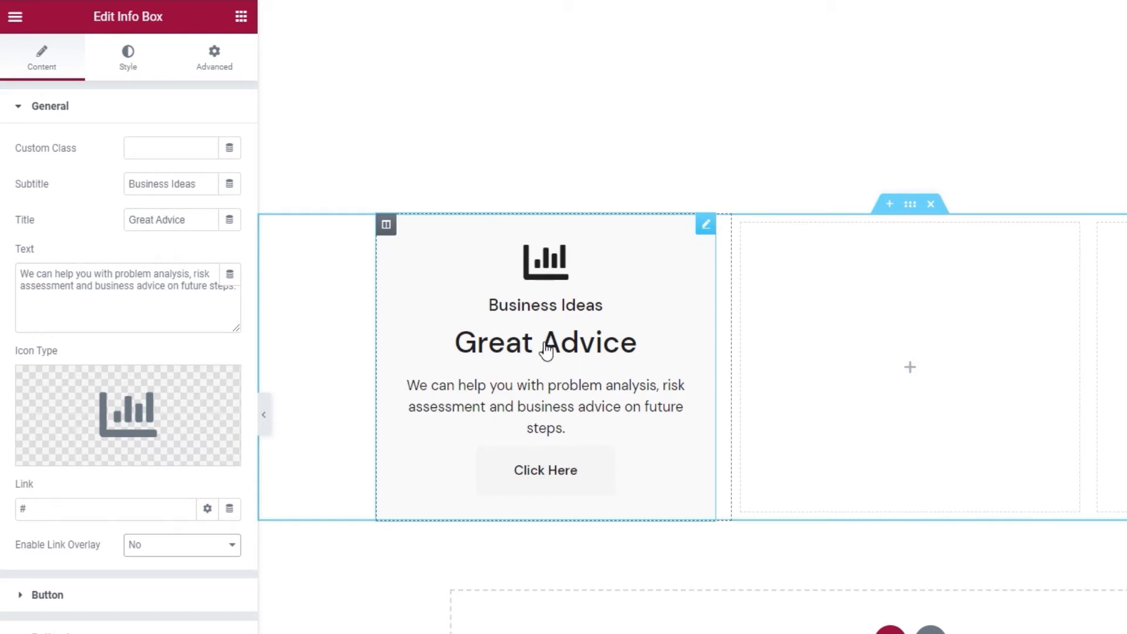
mouse_move(545, 470)
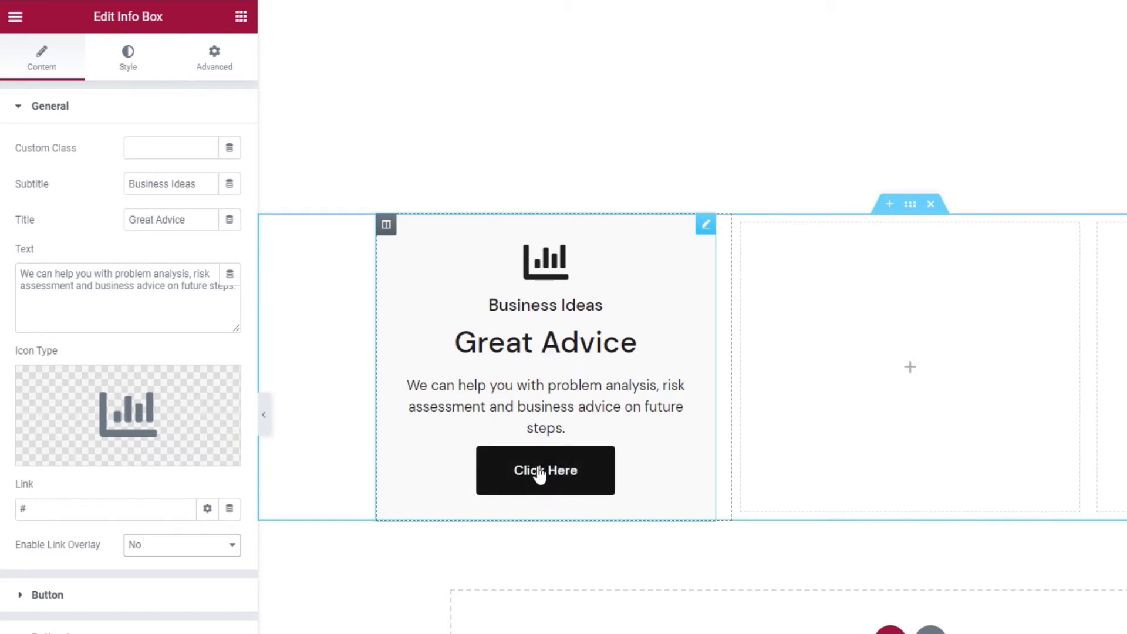
mouse_move(214, 540)
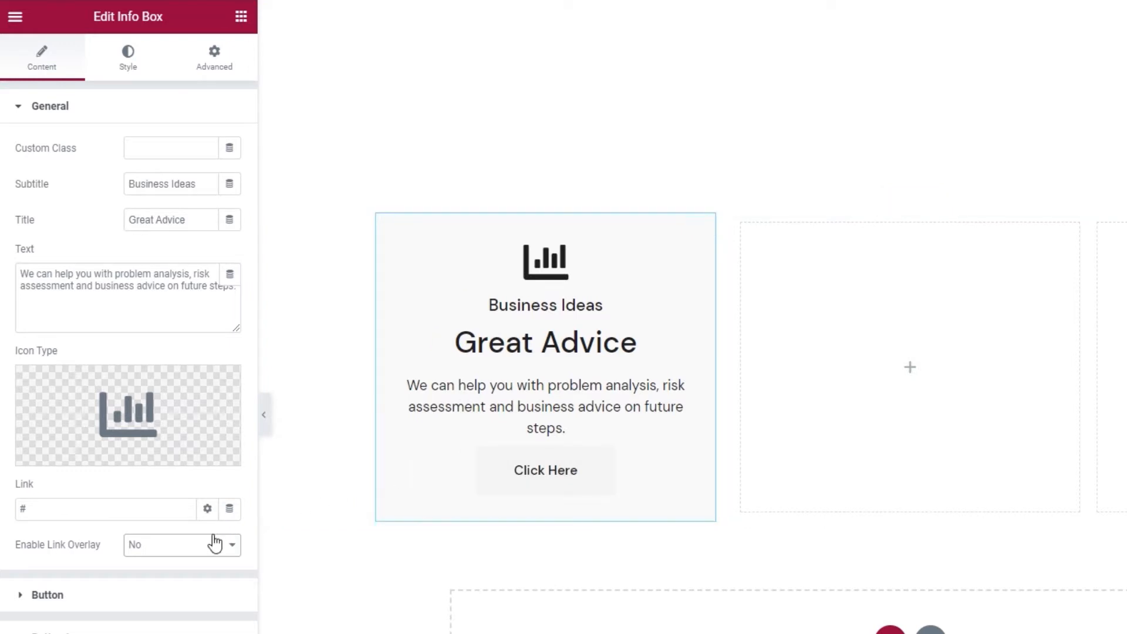
left_click(181, 544)
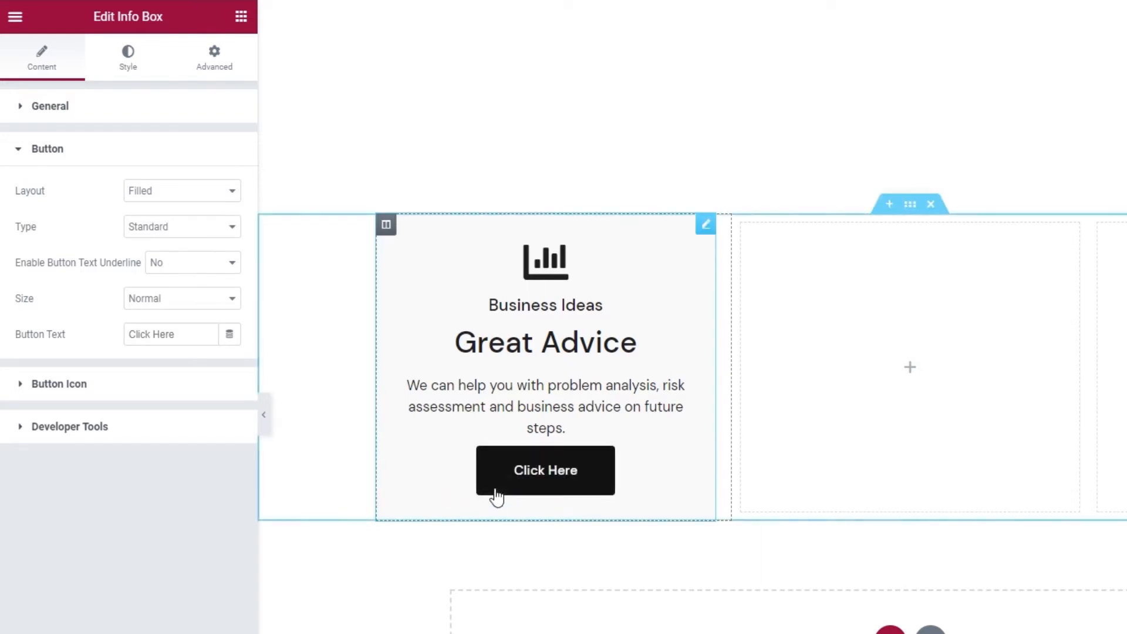
Make the button Textual with underlined text reading 'Read More'.
left_click(181, 190)
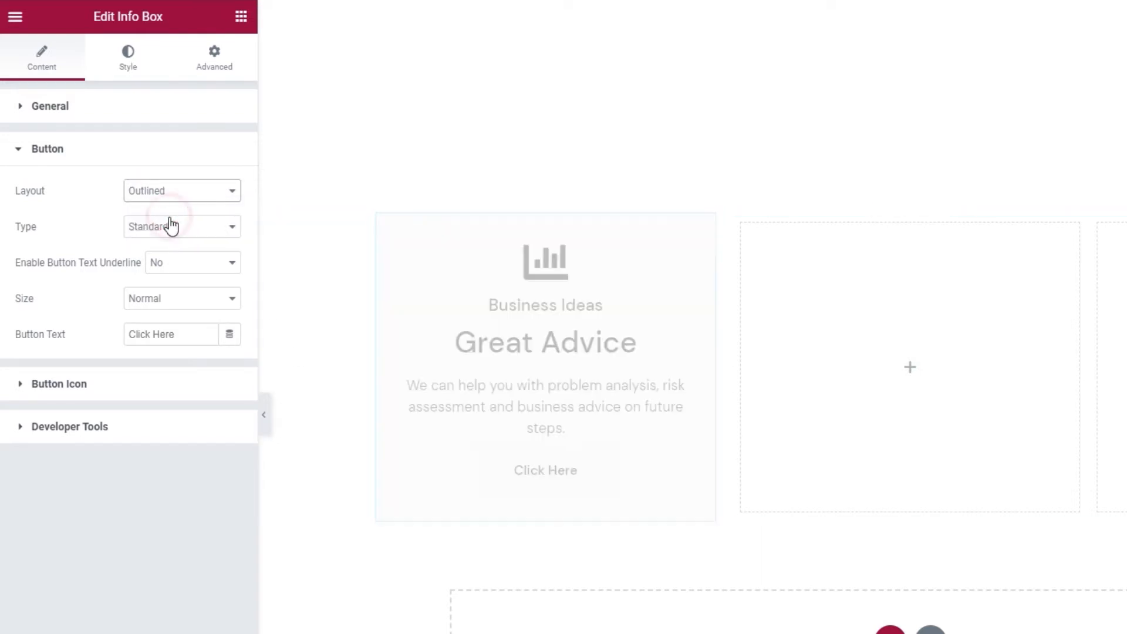
left_click(181, 191)
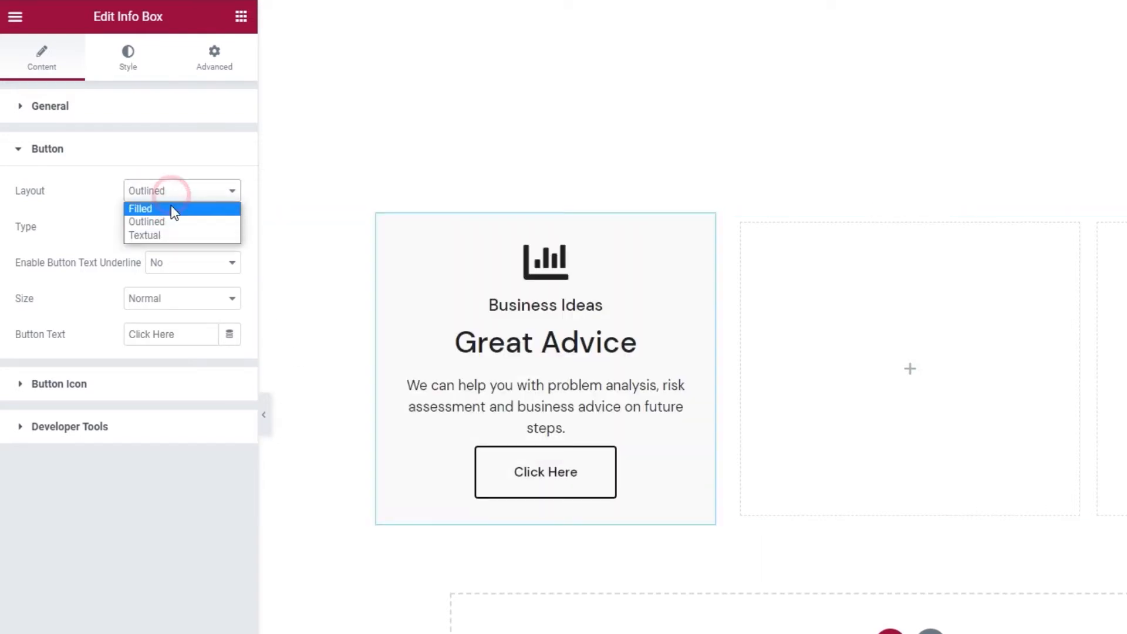
left_click(144, 235)
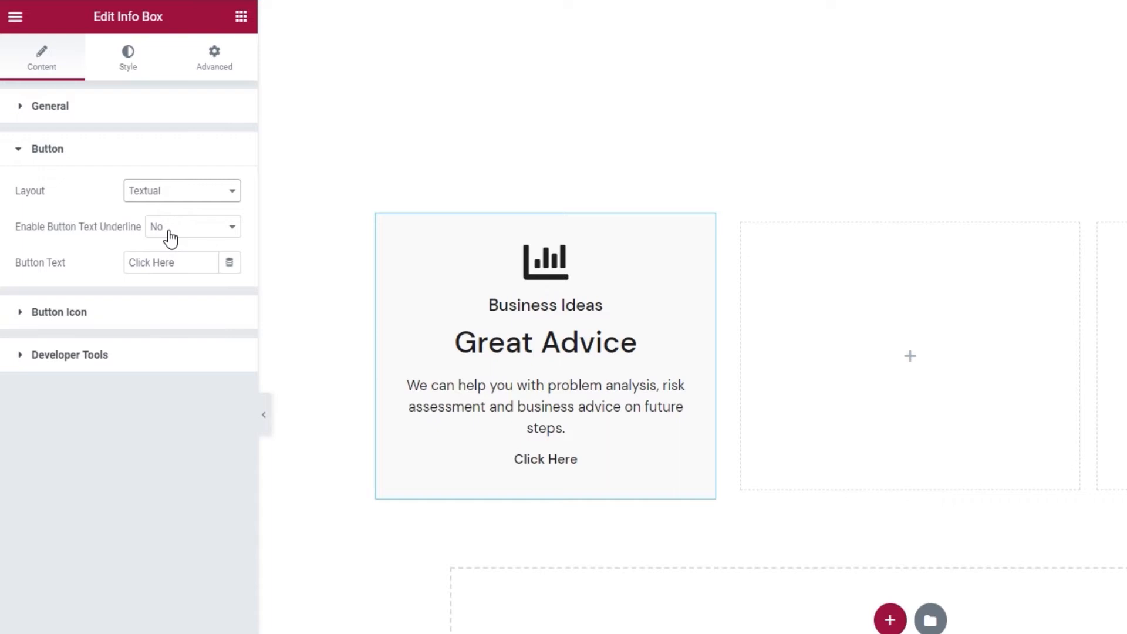
mouse_move(160, 239)
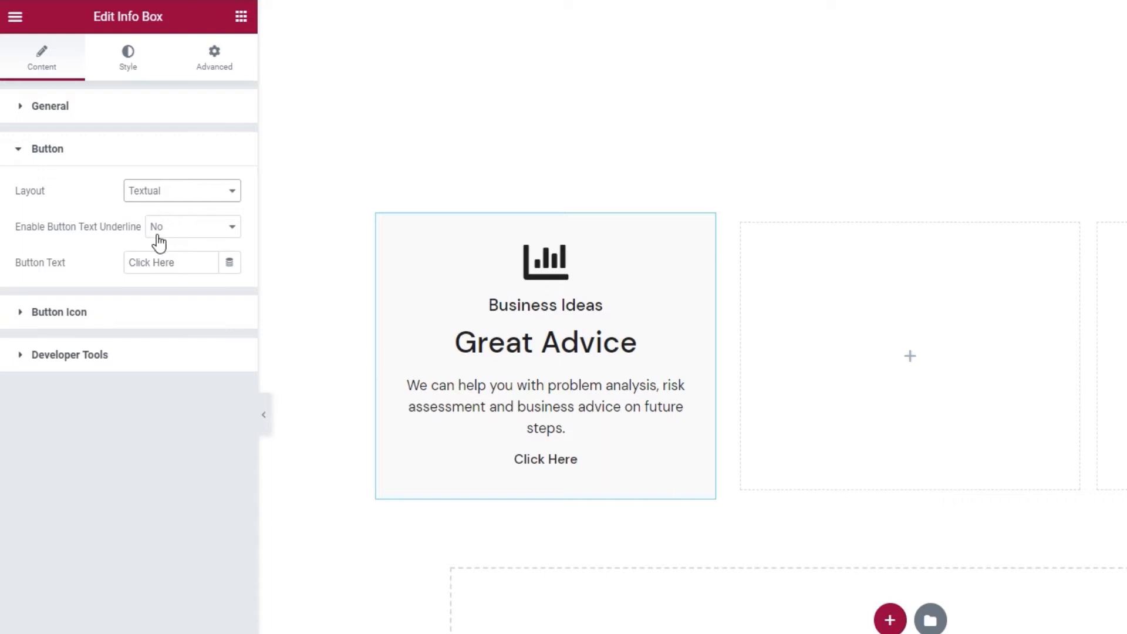
left_click(191, 227)
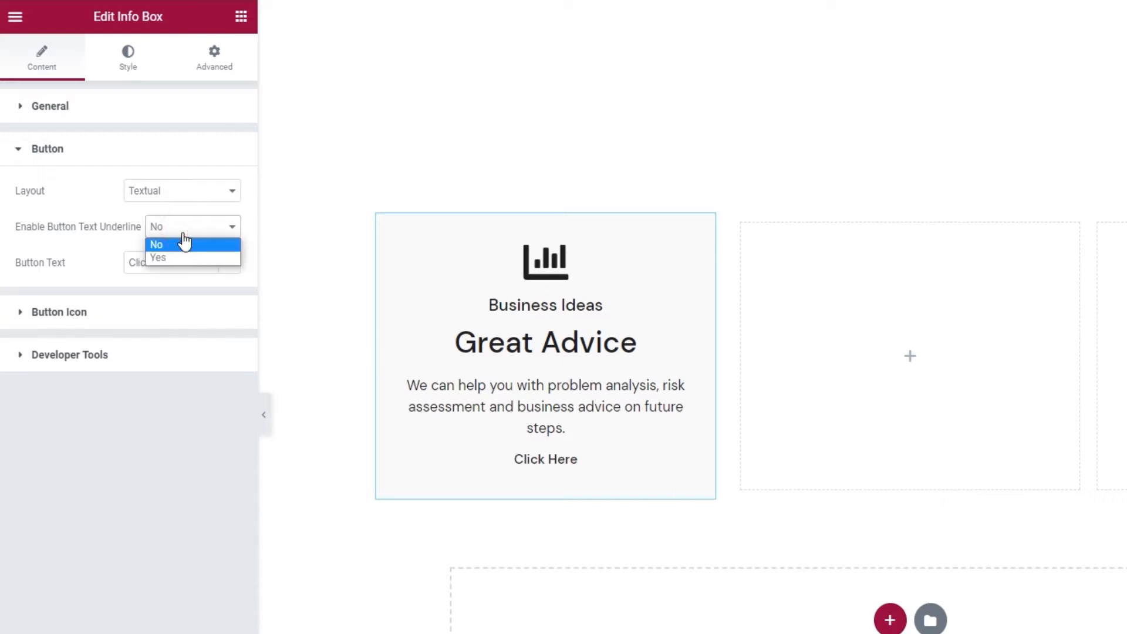
left_click(158, 257)
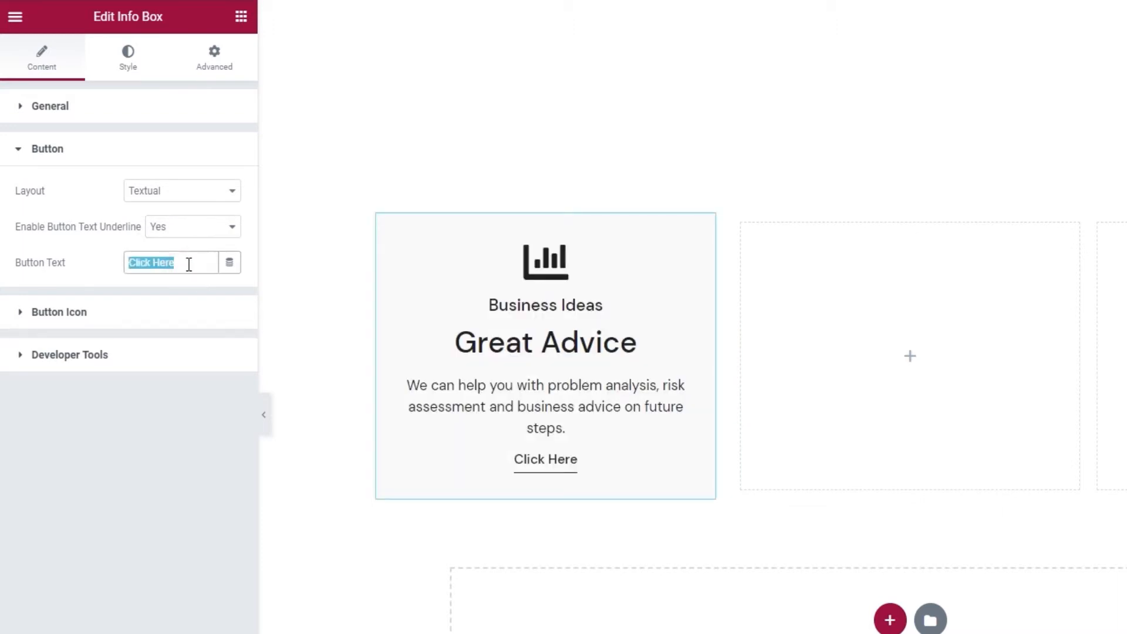
type("Read M")
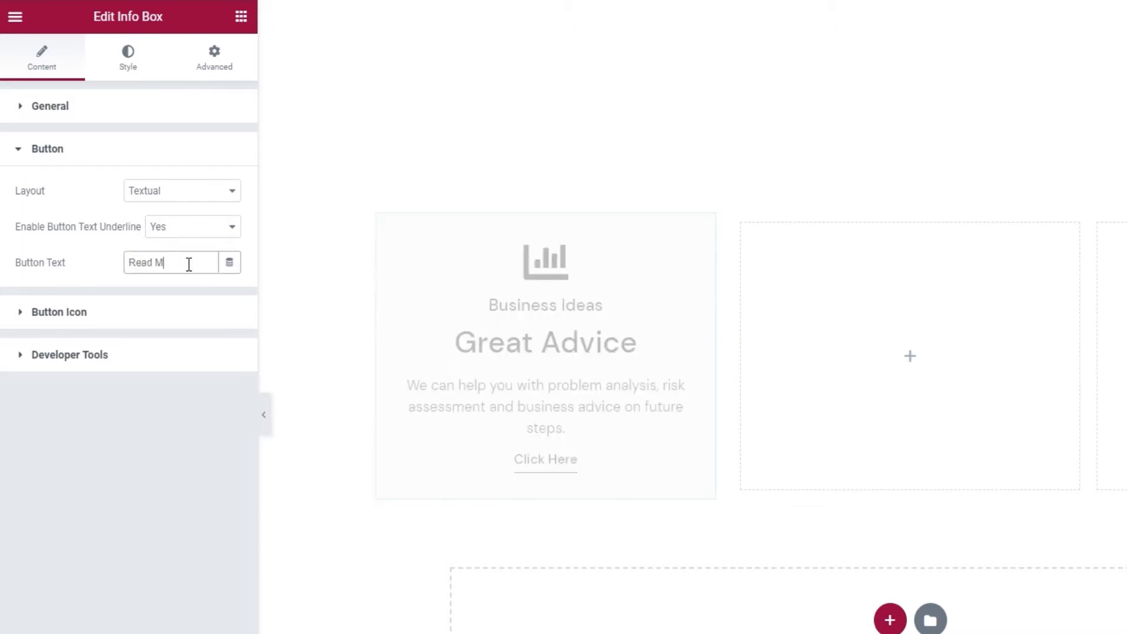
type("ore")
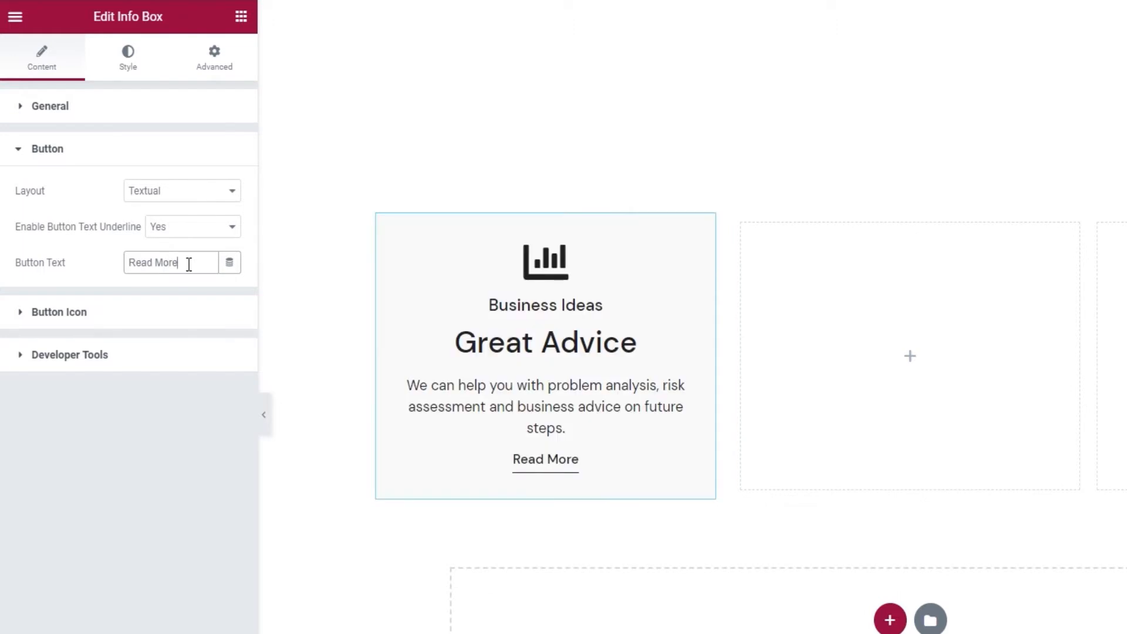
Insert the arrow-button SVG from the Media Library as the button icon, positioned right.
left_click(59, 311)
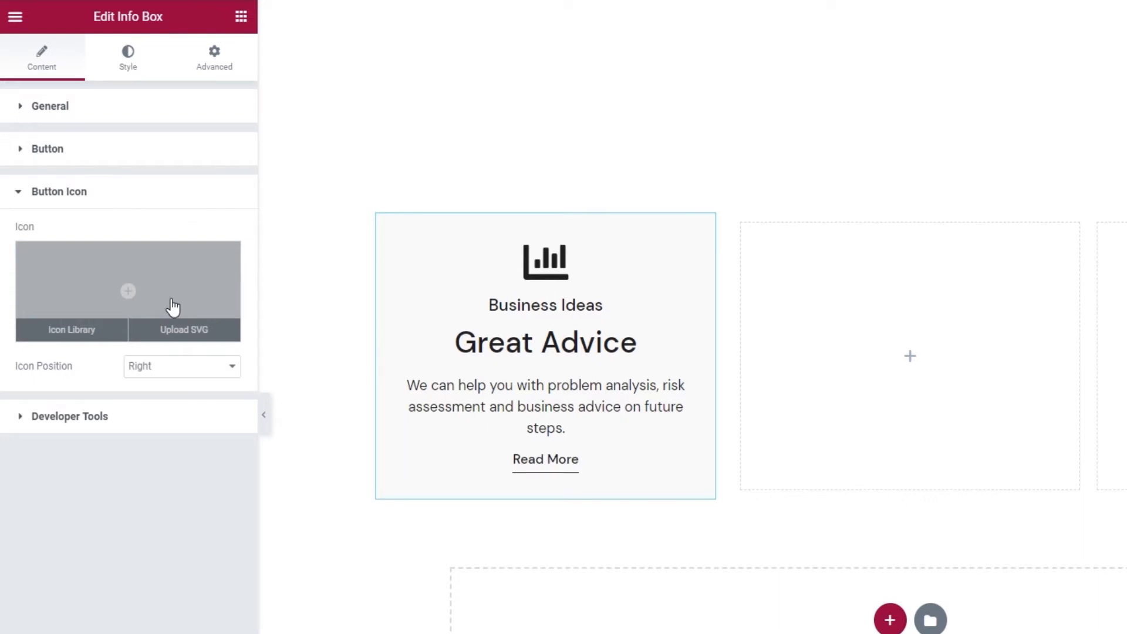
mouse_move(174, 336)
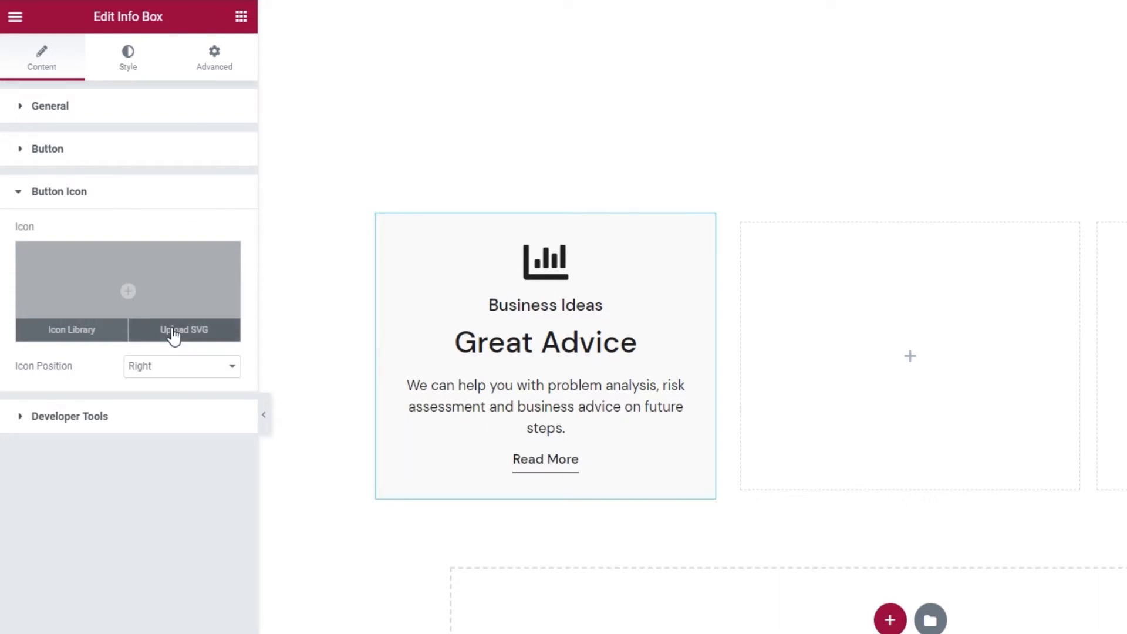
left_click(183, 329)
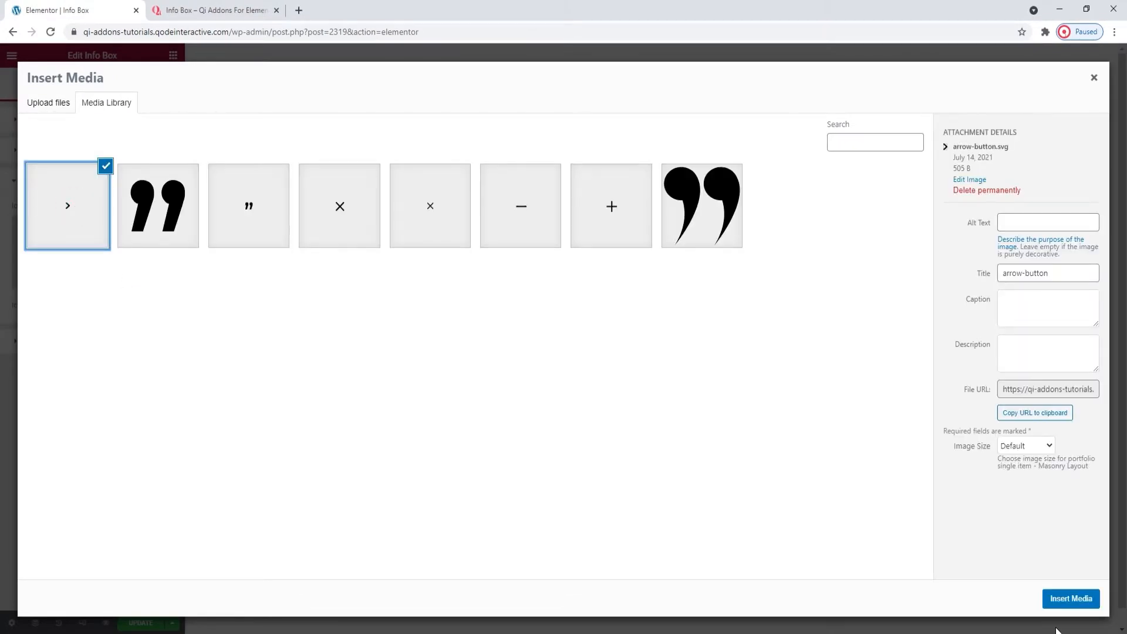
left_click(1071, 598)
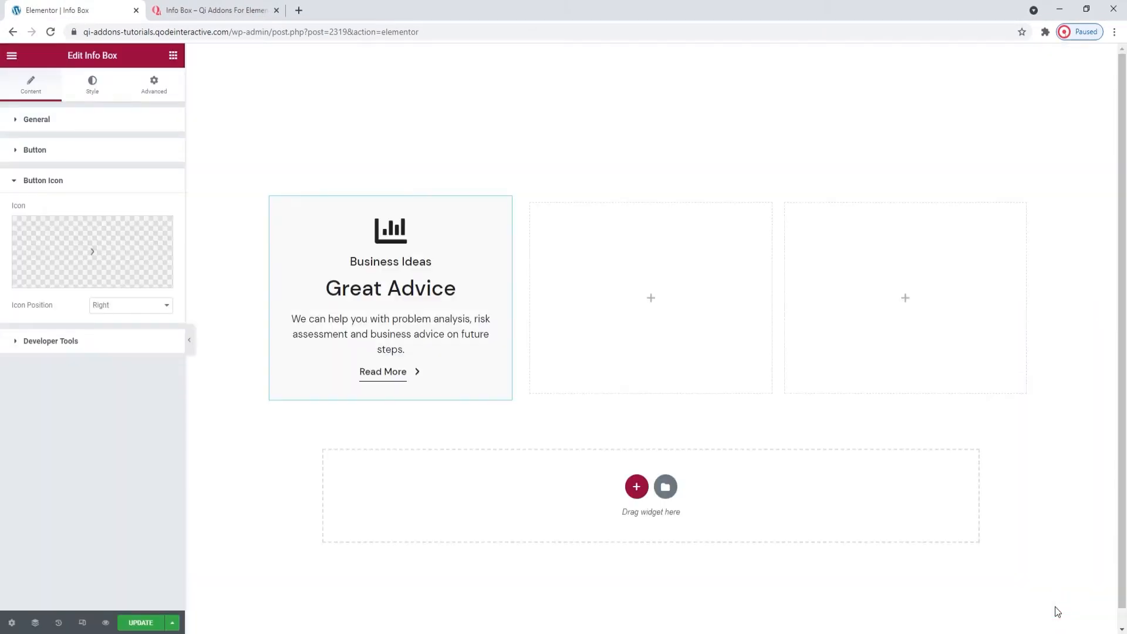
mouse_move(1018, 604)
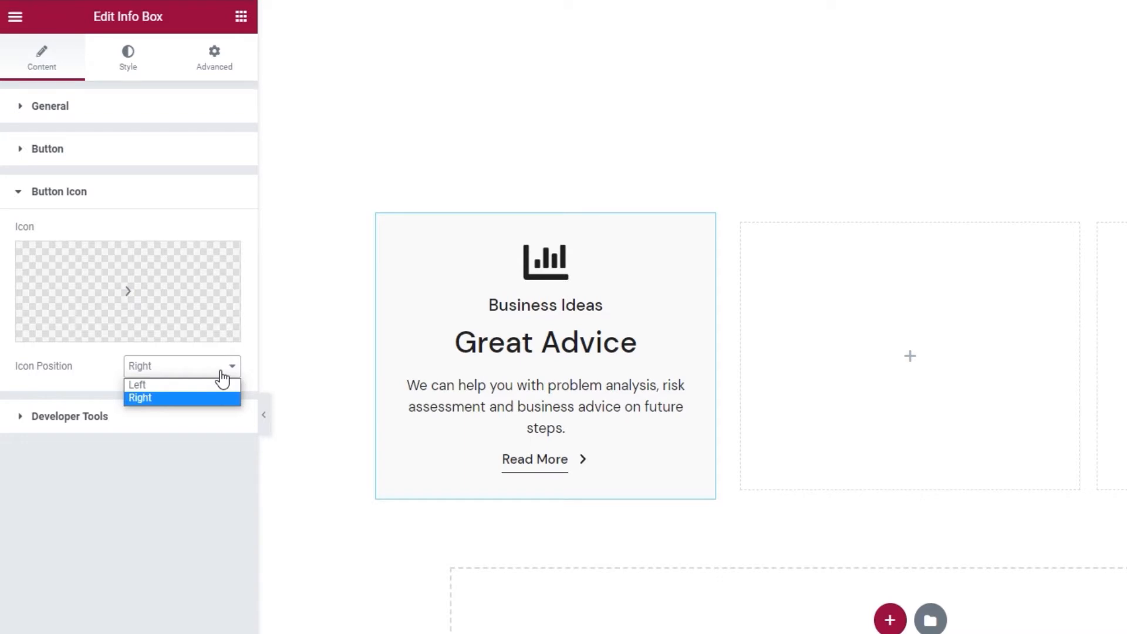
mouse_move(181, 400)
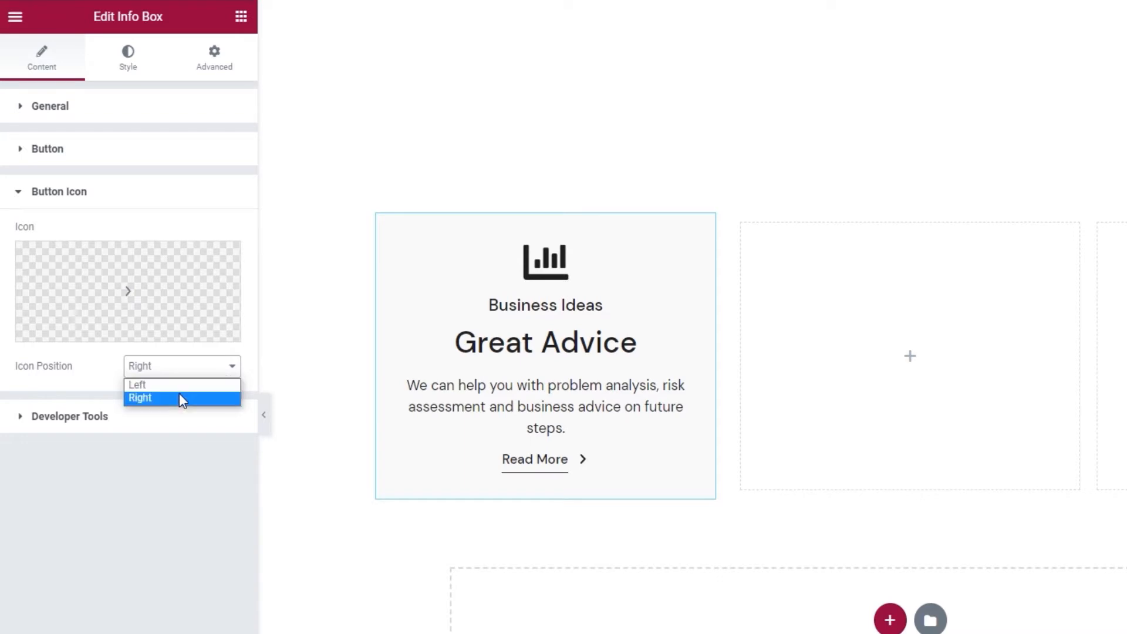
left_click(181, 398)
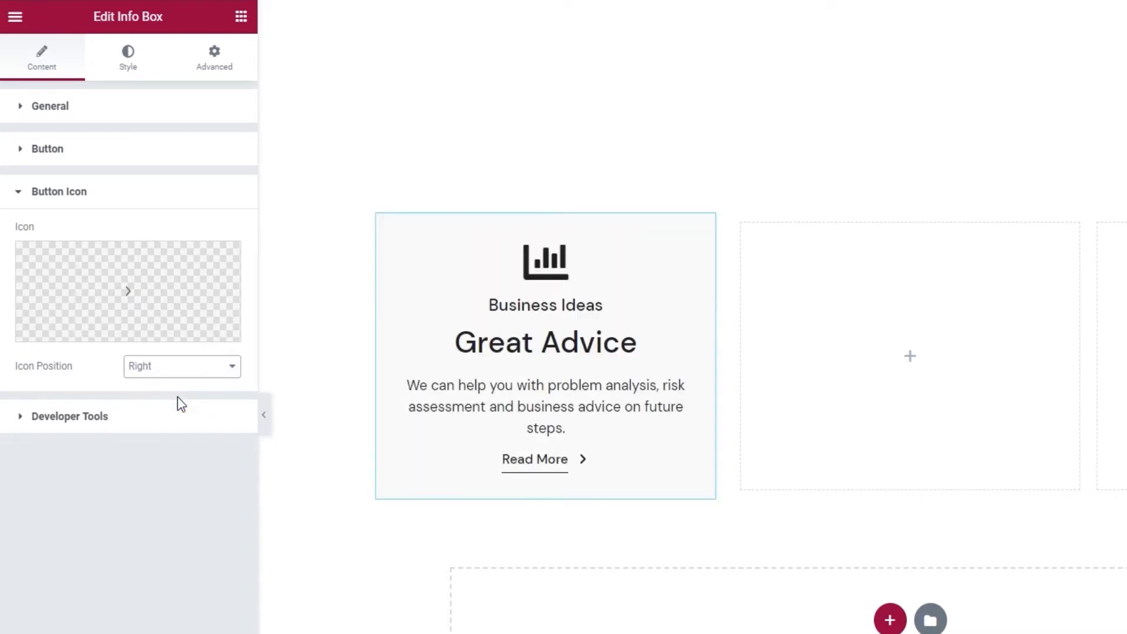
mouse_move(167, 416)
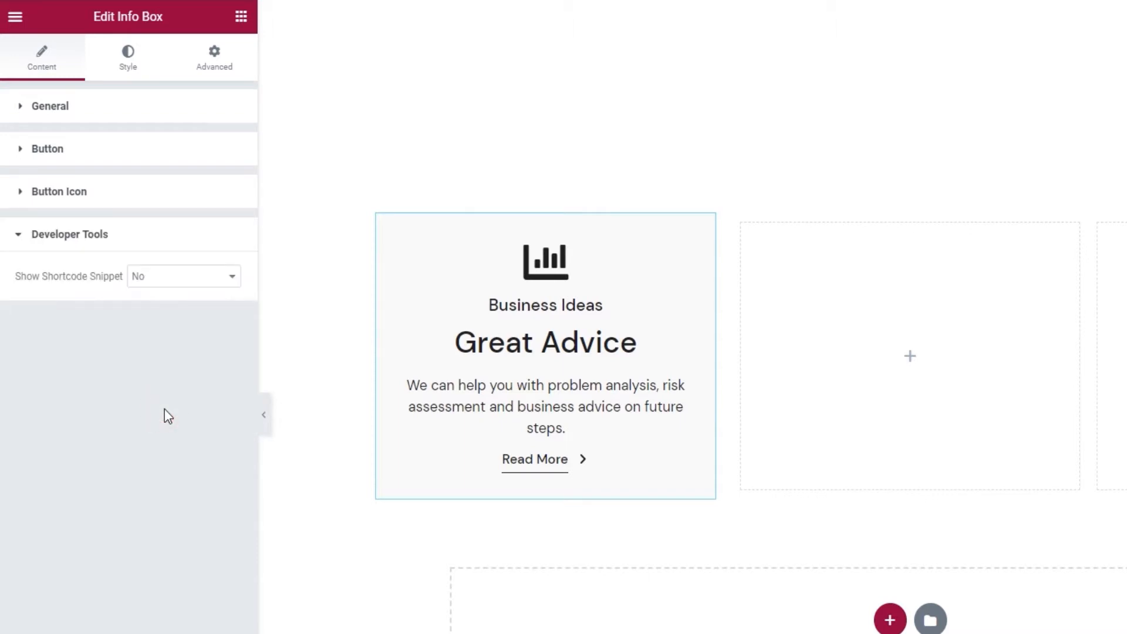
left_click(183, 276)
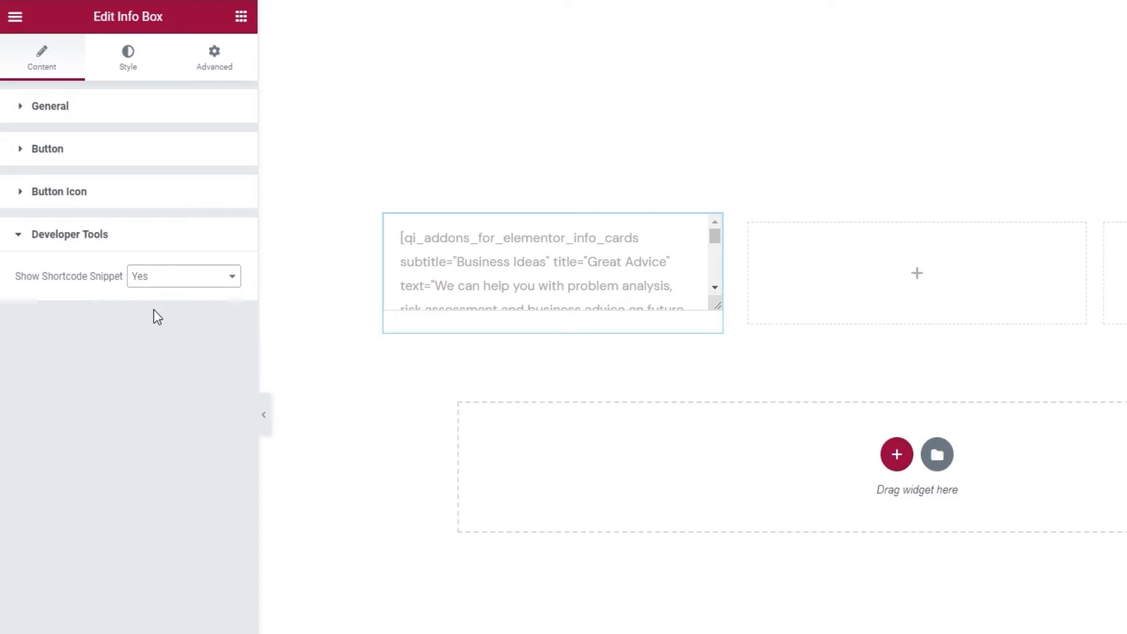
left_click(184, 276)
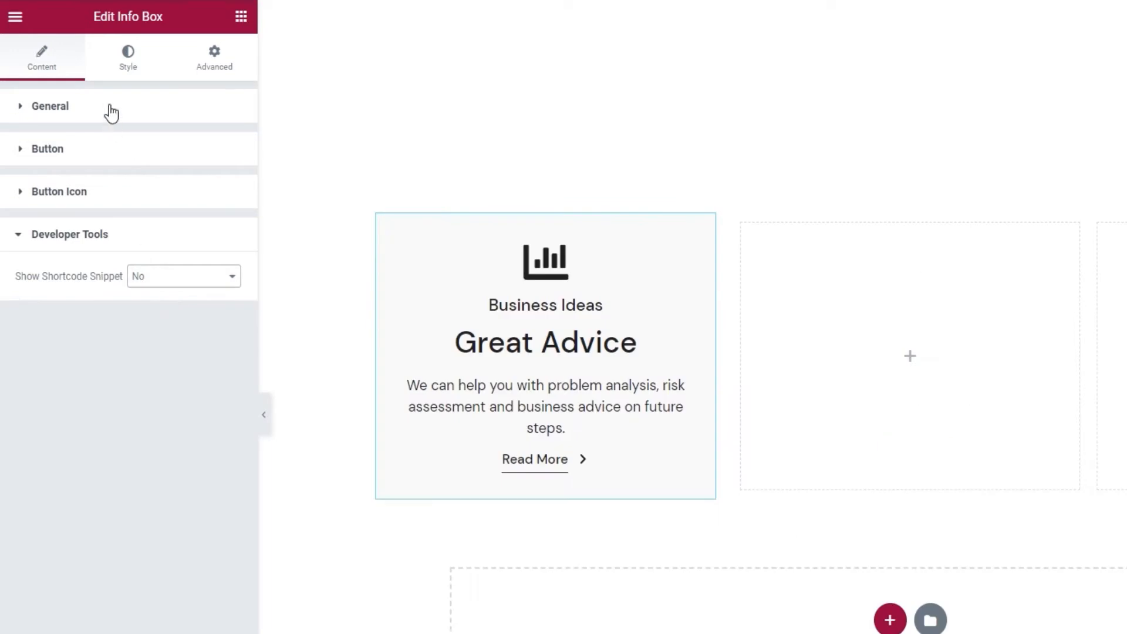
left_click(92, 84)
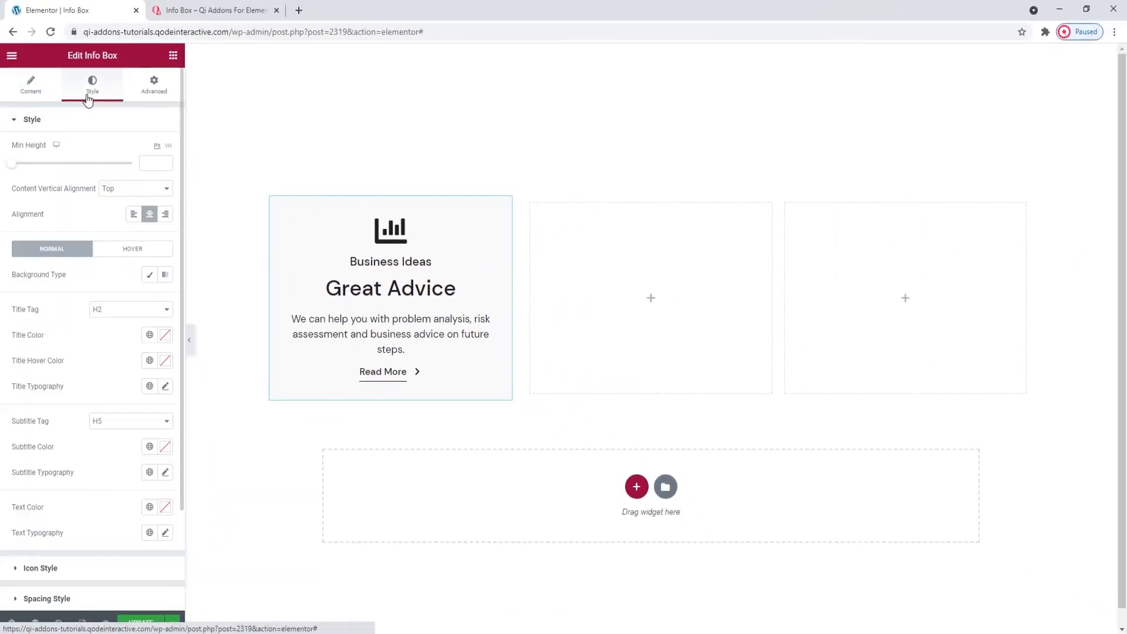
mouse_move(84, 144)
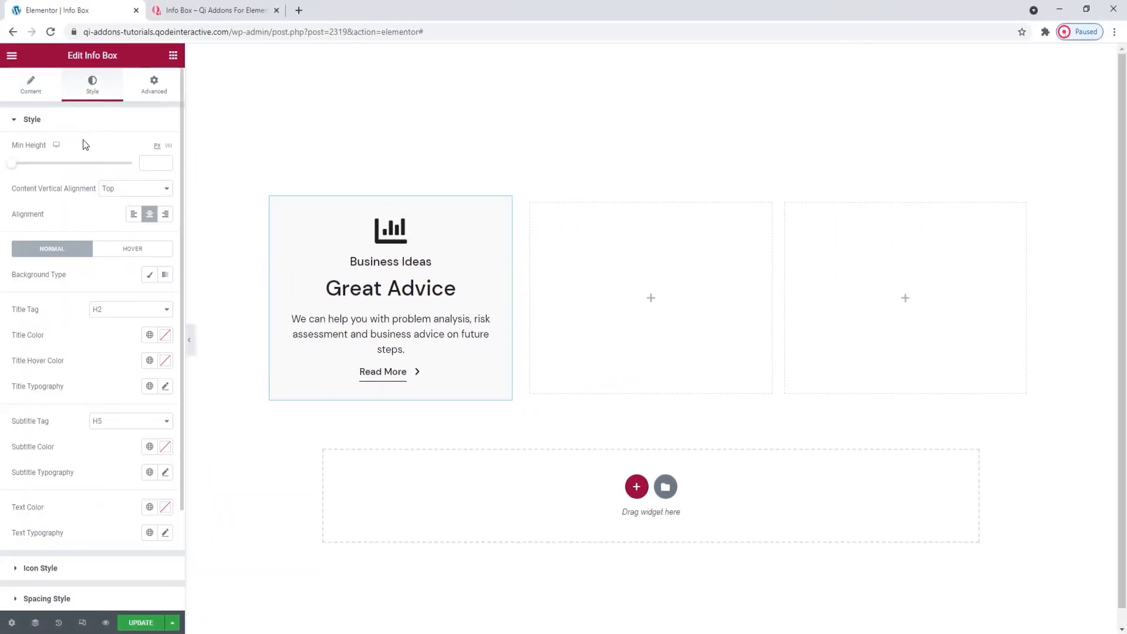
mouse_move(188, 202)
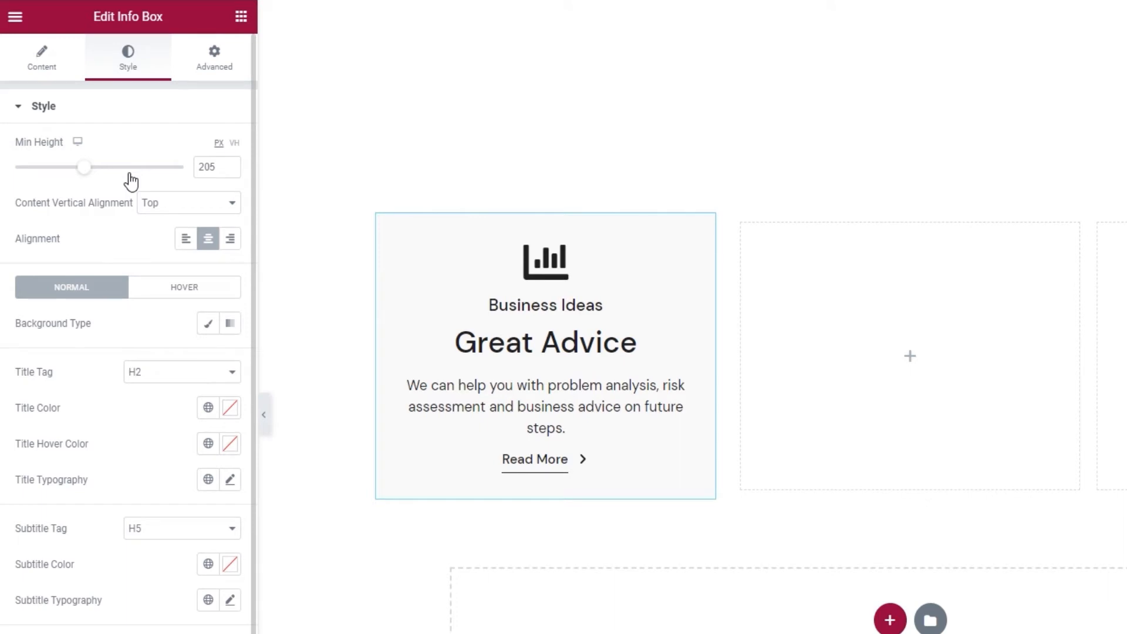
left_click_drag(85, 167, 179, 167)
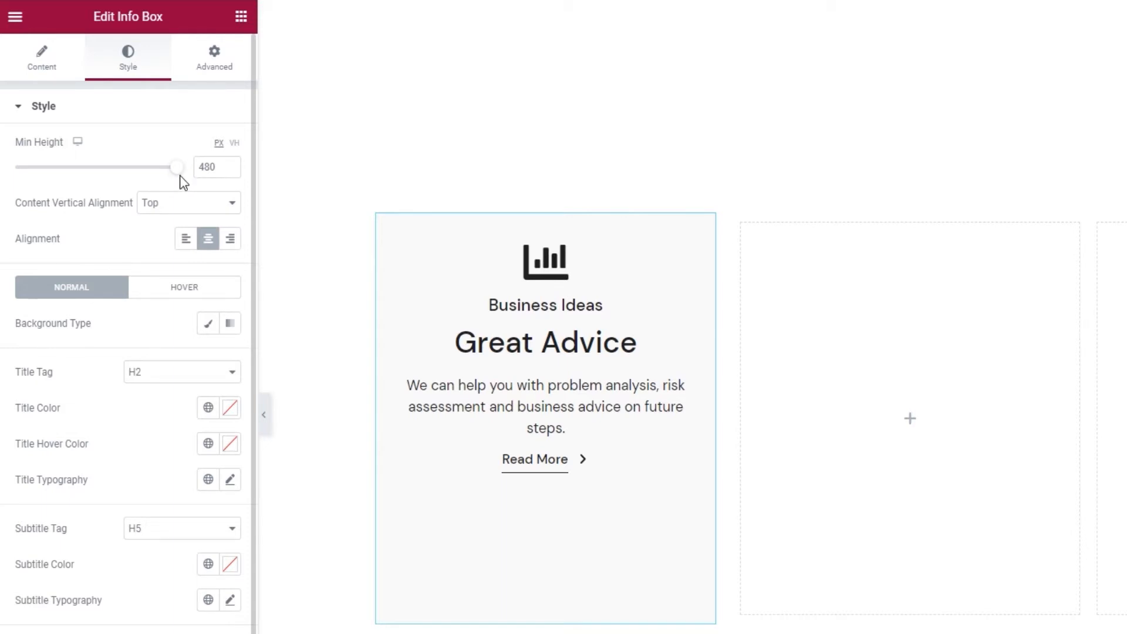
mouse_move(172, 205)
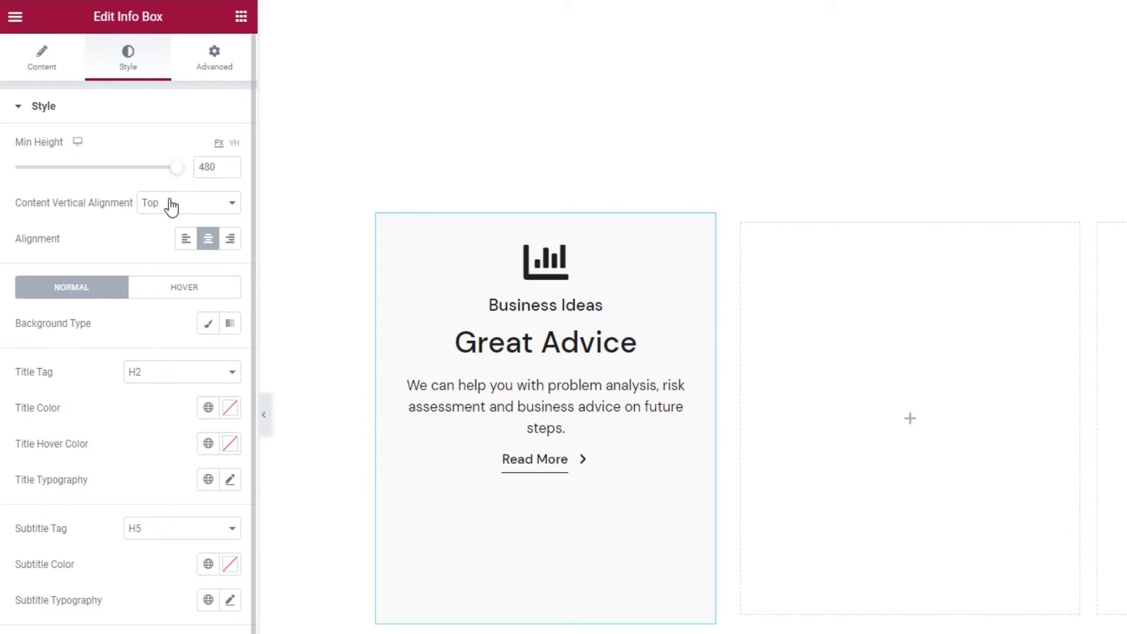
left_click(188, 202)
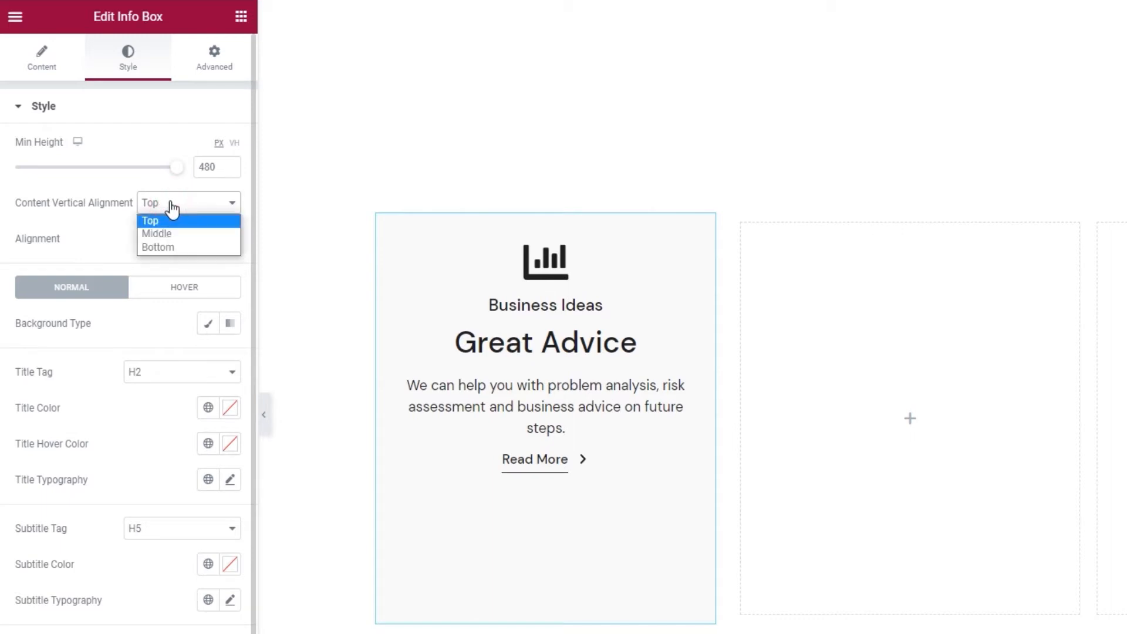
left_click(156, 232)
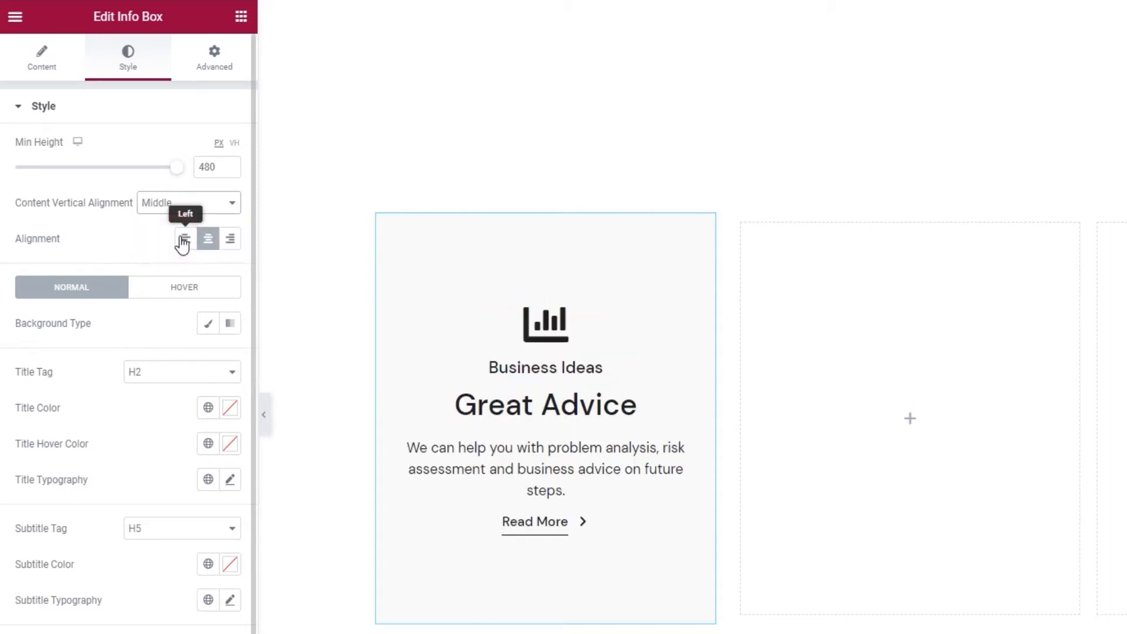
left_click(187, 202)
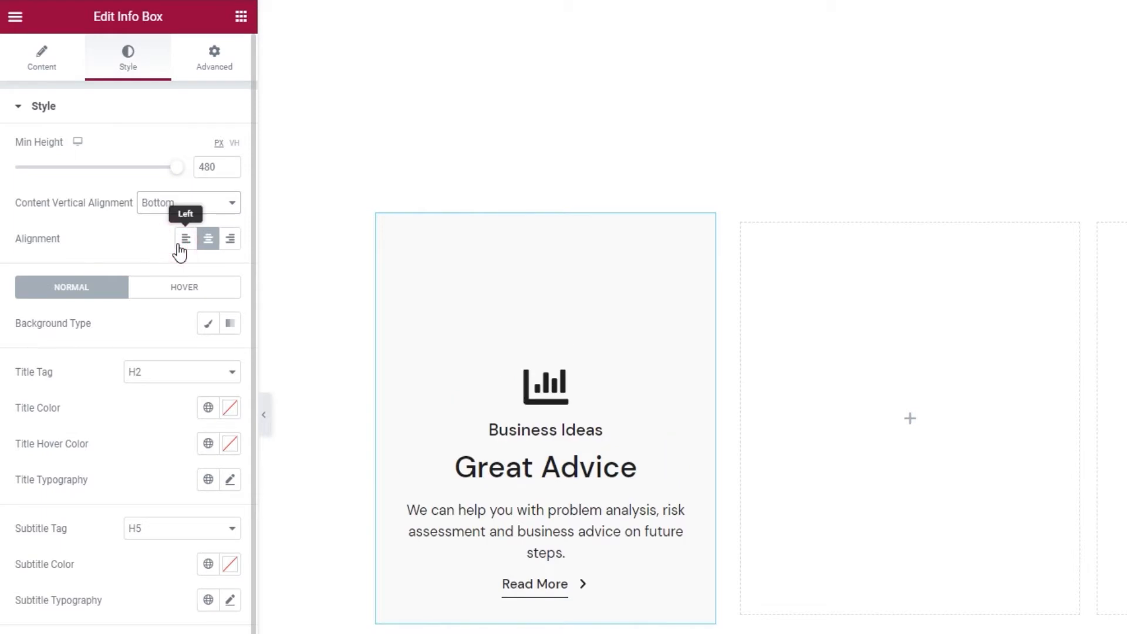
left_click(188, 203)
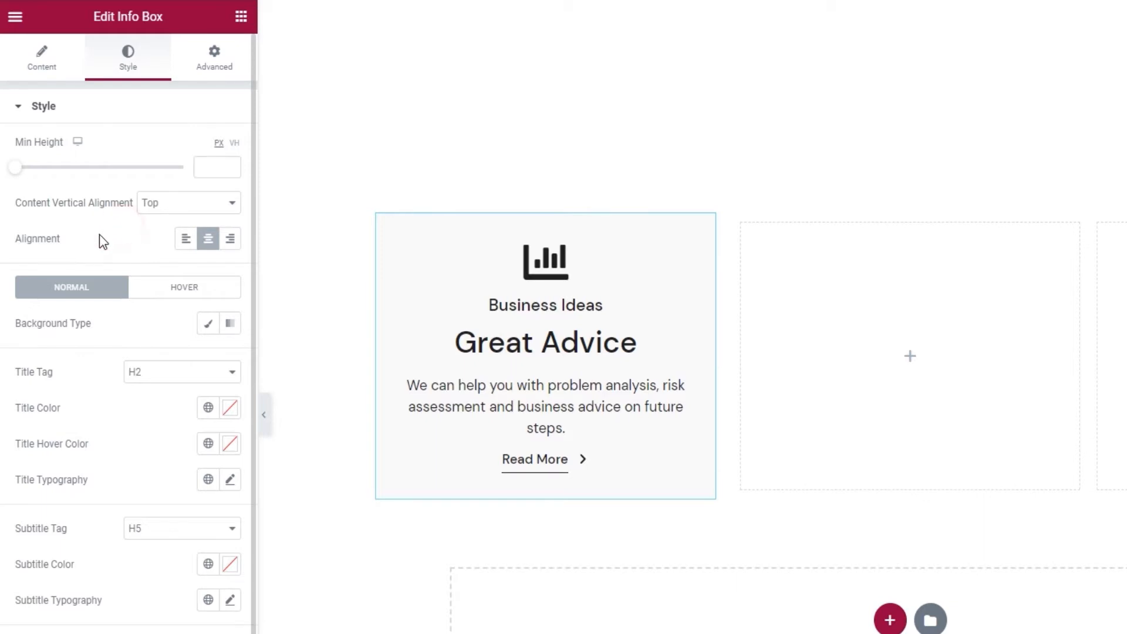
left_click(184, 239)
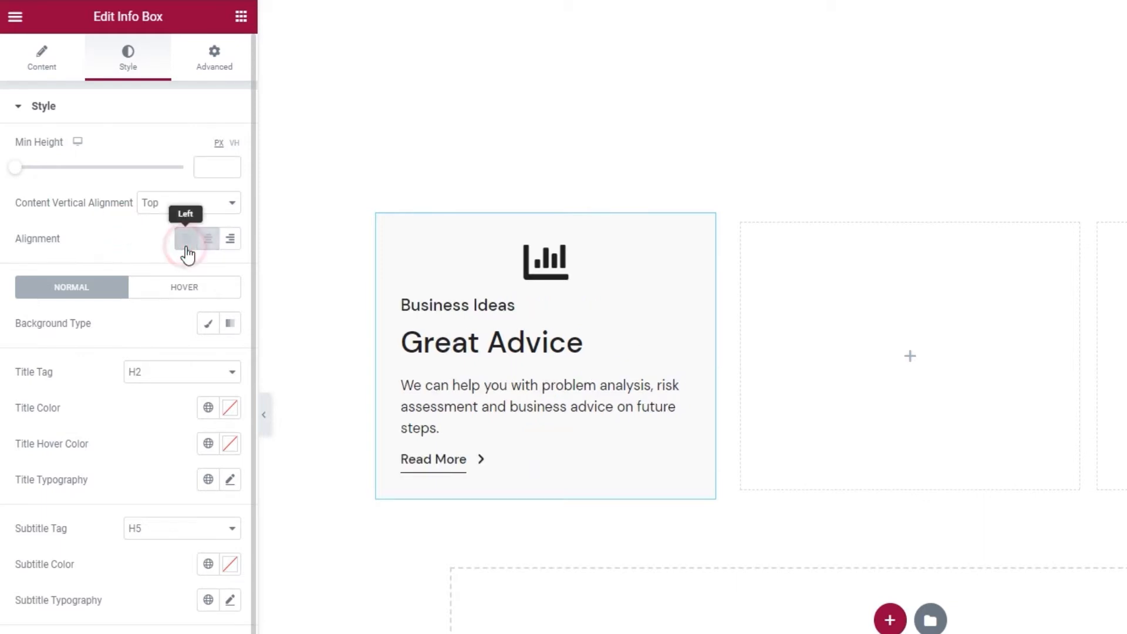
left_click(229, 239)
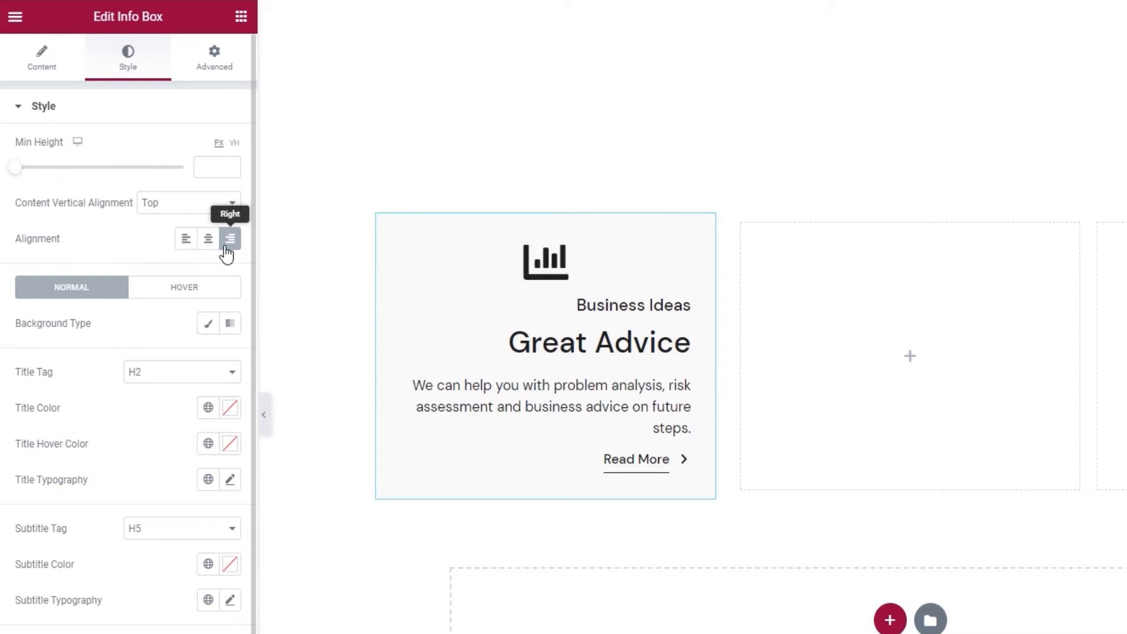
mouse_move(208, 238)
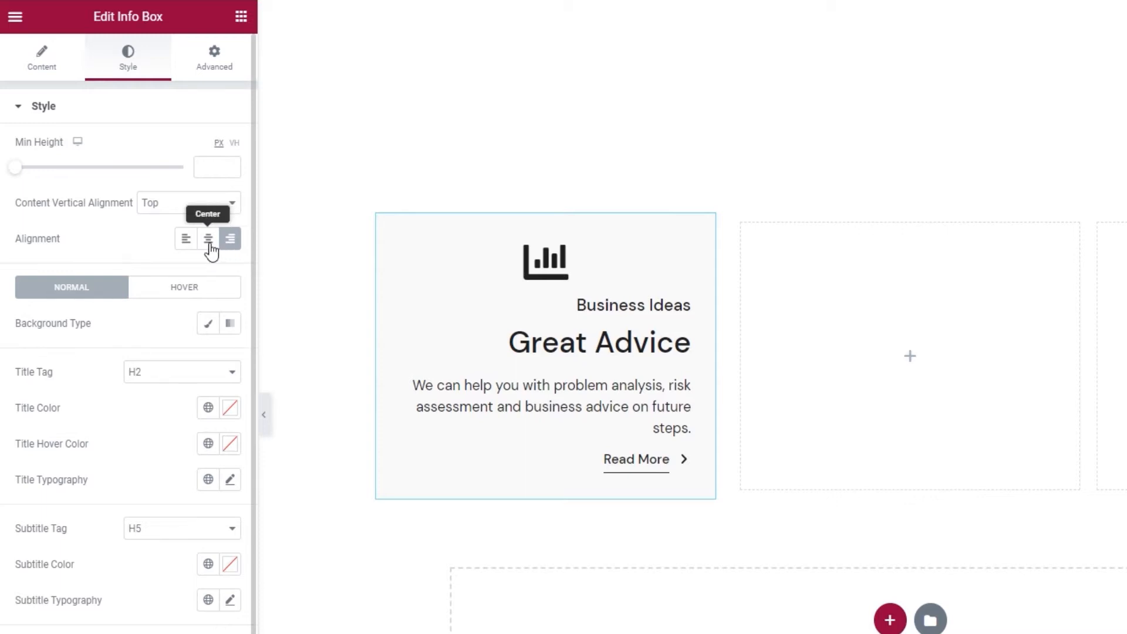
left_click(208, 238)
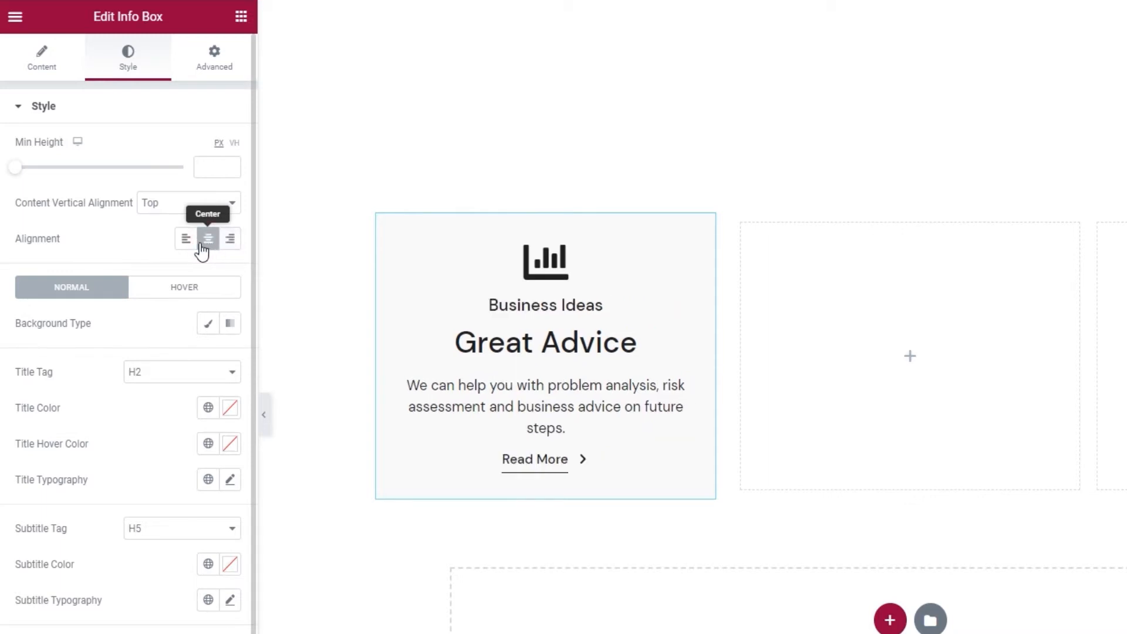
mouse_move(148, 238)
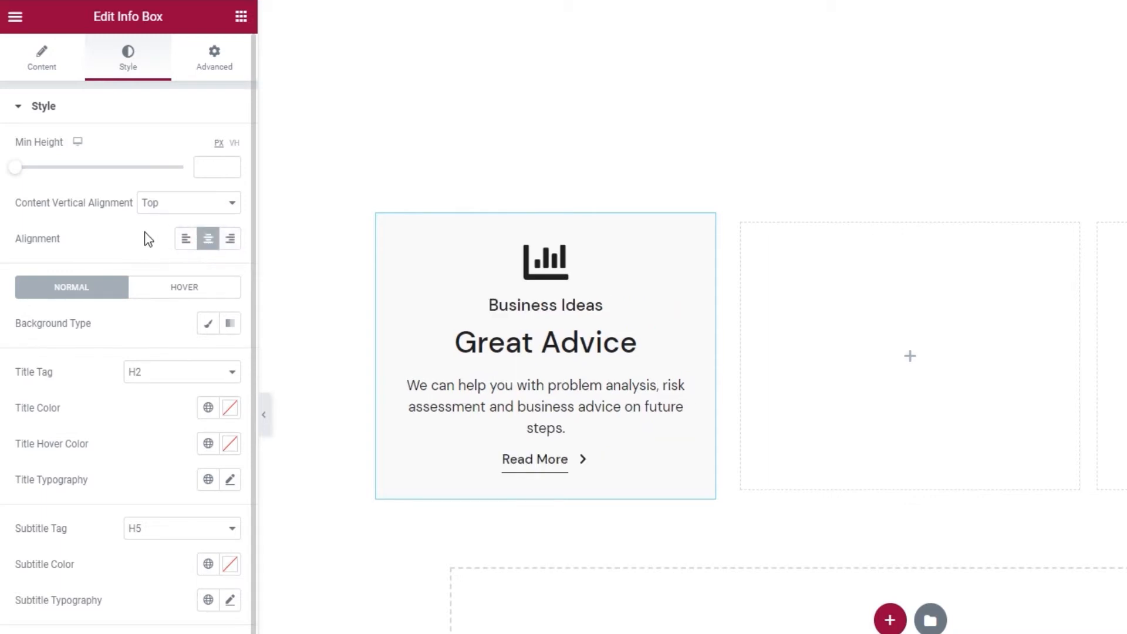
Select the Classic background type in the info box Style settings.
scroll("down", 3)
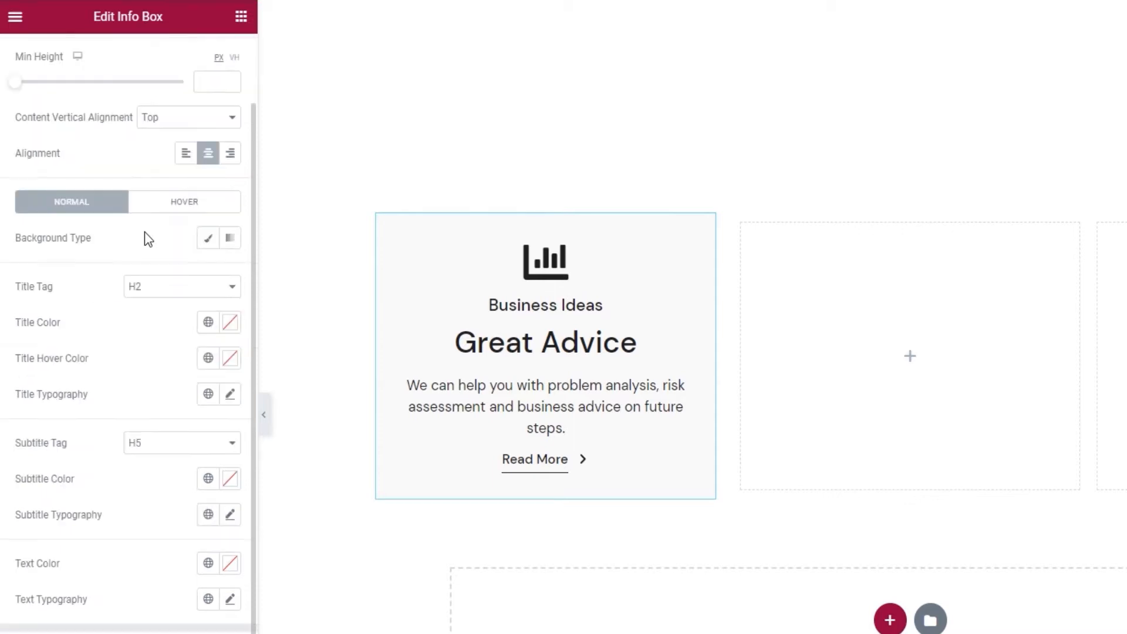
mouse_move(121, 234)
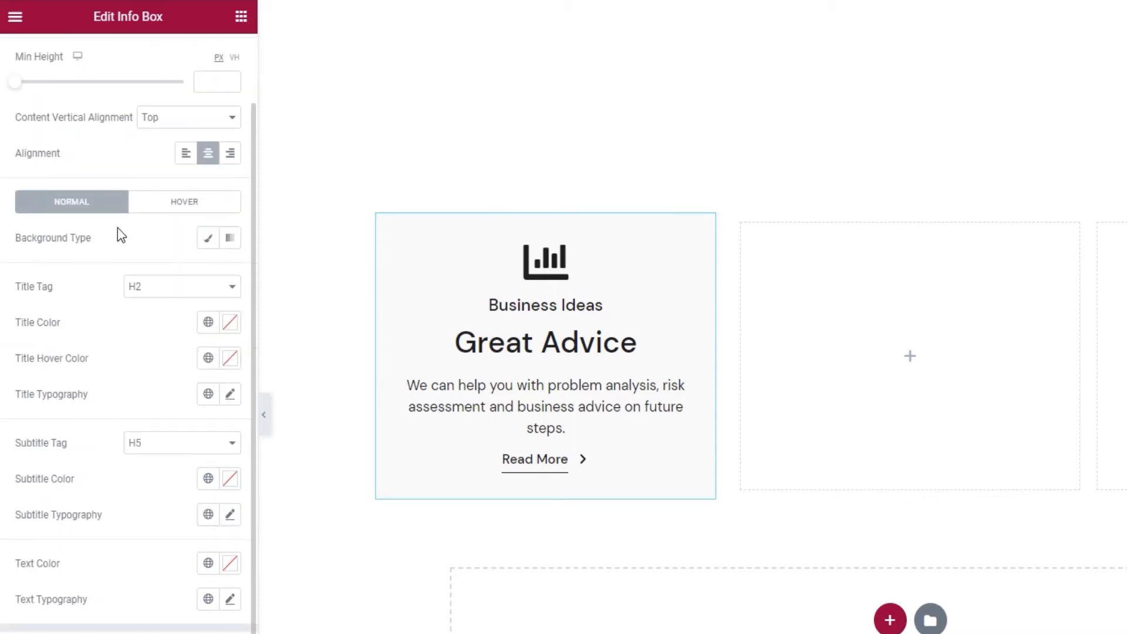
mouse_move(178, 239)
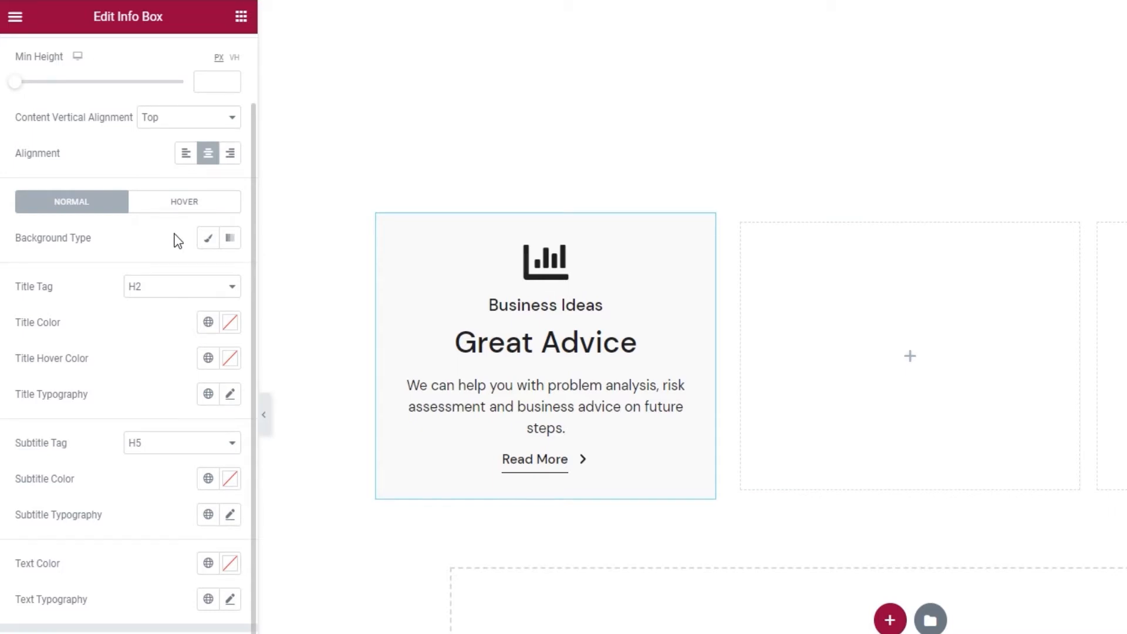
mouse_move(161, 239)
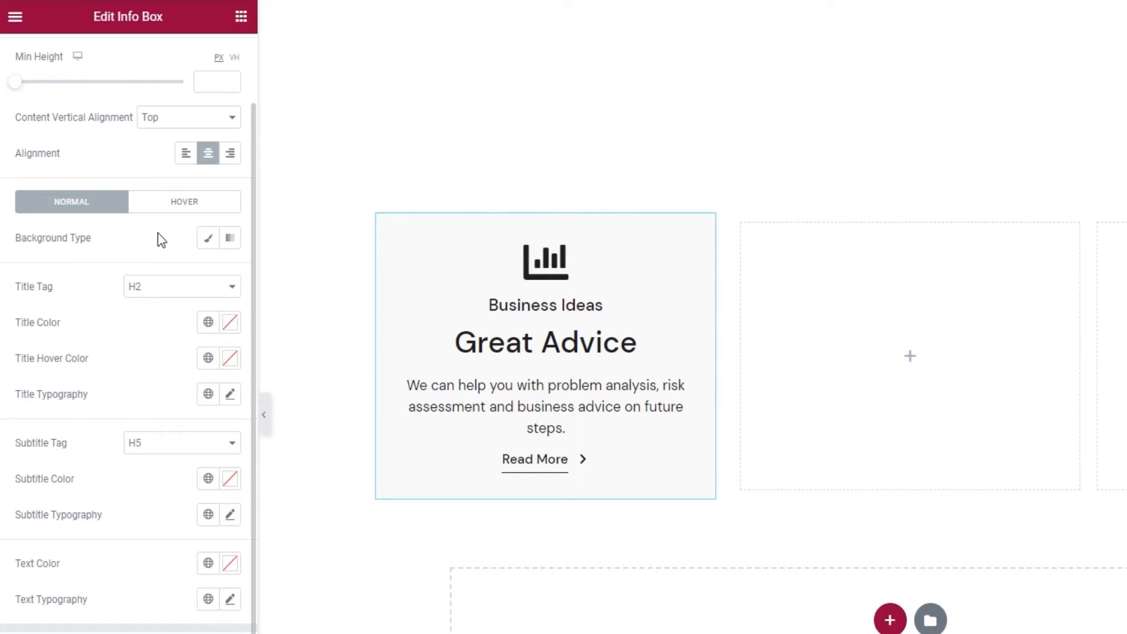
mouse_move(207, 238)
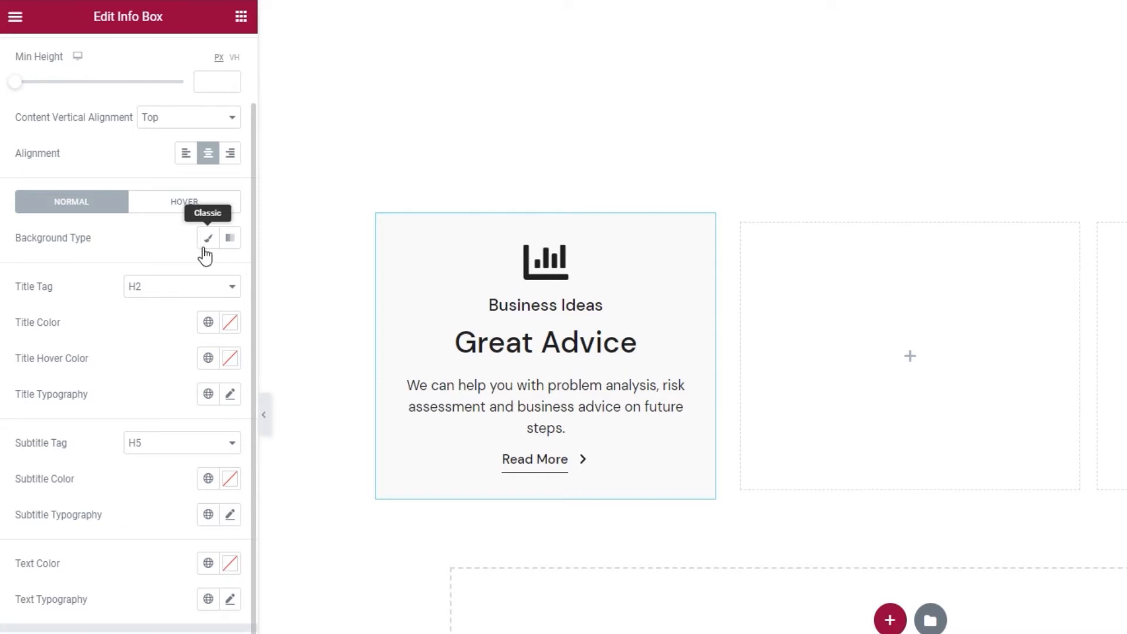
left_click(207, 238)
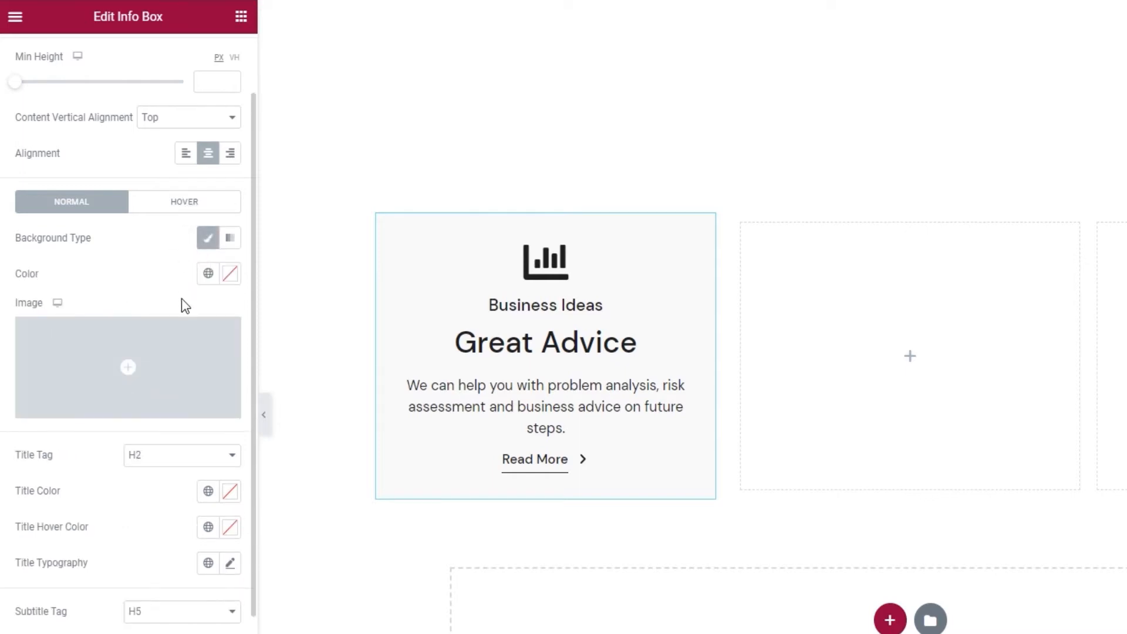
mouse_move(177, 358)
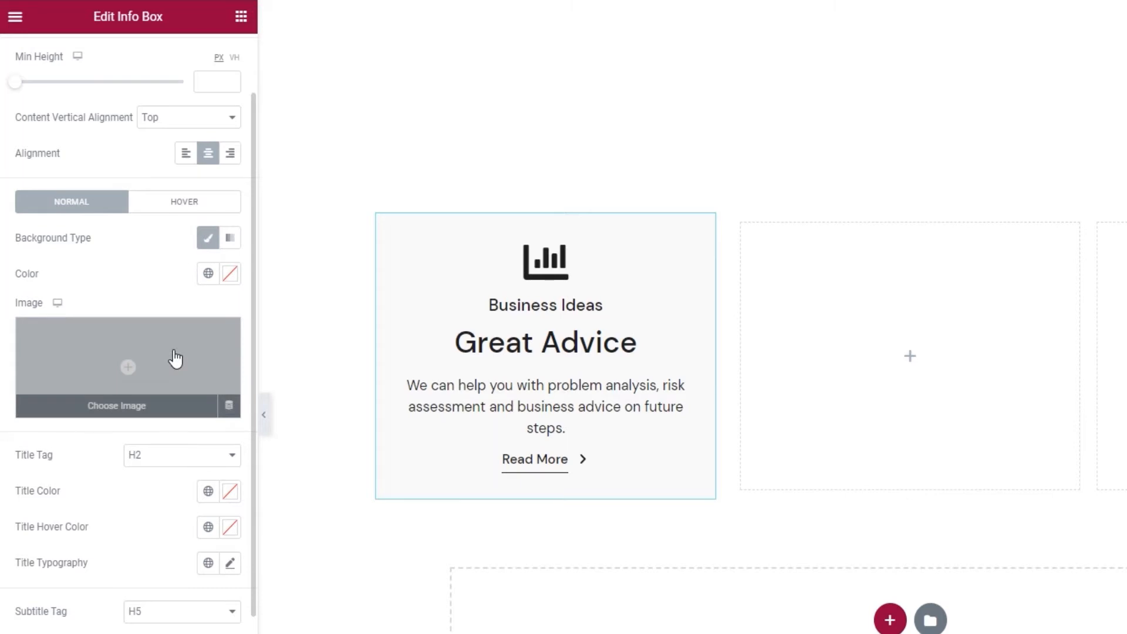
mouse_move(173, 293)
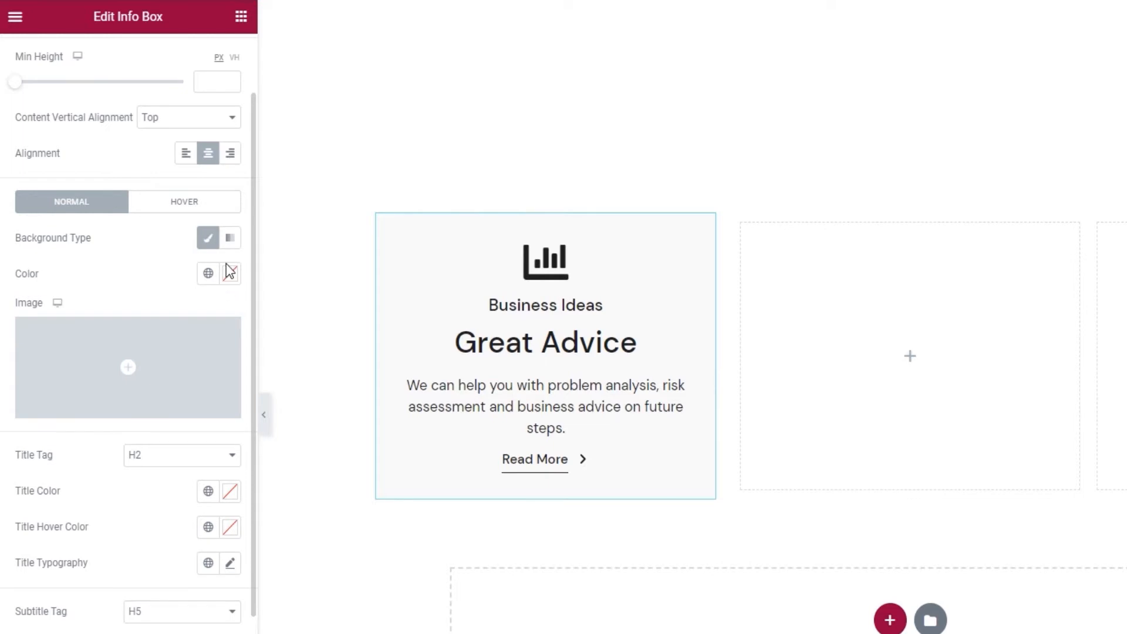
Apply a radial gradient background positioned Top Left, pale pink fading into red.
left_click(229, 237)
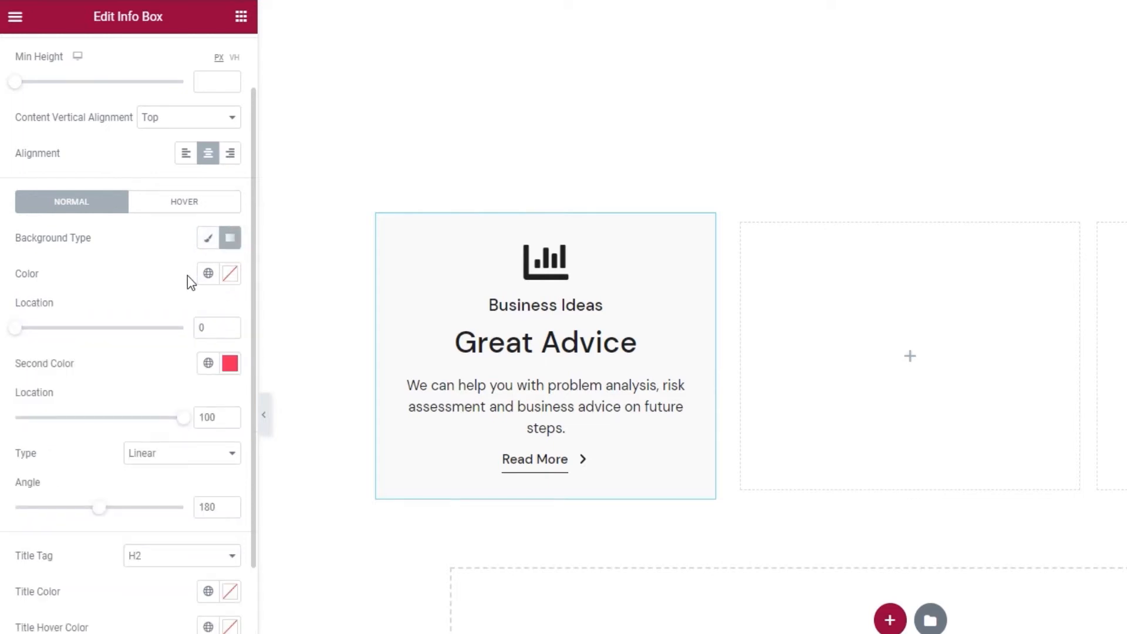
left_click(208, 274)
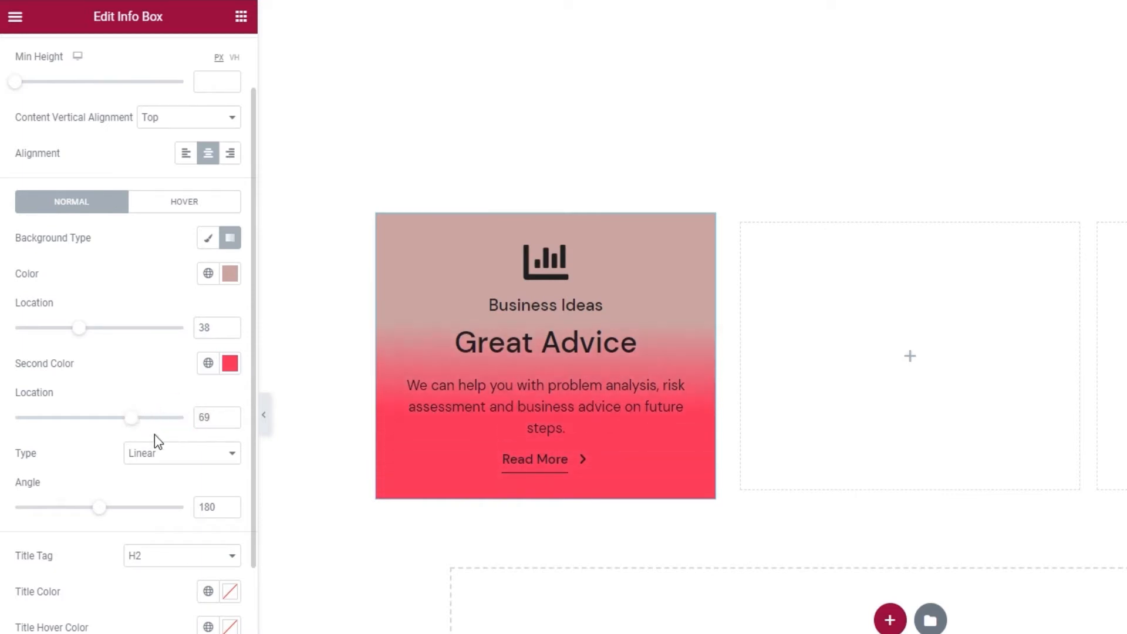
mouse_move(143, 460)
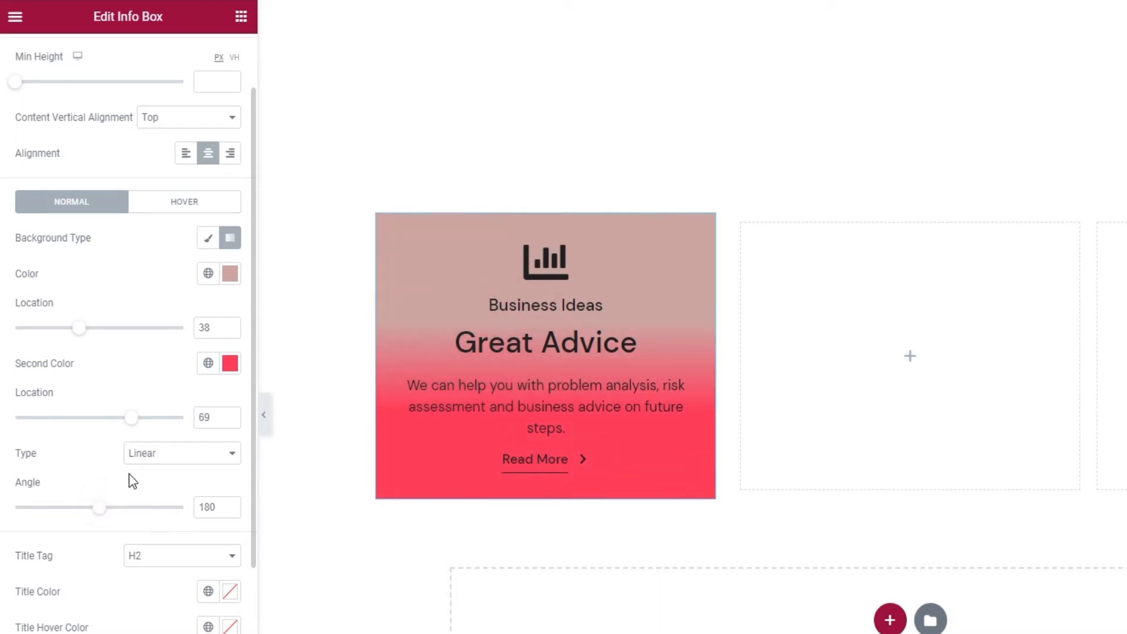
left_click(181, 454)
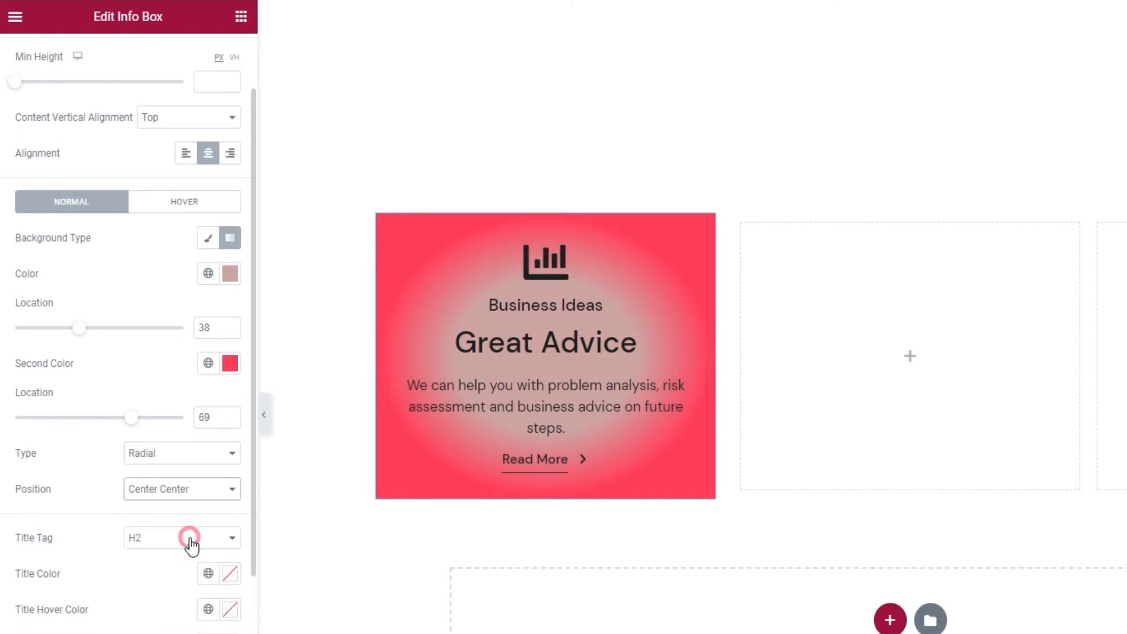
left_click(181, 489)
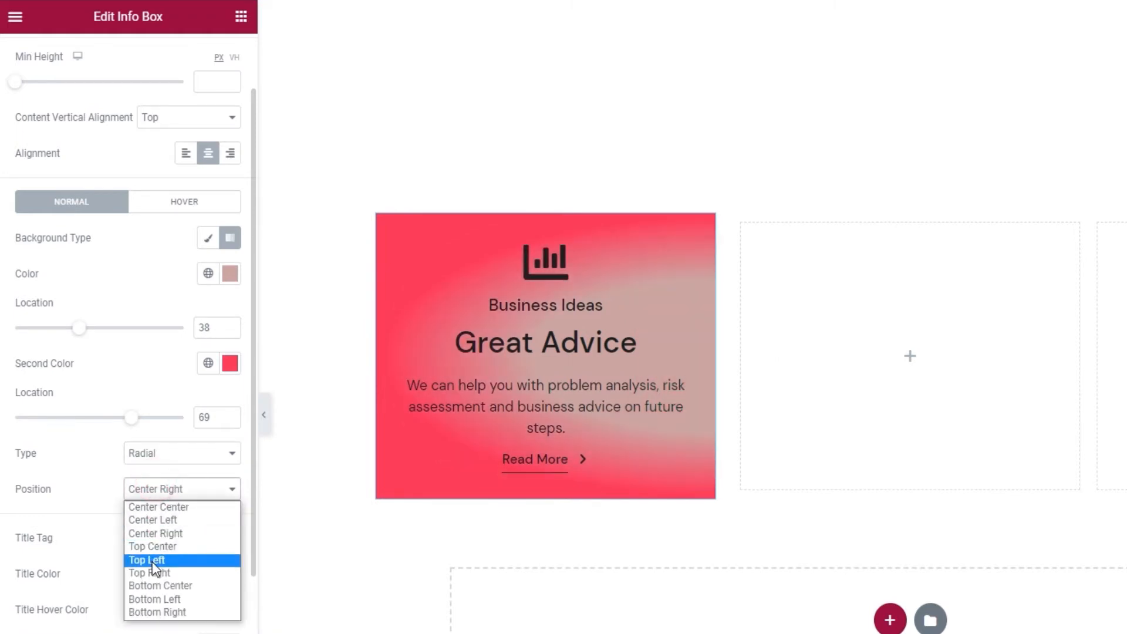
left_click(146, 560)
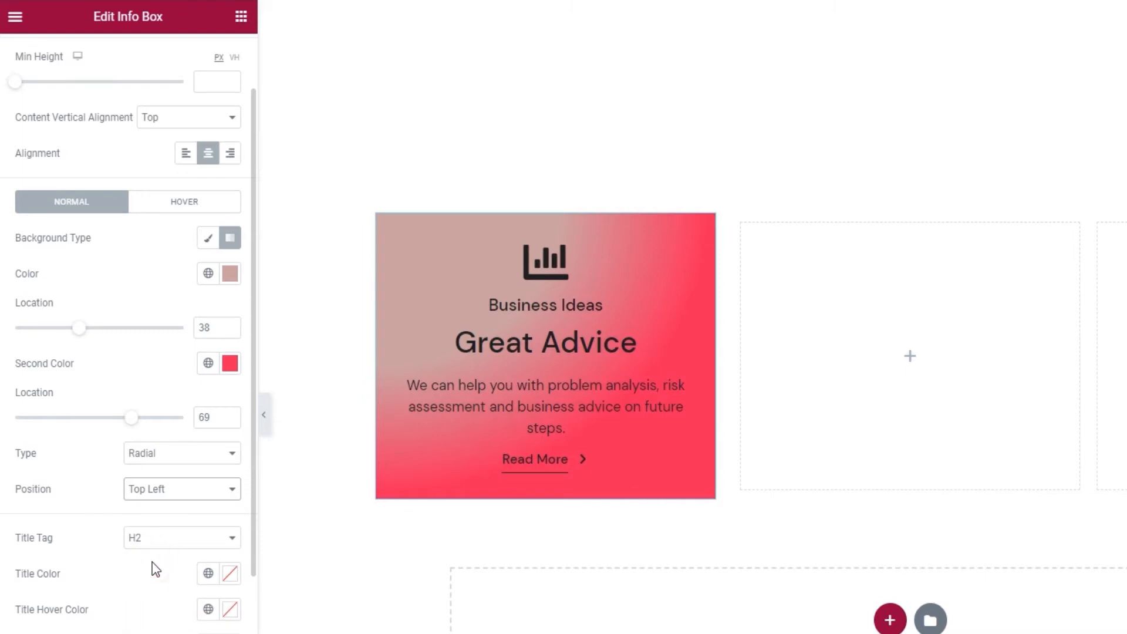
left_click(229, 274)
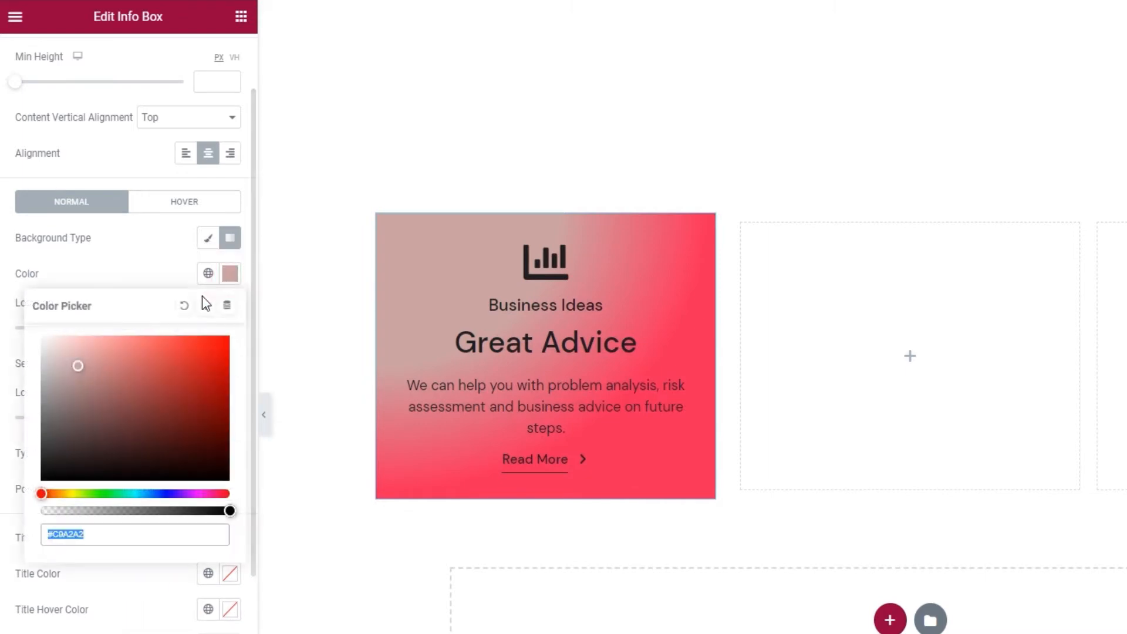
Clear the gradient and set a Classic background colour of #f9f9f9.
left_click(185, 306)
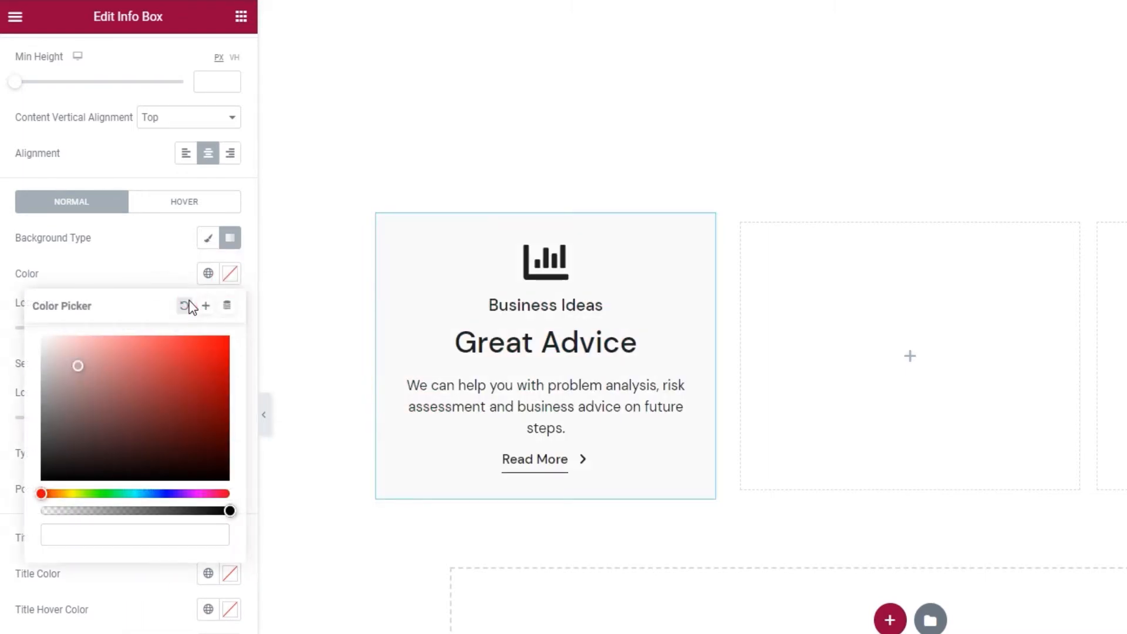
left_click(208, 239)
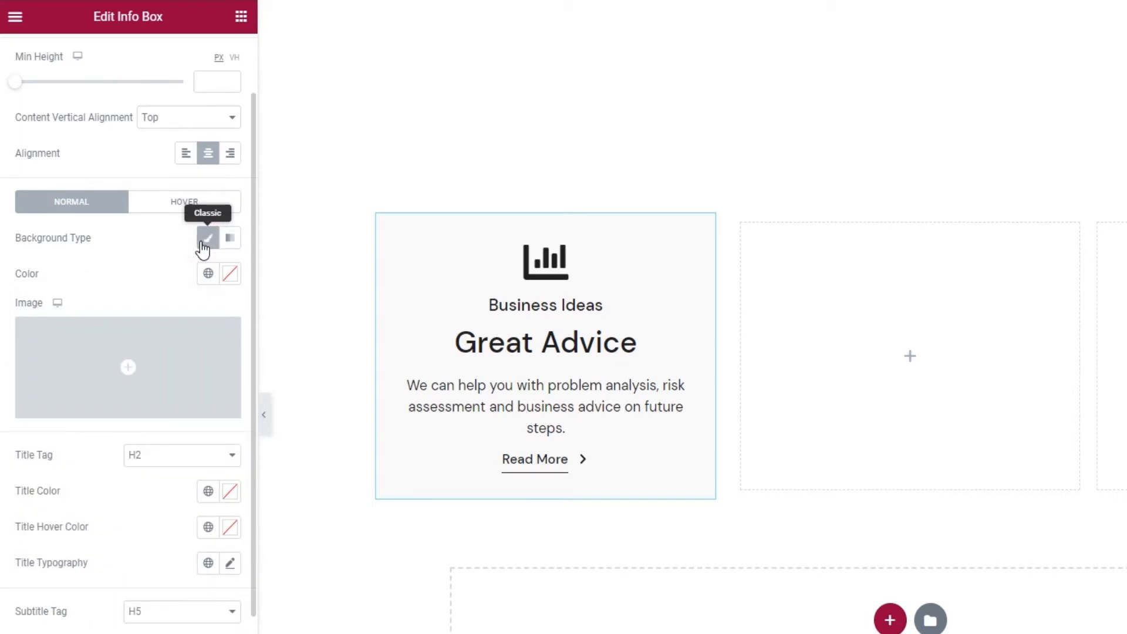
left_click(230, 274)
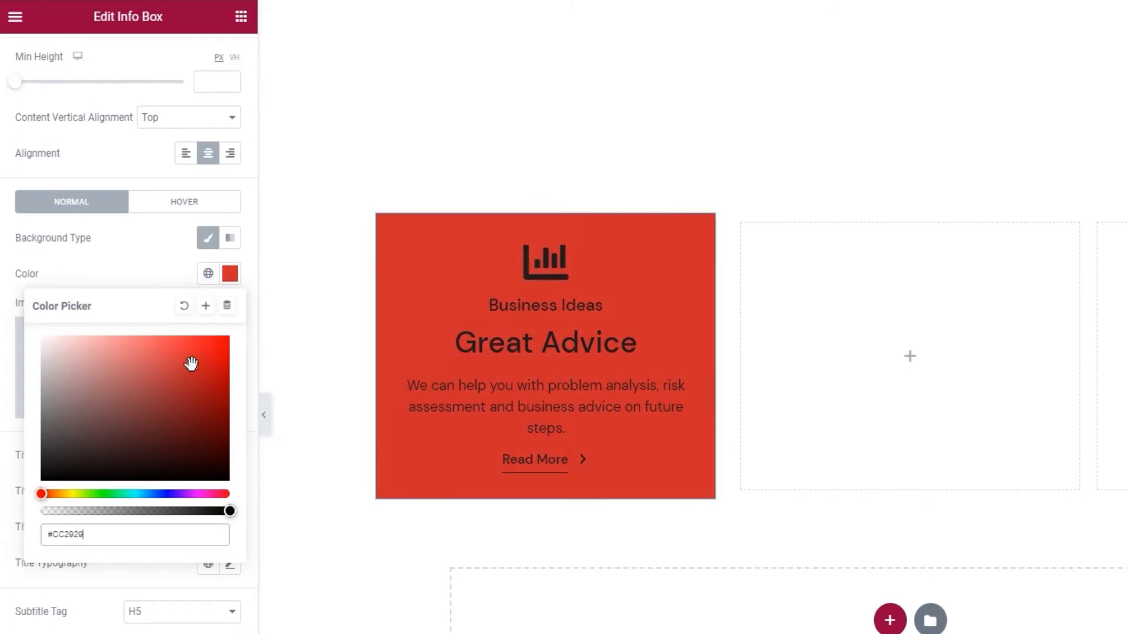
triple_click(133, 534)
type("#f9f9f9")
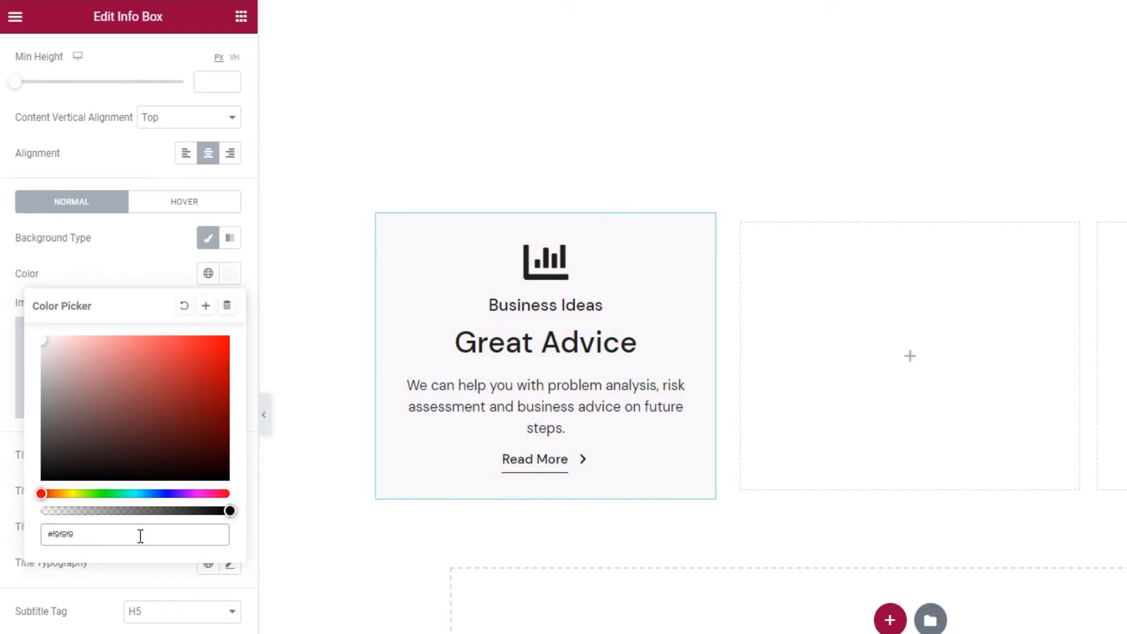
left_click(124, 281)
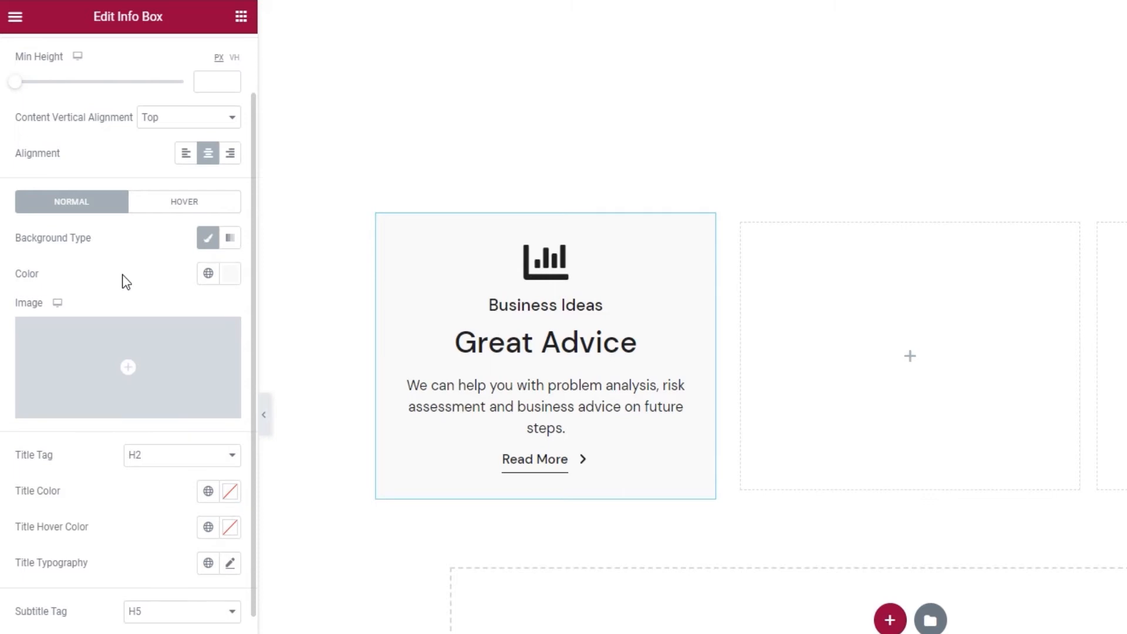
Set the info box hover background colour to light grey #f3f3f3.
left_click(184, 201)
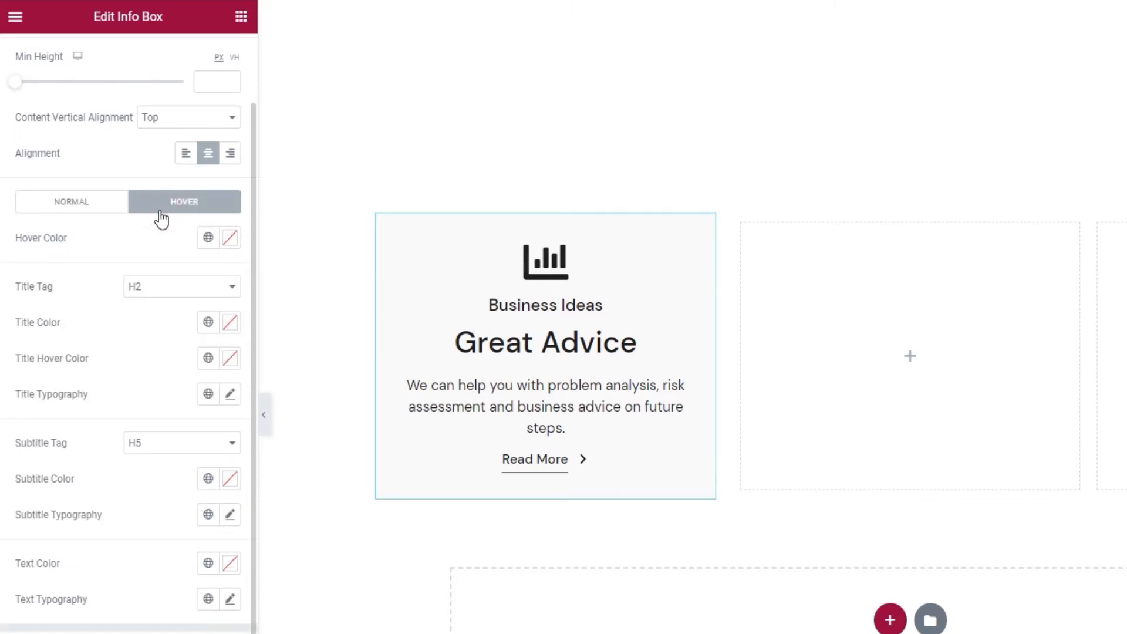
left_click(229, 239)
type("#E34747")
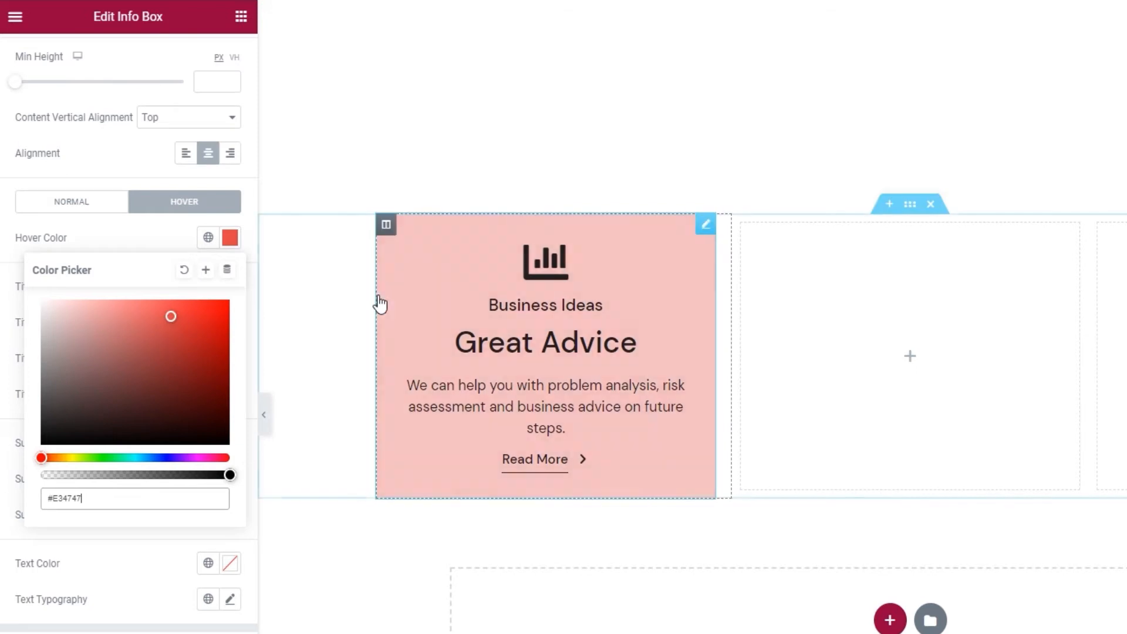
triple_click(133, 498)
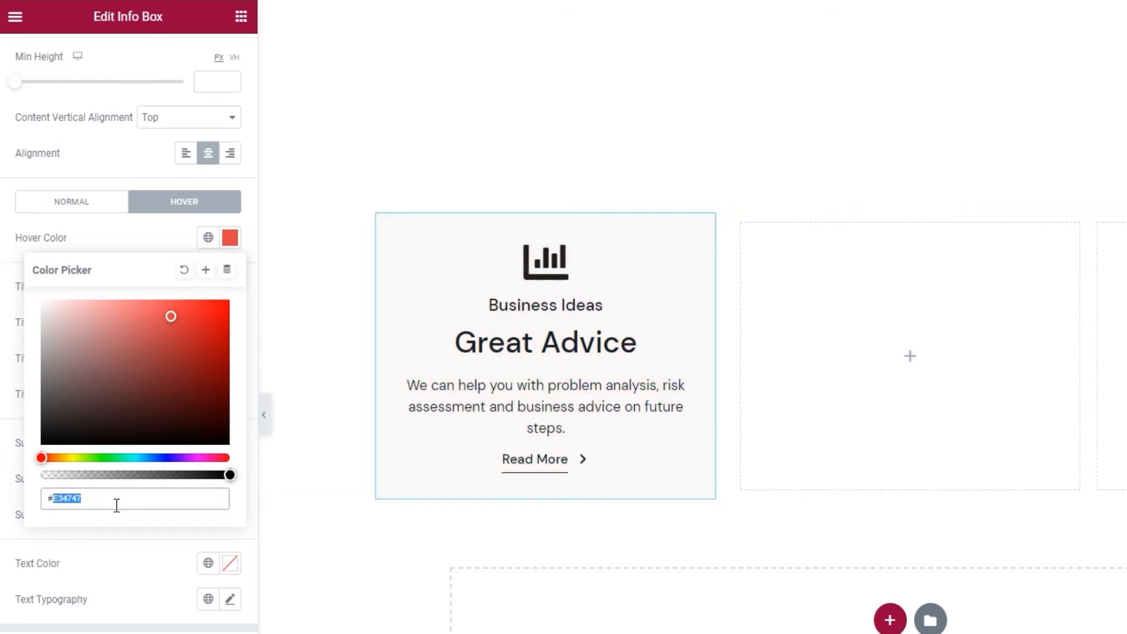
type("#f3f3f3")
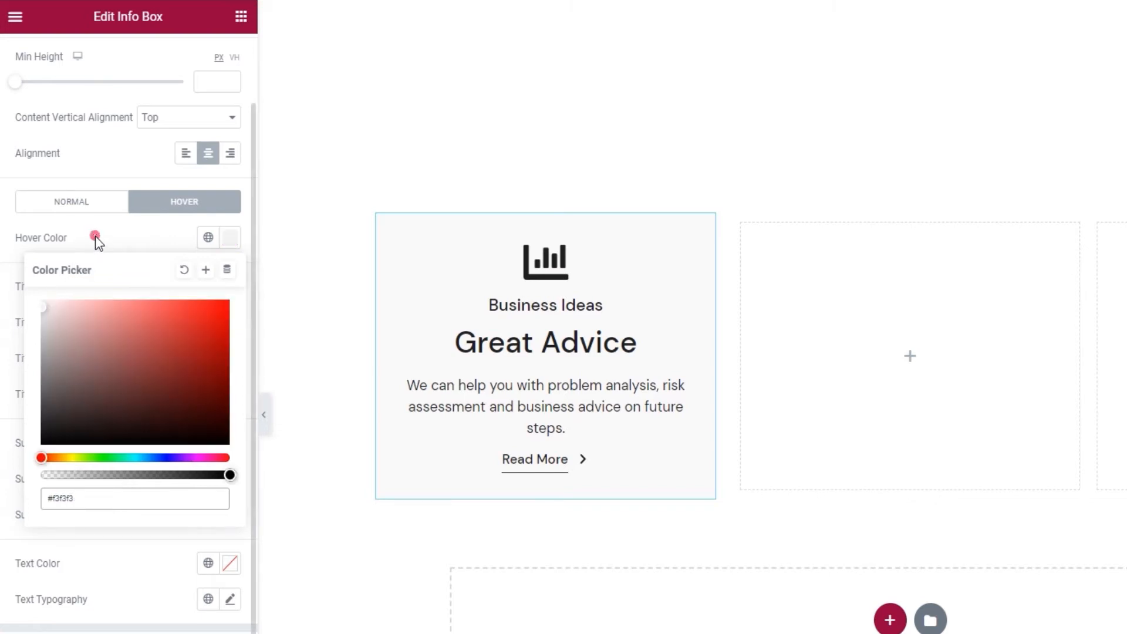
left_click(380, 334)
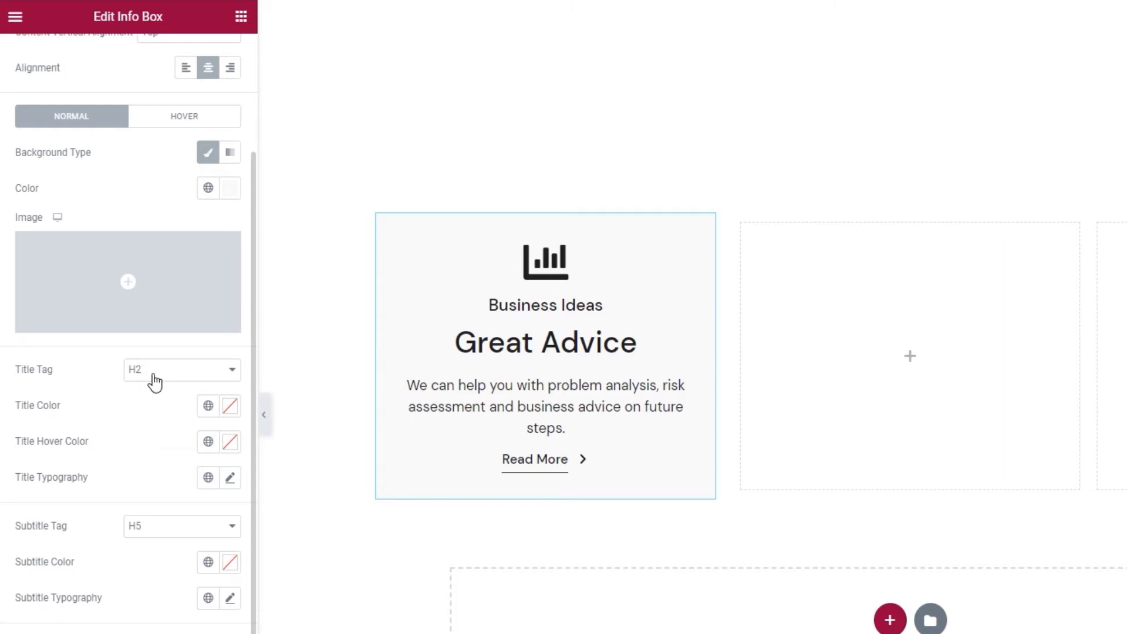
Reach the Title Typography popover for the info box title, leaving defaults.
left_click(180, 370)
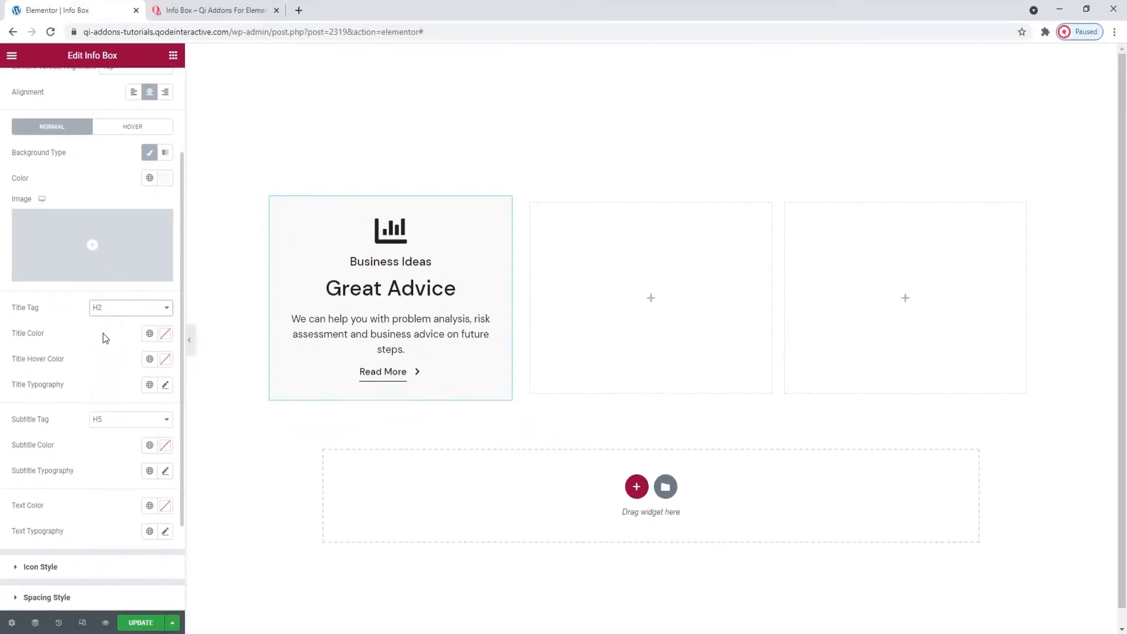
left_click(149, 332)
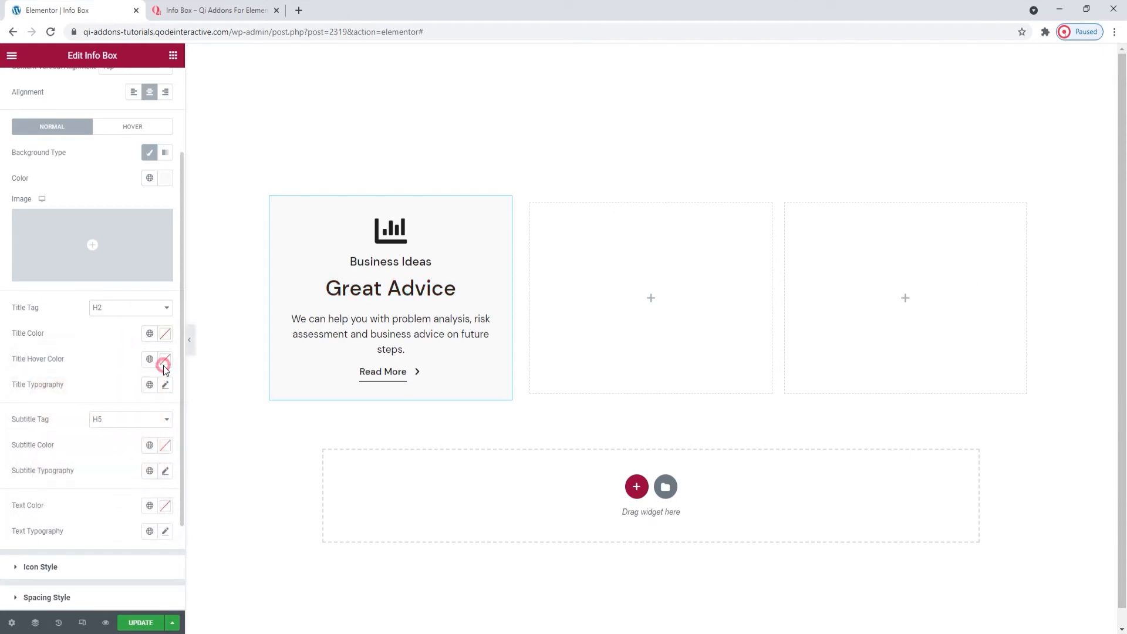
left_click(164, 359)
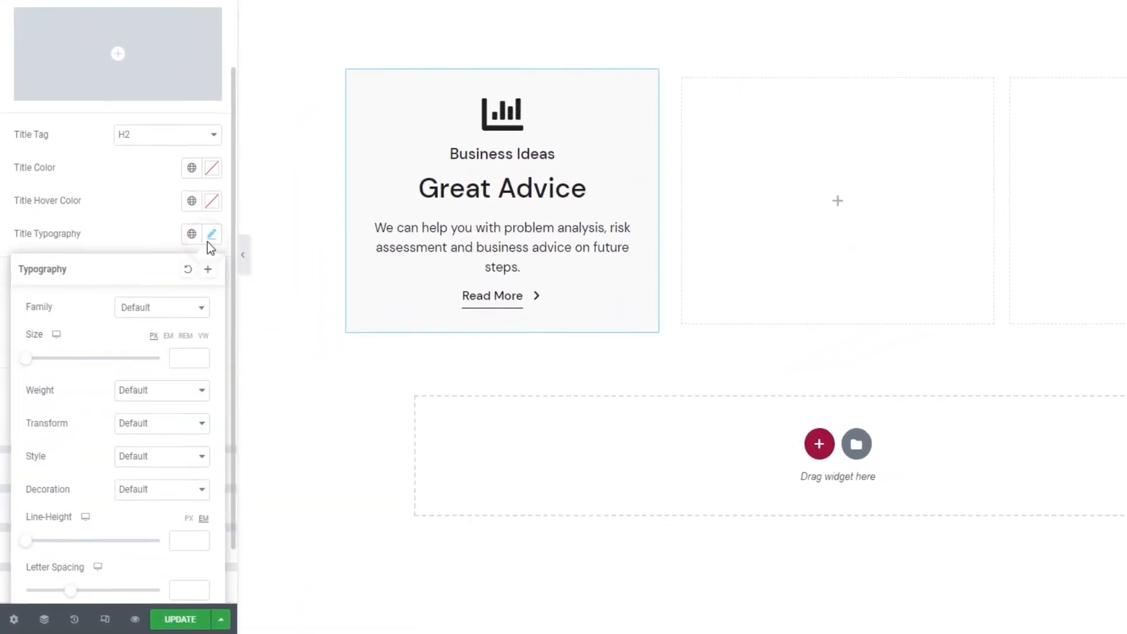
scroll("down", 3)
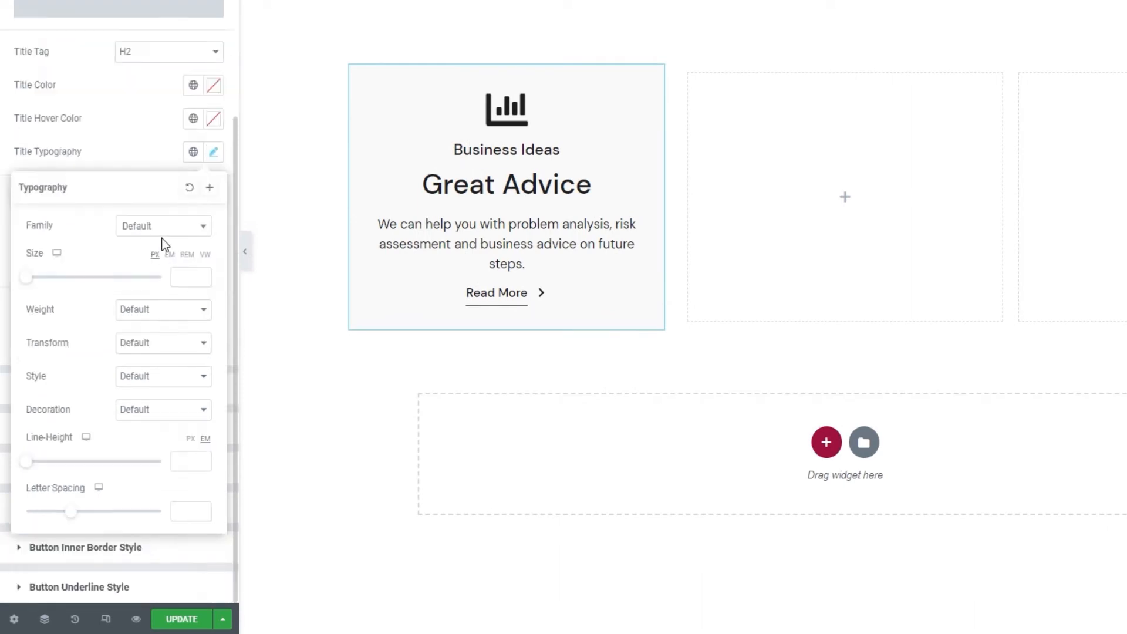
left_click(162, 226)
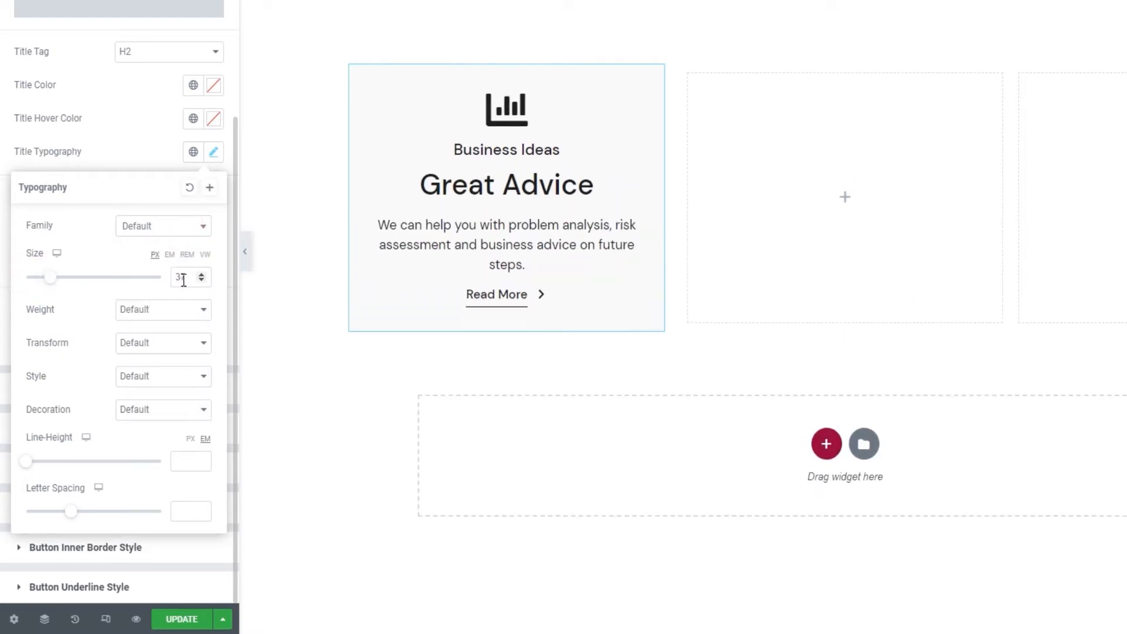
left_click(162, 309)
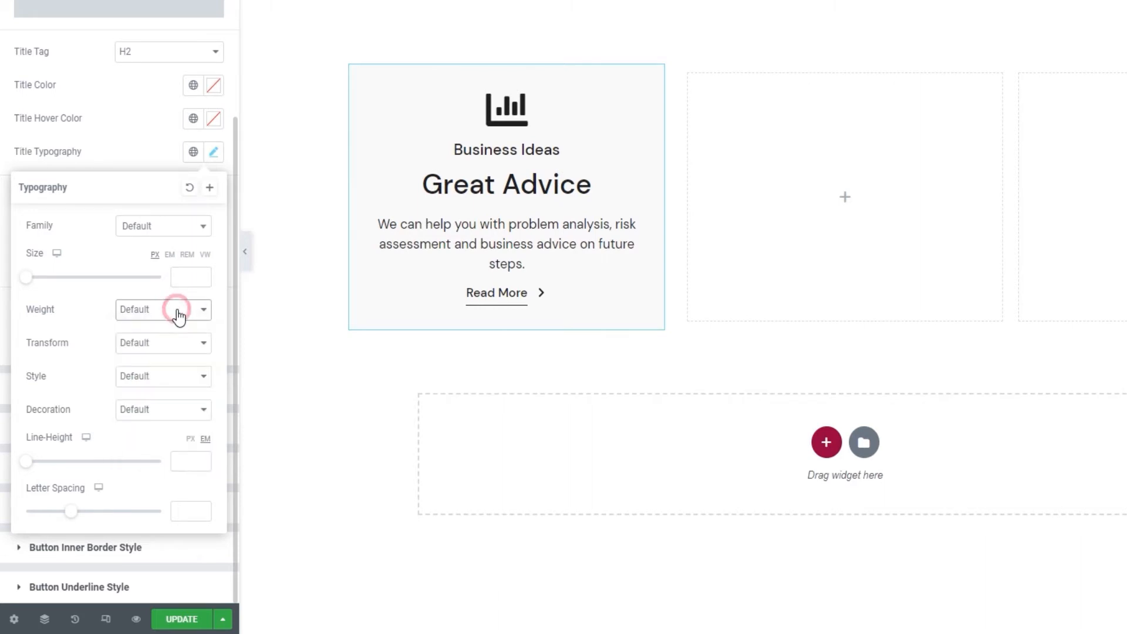
left_click(162, 343)
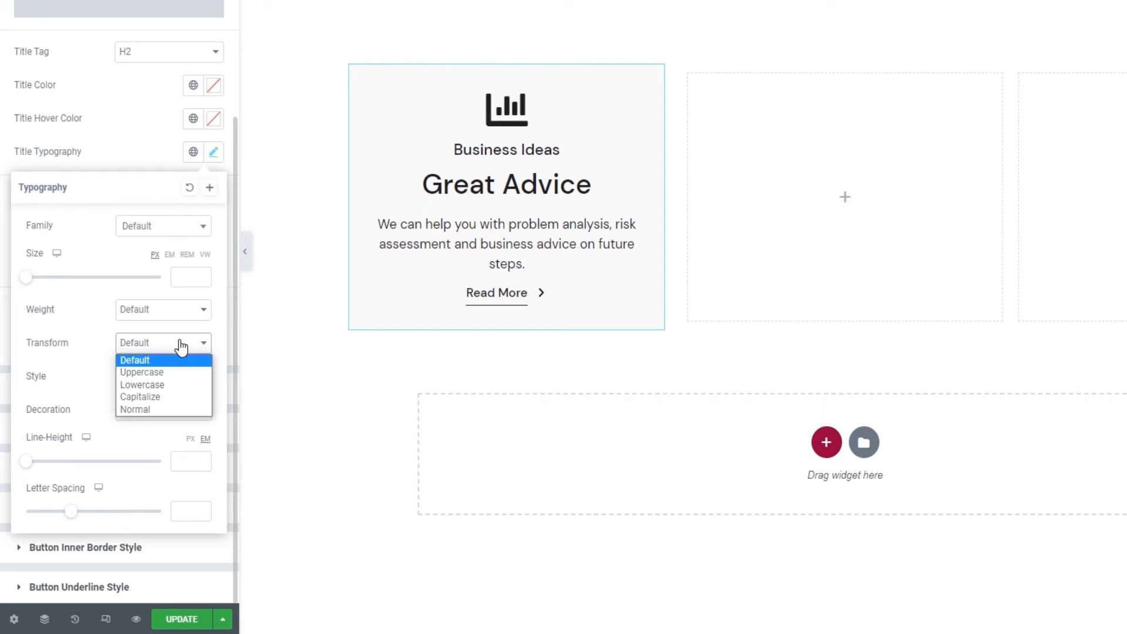
left_click(164, 375)
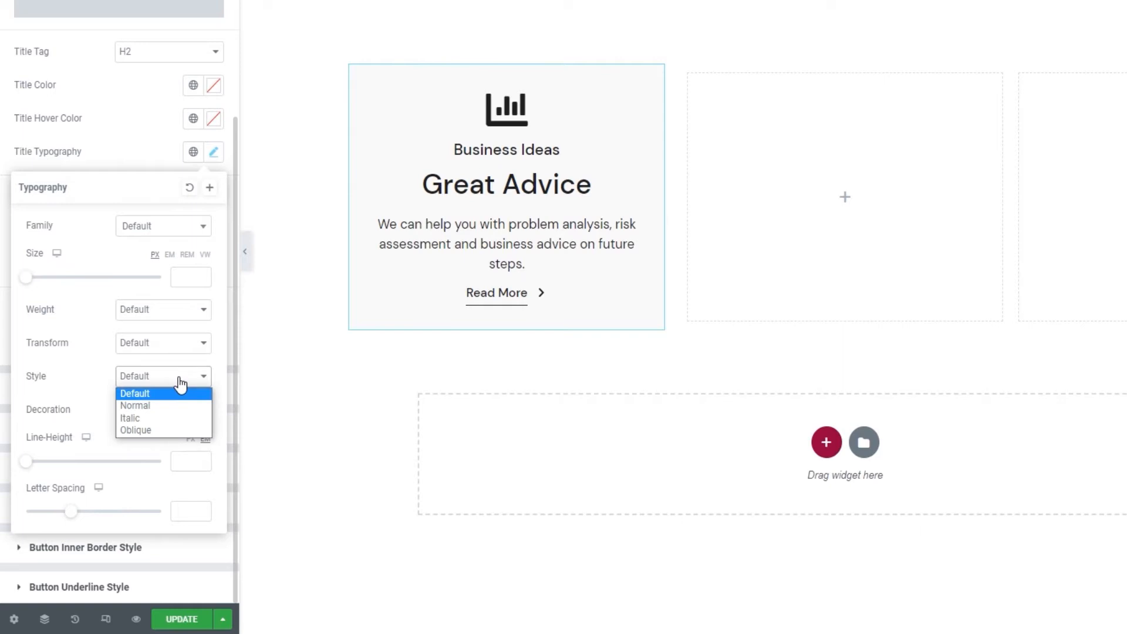
left_click(162, 376)
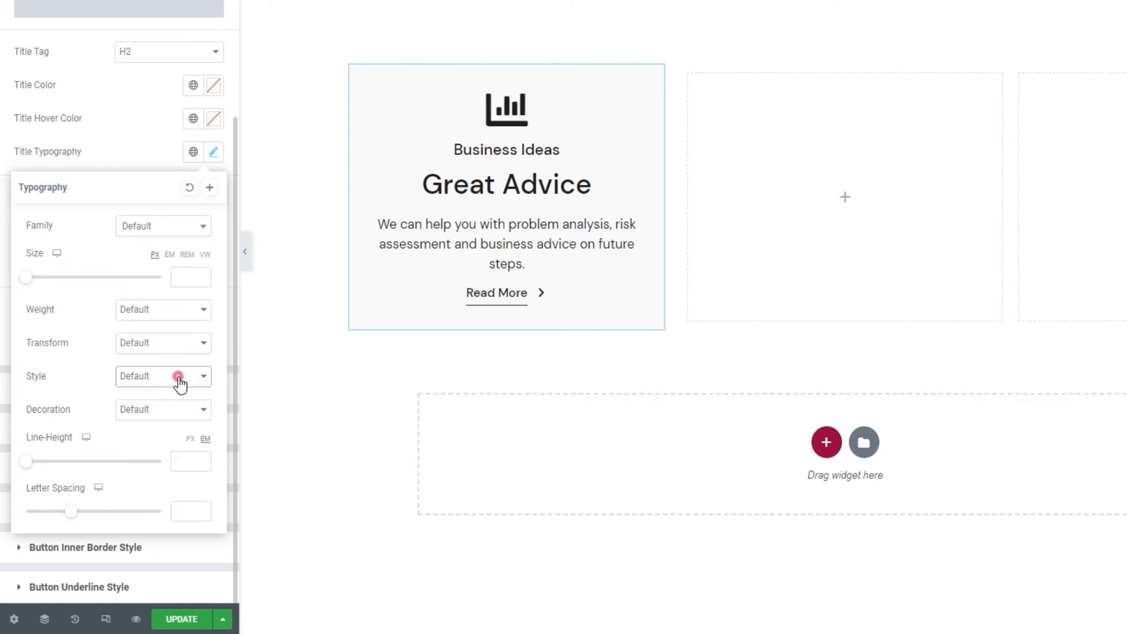
left_click(162, 409)
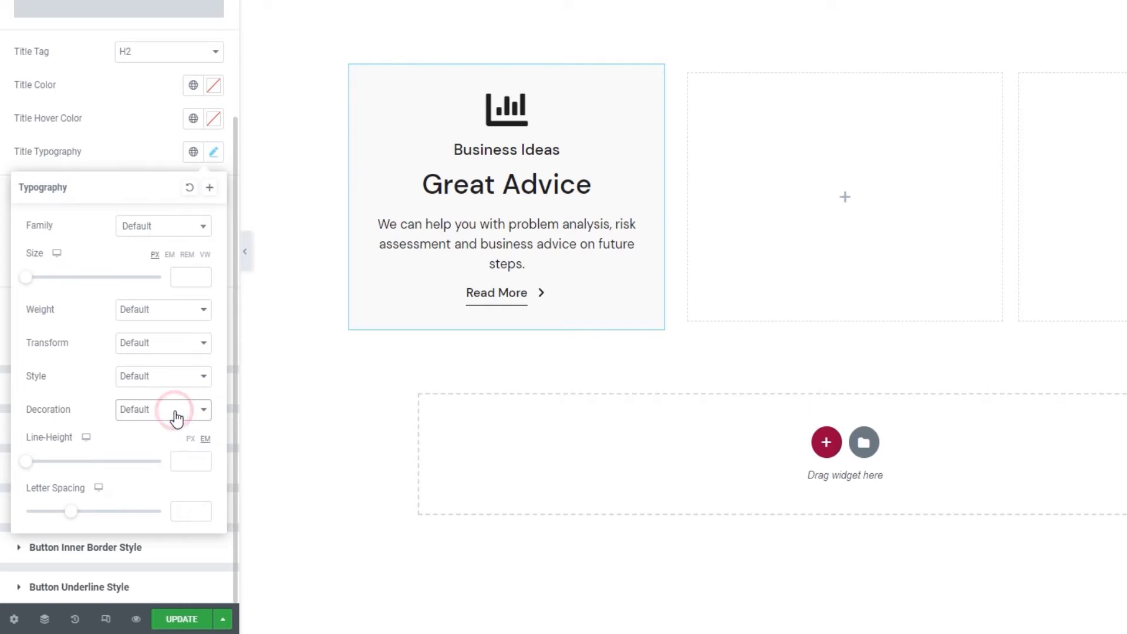
mouse_move(192, 456)
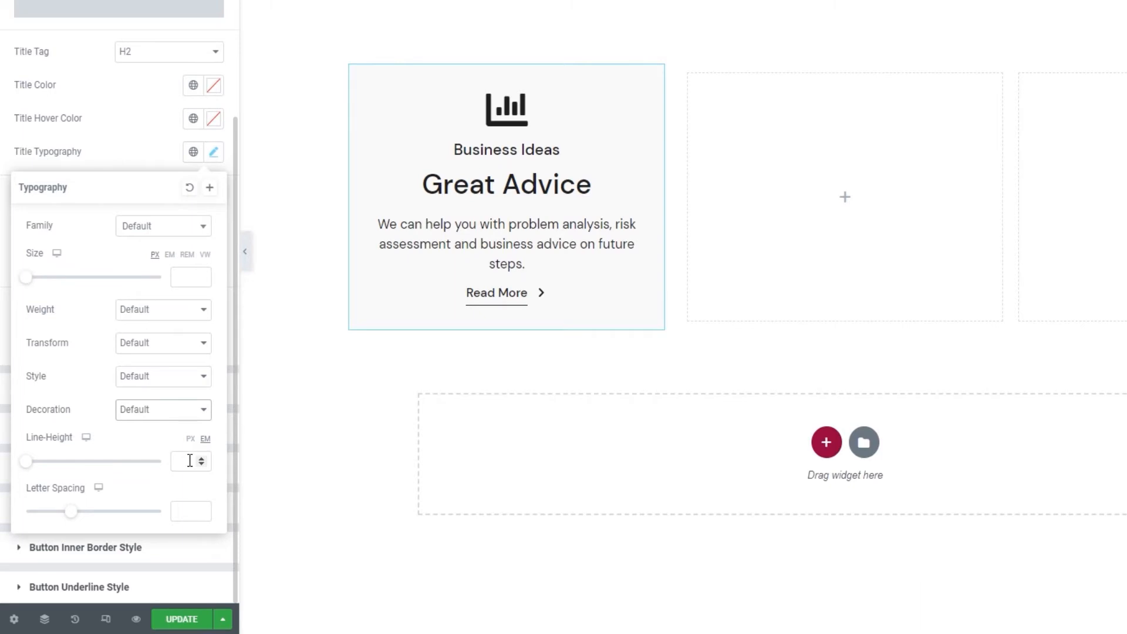
mouse_move(191, 511)
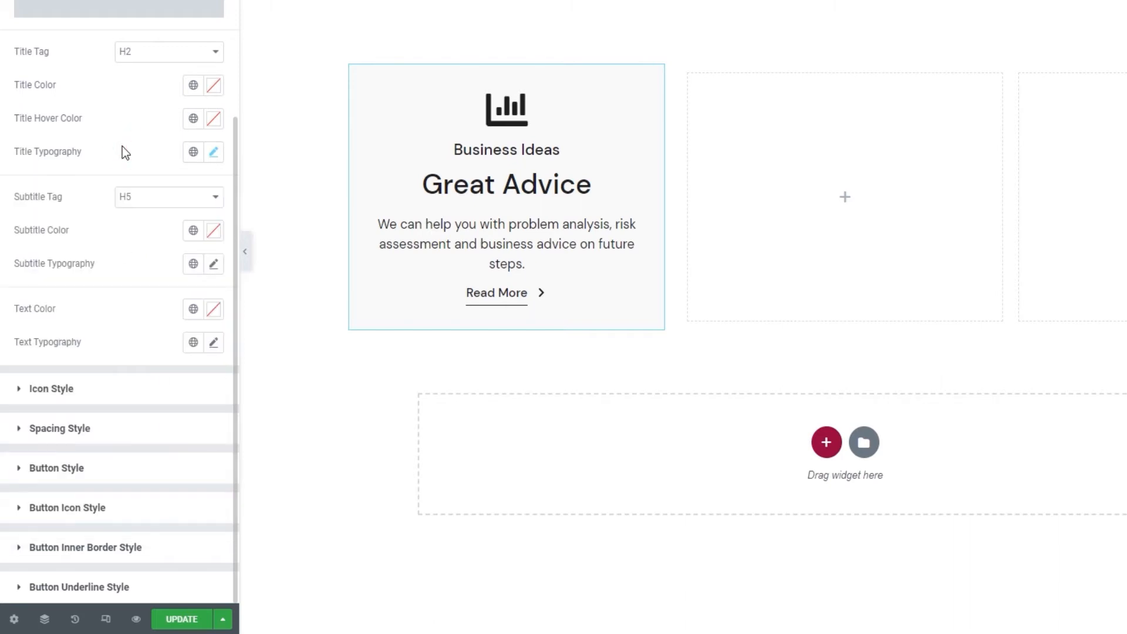
mouse_move(114, 166)
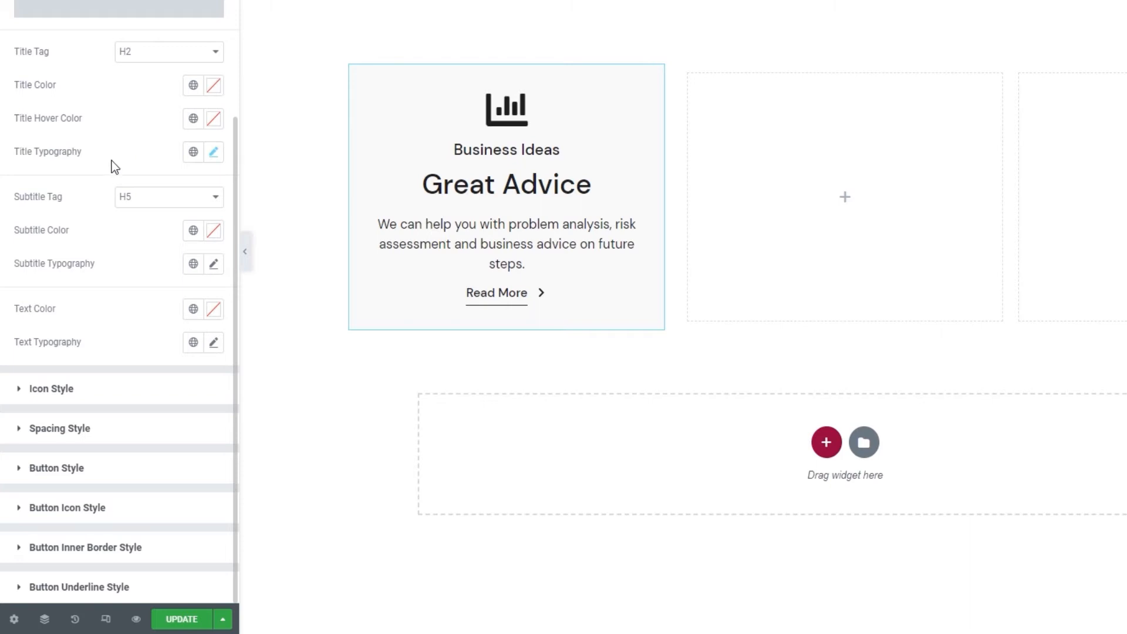
mouse_move(156, 204)
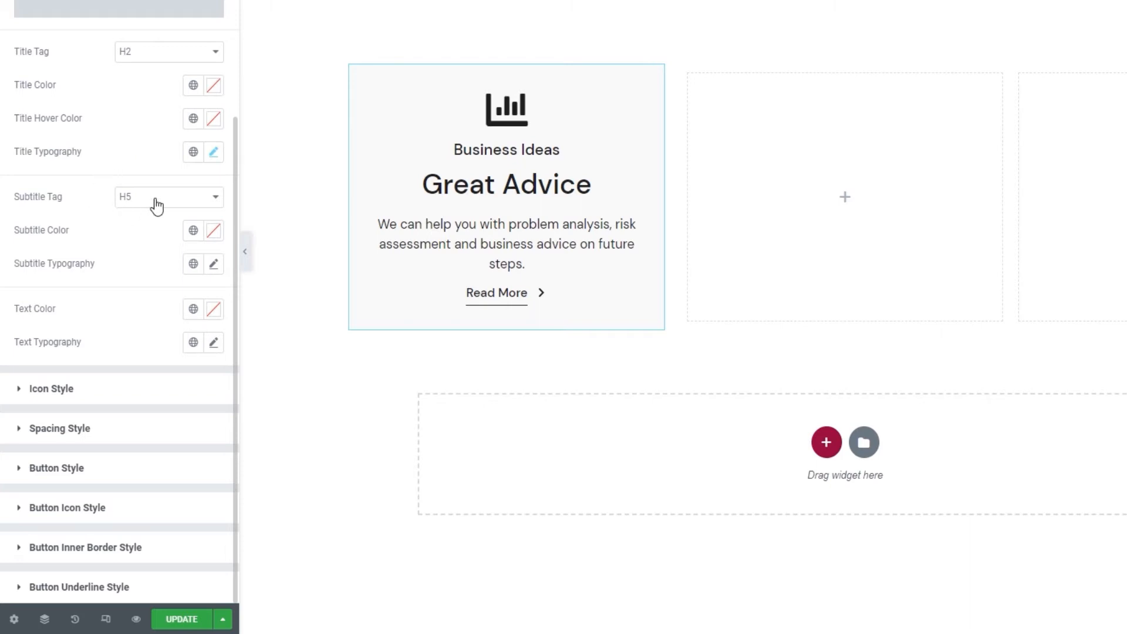
Change the Subtitle Tag from H5 to P and review the subtitle font weight choices.
left_click(168, 196)
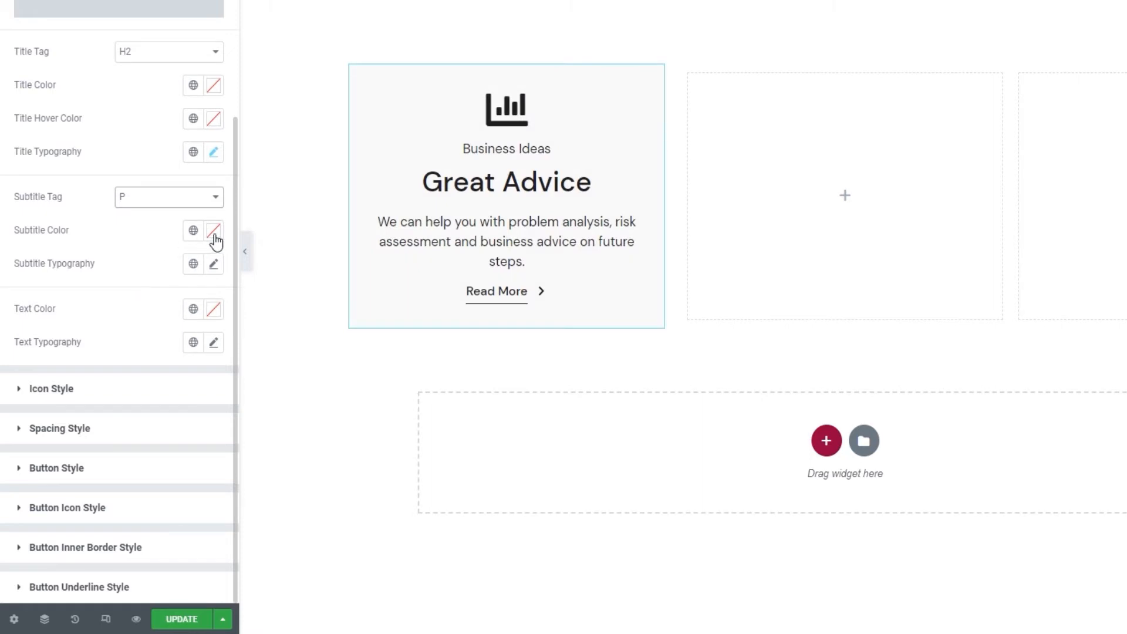
left_click(214, 230)
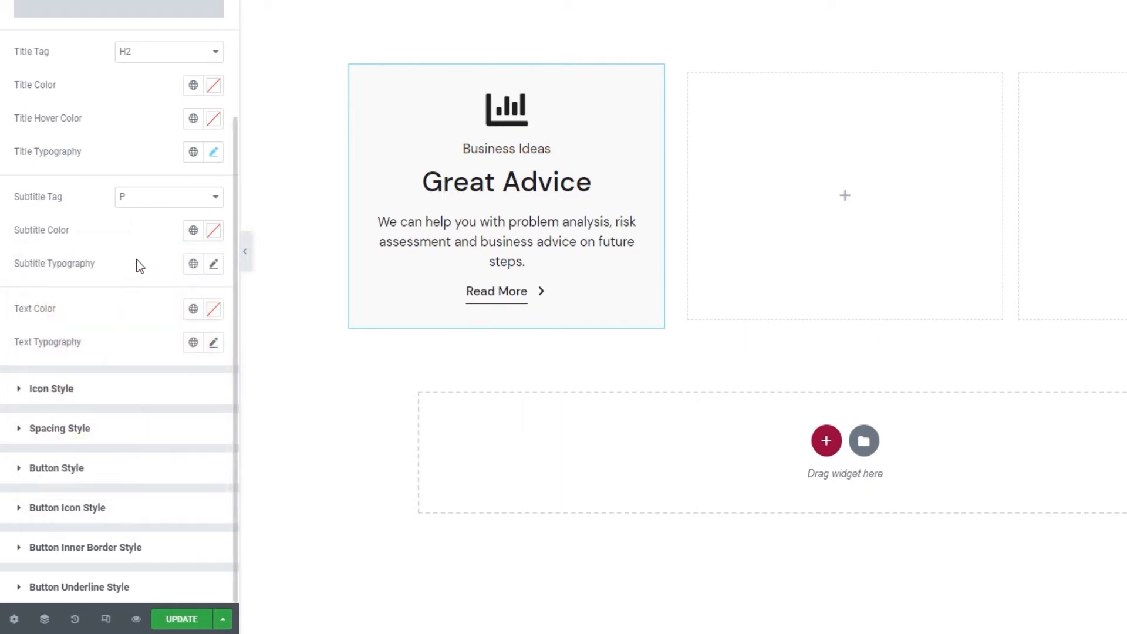
left_click(213, 263)
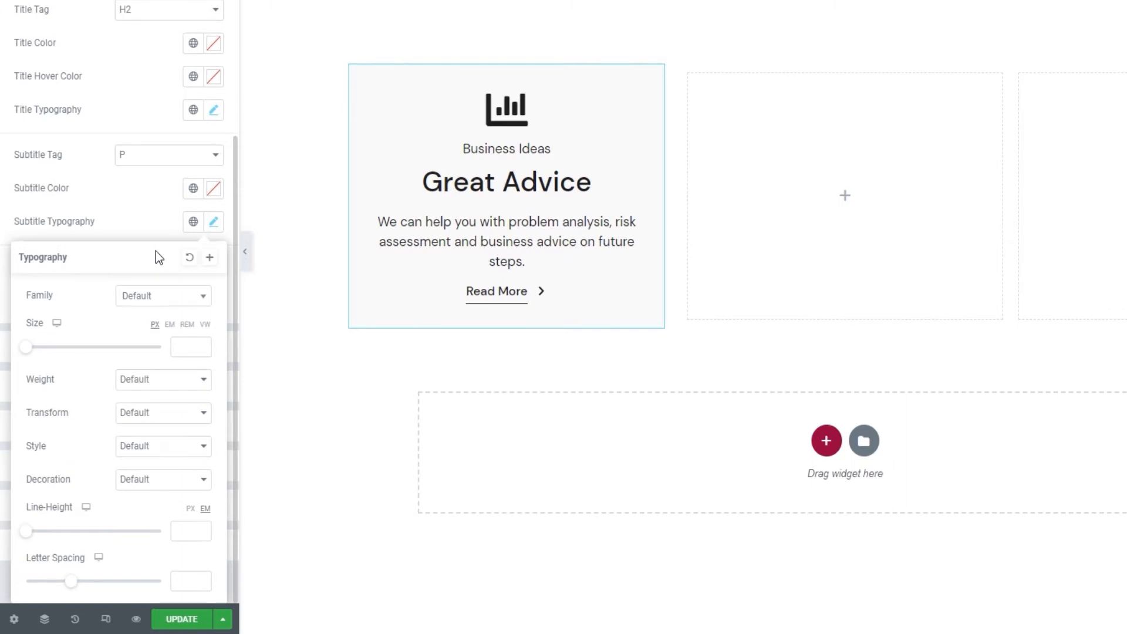
left_click(162, 379)
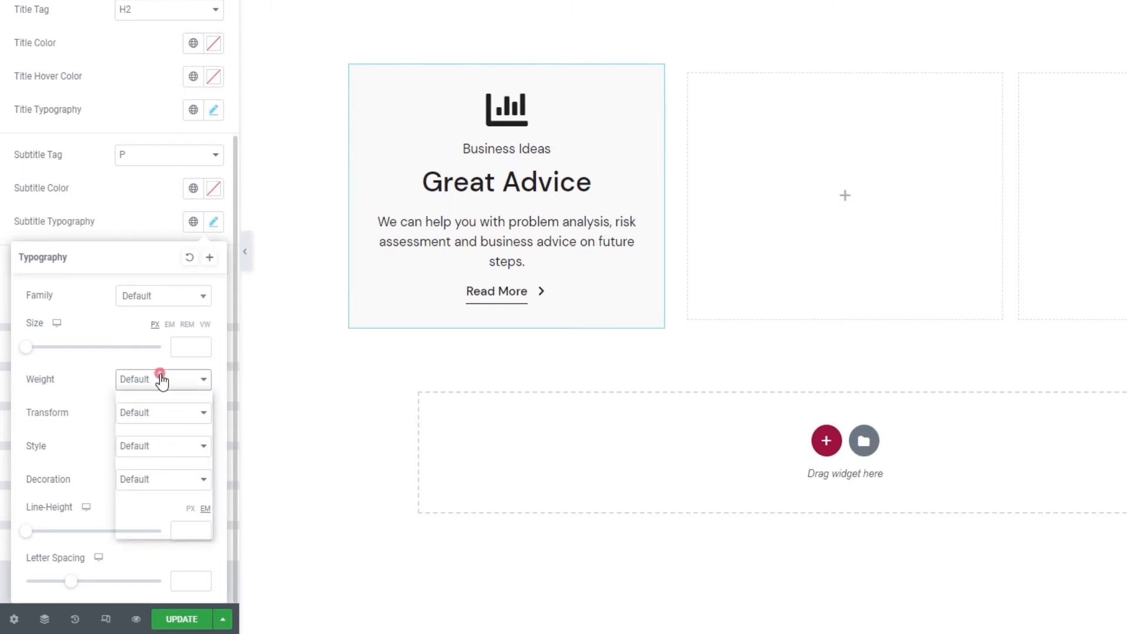
left_click(162, 380)
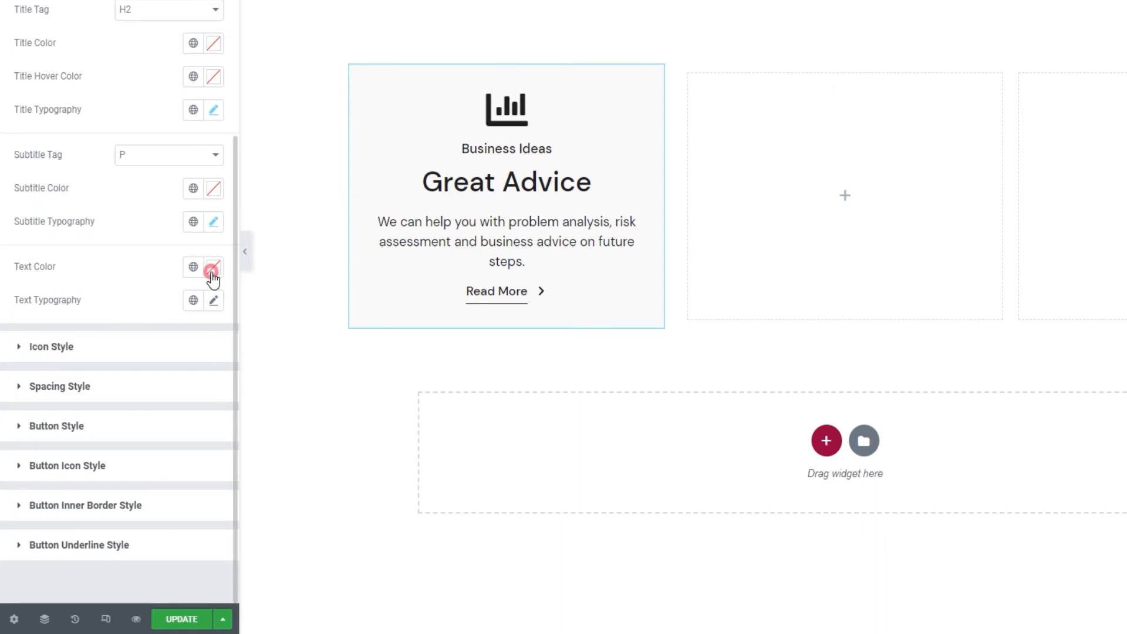
Try a body text colour then clear it to default, moving down to the collapsed style groups.
left_click(212, 267)
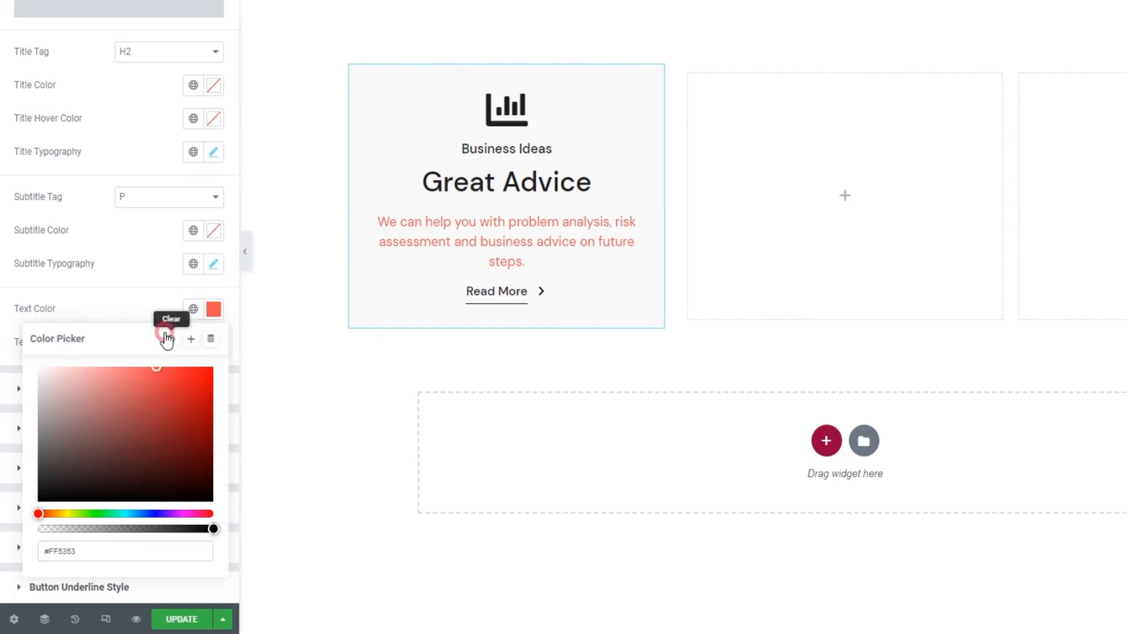
left_click(214, 343)
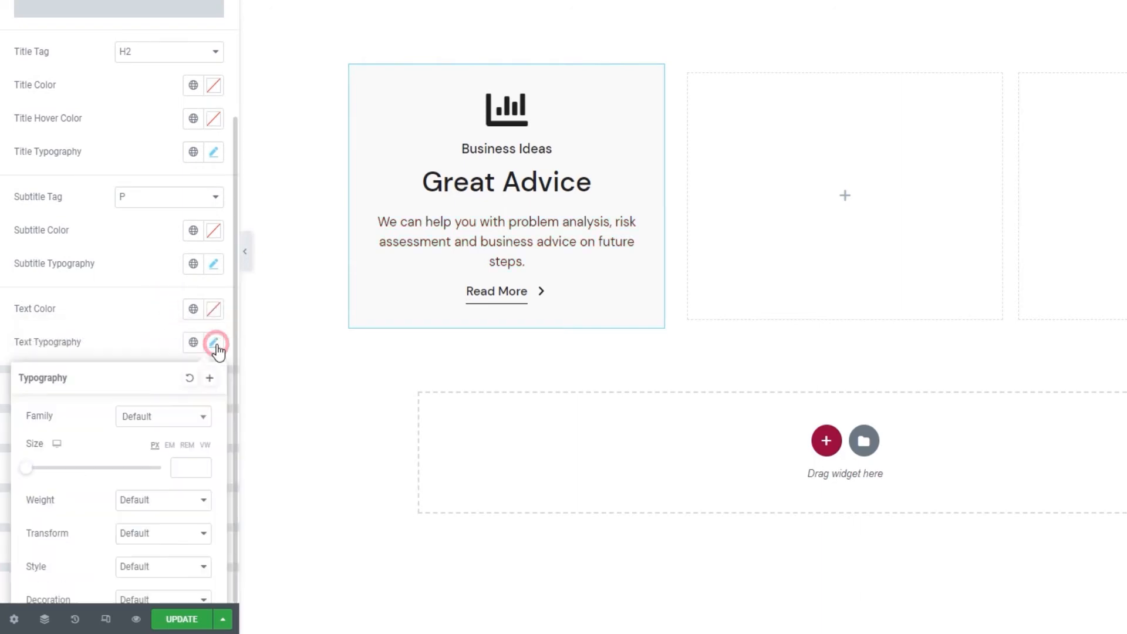
scroll("down", 3)
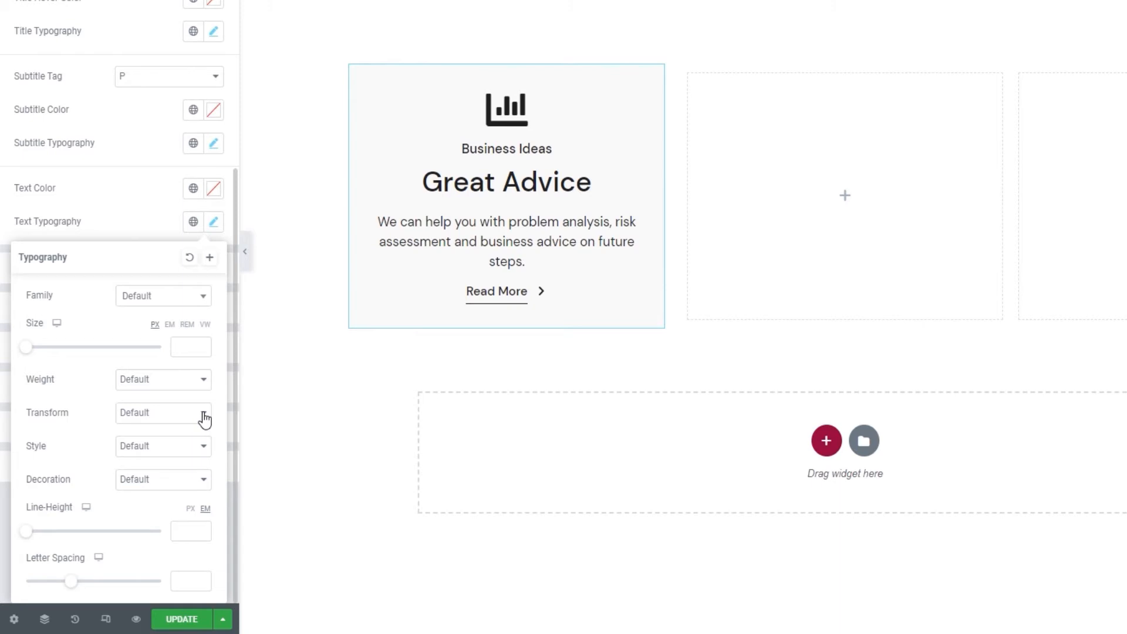
mouse_move(139, 220)
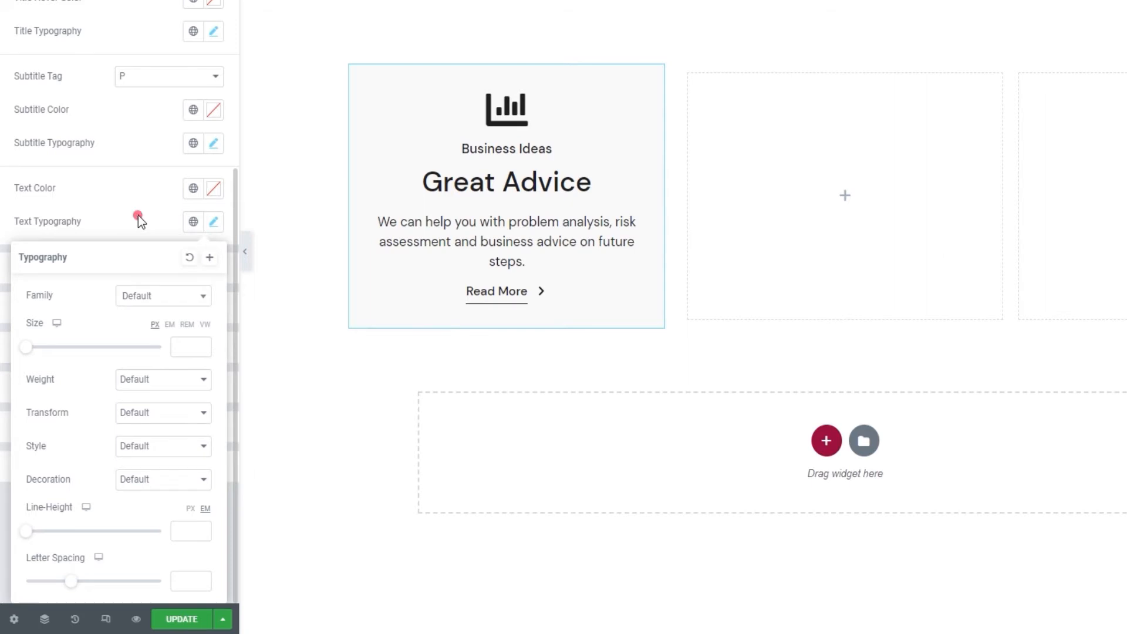
left_click(213, 222)
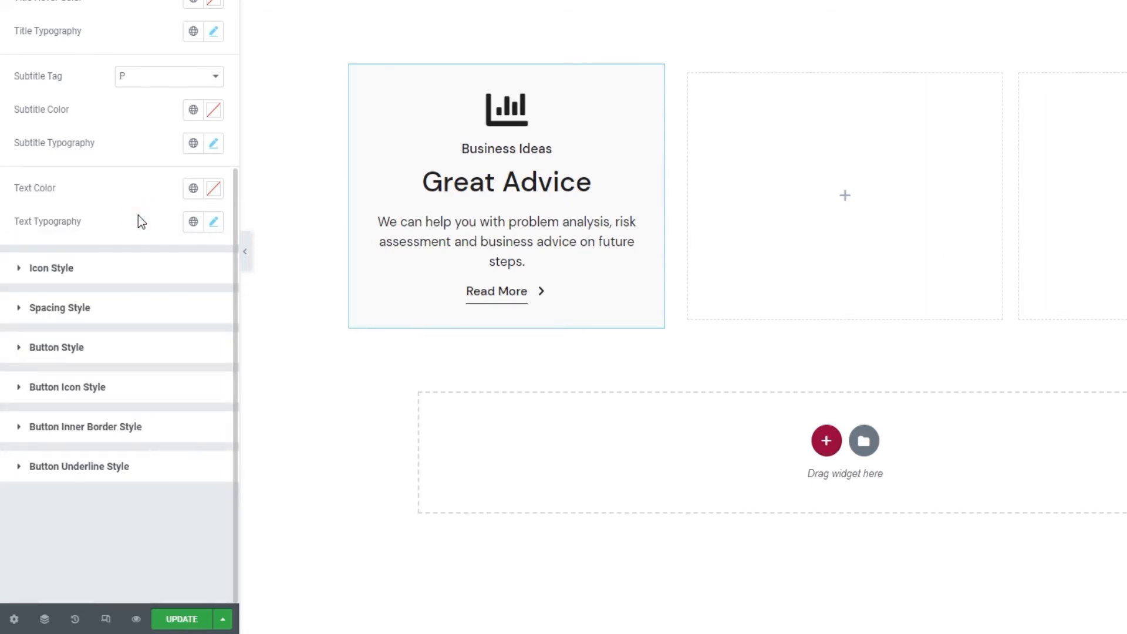
Set Icon Size to 50 px and give the icon a light grey colour.
left_click(50, 267)
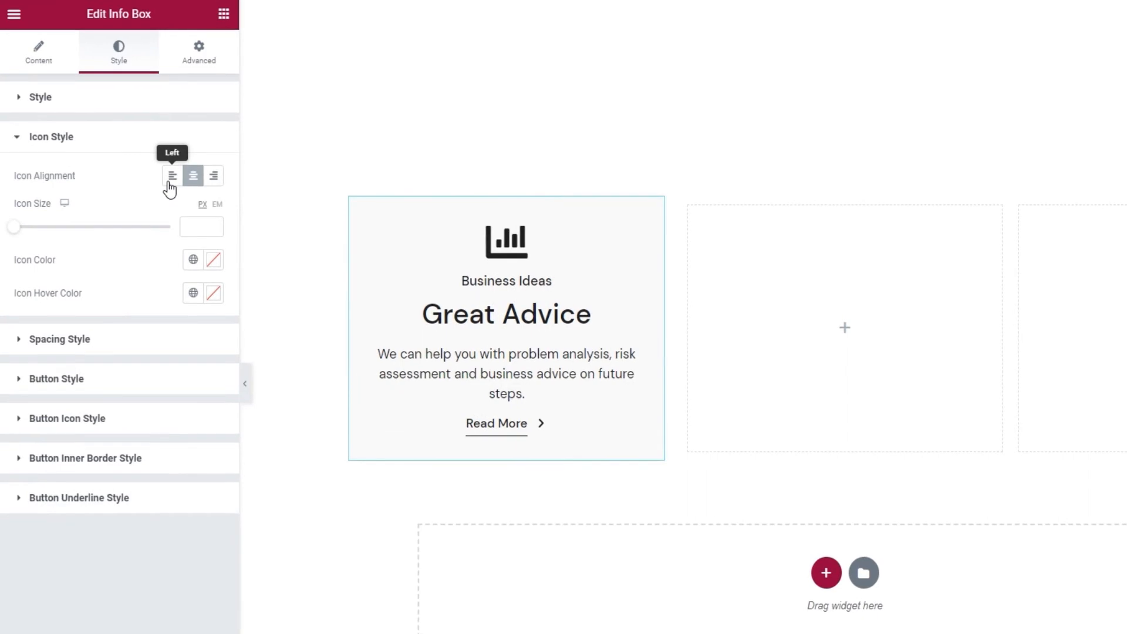
mouse_move(192, 175)
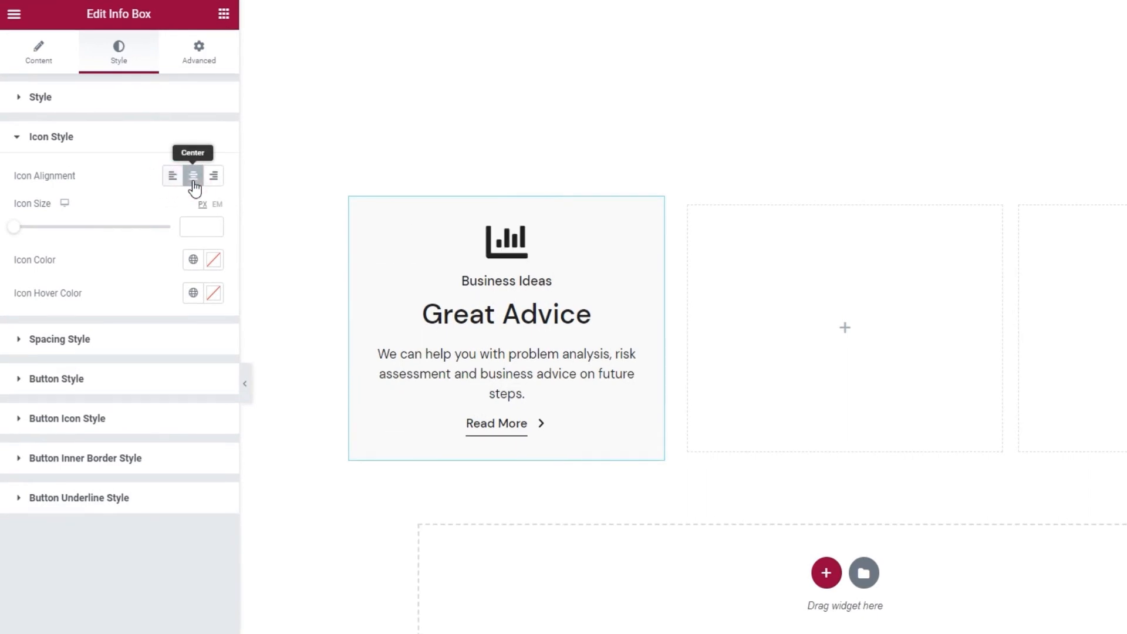
mouse_move(148, 193)
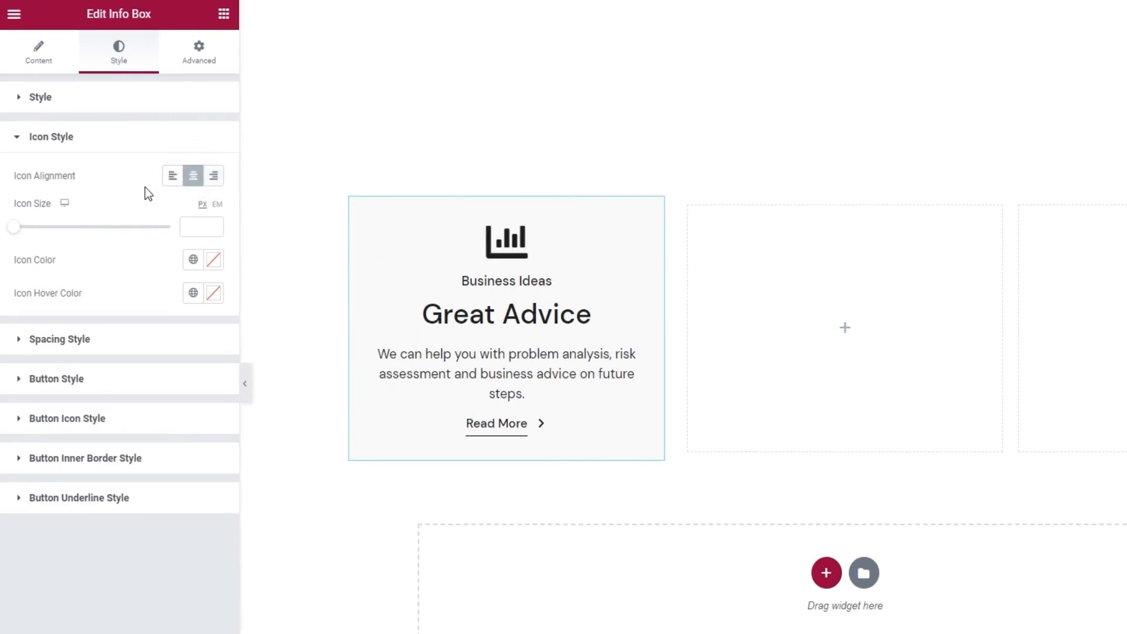
mouse_move(136, 203)
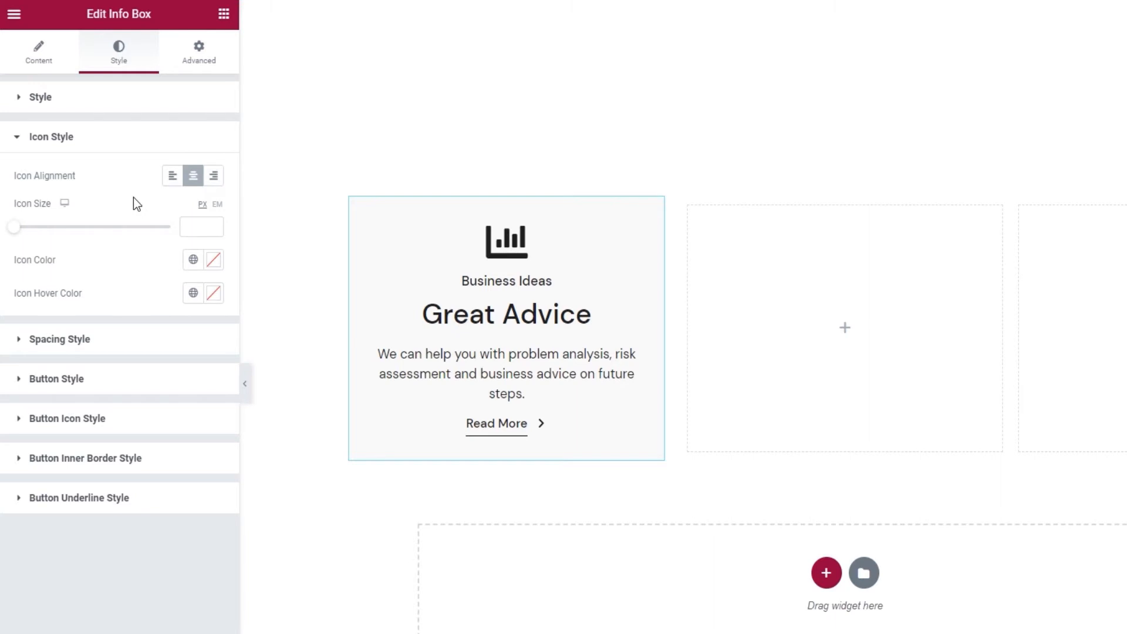
left_click_drag(11, 227, 44, 227)
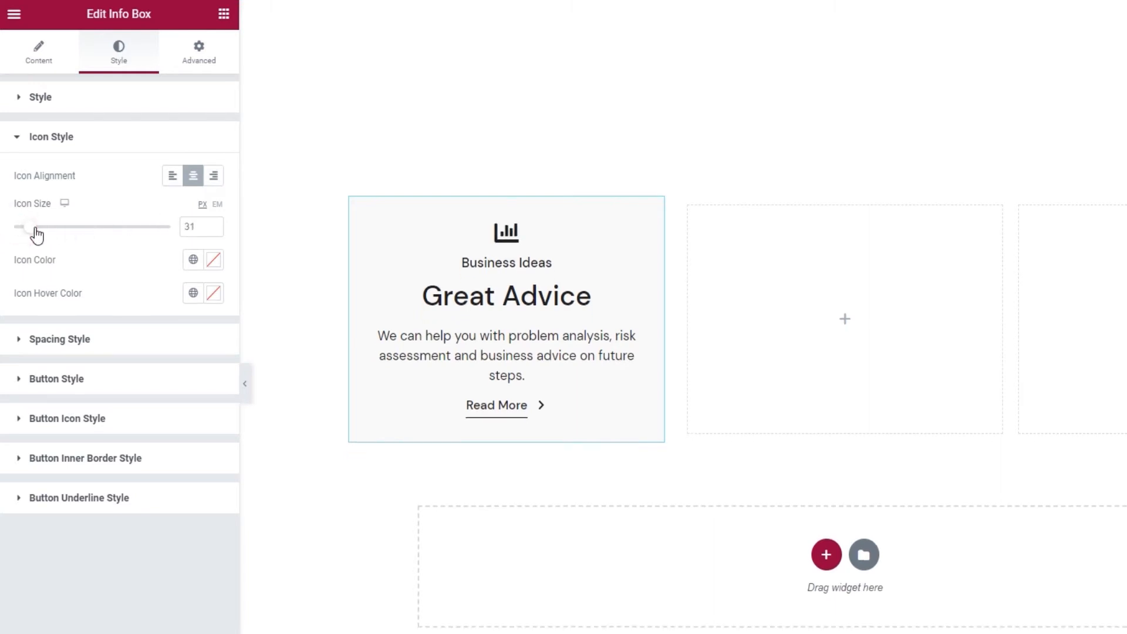
left_click_drag(32, 227, 47, 227)
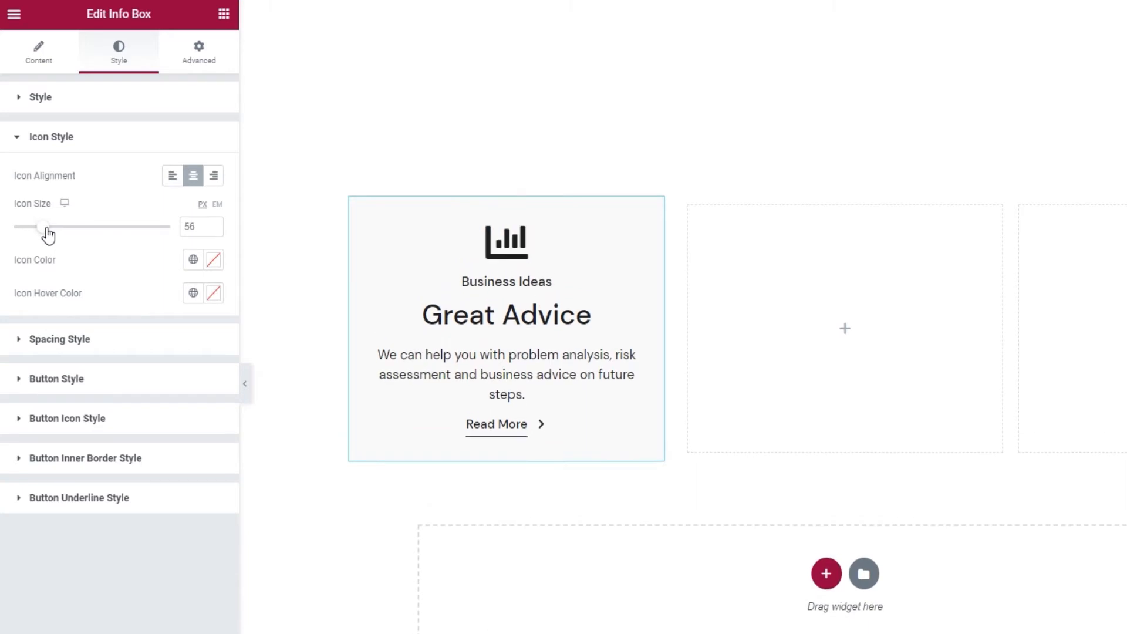
mouse_move(145, 239)
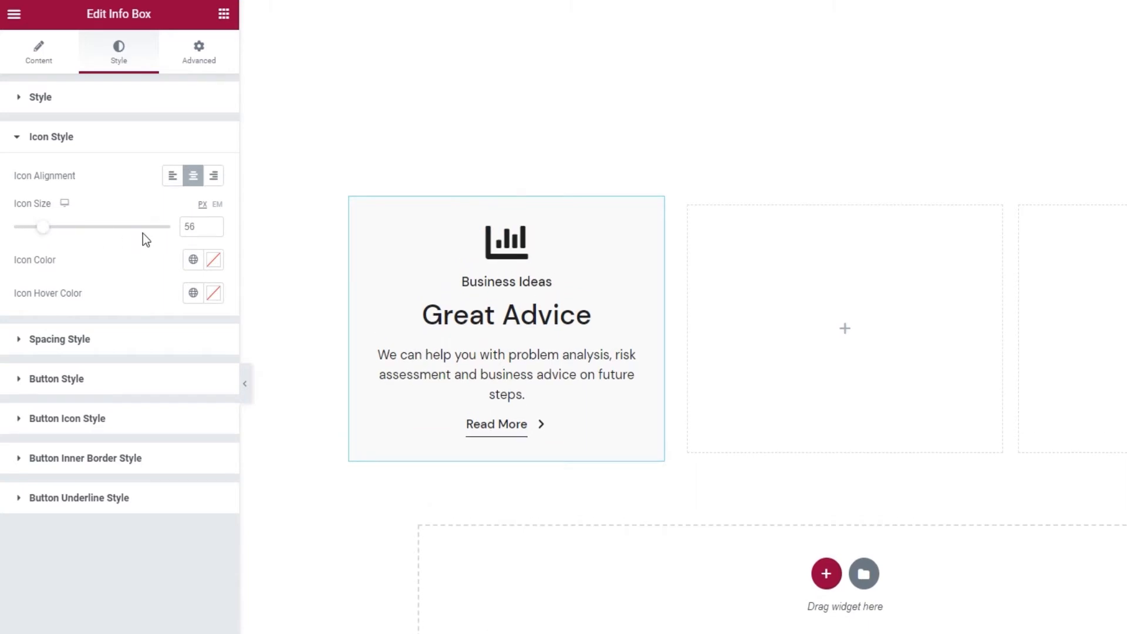
left_click(212, 231)
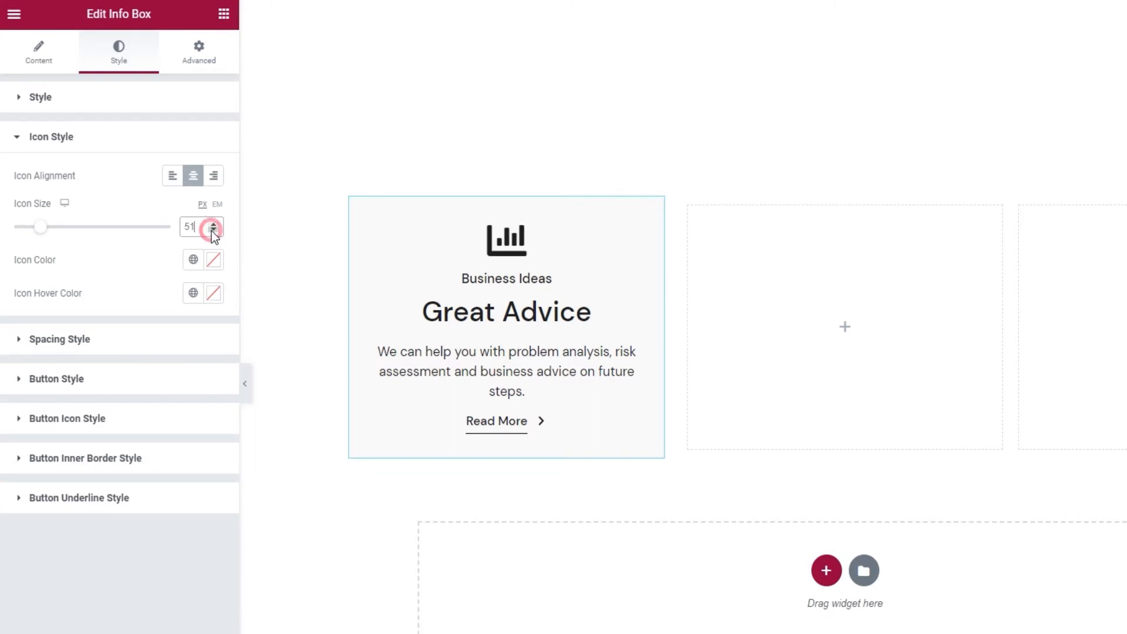
left_click(214, 232)
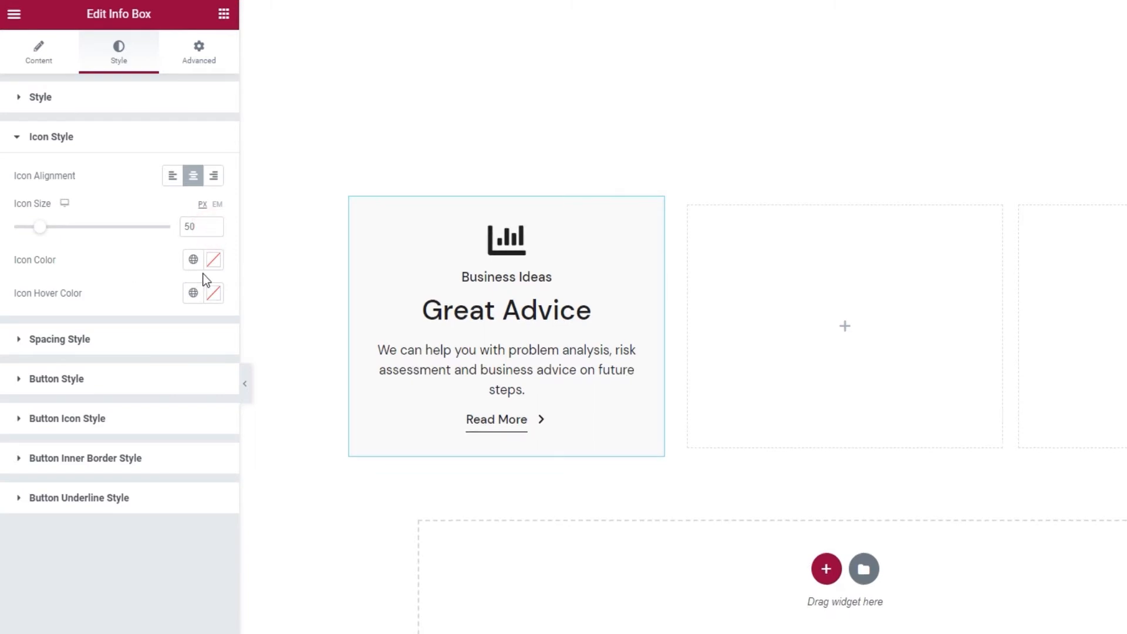
left_click(214, 259)
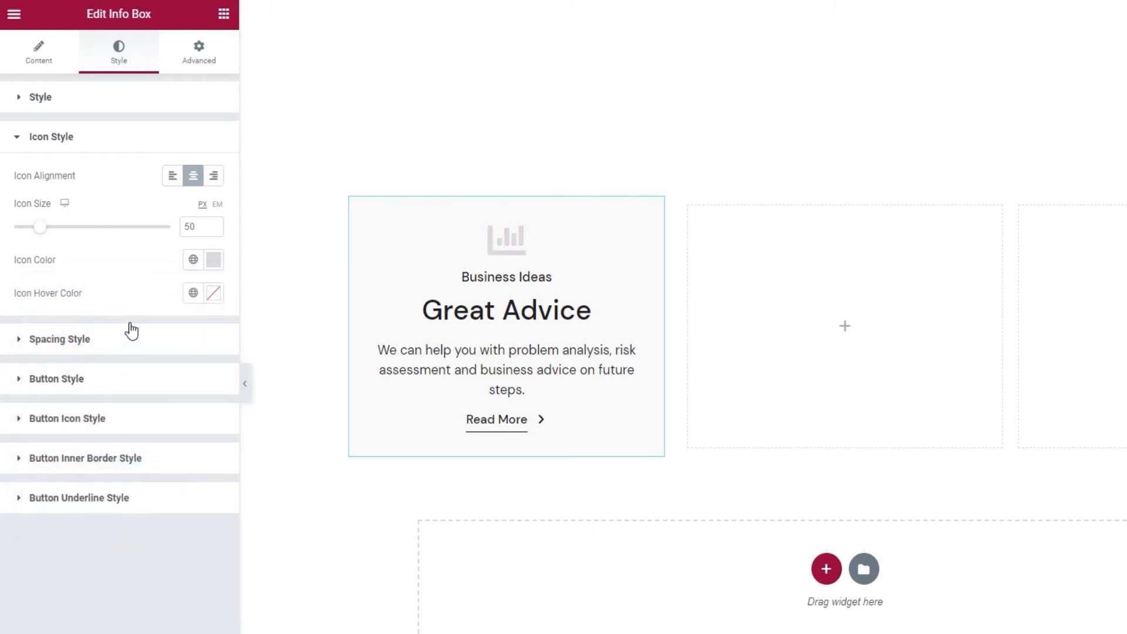
left_click(213, 294)
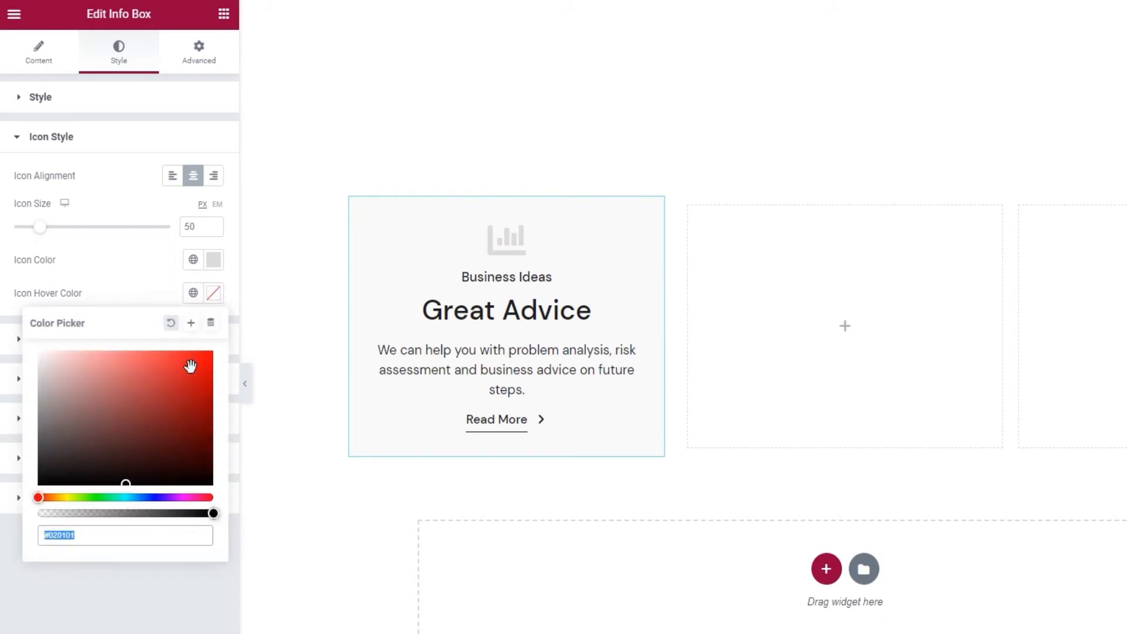
mouse_move(185, 370)
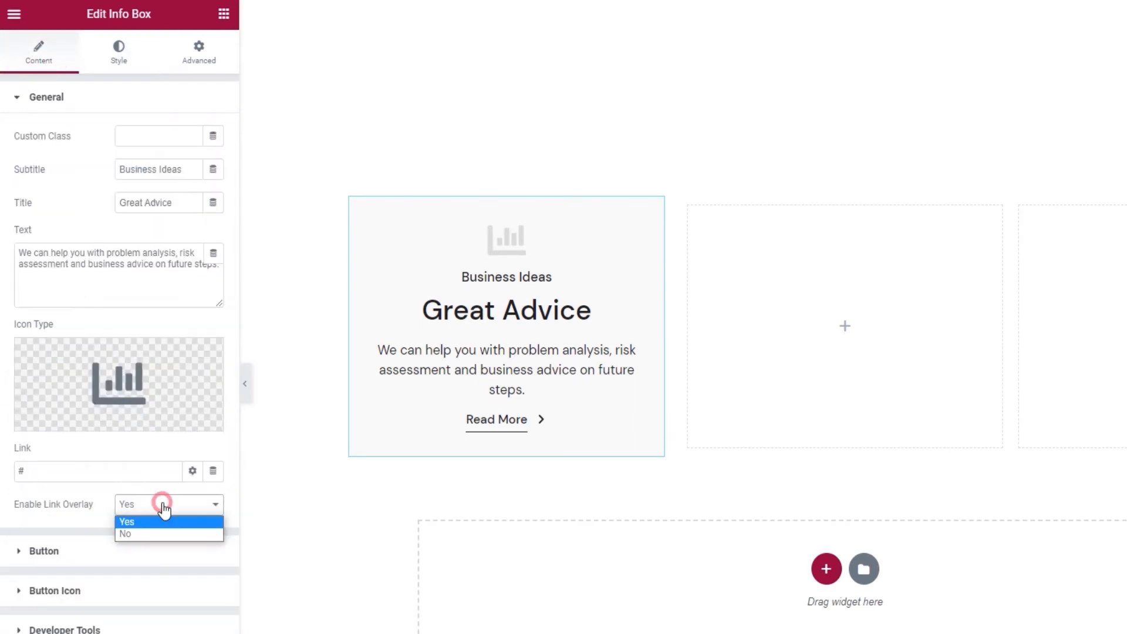
left_click(126, 534)
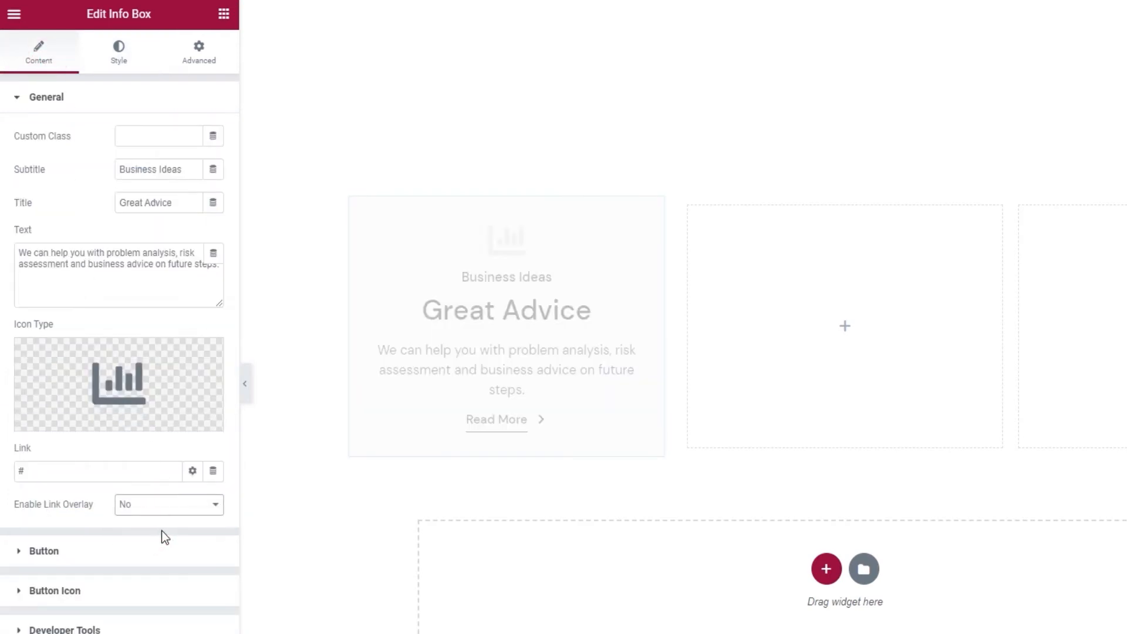
left_click(507, 324)
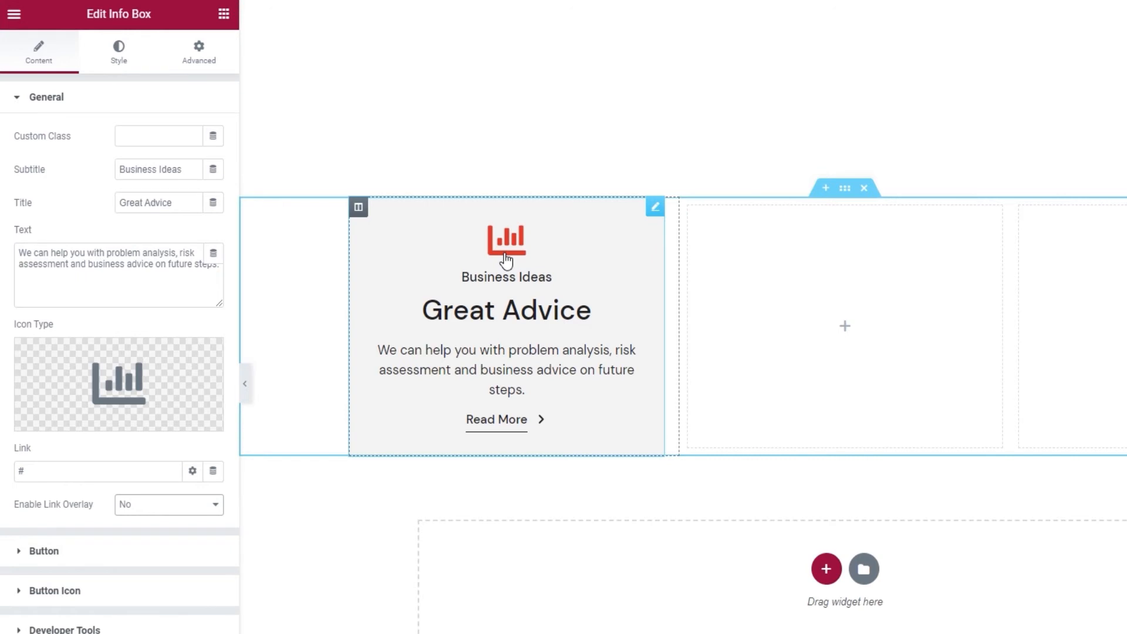
left_click(168, 503)
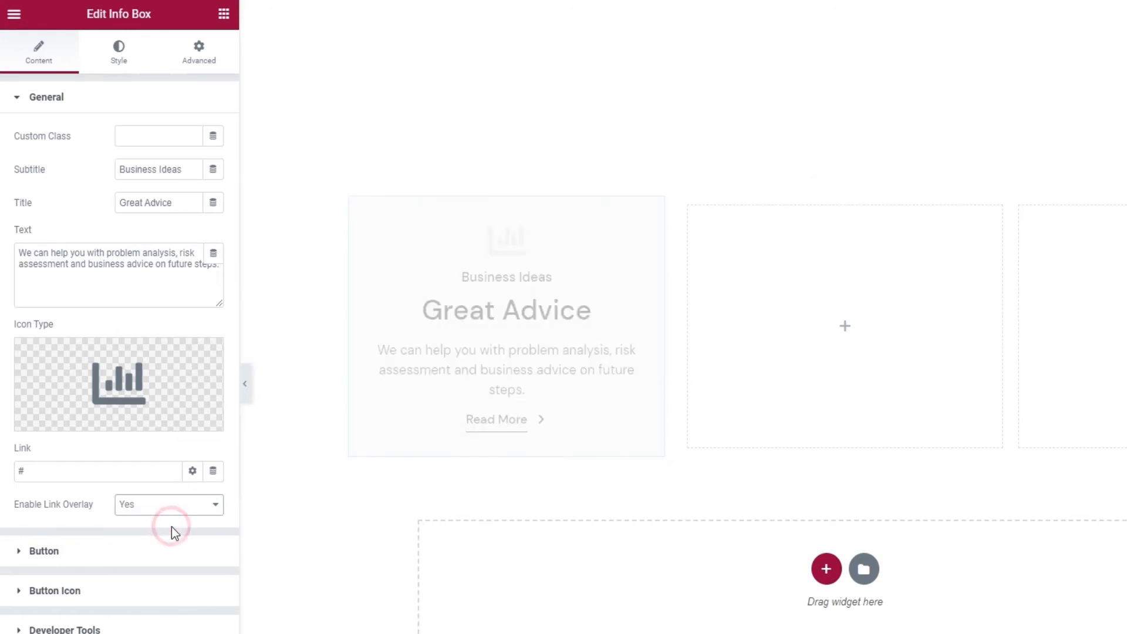
left_click(118, 52)
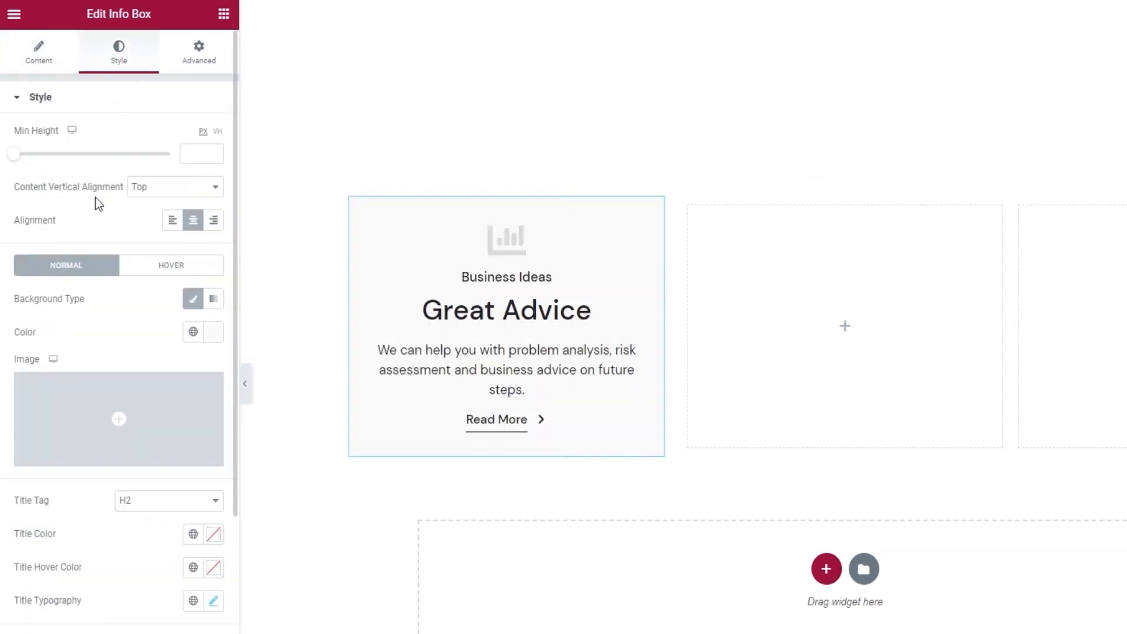
Scroll the Style panel so the Icon Style options show again.
scroll("down", 3)
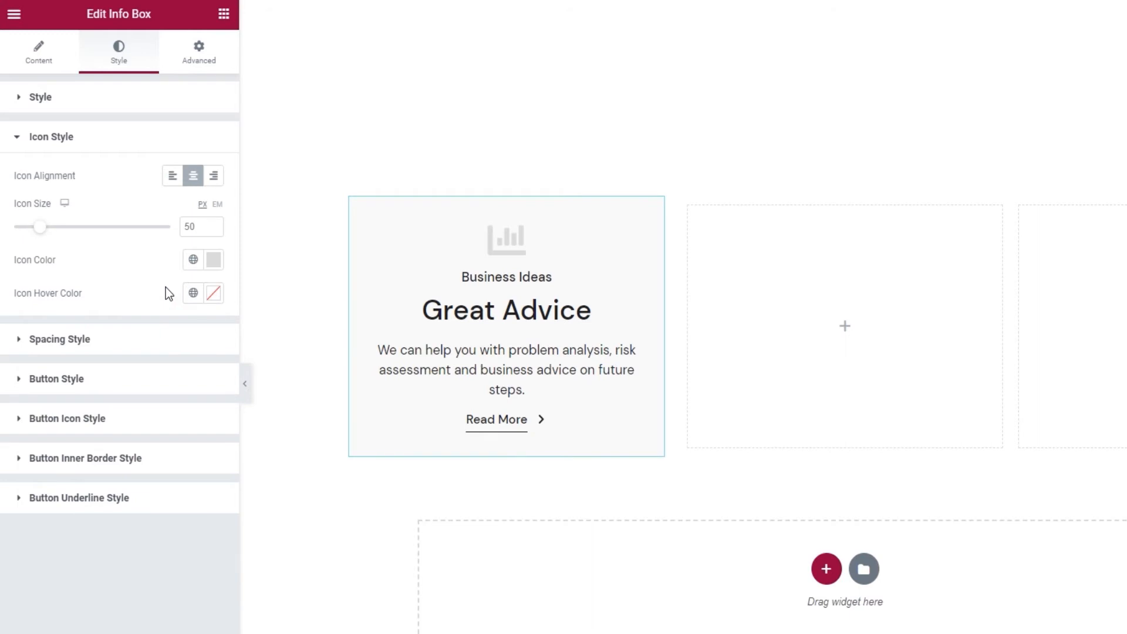
mouse_move(151, 342)
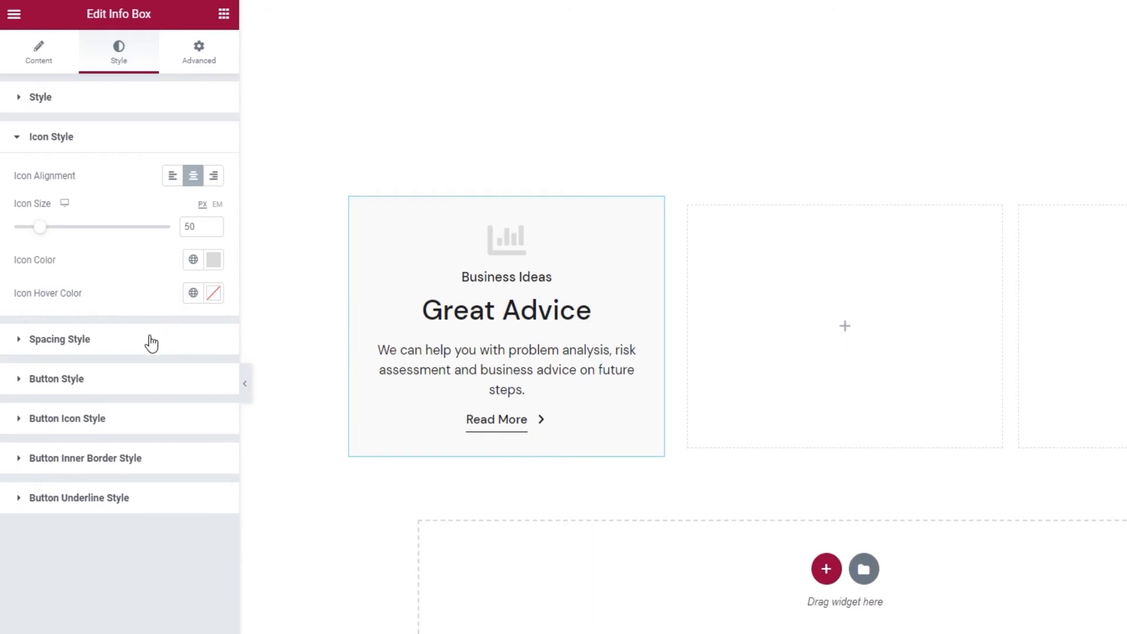
In Spacing Style, edit Holder Padding and unlink it so the top side adjusts on its own.
left_click(59, 338)
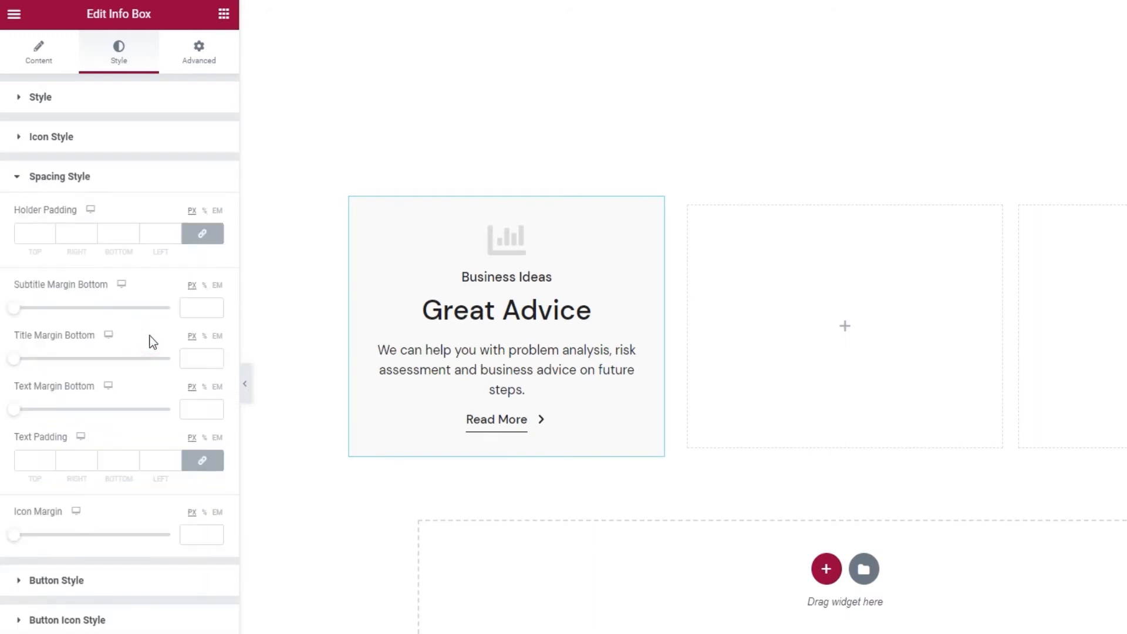
left_click(34, 233)
type("26")
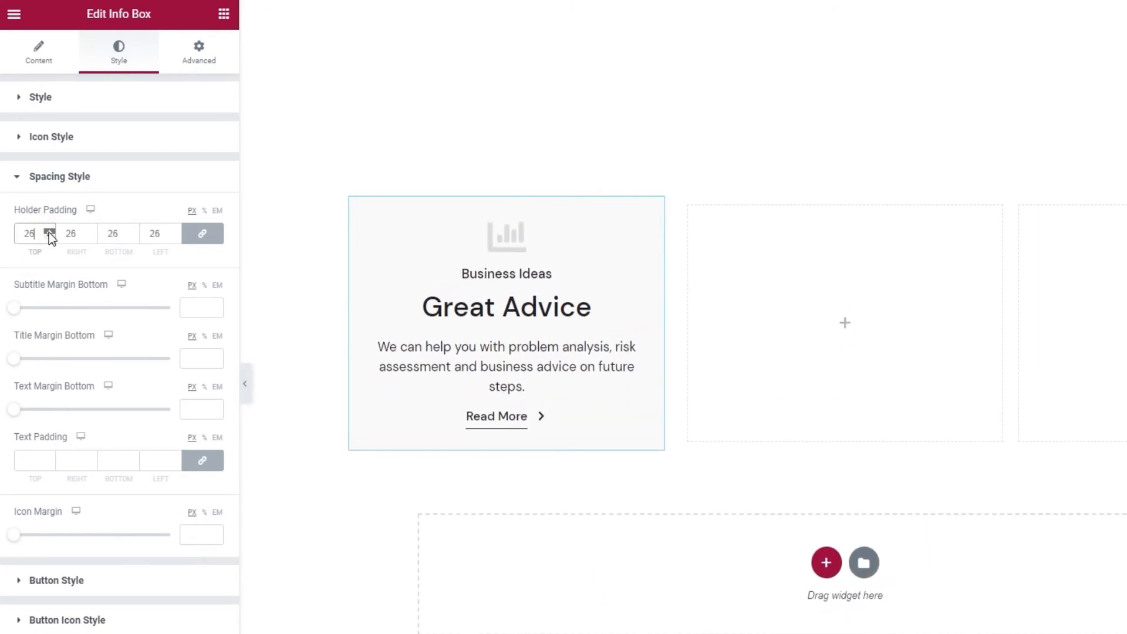
left_click(49, 230)
type("0")
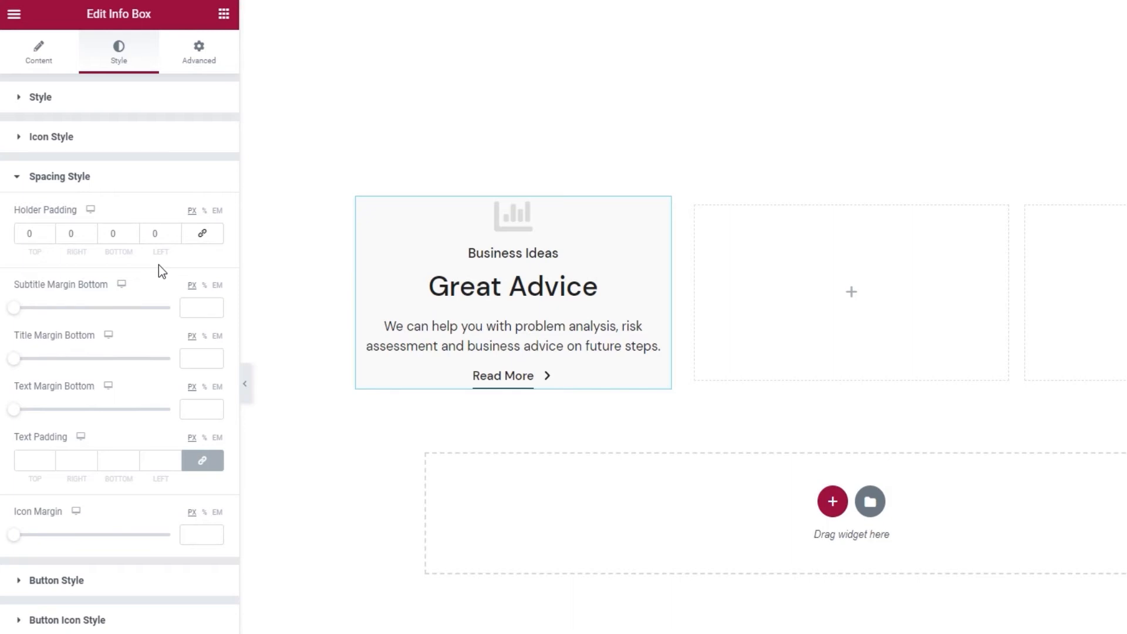
left_click(34, 233)
type("93")
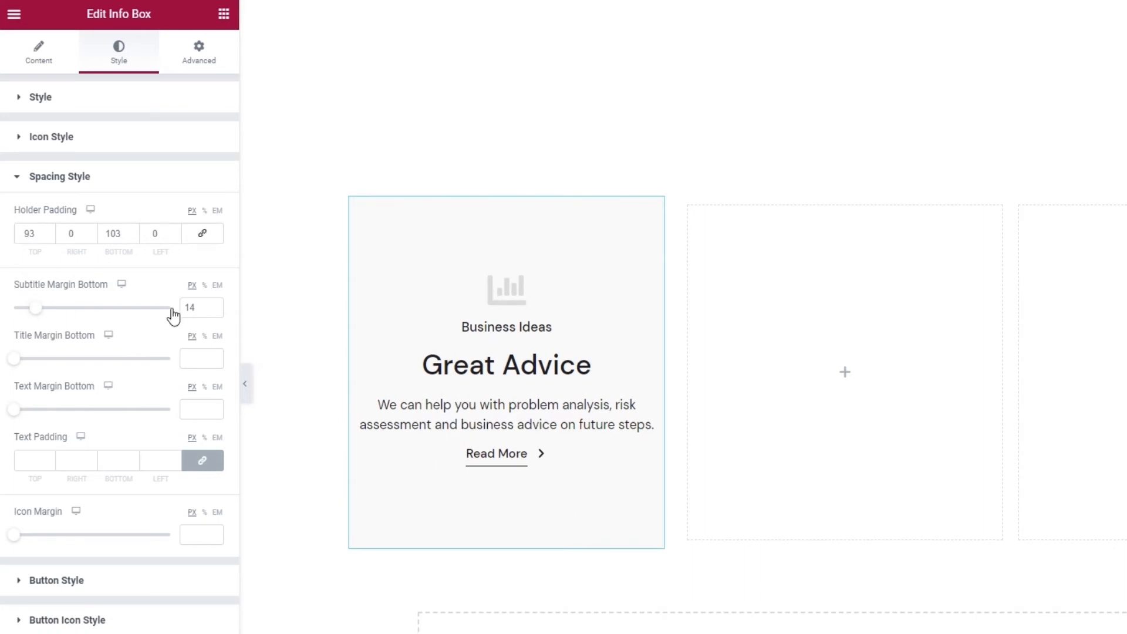
Set Subtitle Margin Bottom 7, Title Margin Bottom 15 and Text Margin Bottom 29.
left_click(215, 313)
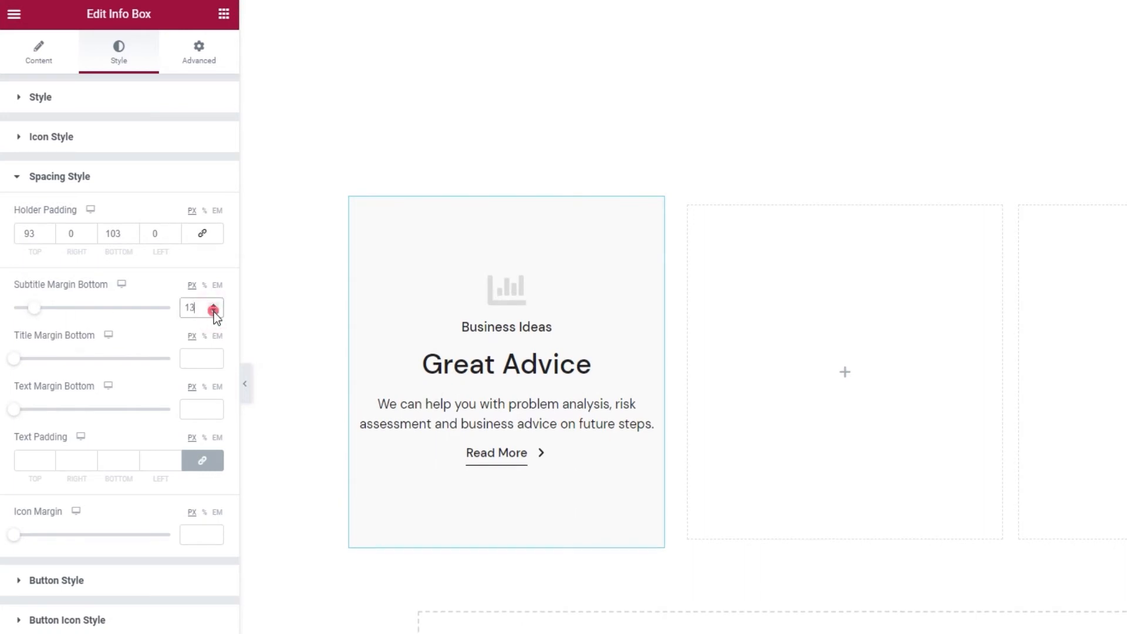
left_click(213, 313)
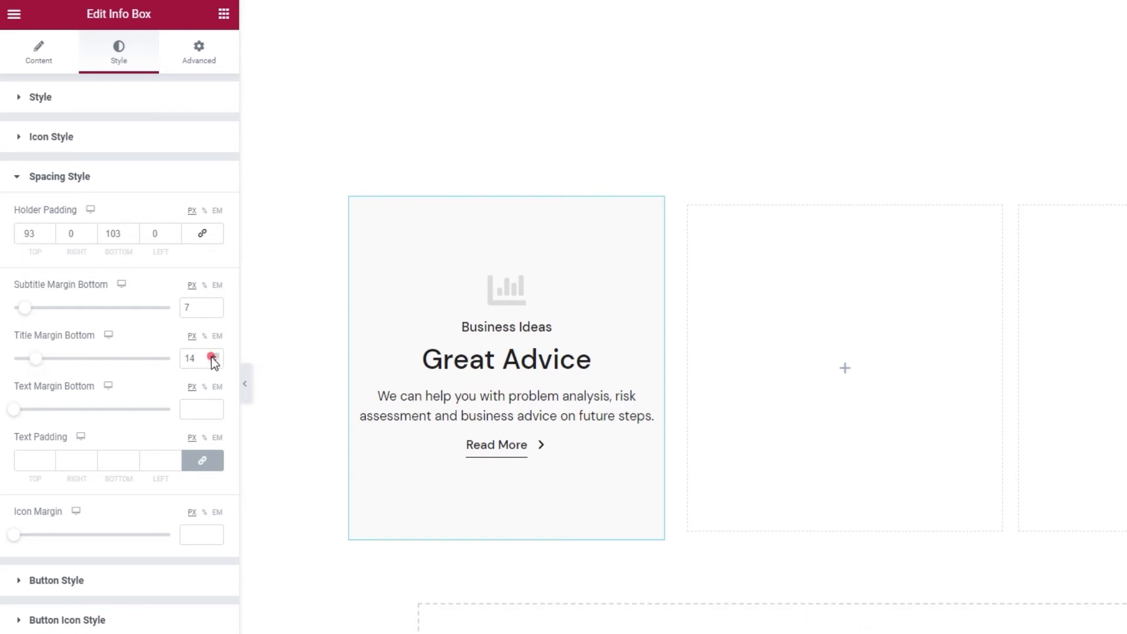
left_click(212, 355)
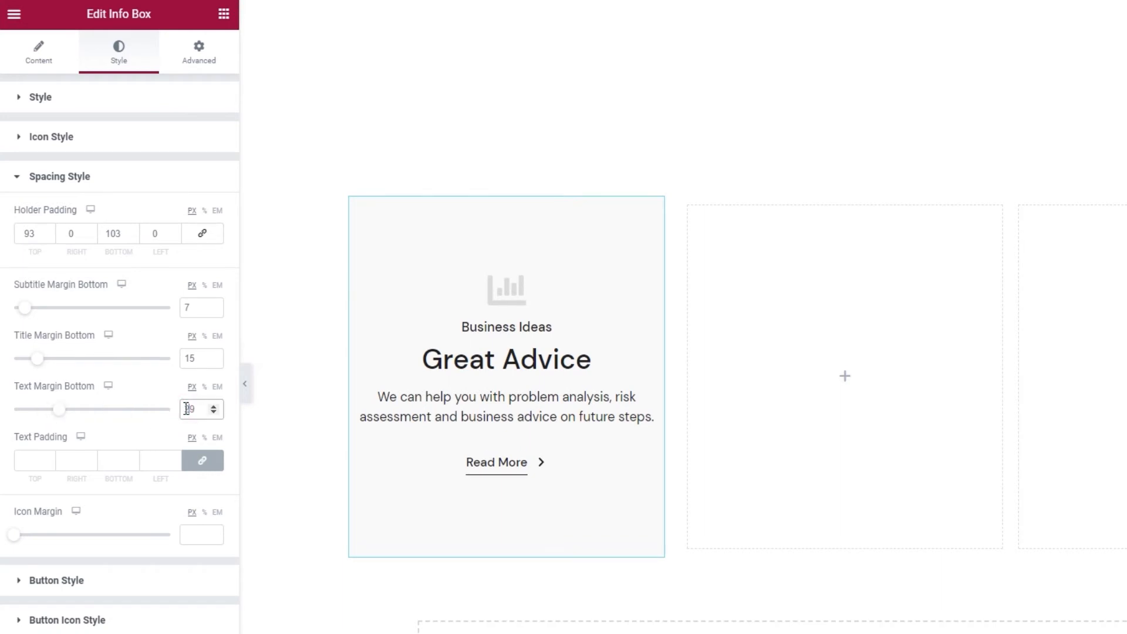
type("29")
left_click(34, 461)
type("14")
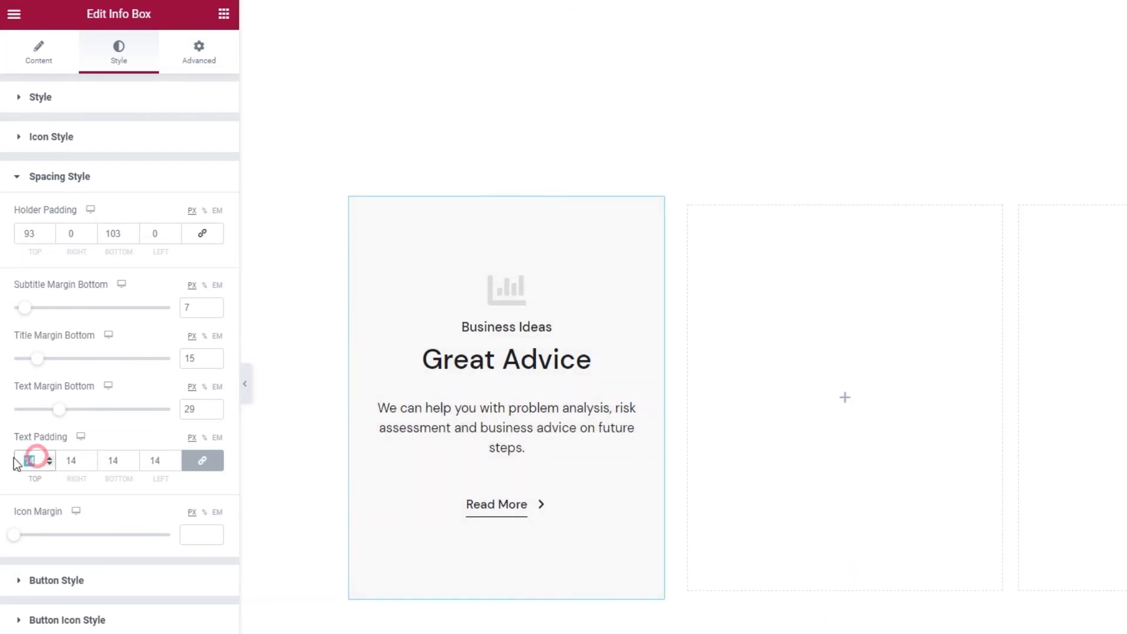
Unlink the text padding for per-side values and raise Icon Margin toward 24 px.
left_click(203, 460)
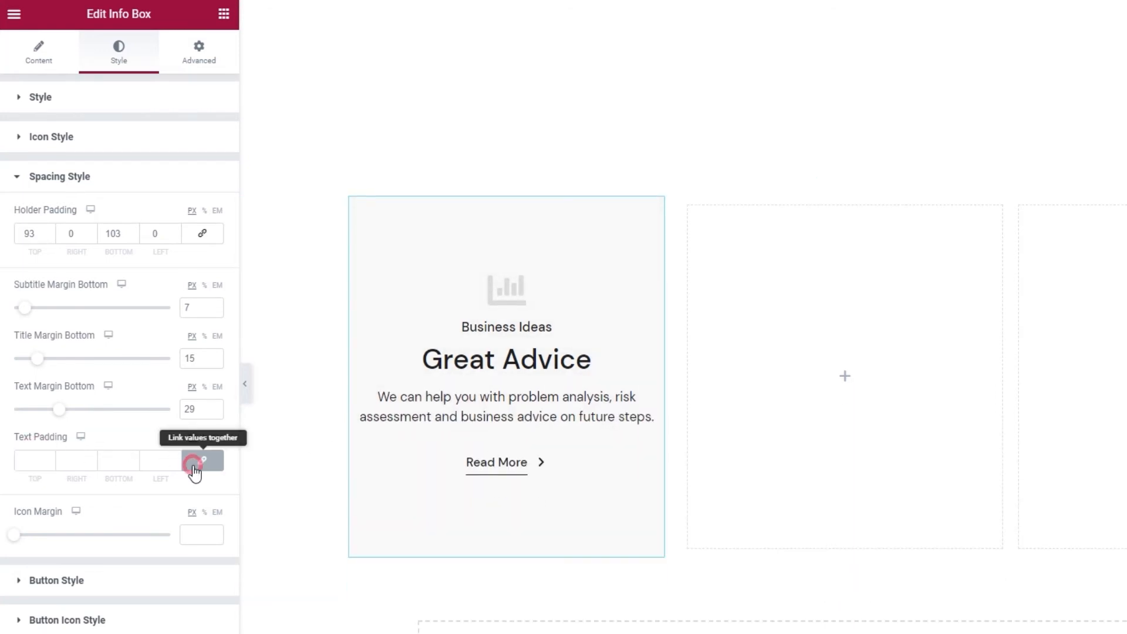
left_click(202, 460)
type("12")
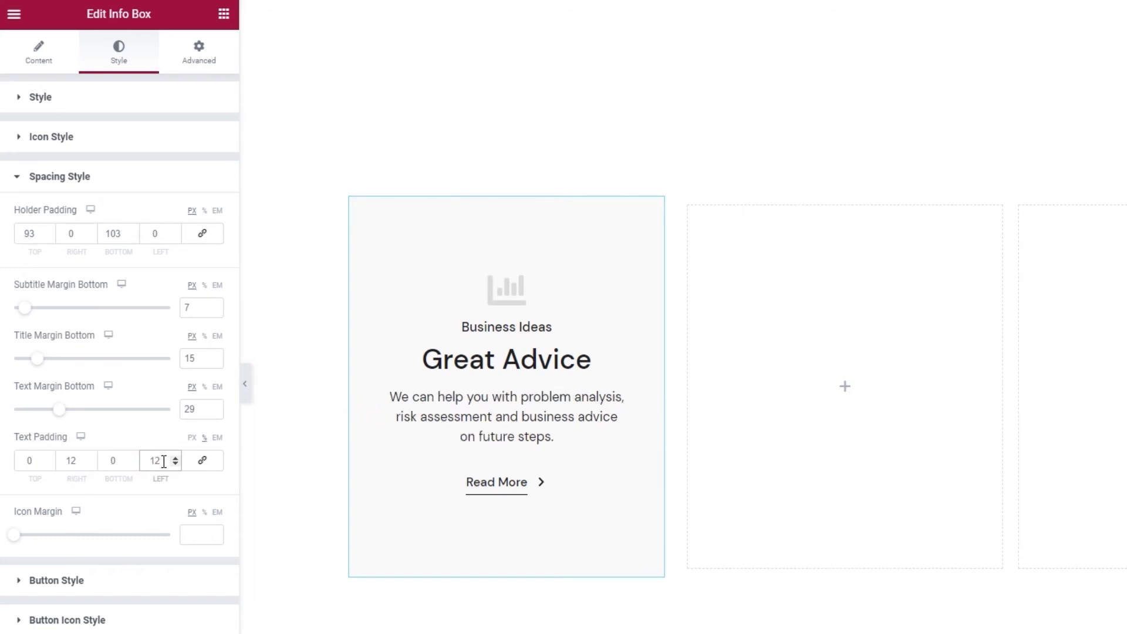
mouse_move(134, 513)
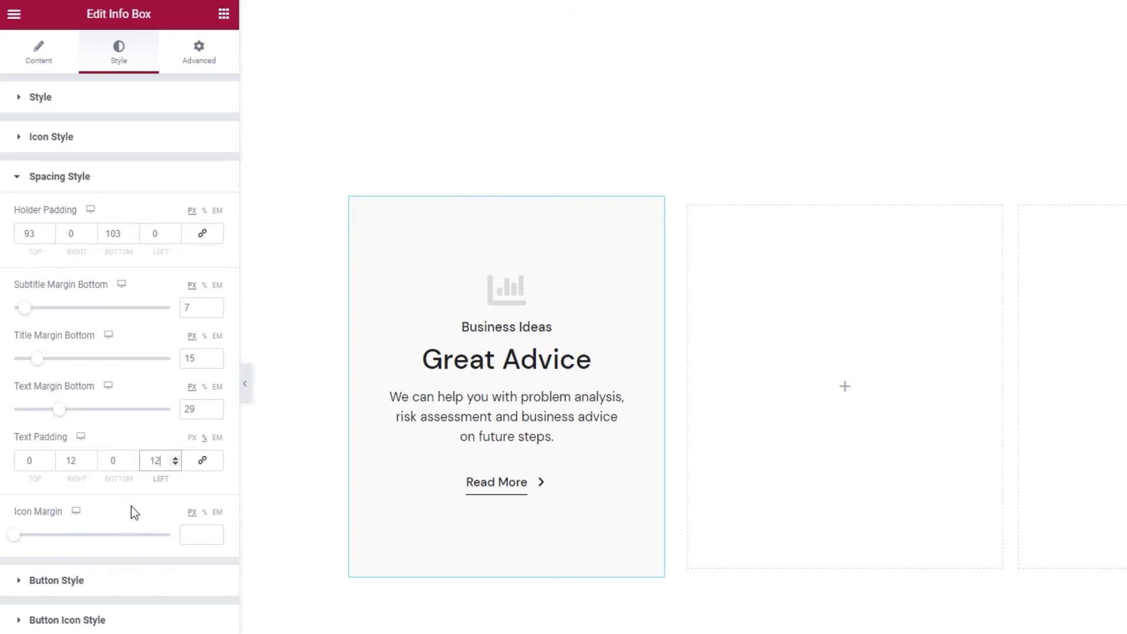
mouse_move(82, 532)
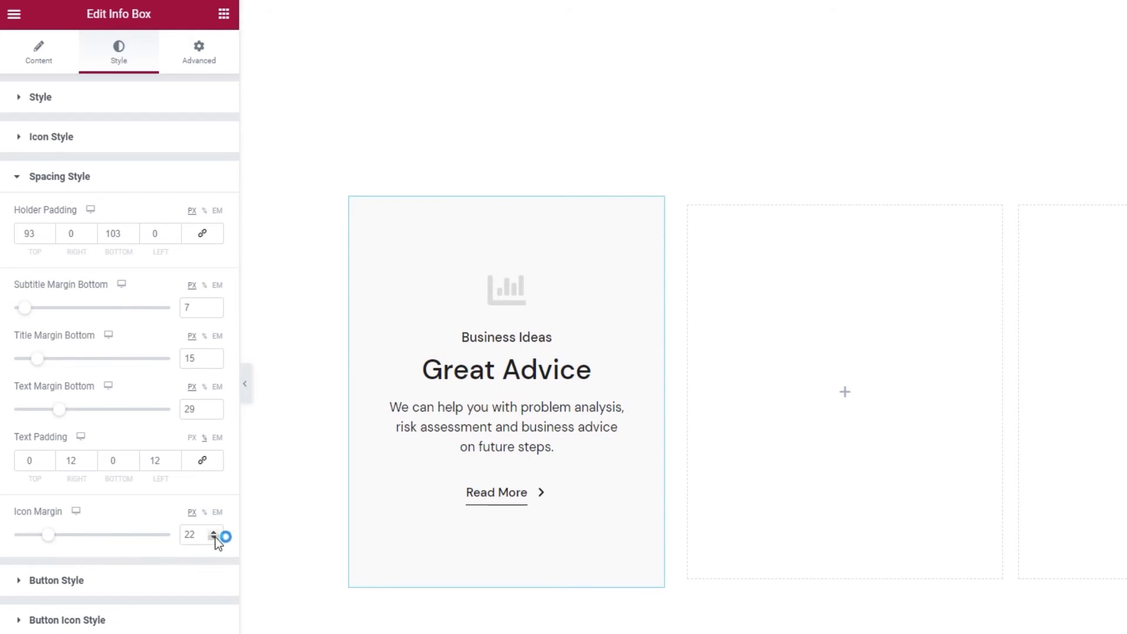
left_click(213, 530)
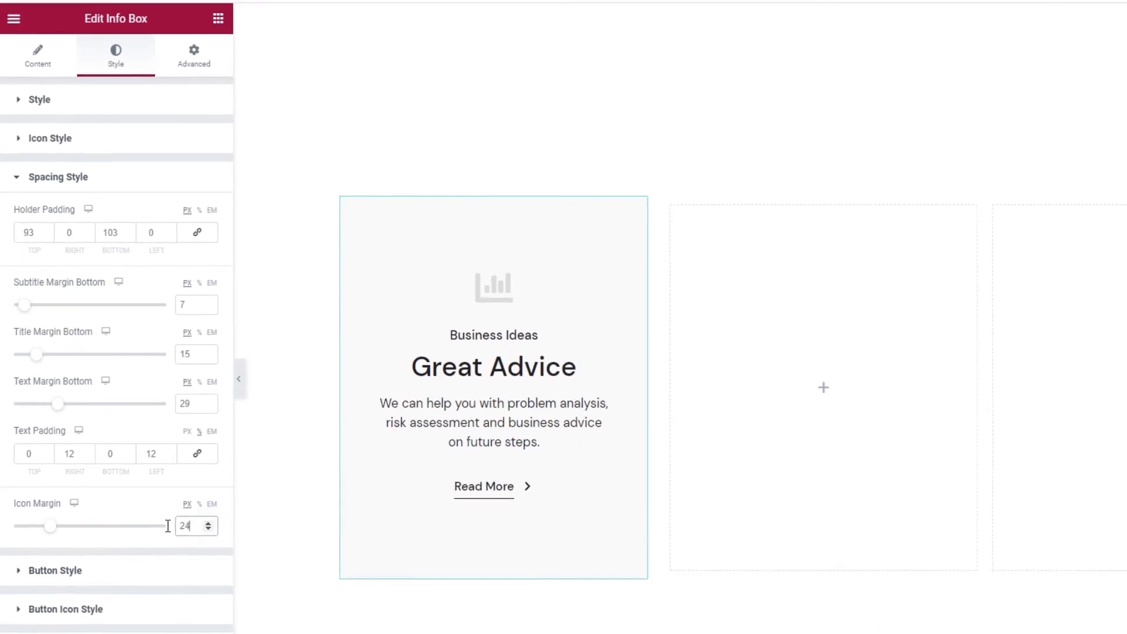
Expand Button Style and inspect the Read More button's text colour setting.
left_click(54, 571)
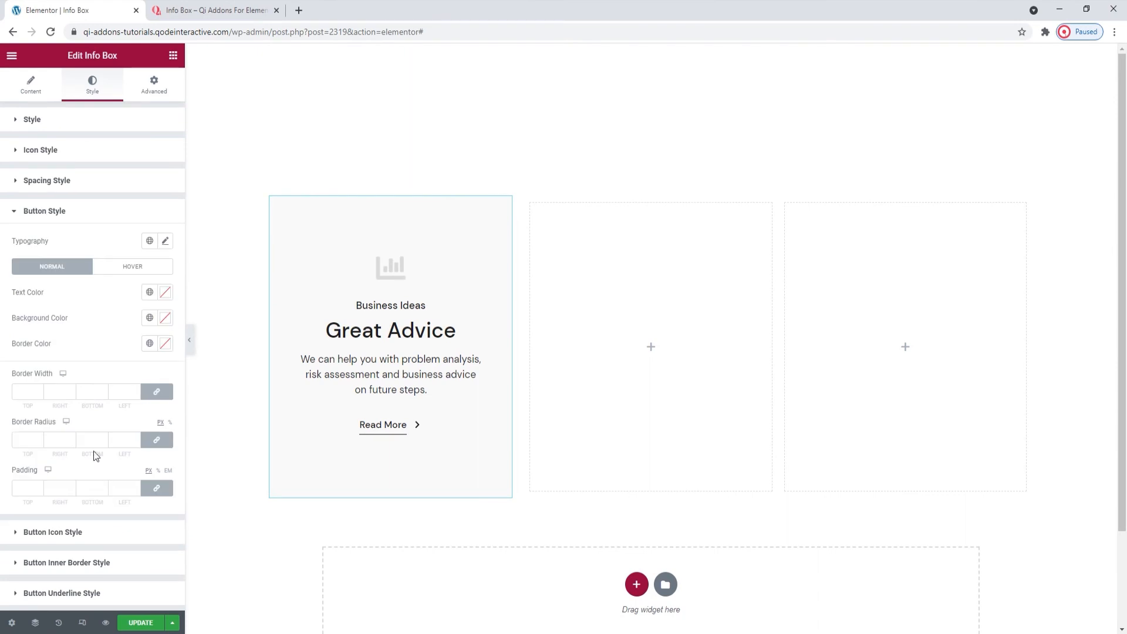
mouse_move(98, 324)
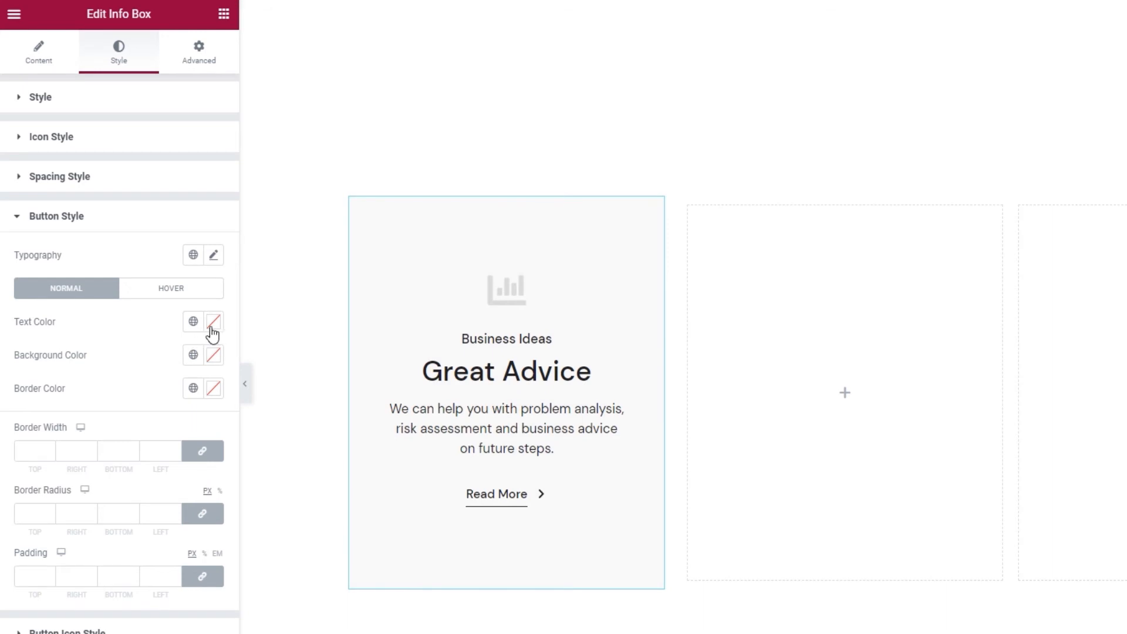
left_click(213, 322)
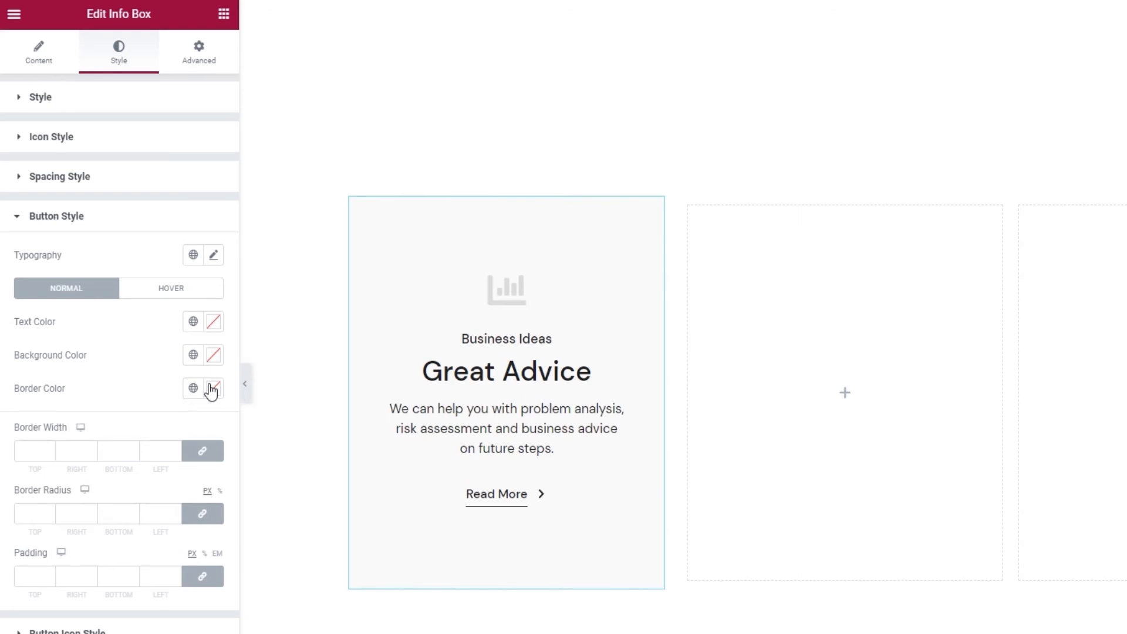
mouse_move(157, 387)
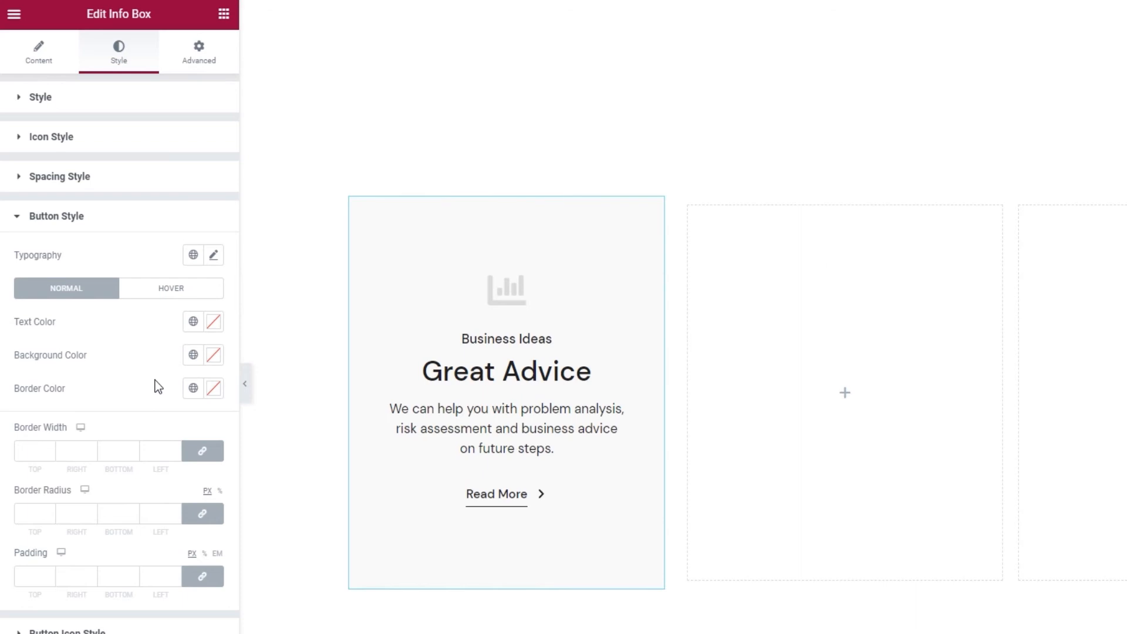
mouse_move(152, 533)
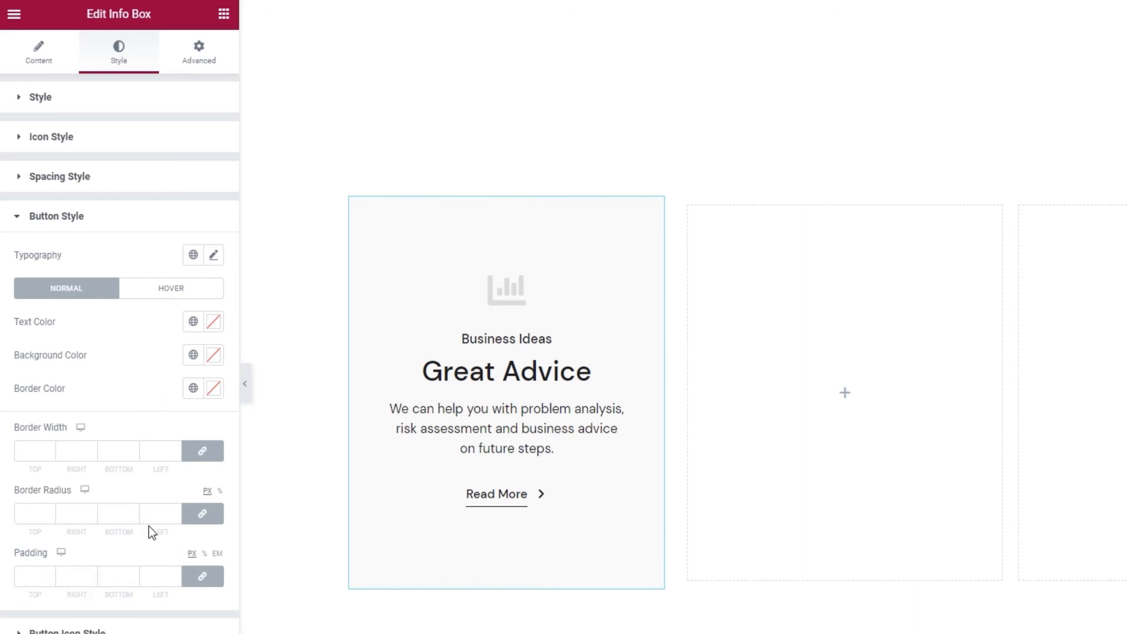
mouse_move(133, 363)
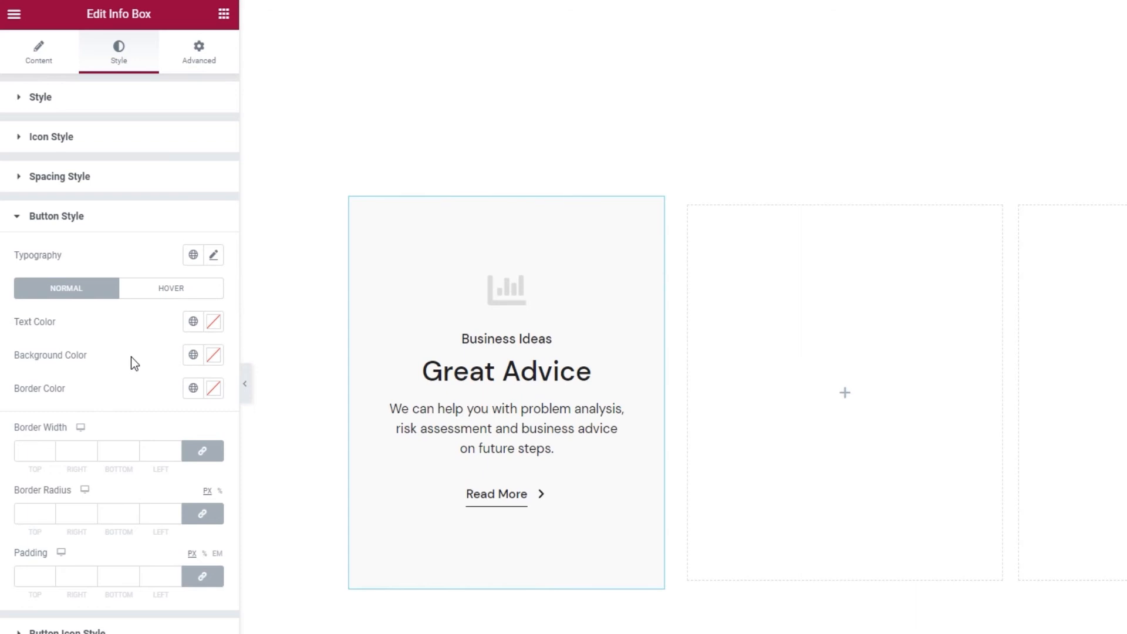
Review the Read More button's hover state and typography, leaving both unchanged and collapsed.
left_click(171, 288)
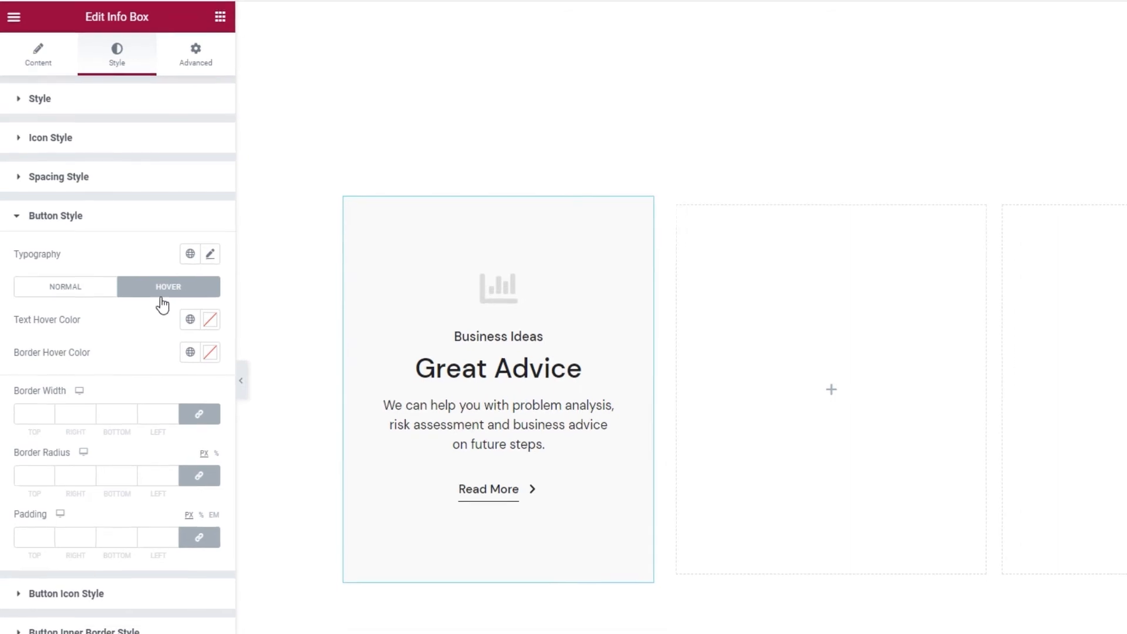
left_click(209, 254)
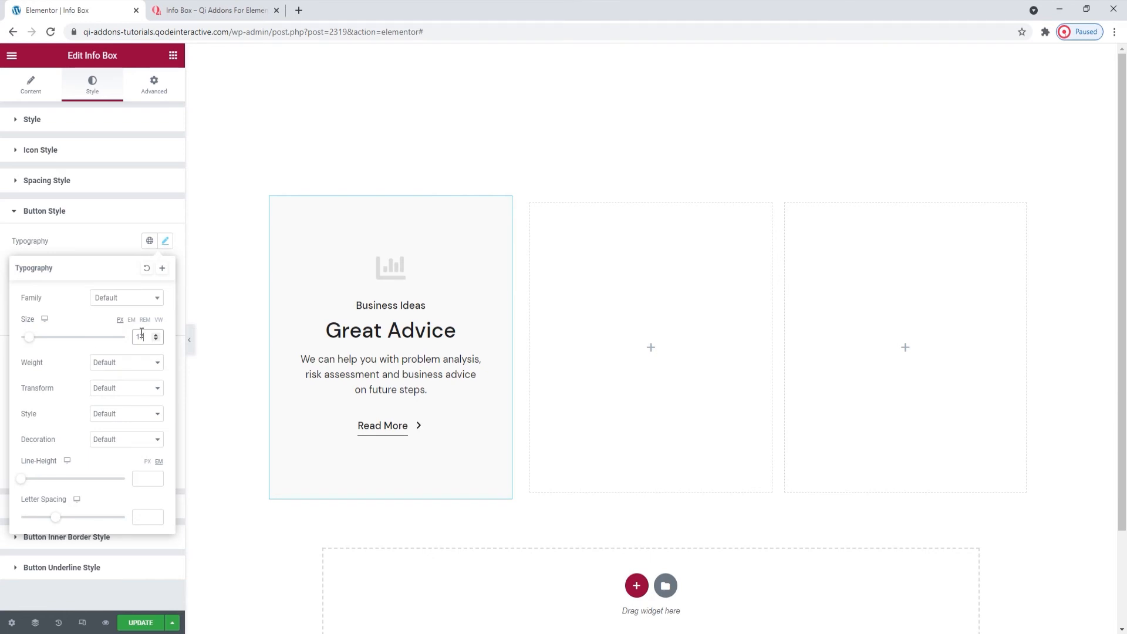
left_click(43, 210)
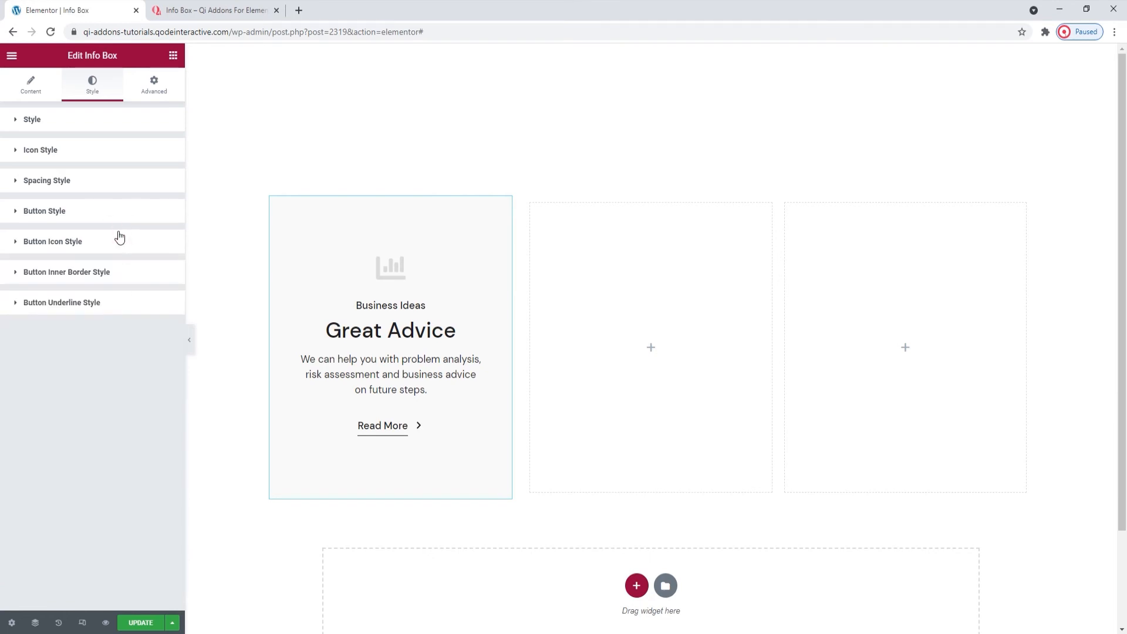
Set the Read More arrow icon size to 6 px and move to its hover state.
left_click(53, 241)
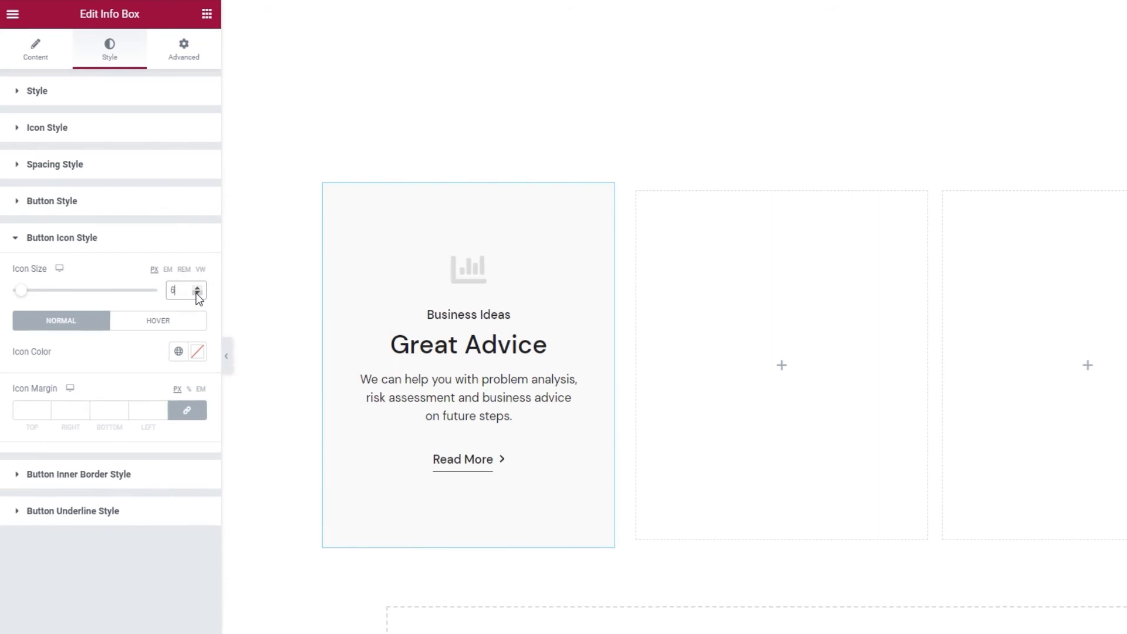
left_click(196, 351)
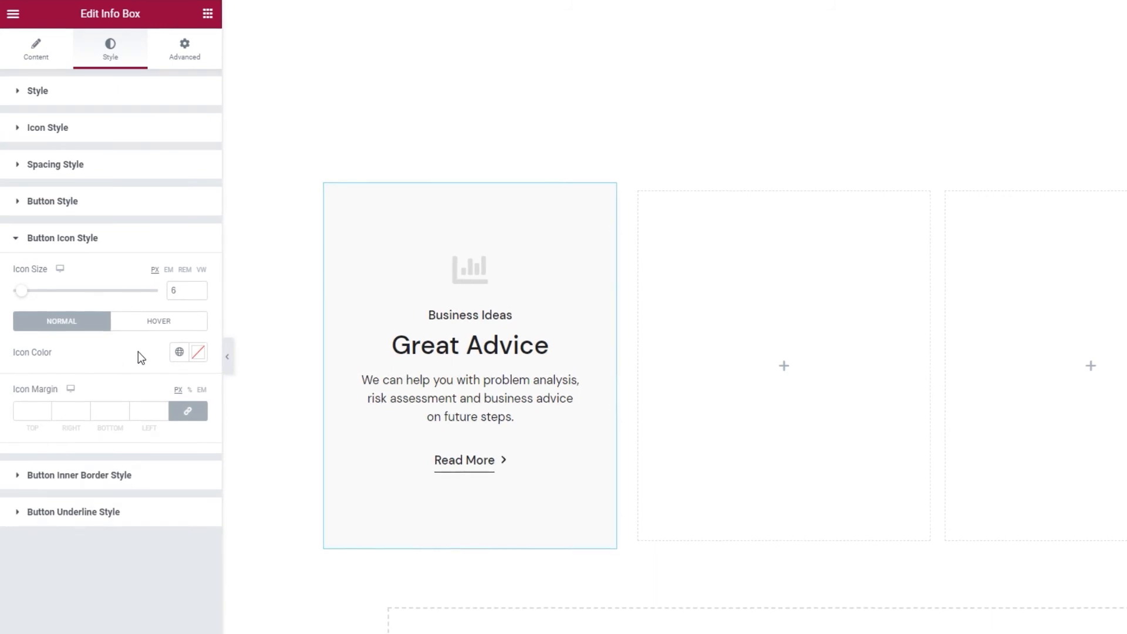
left_click(159, 321)
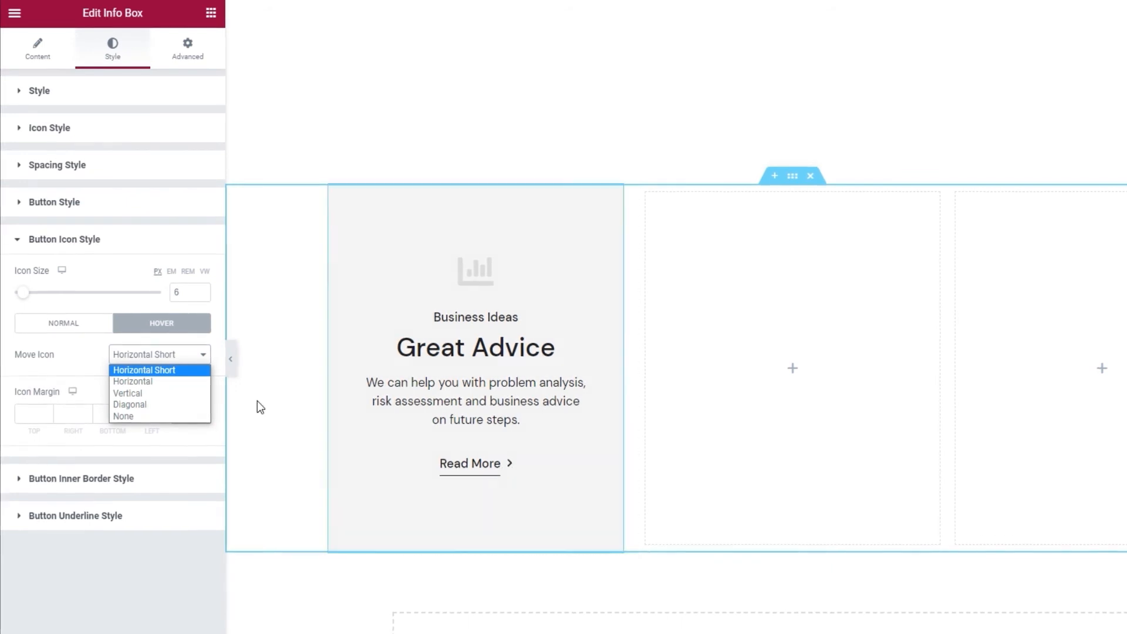
Try Horizontal, Vertical, Diagonal and no arrow movement, settling on Horizontal Short on hover.
left_click(133, 382)
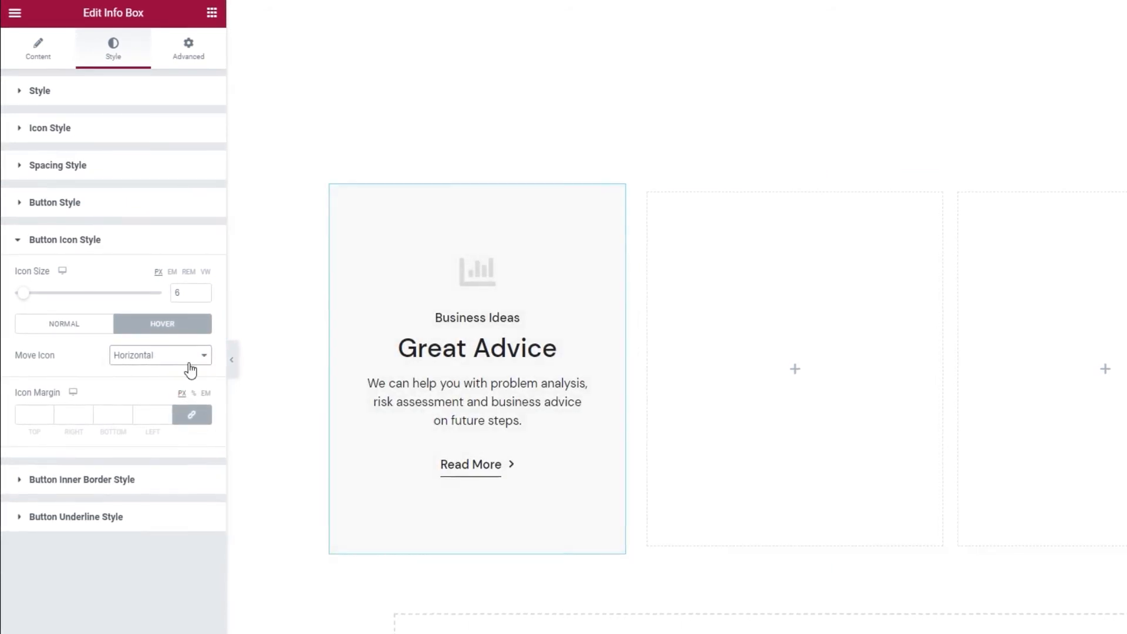
left_click(160, 355)
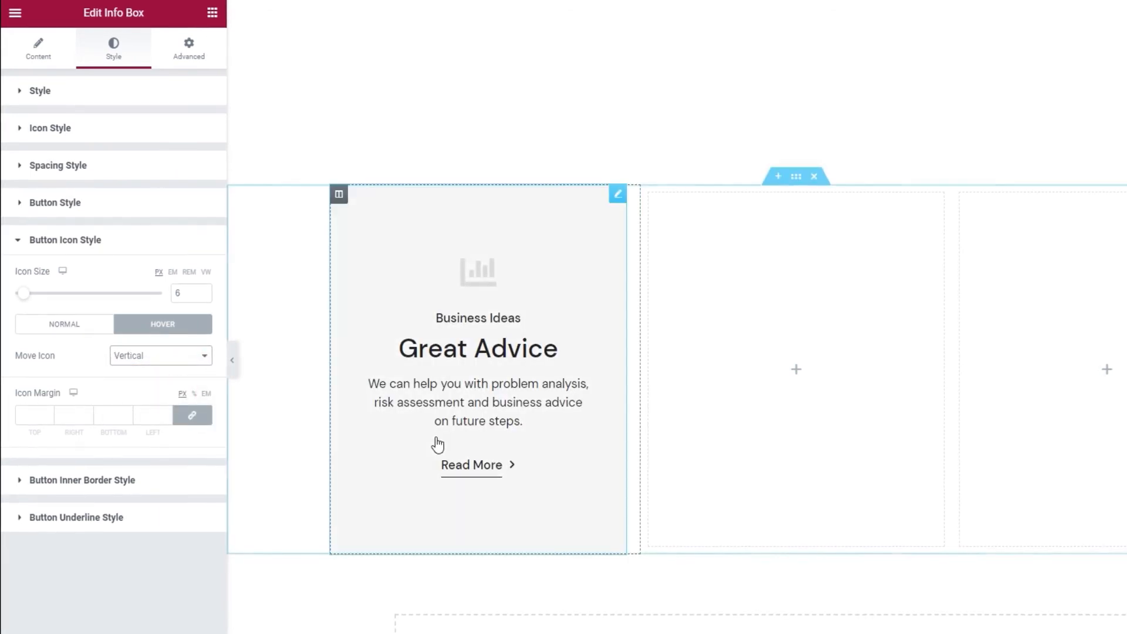
left_click(159, 355)
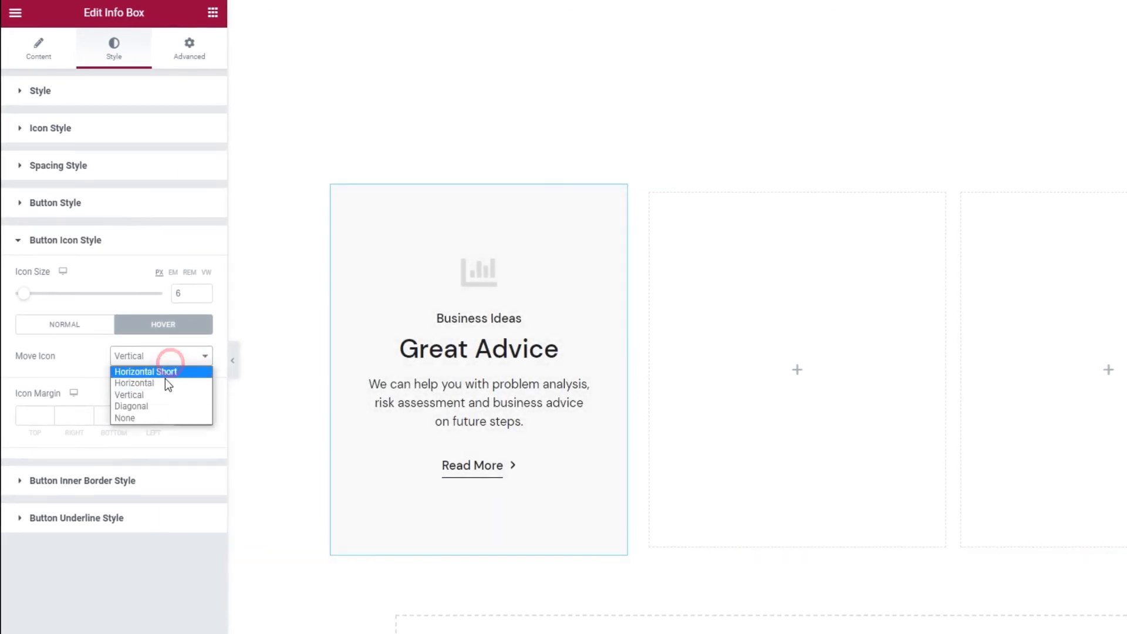
left_click(131, 406)
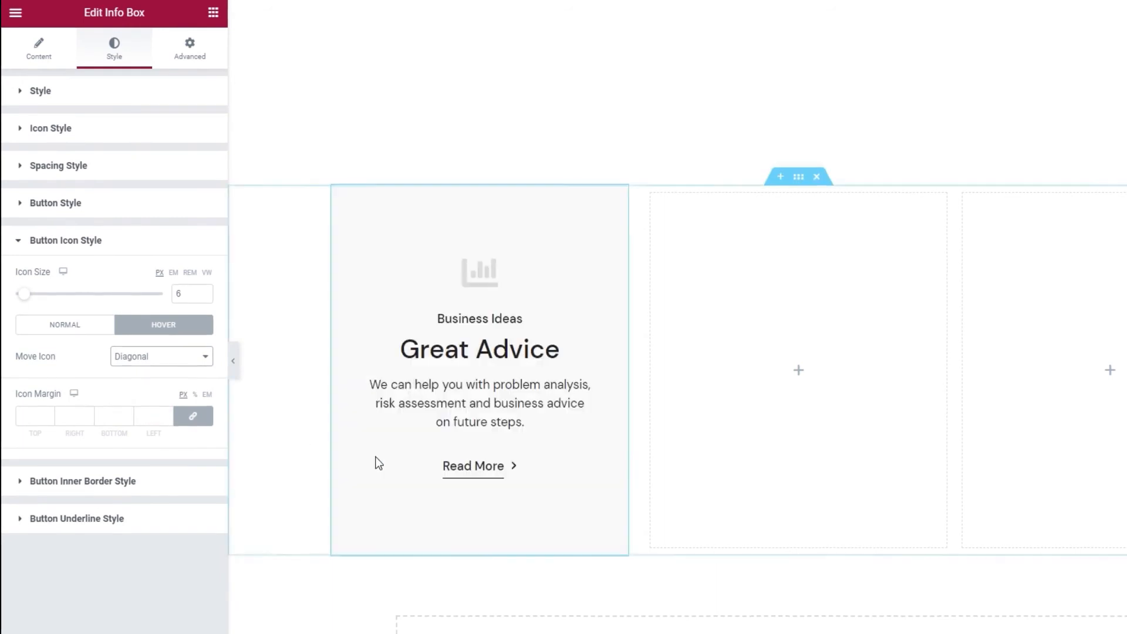
left_click(160, 357)
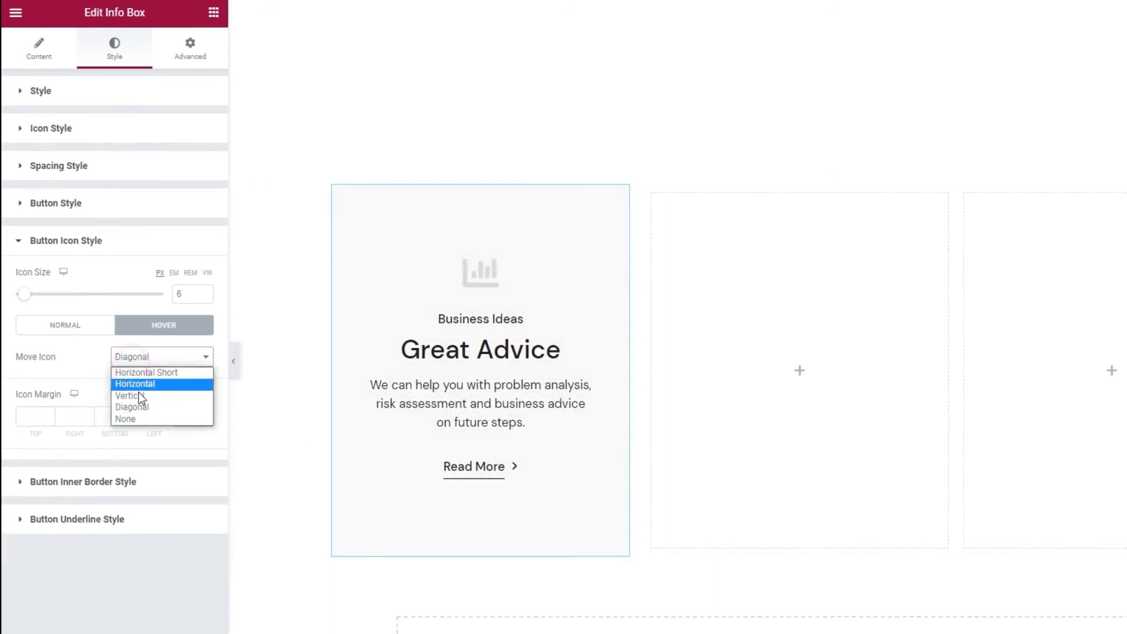
left_click(126, 419)
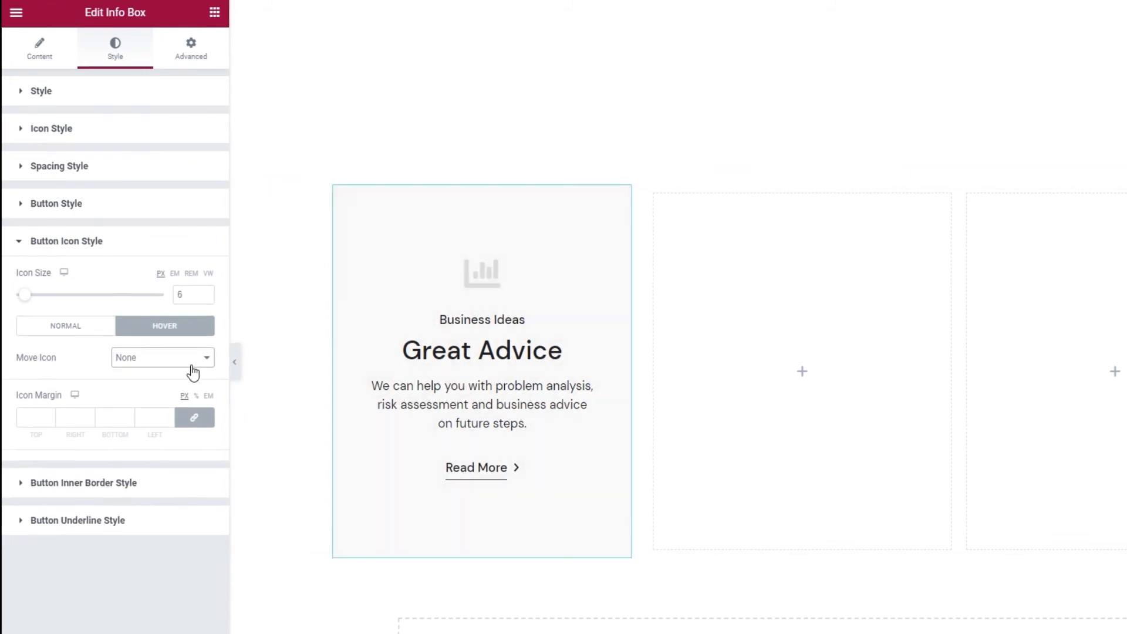
left_click(162, 357)
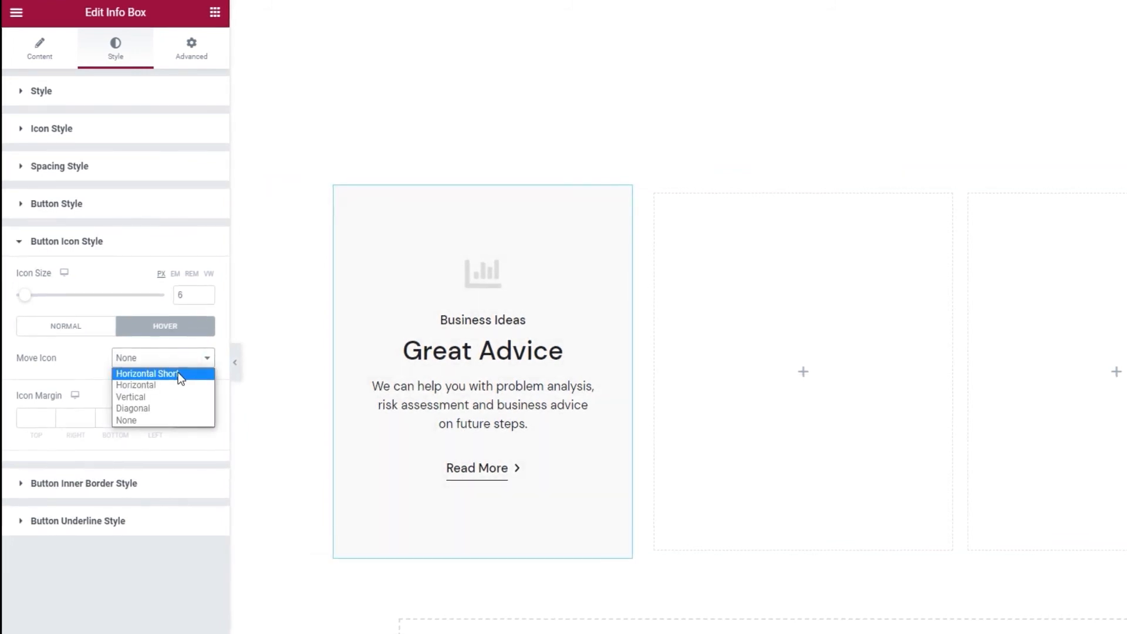
left_click(148, 374)
type("3")
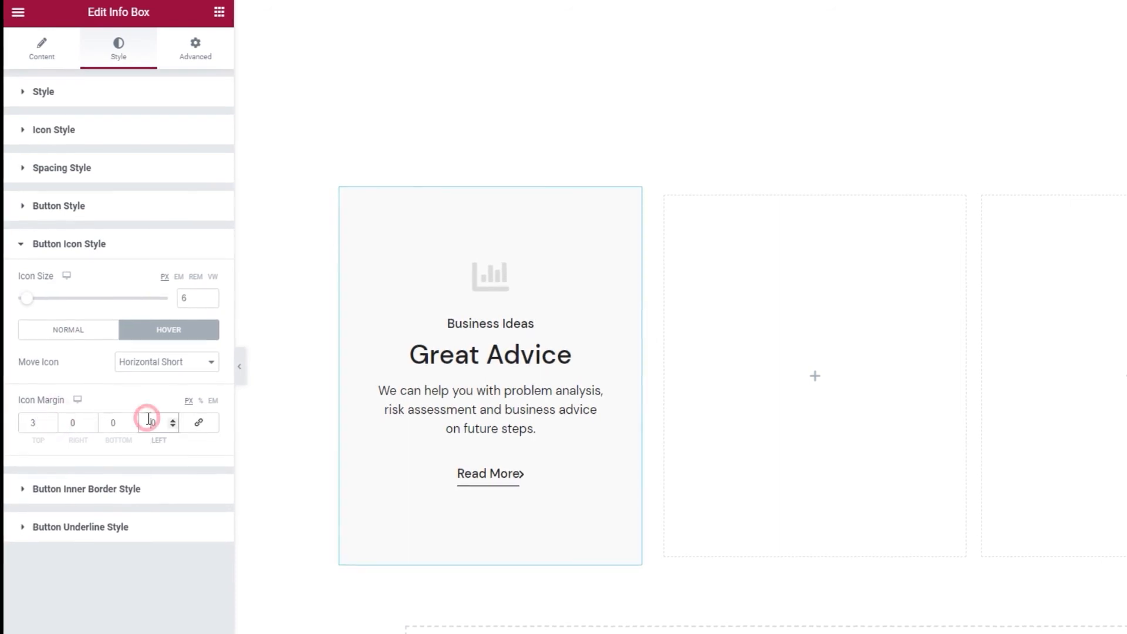
Set the arrow's hover icon margin to 3 px top and 10 px left.
type("10")
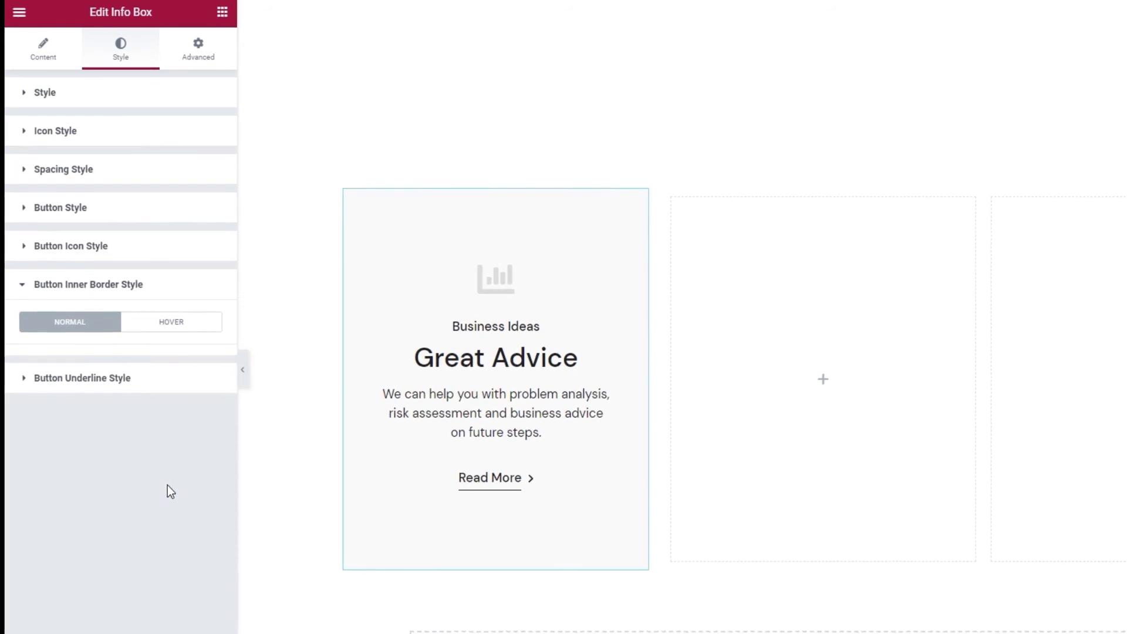
mouse_move(125, 389)
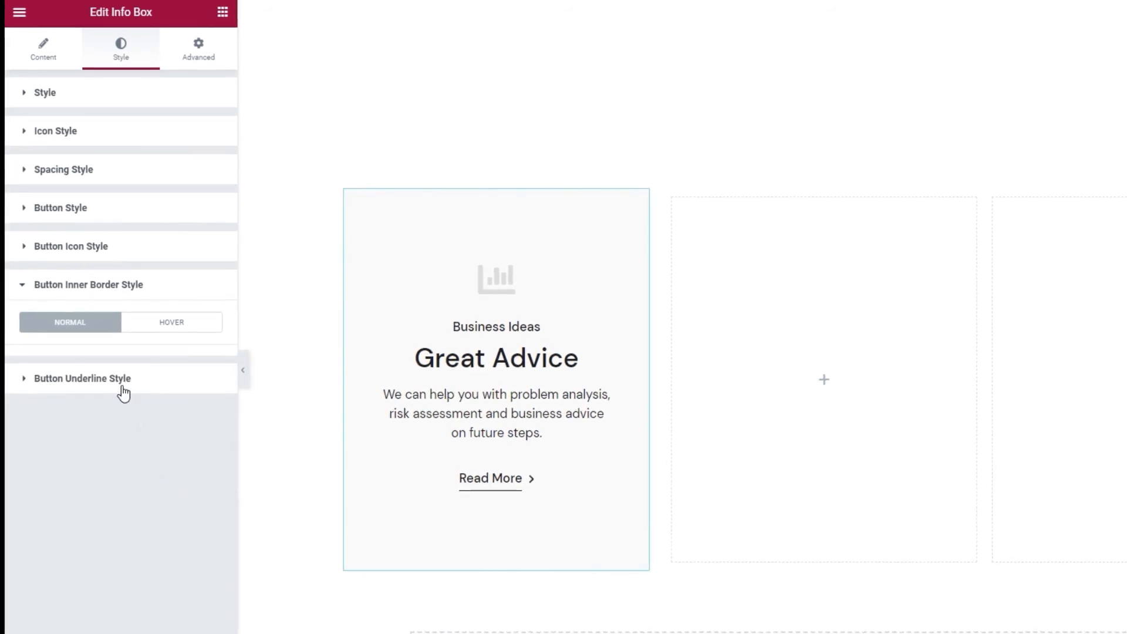
Clear the button underline colour and glance at its hover colour, returning to Normal.
left_click(82, 378)
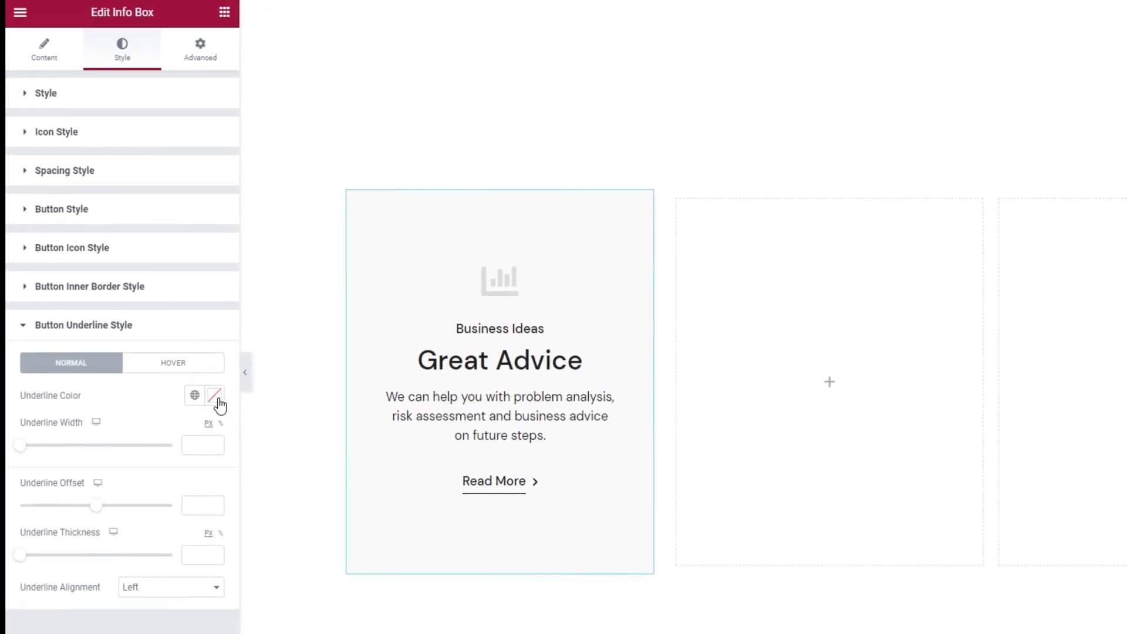
left_click(214, 396)
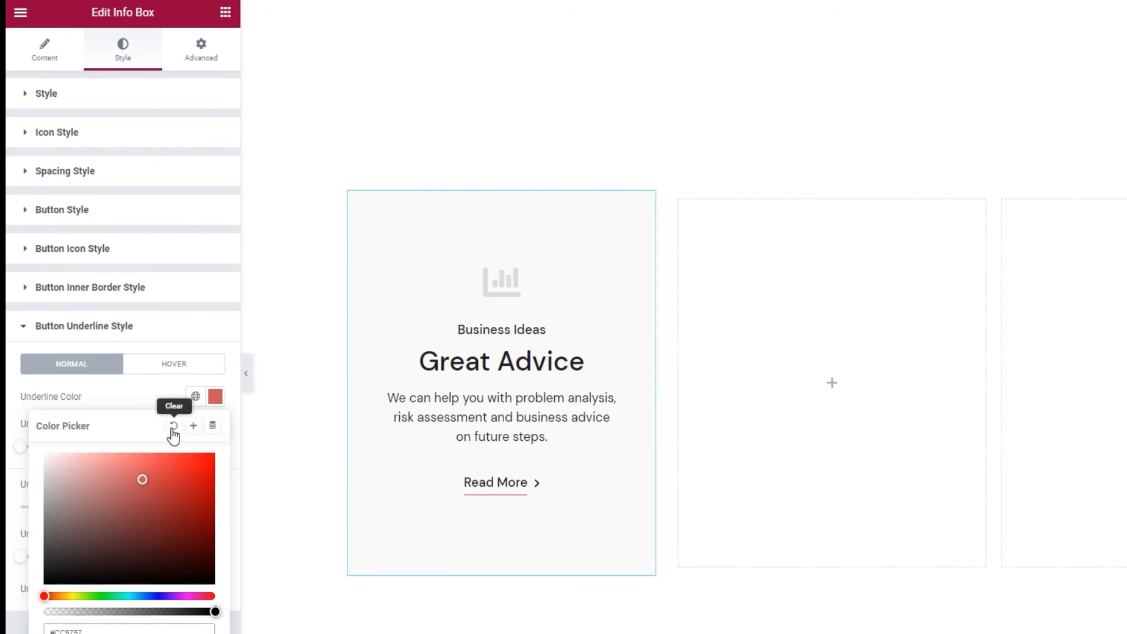
left_click(174, 405)
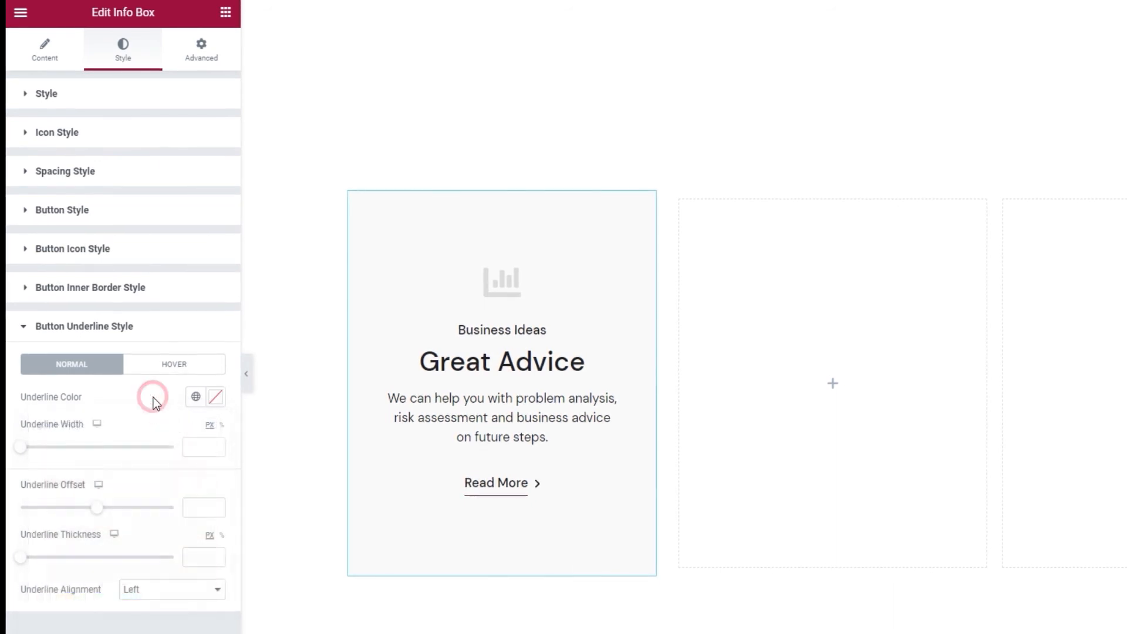
left_click(174, 364)
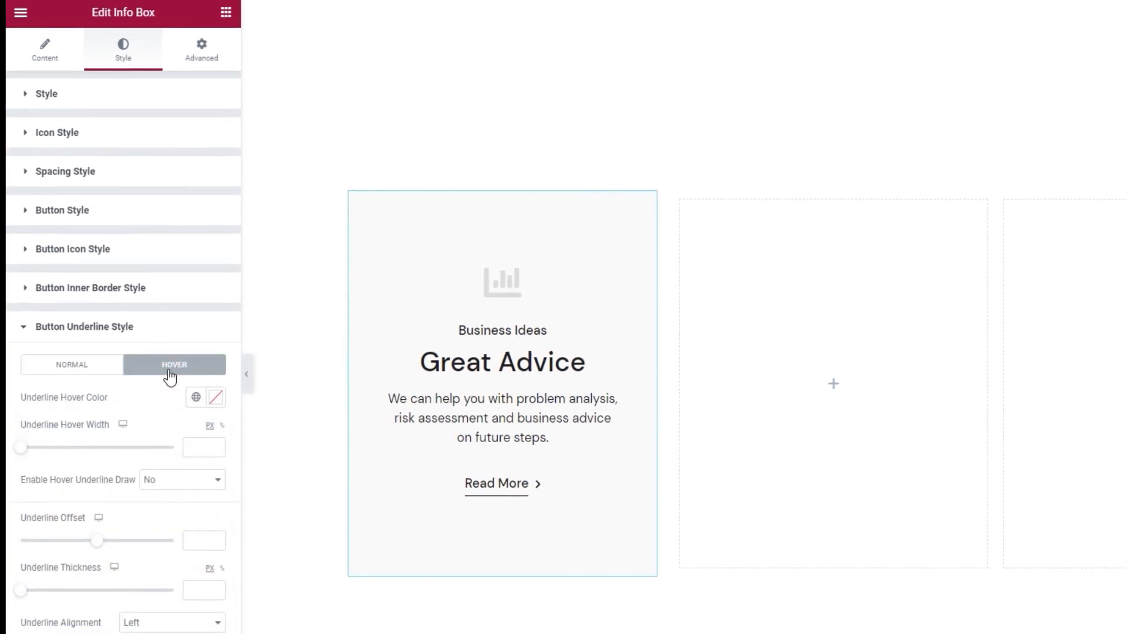
left_click(196, 398)
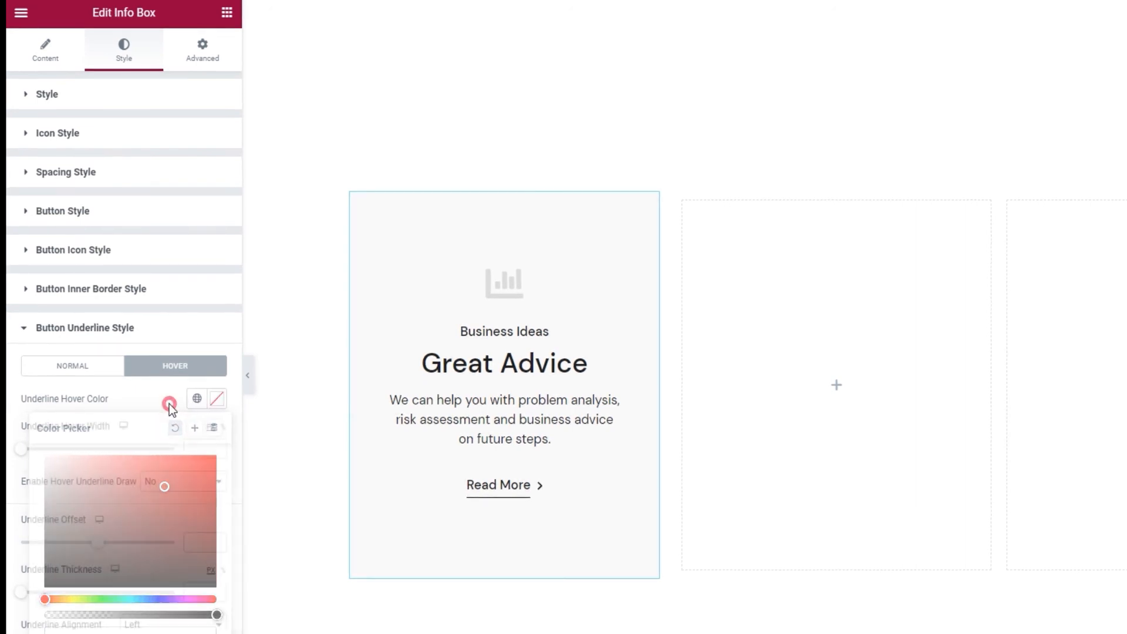
left_click(169, 403)
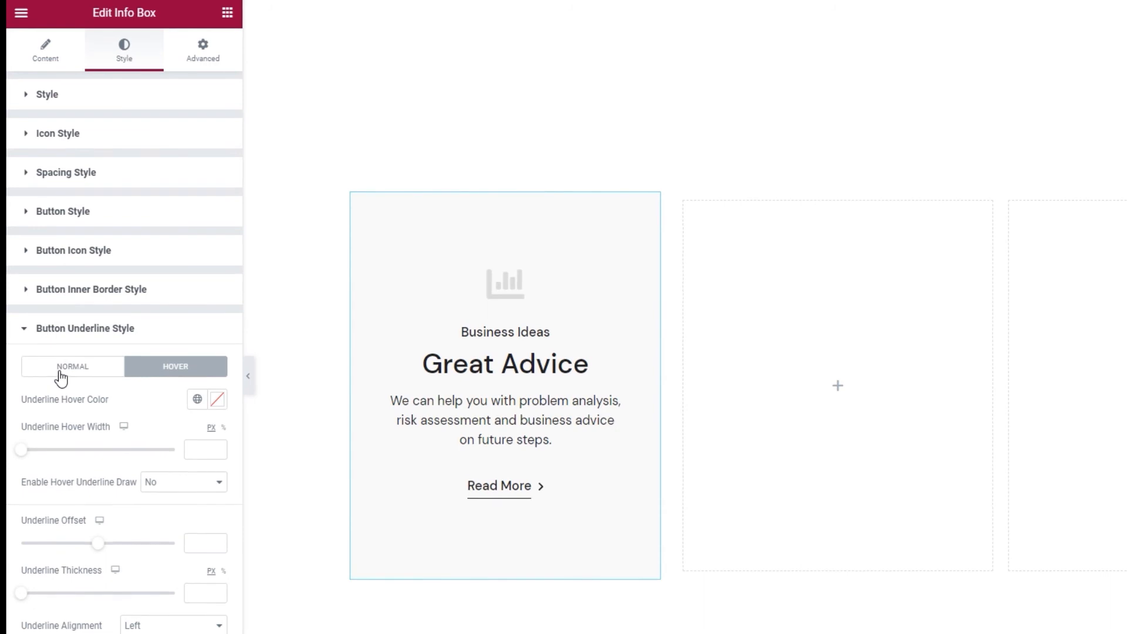
left_click(71, 366)
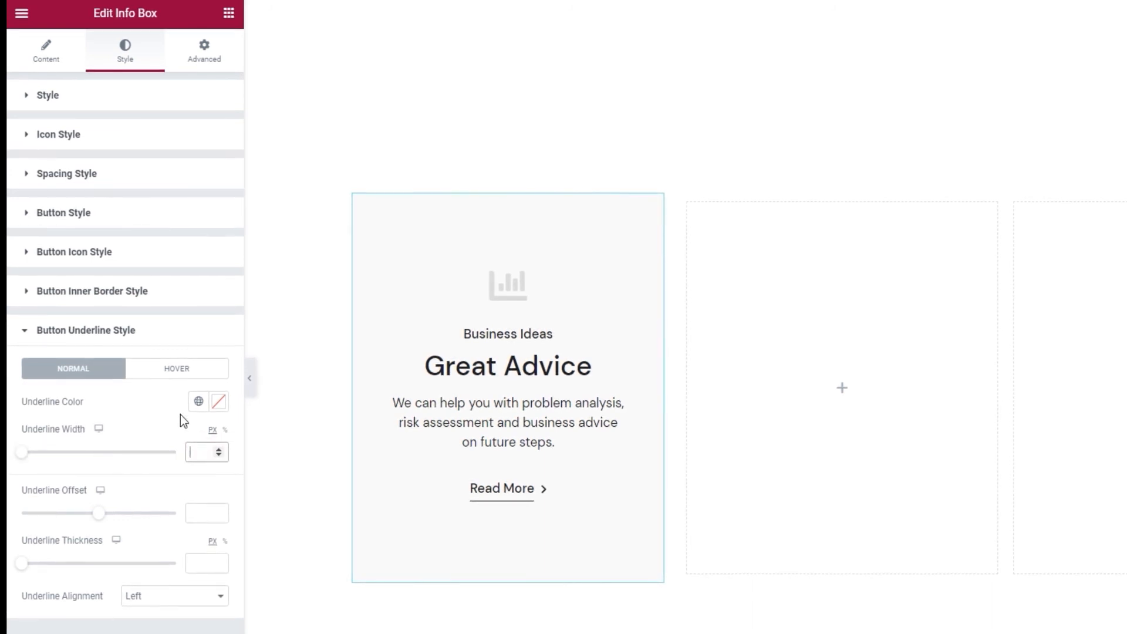
Try Enable Hover Underline Draw set to Yes, then leave it at No.
left_click(176, 368)
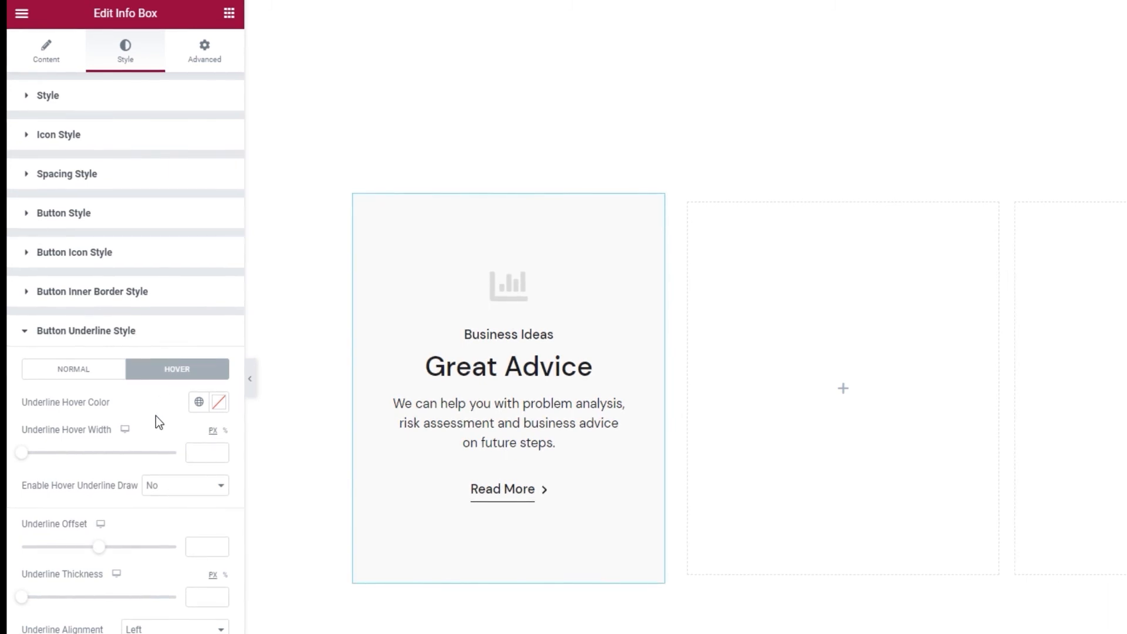
mouse_move(229, 491)
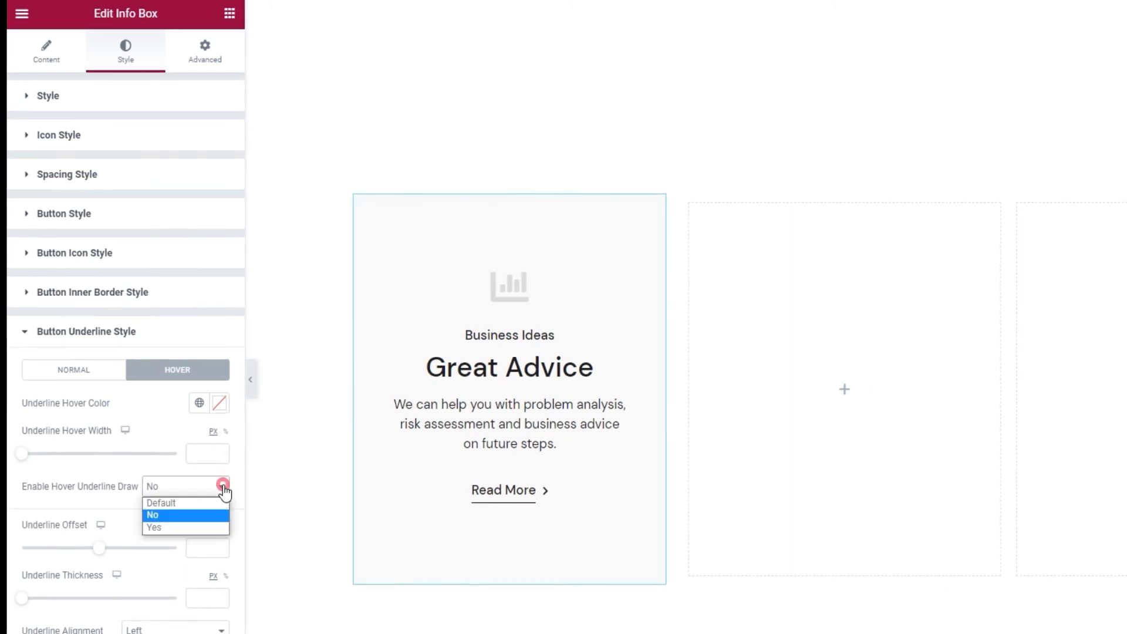
left_click(153, 527)
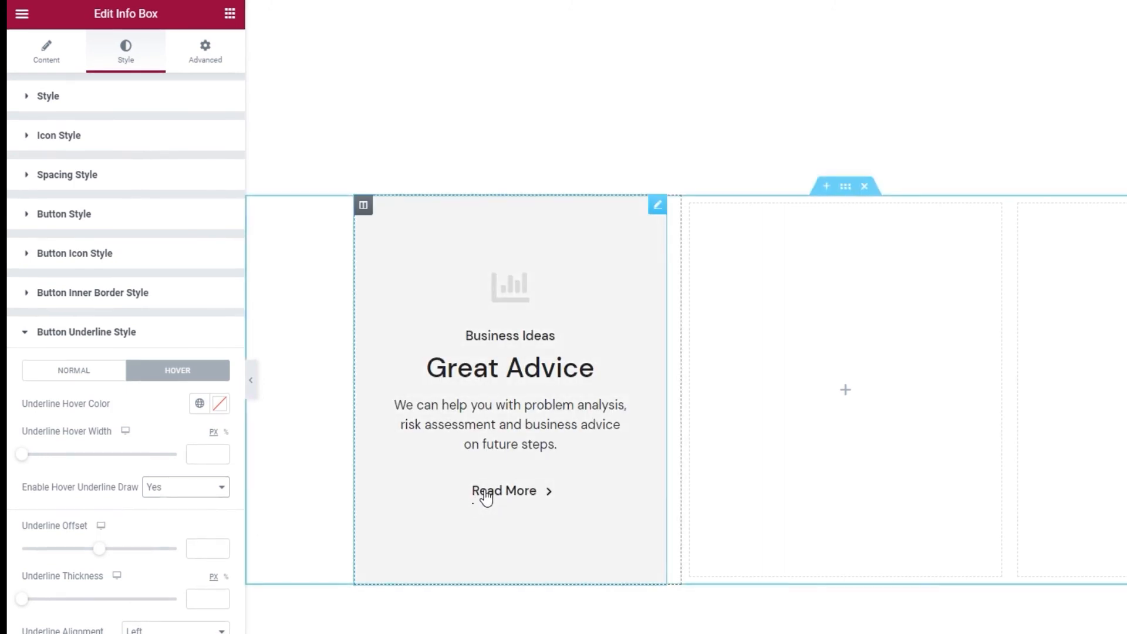
left_click(185, 487)
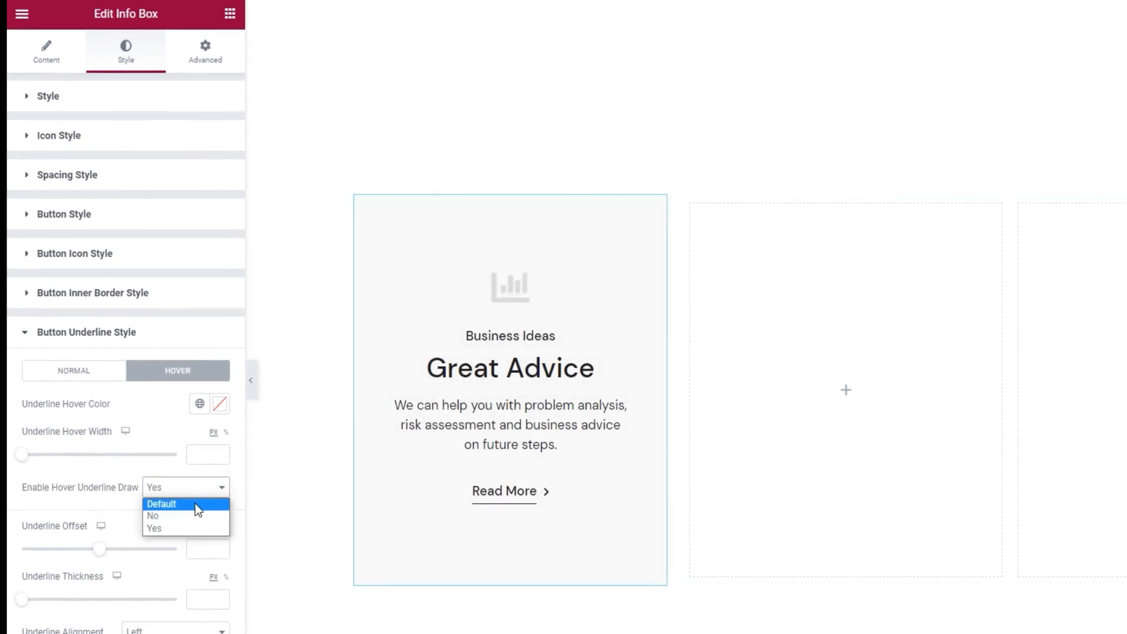
left_click(153, 517)
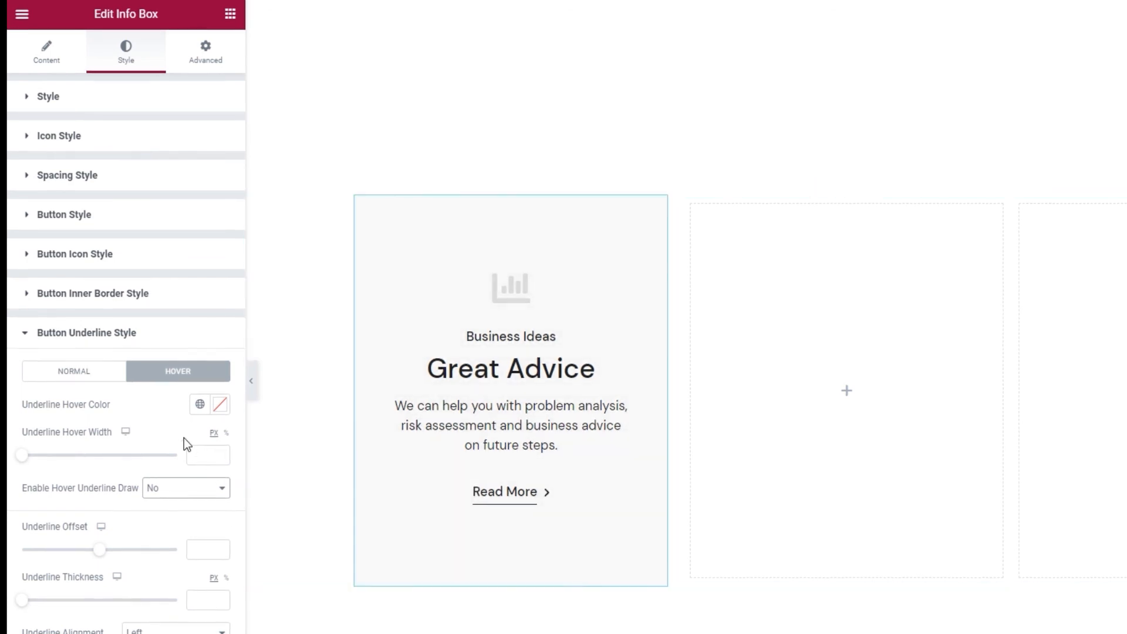
Set the normal-state underline offset to 6 and width to 38 px.
left_click(73, 371)
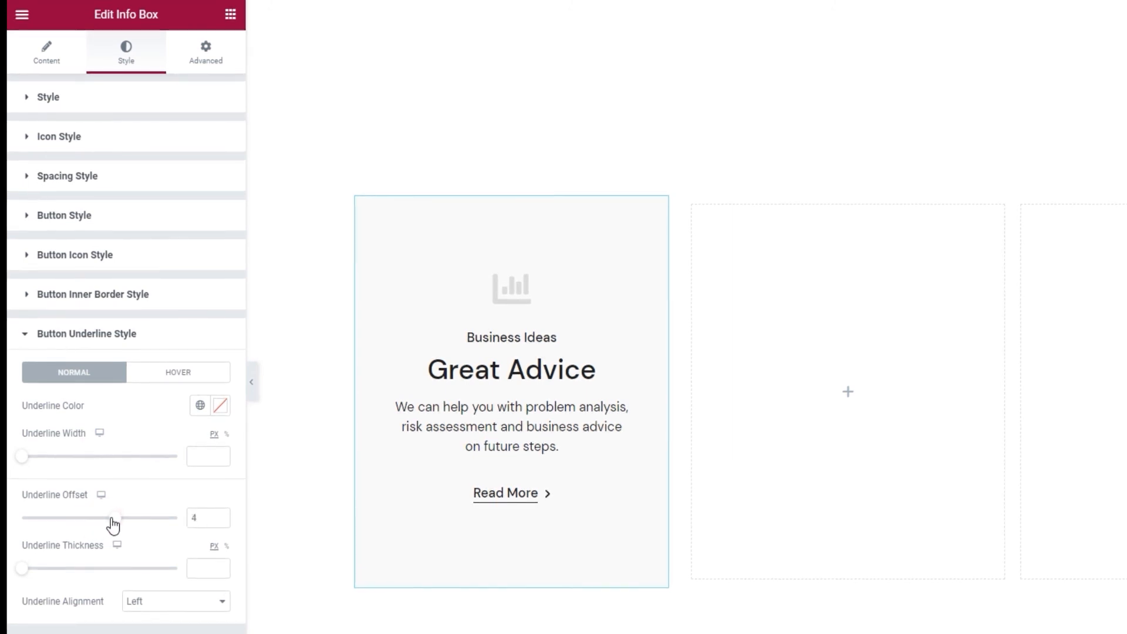
left_click(209, 518)
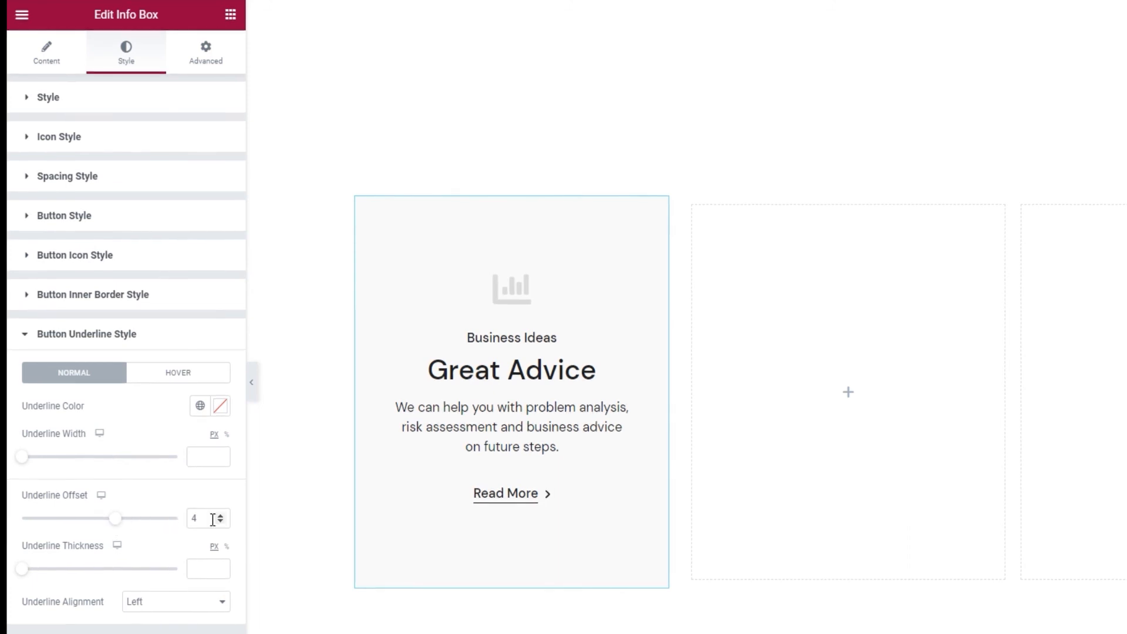
left_click(221, 515)
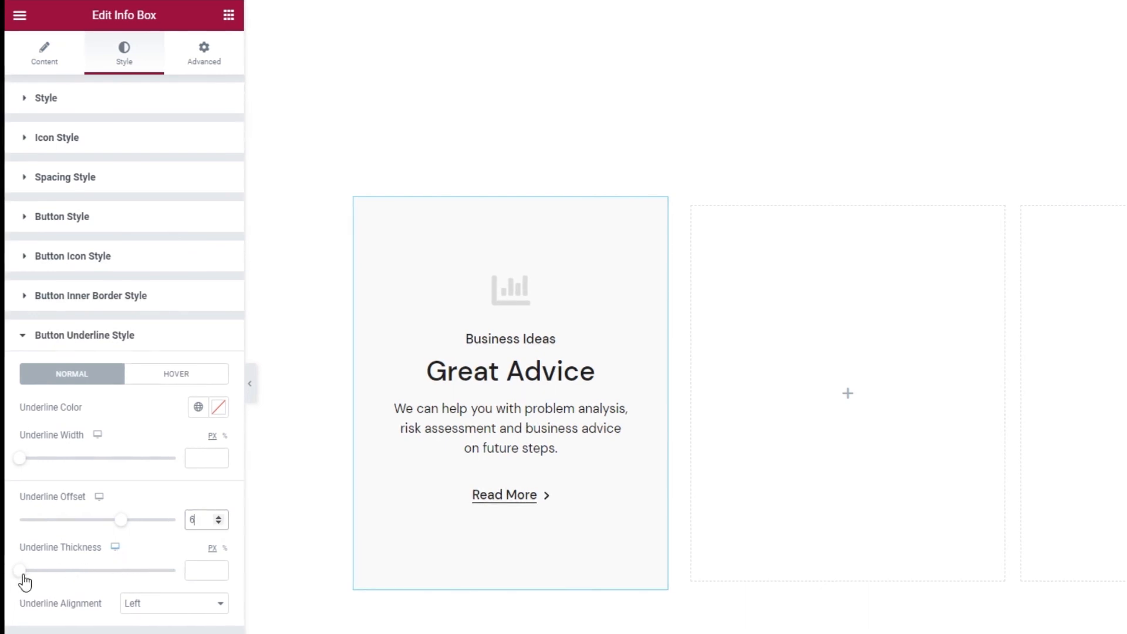
left_click(207, 571)
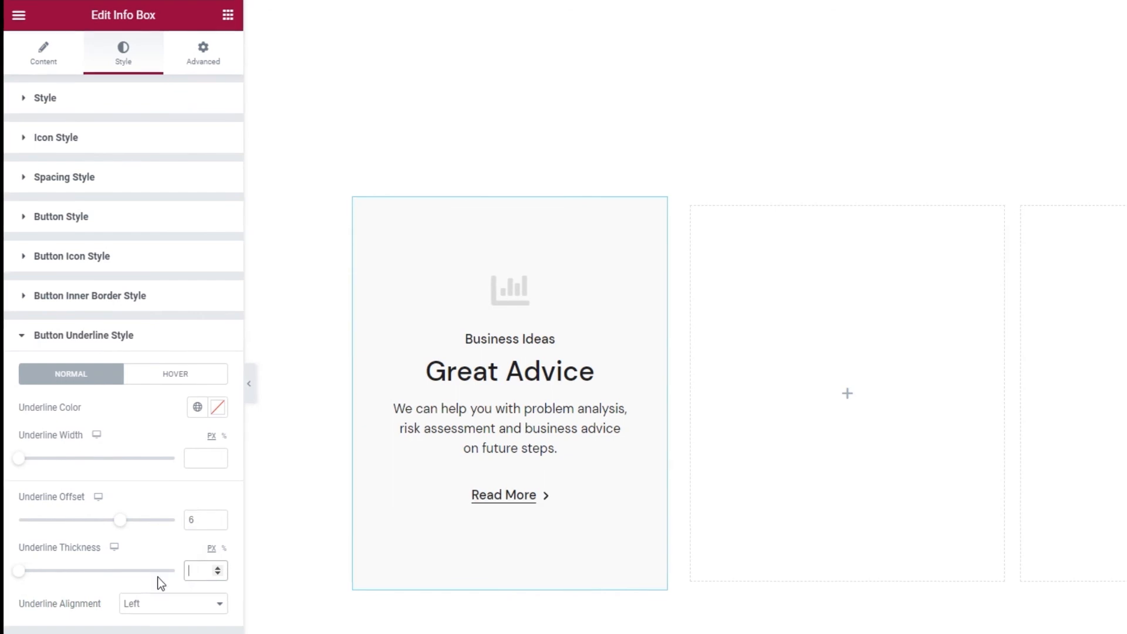
mouse_move(157, 603)
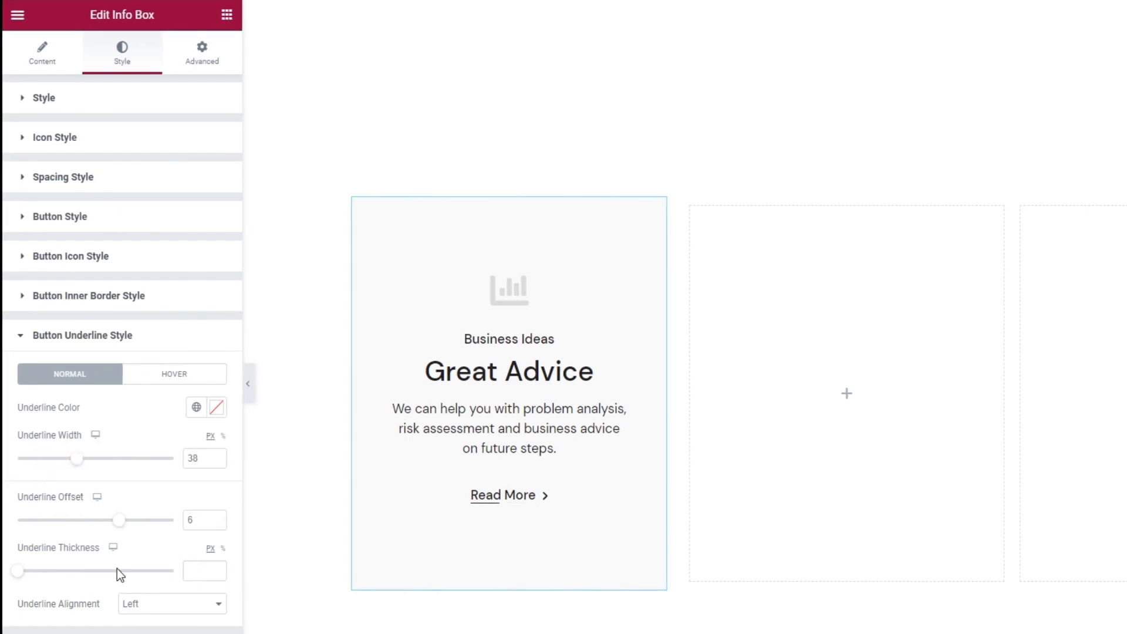
Align the underline to Center beneath Read More.
left_click(171, 604)
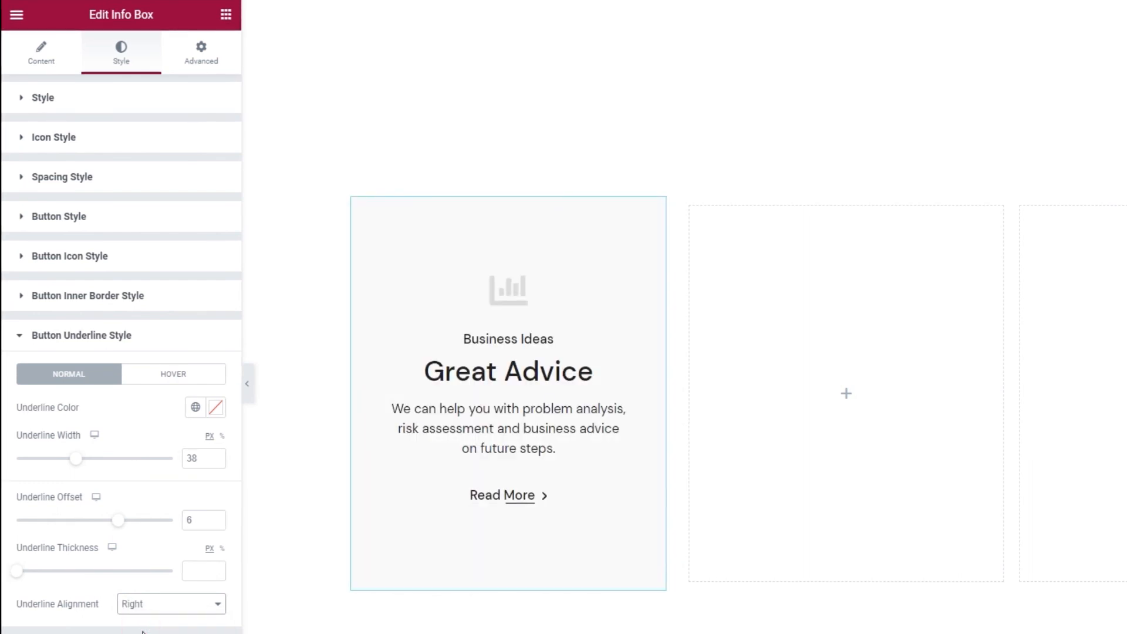
left_click(170, 604)
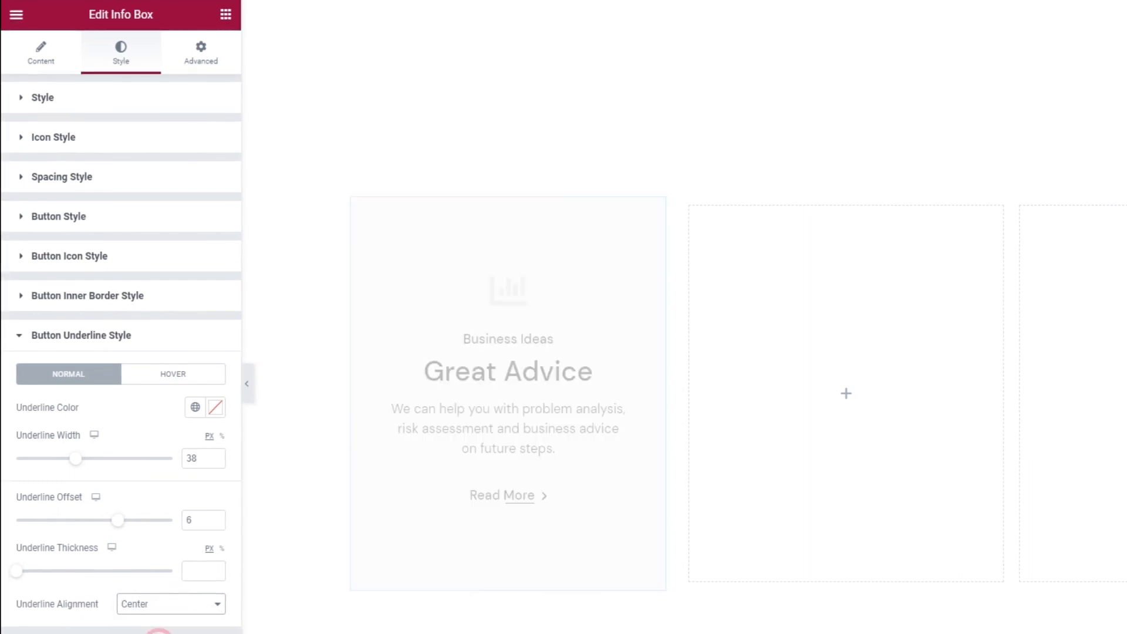
left_click(170, 604)
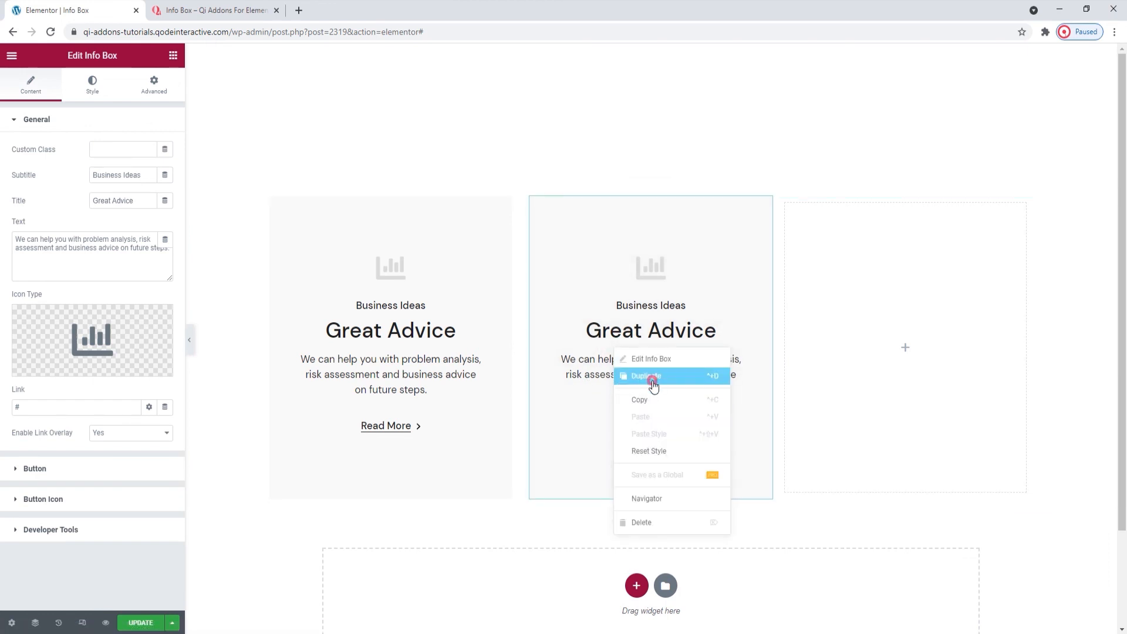
Duplicate the Great Advice box and add a third Info Box for 24/7 Support and Optimal Choice.
left_click(646, 376)
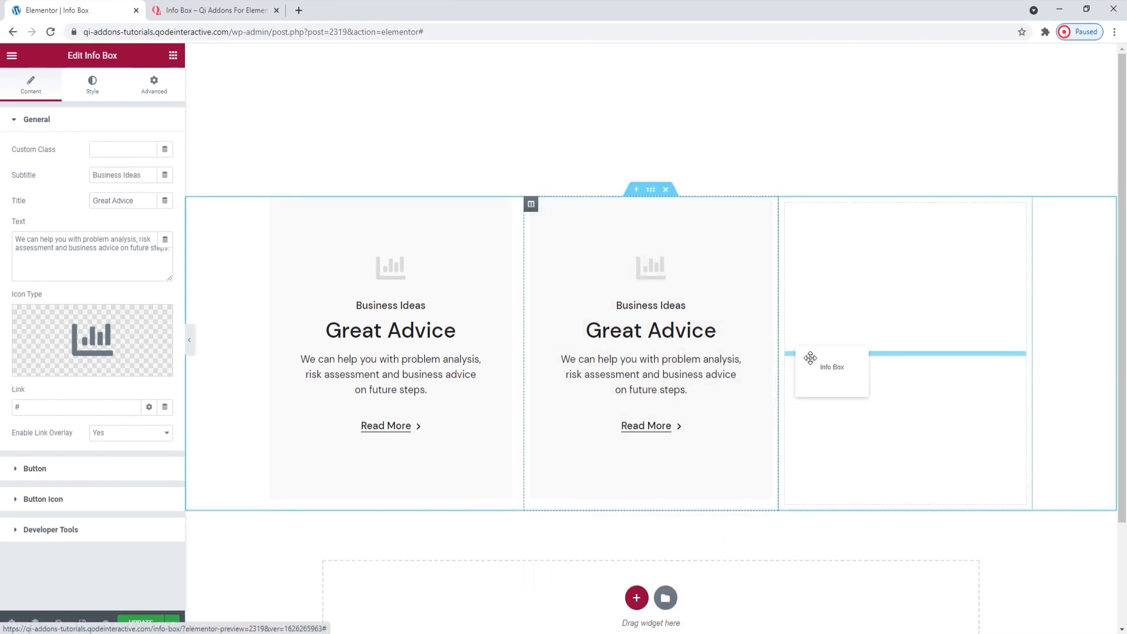
left_click(92, 83)
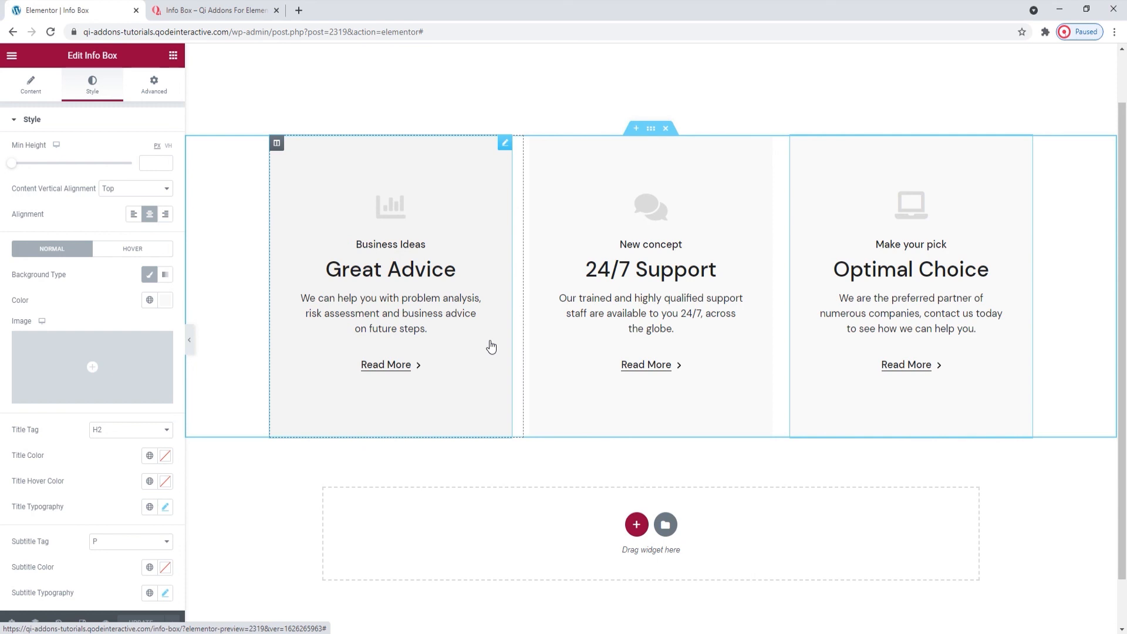
Scroll the Qi Addons Info Box demo page down to the coloured-background examples.
left_click(212, 11)
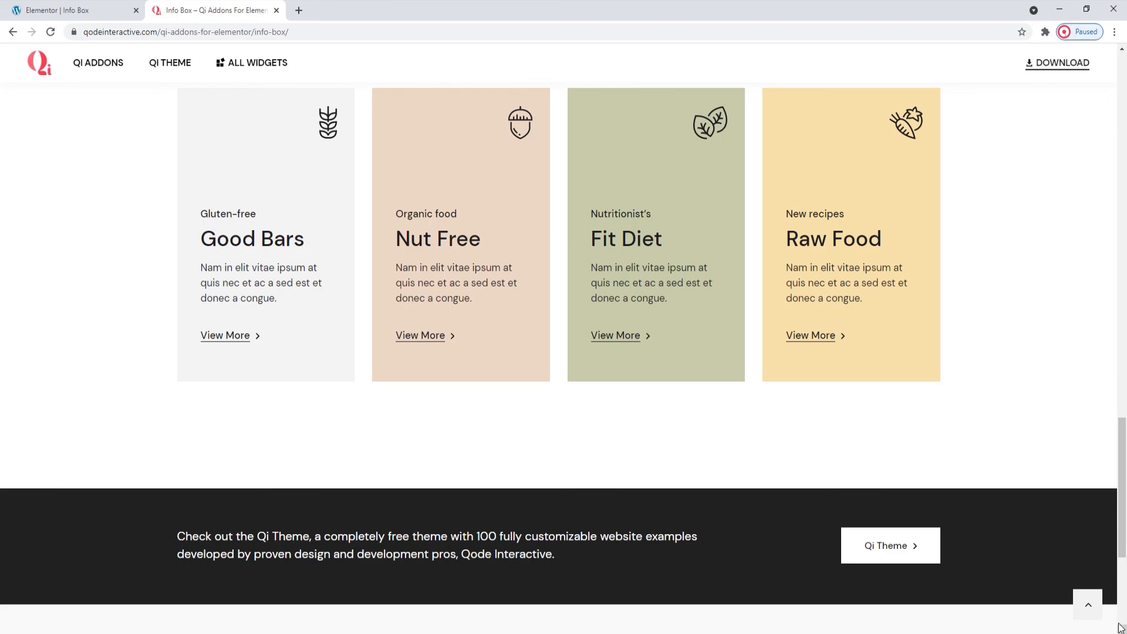
scroll("up", 3)
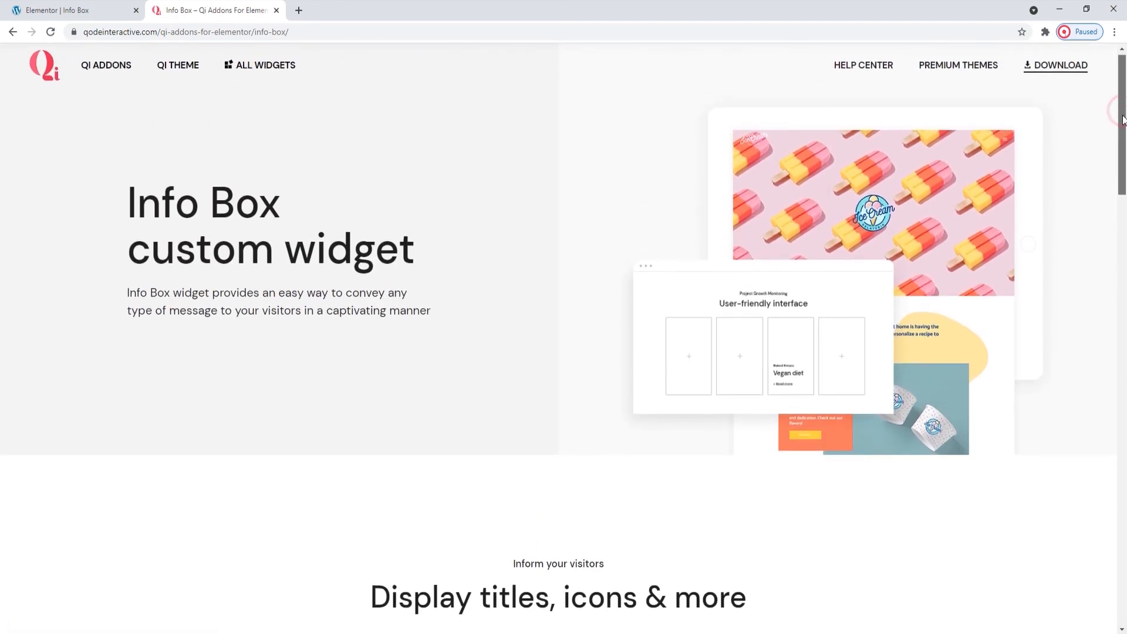
scroll("down", 3)
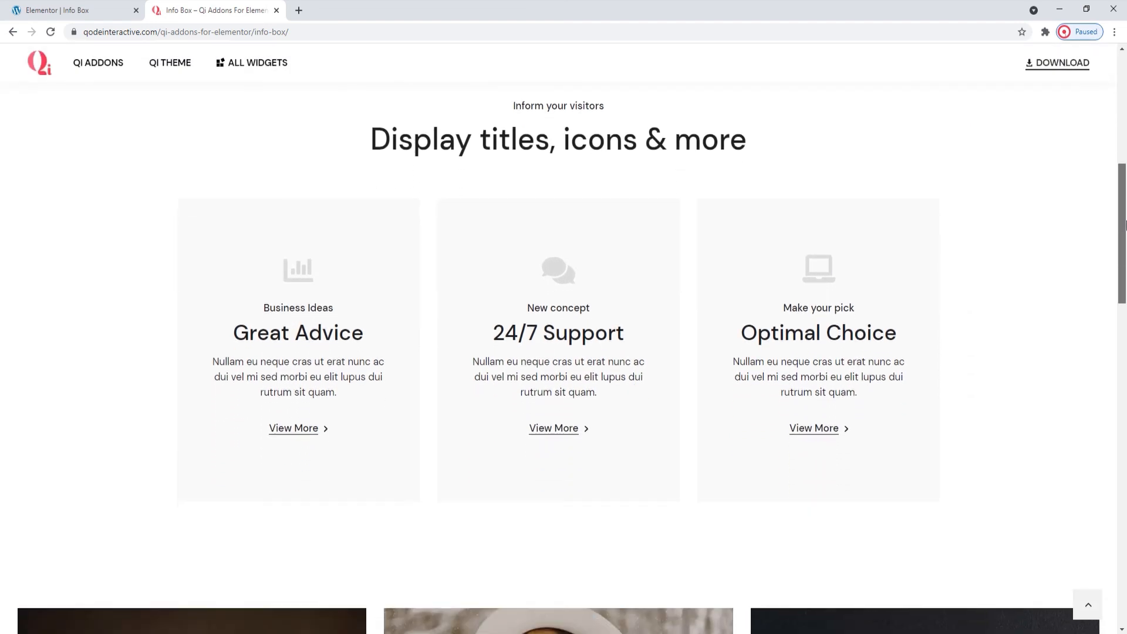
scroll("down", 3)
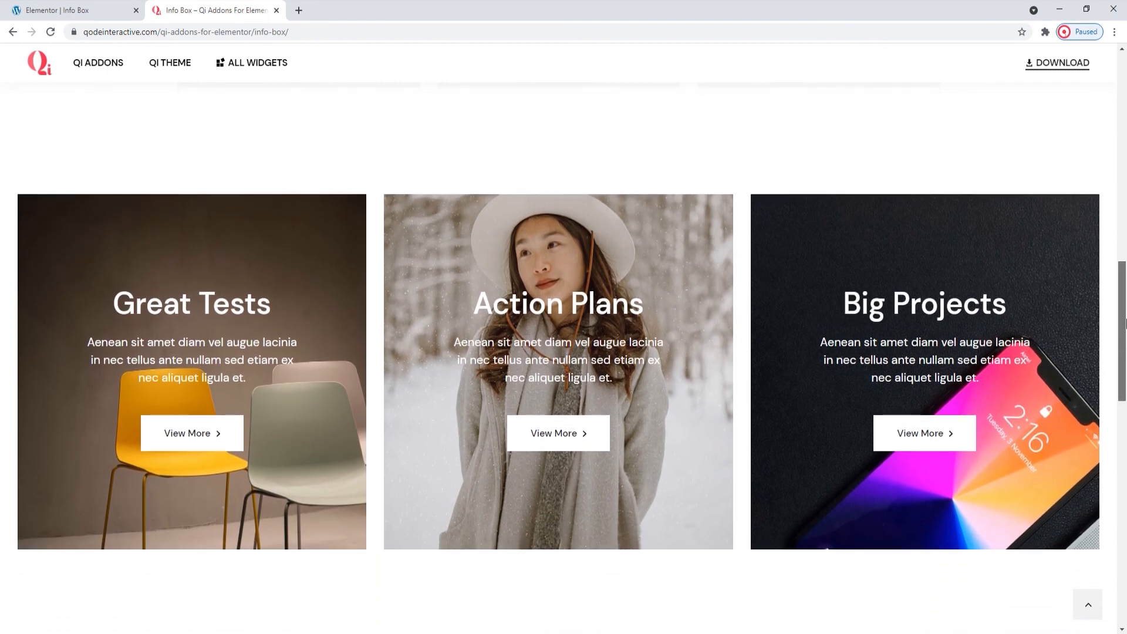
scroll("down", 3)
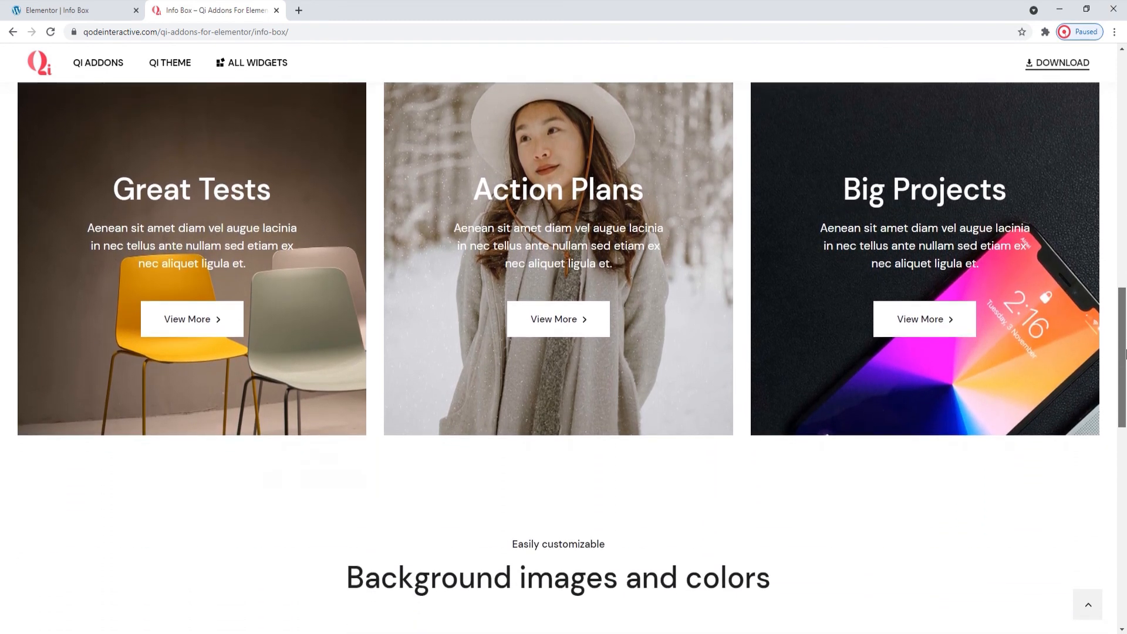
scroll("down", 3)
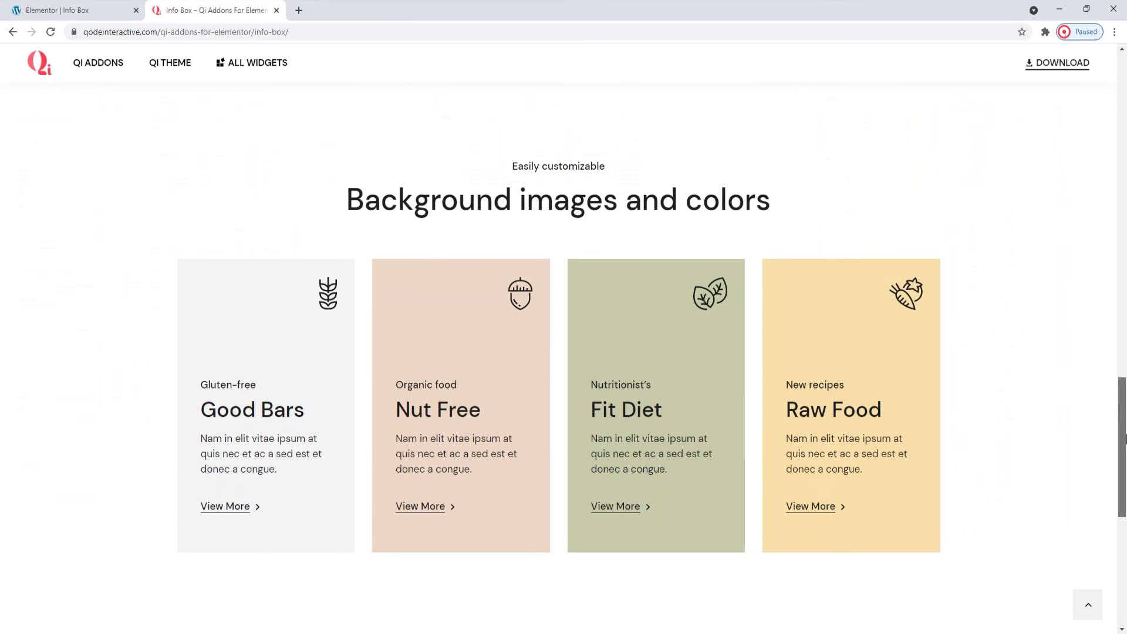
scroll("down", 3)
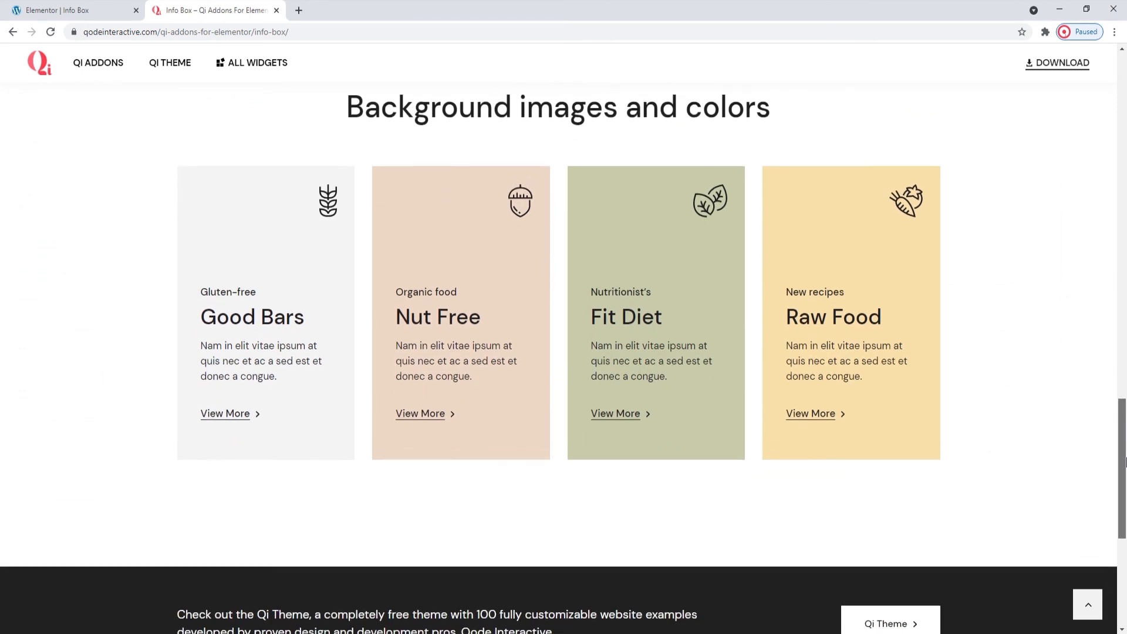
scroll("down", 3)
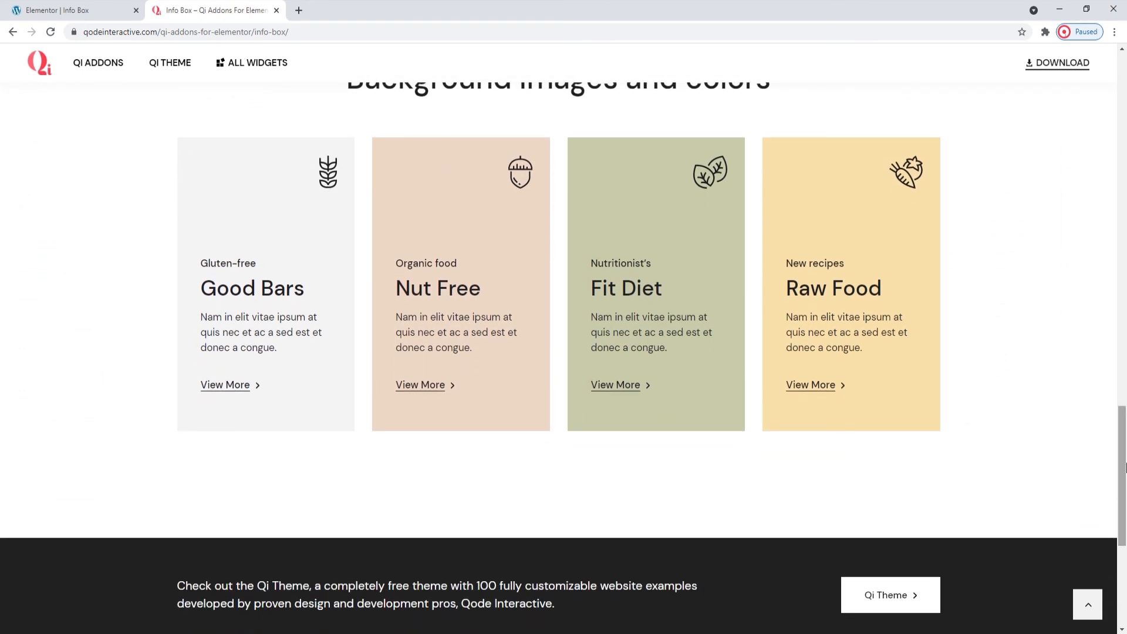